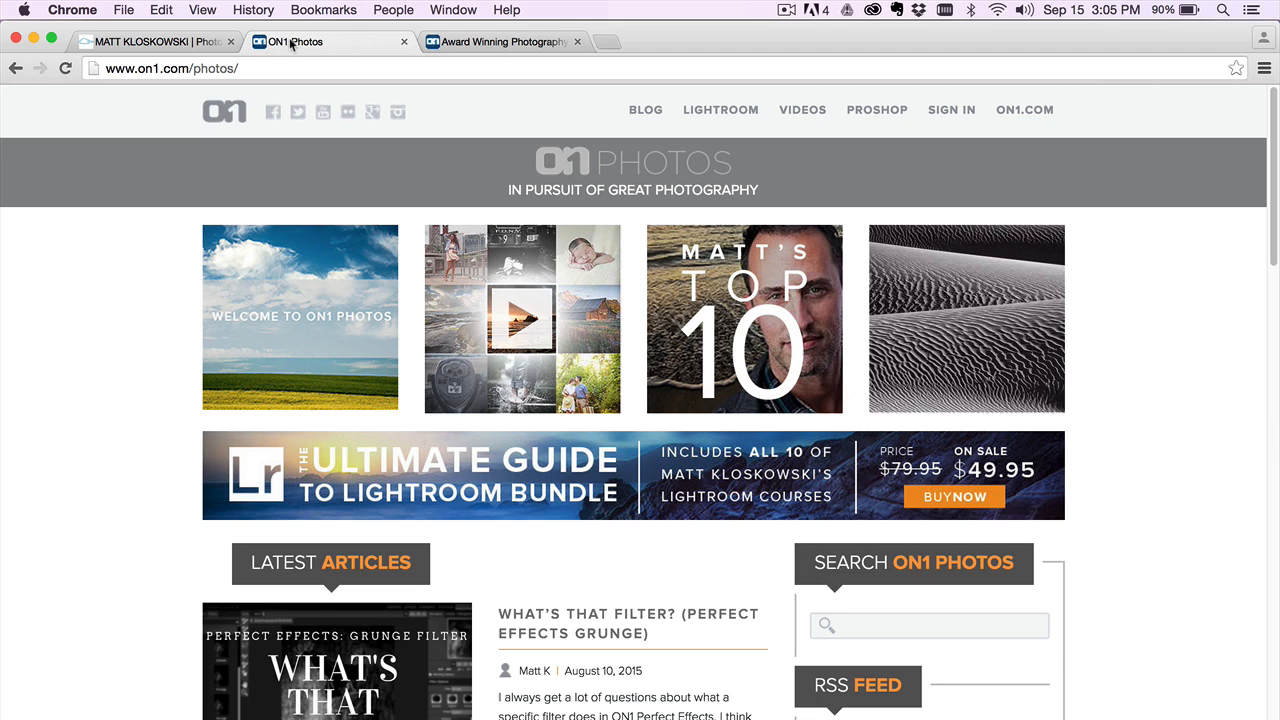
pyautogui.moveTo(707, 164)
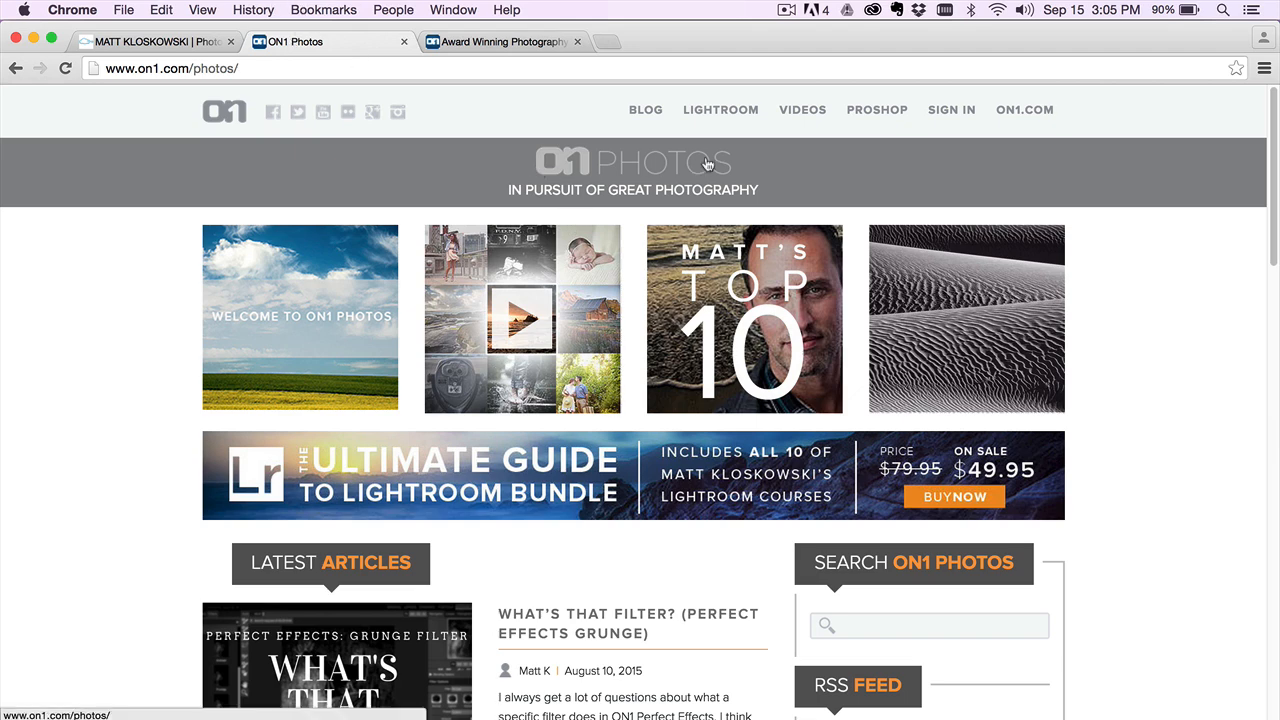
# - Set Shadows to +100 and Highlights to -26 on the parked jets photo
pyautogui.click(802, 109)
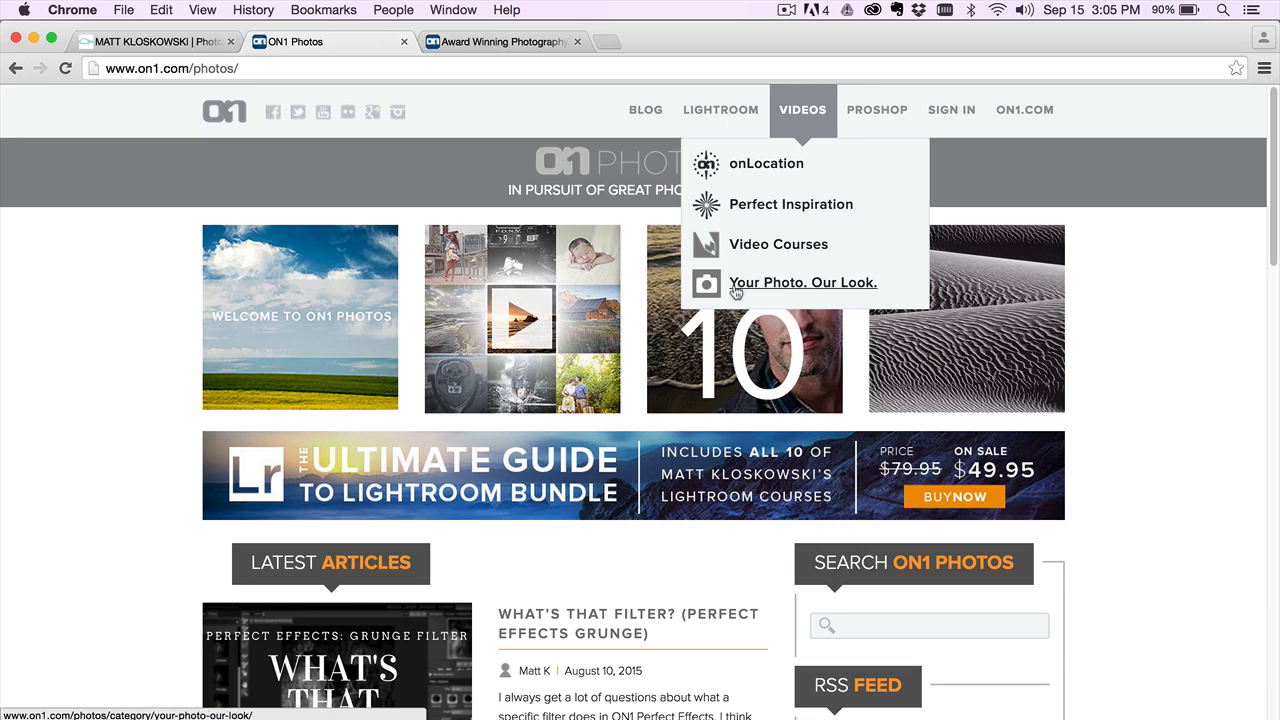
pyautogui.moveTo(790, 282)
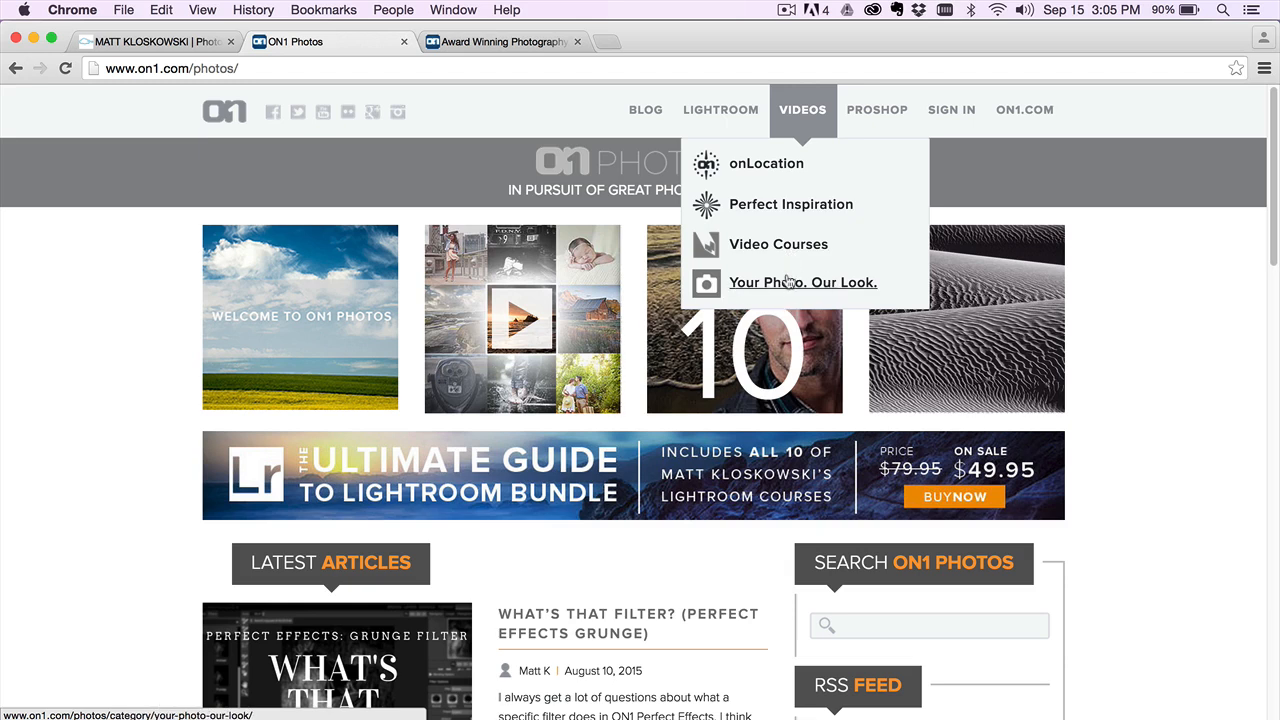
pyautogui.moveTo(782, 285)
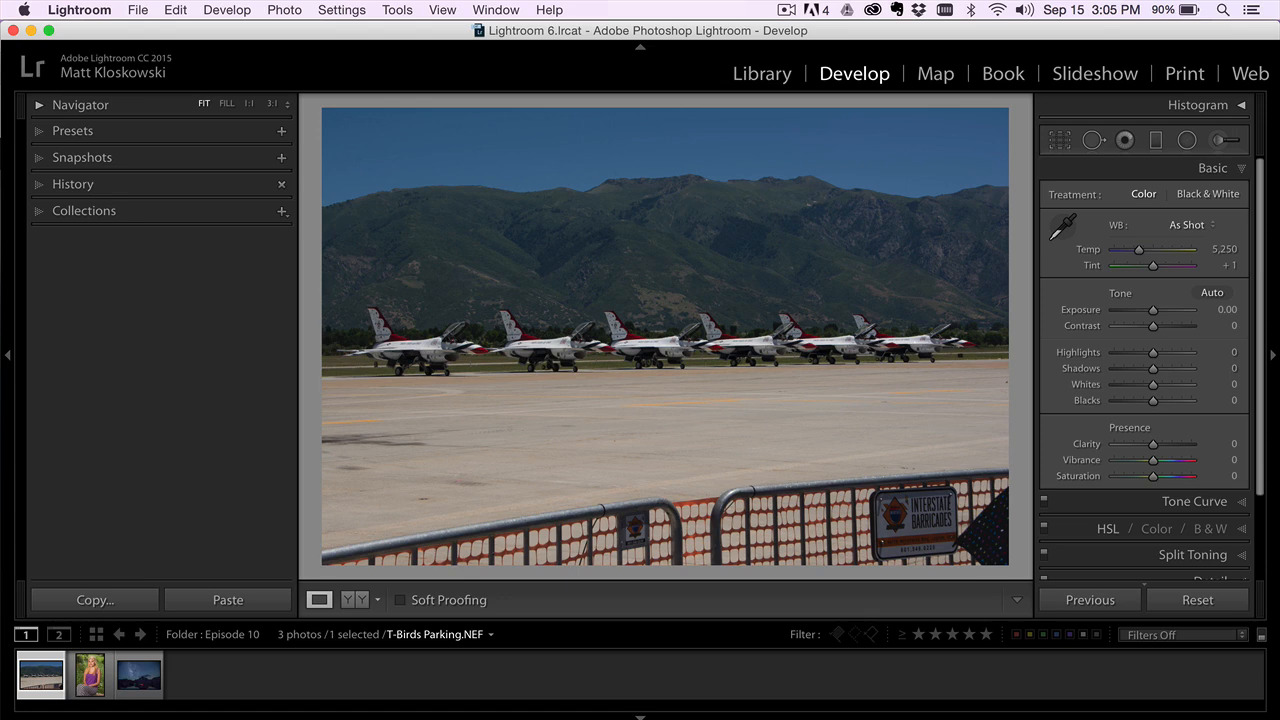
pyautogui.moveTo(1153, 368); pyautogui.dragTo(1168, 368)
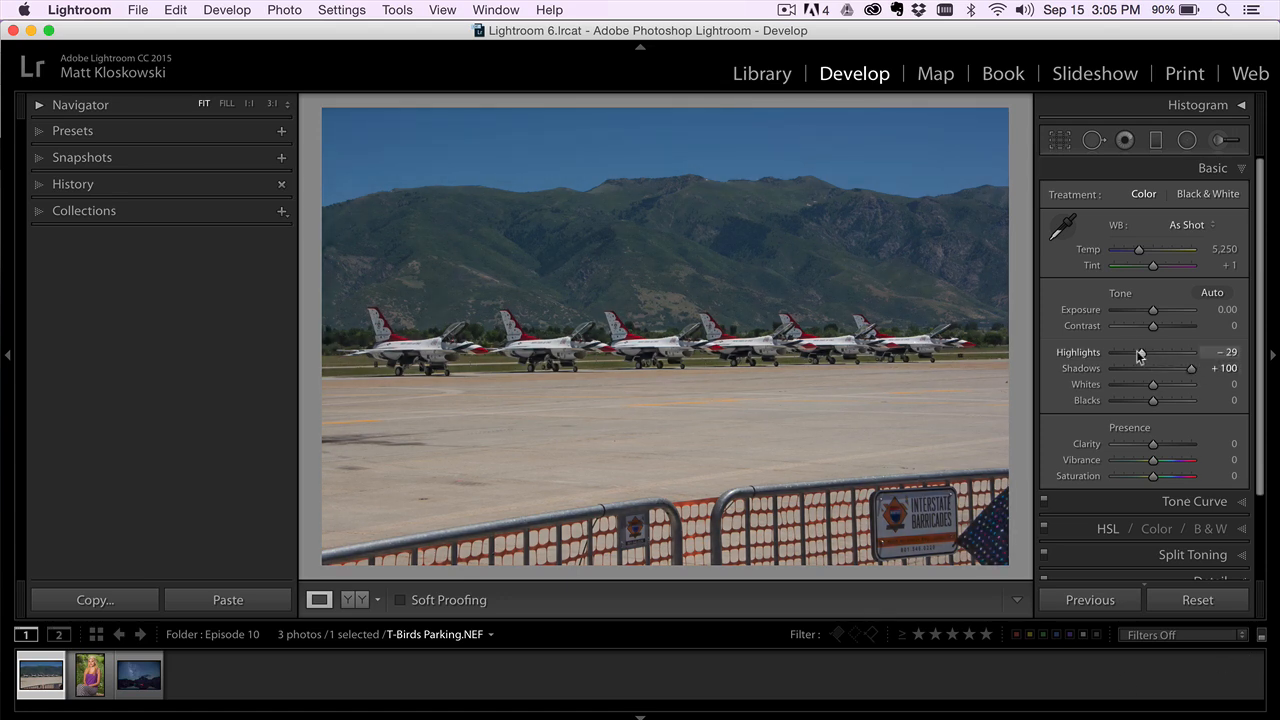
pyautogui.moveTo(1140, 352); pyautogui.dragTo(1143, 352)
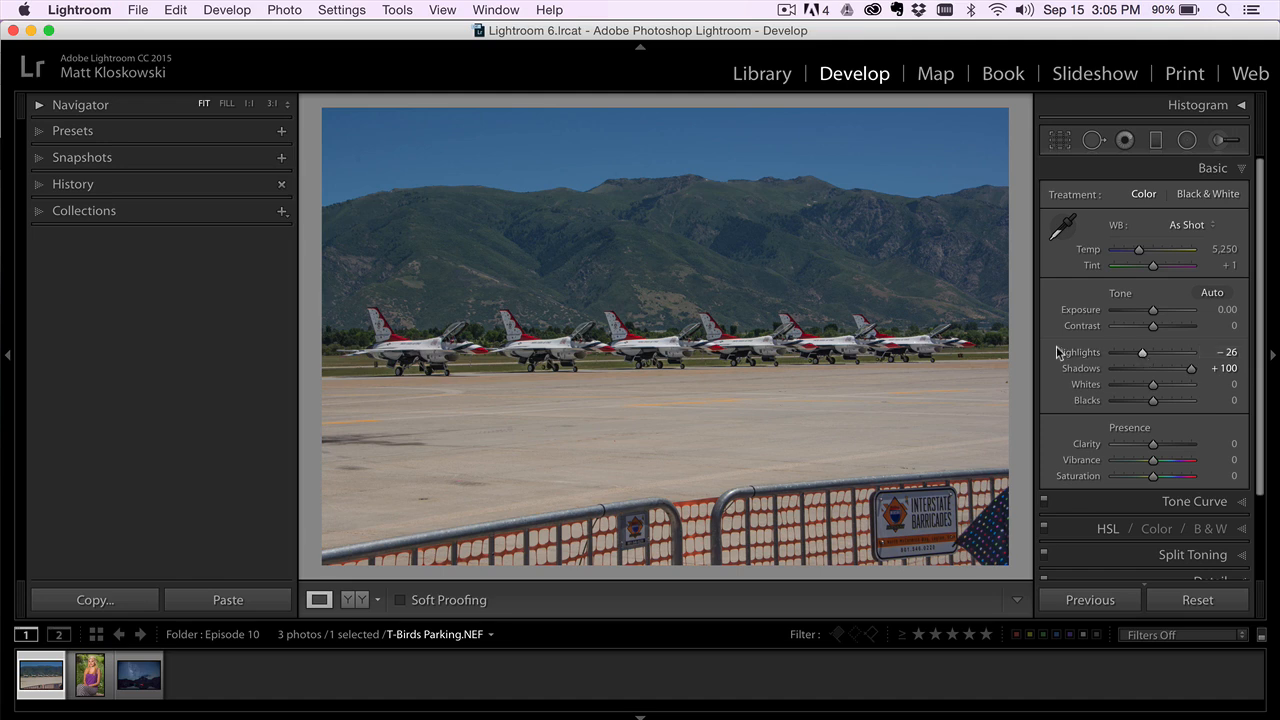
pyautogui.moveTo(1128, 439)
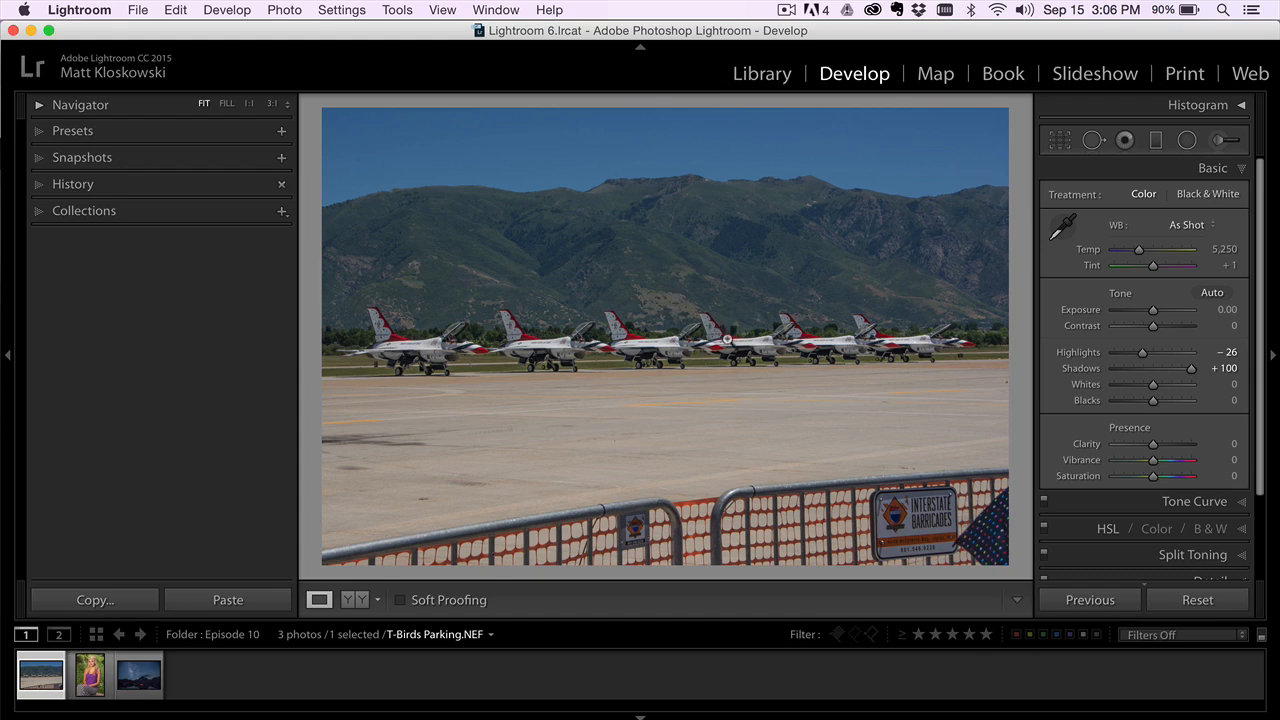
pyautogui.moveTo(741, 344)
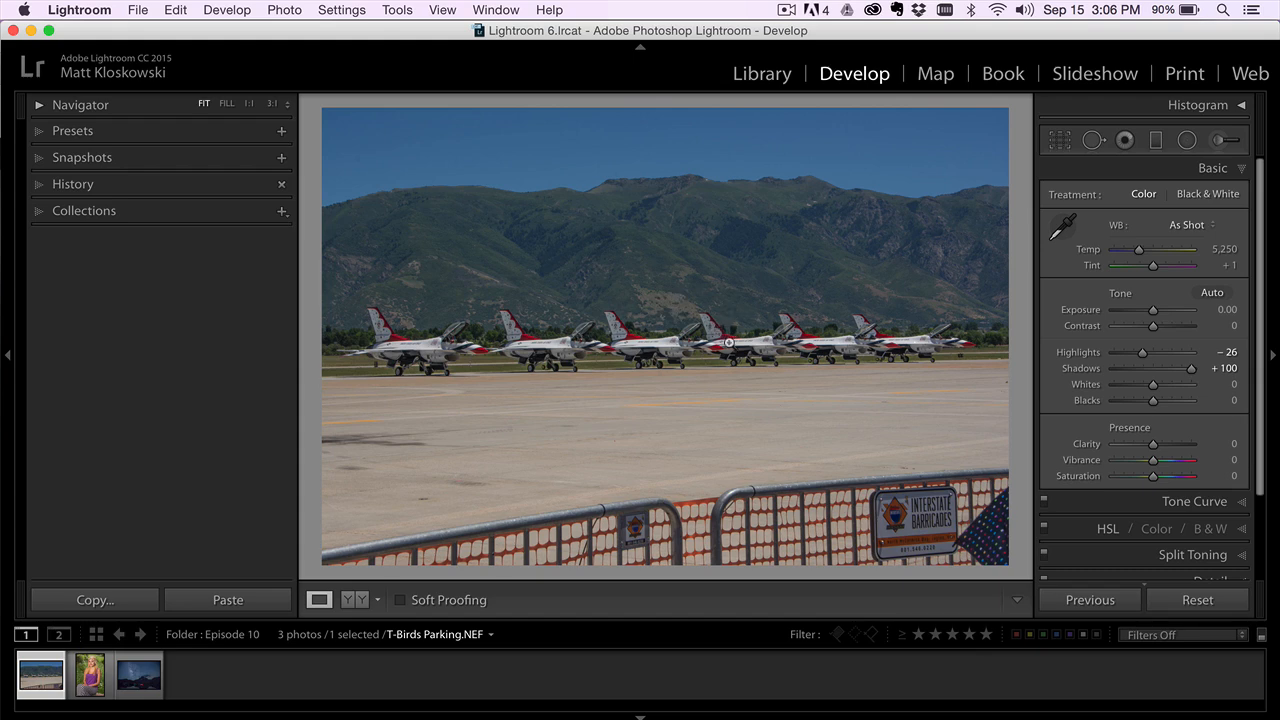
pyautogui.moveTo(786, 409)
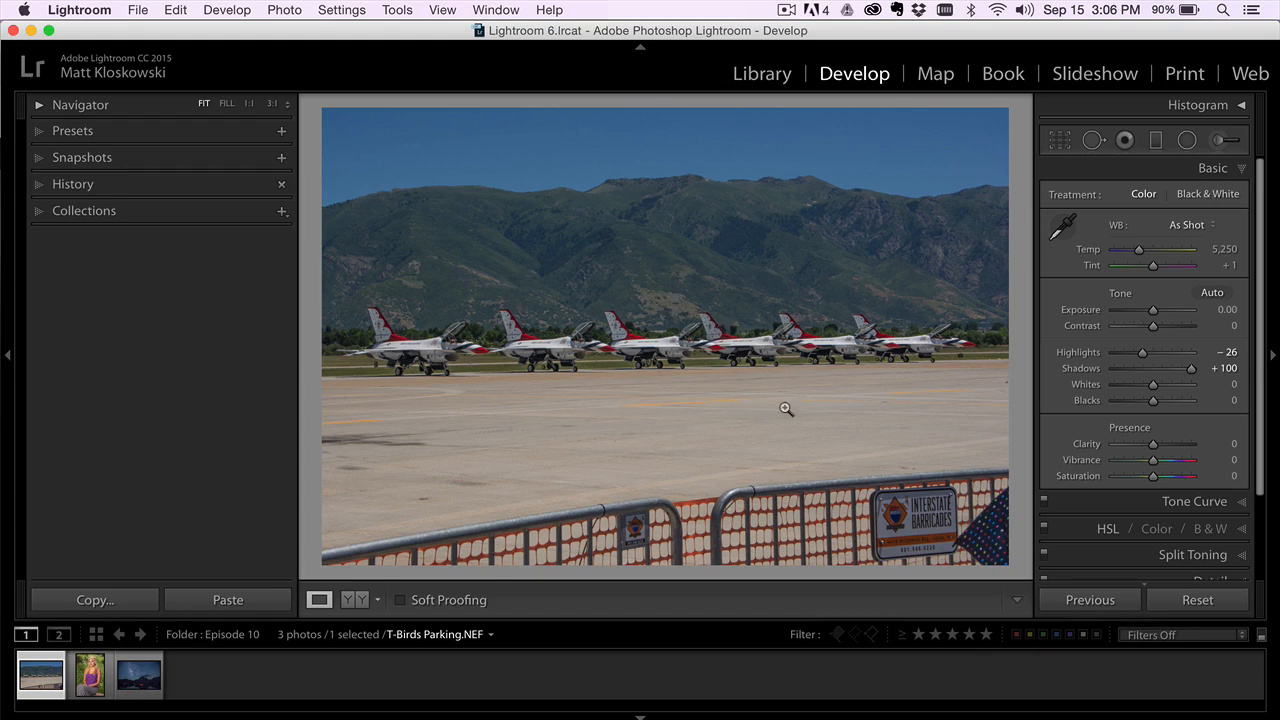
pyautogui.moveTo(713, 400)
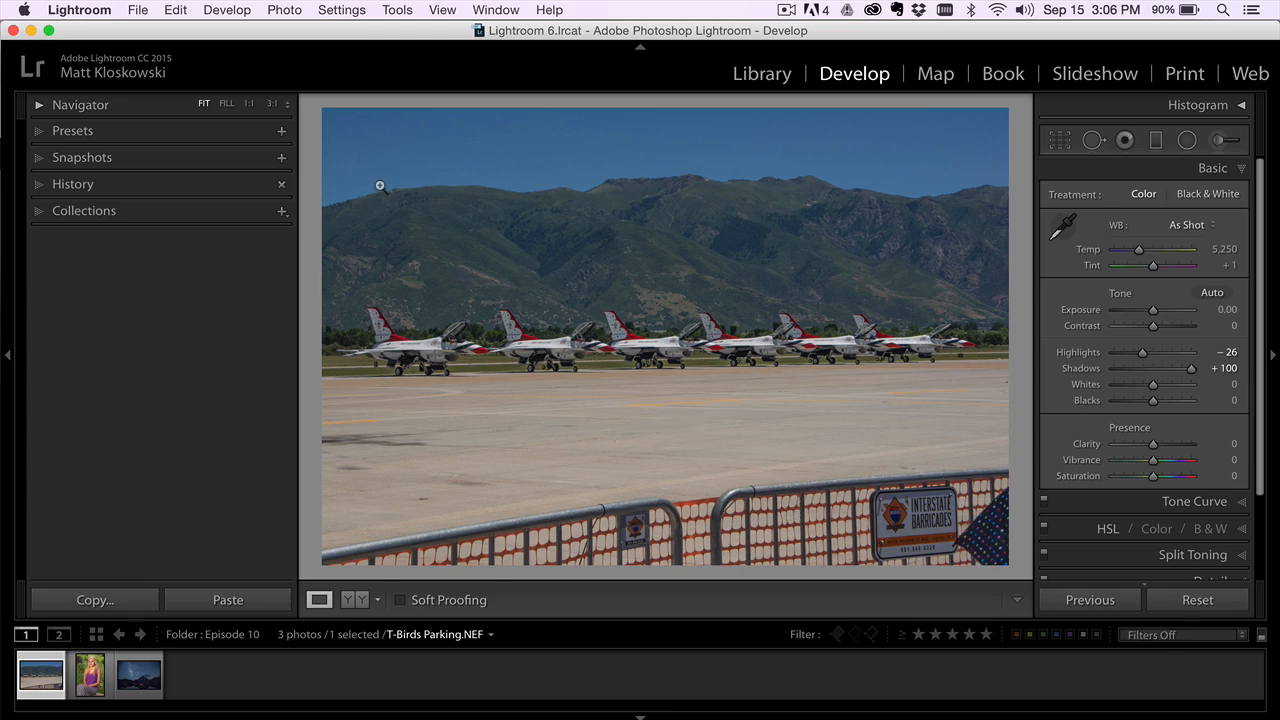
pyautogui.moveTo(901, 416)
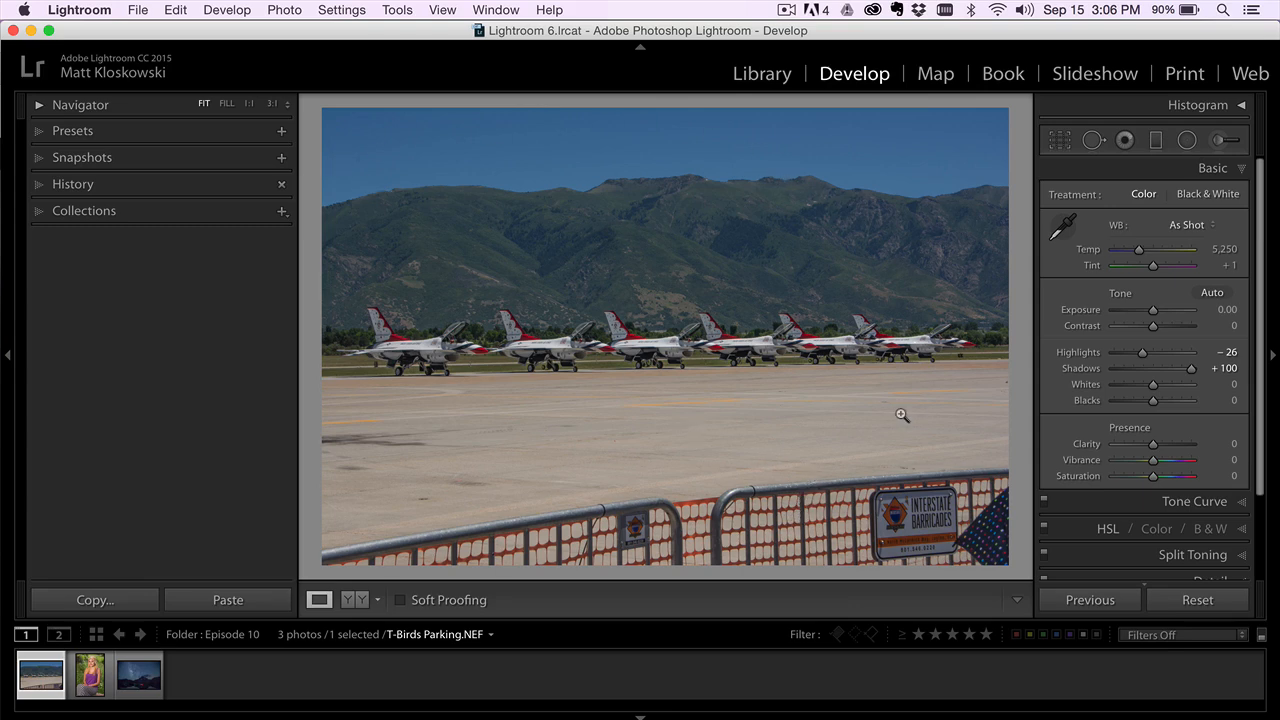
pyautogui.moveTo(874, 468)
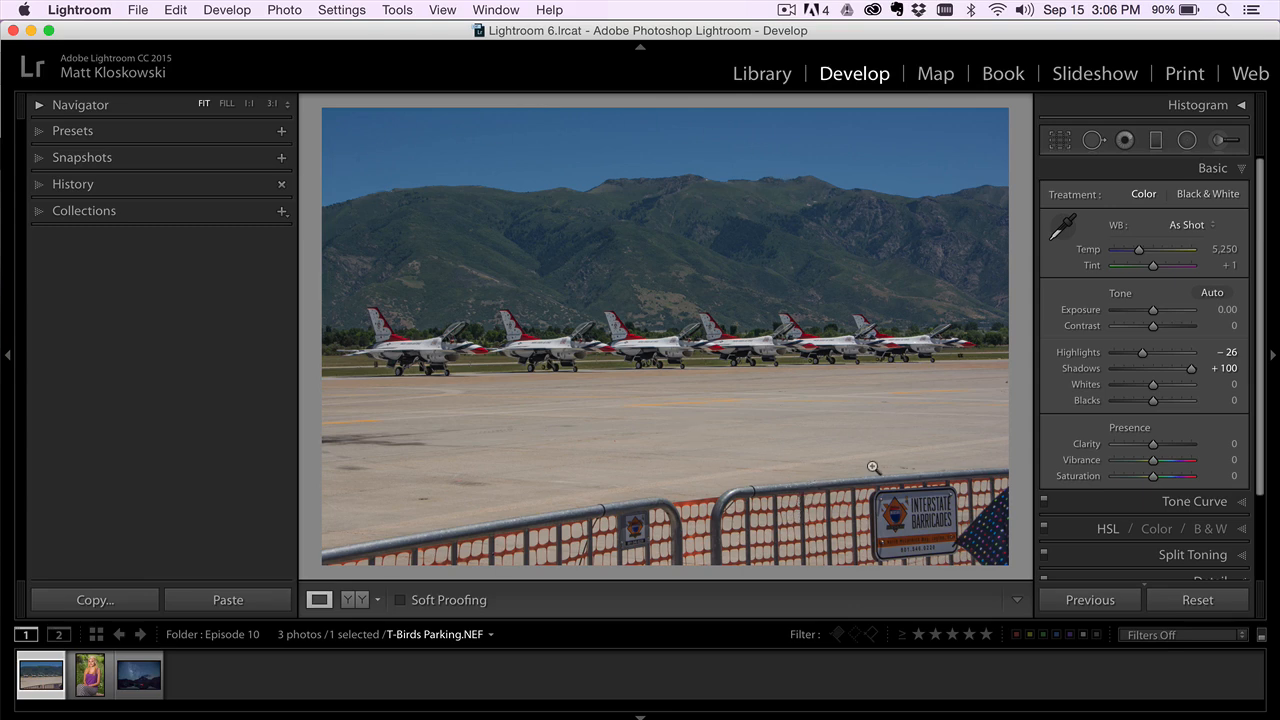
pyautogui.moveTo(557, 411)
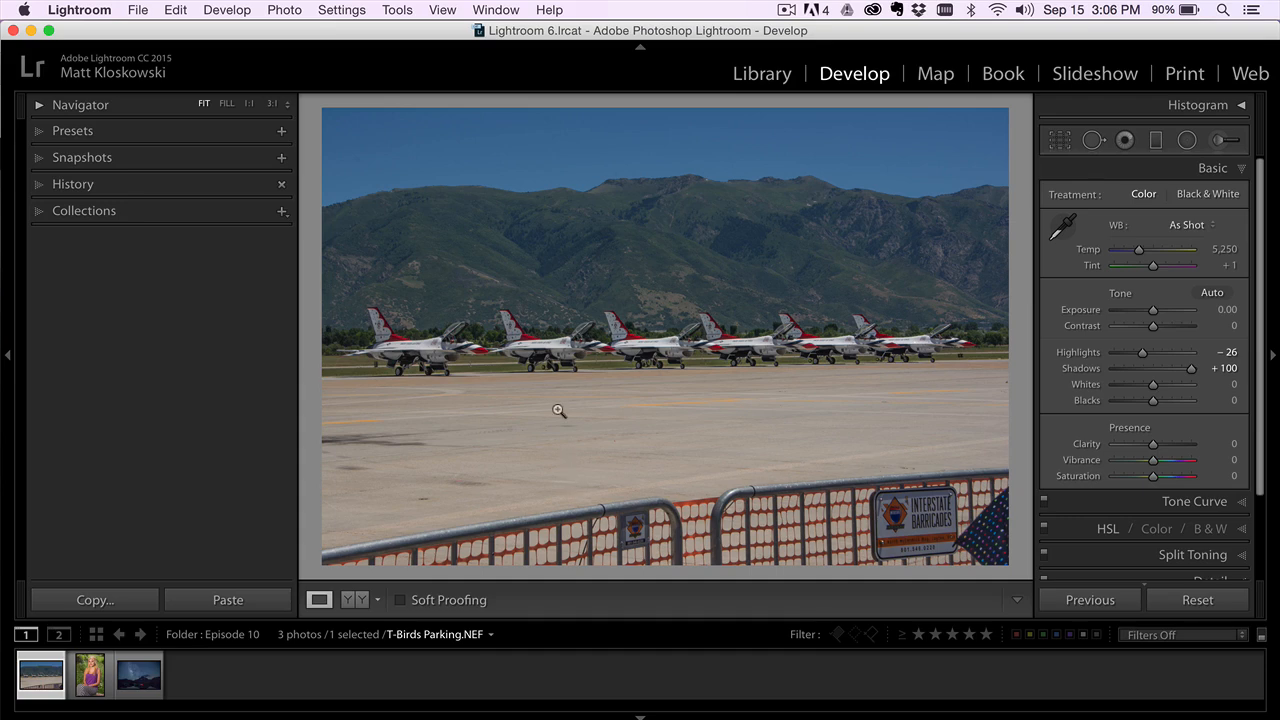
pyautogui.moveTo(783, 316)
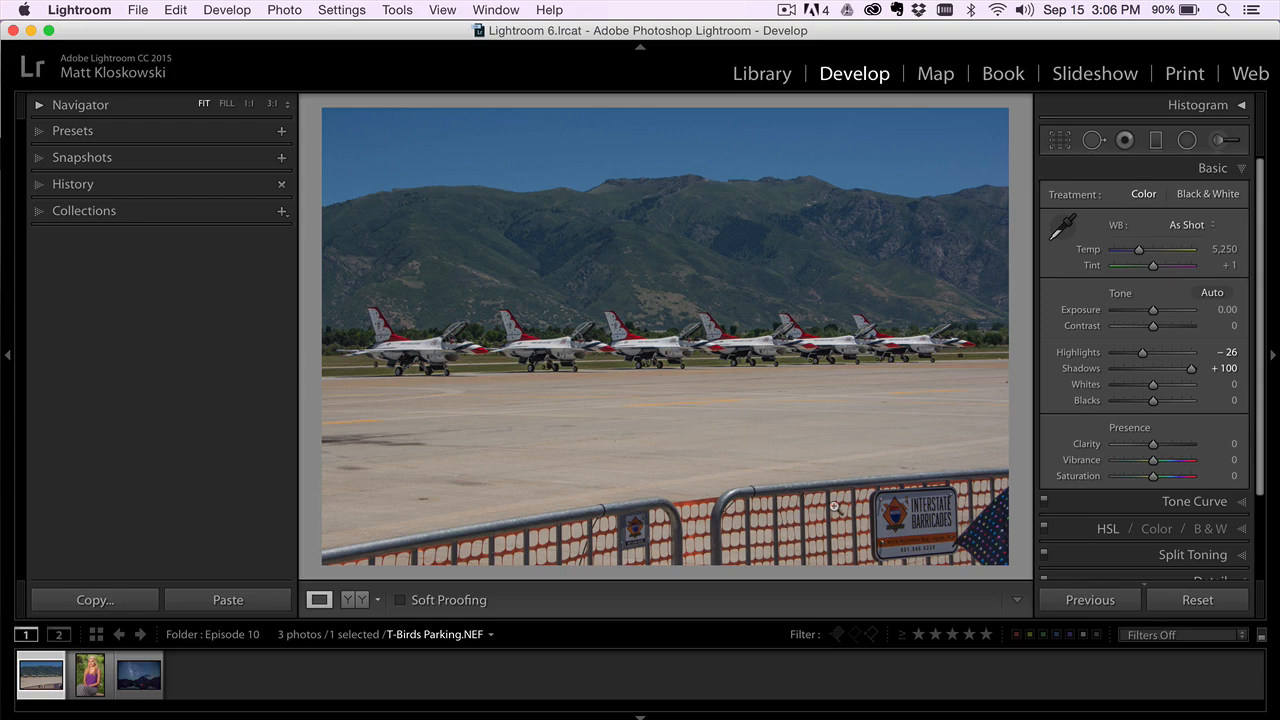
pyautogui.click(1059, 140)
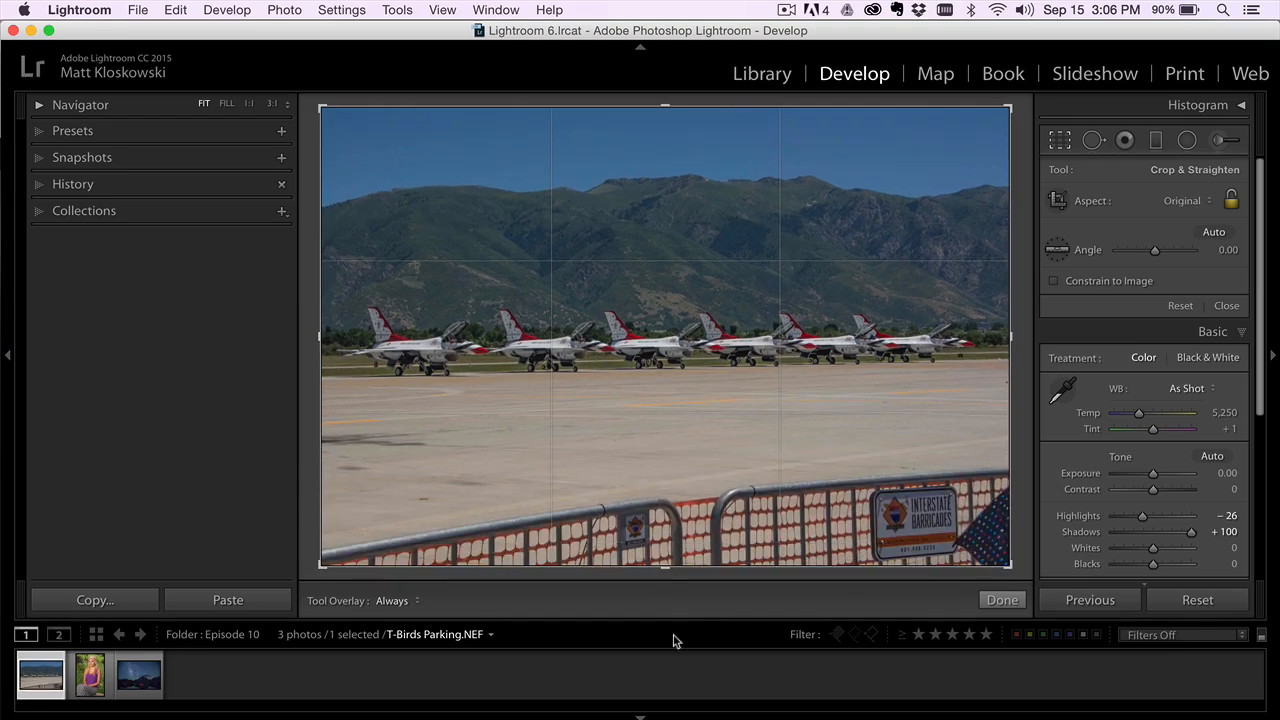
pyautogui.moveTo(665, 568); pyautogui.dragTo(665, 510)
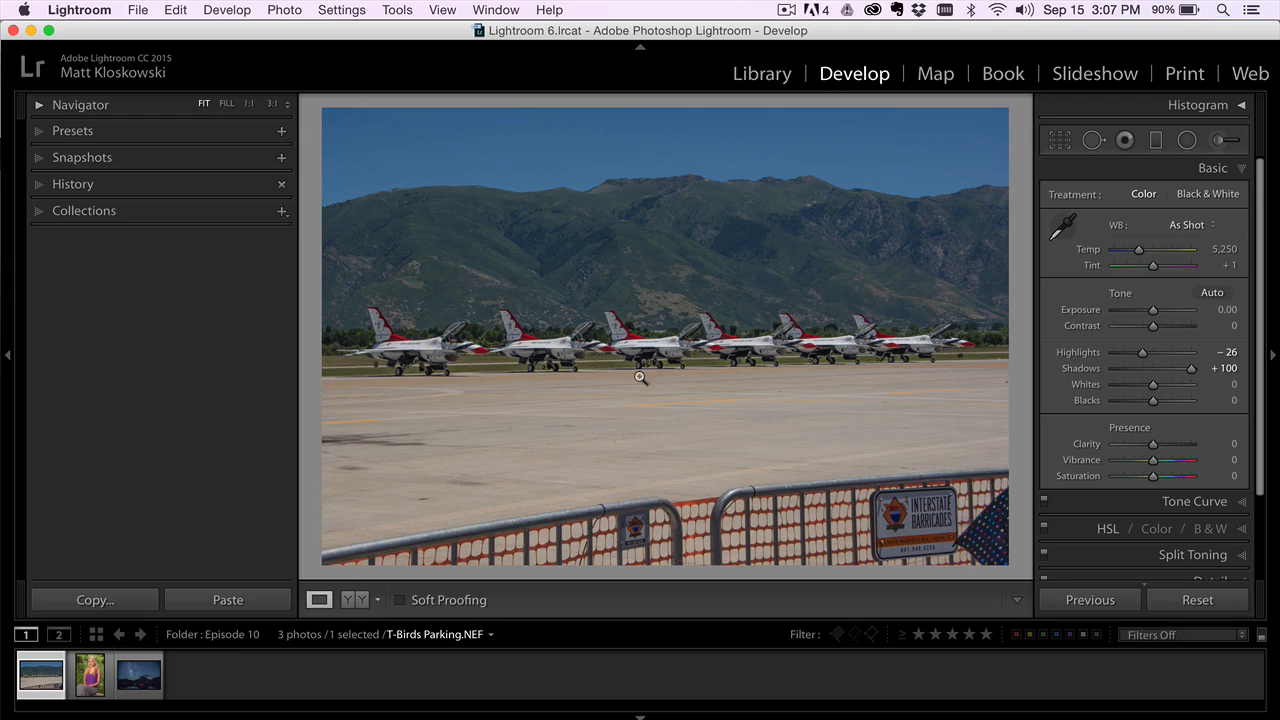
pyautogui.click(150, 10)
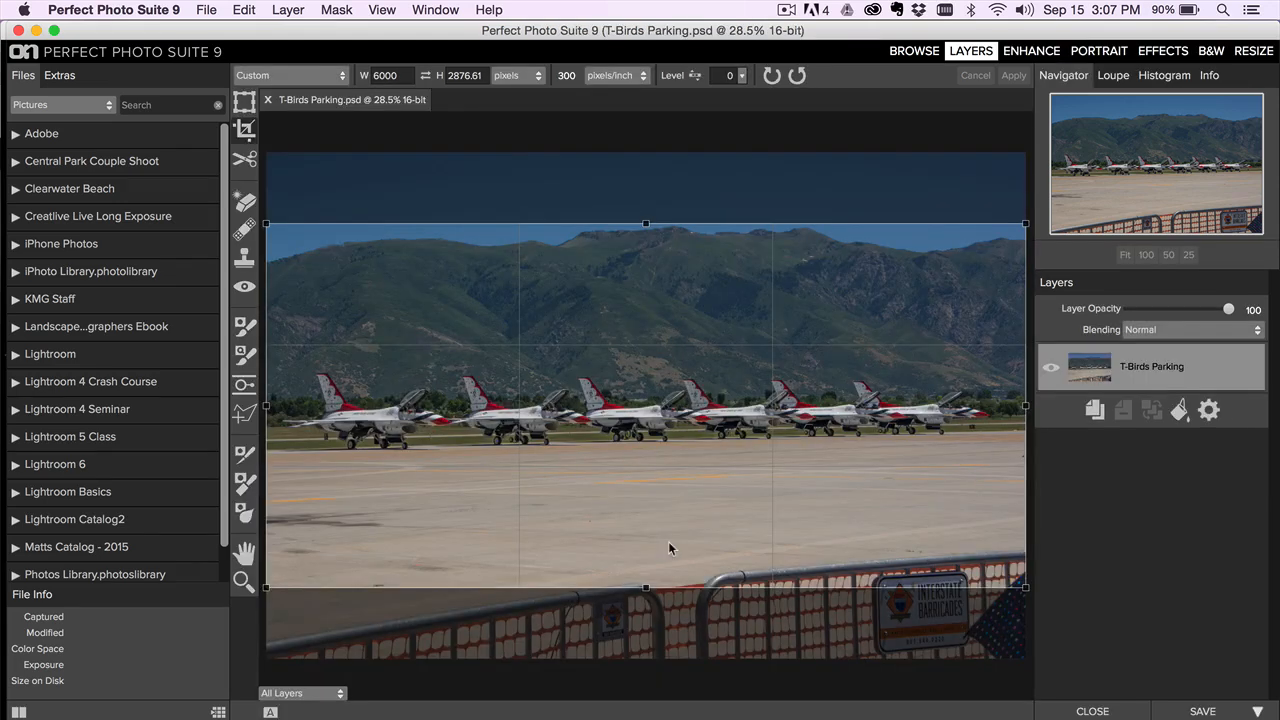
pyautogui.moveTo(638, 226)
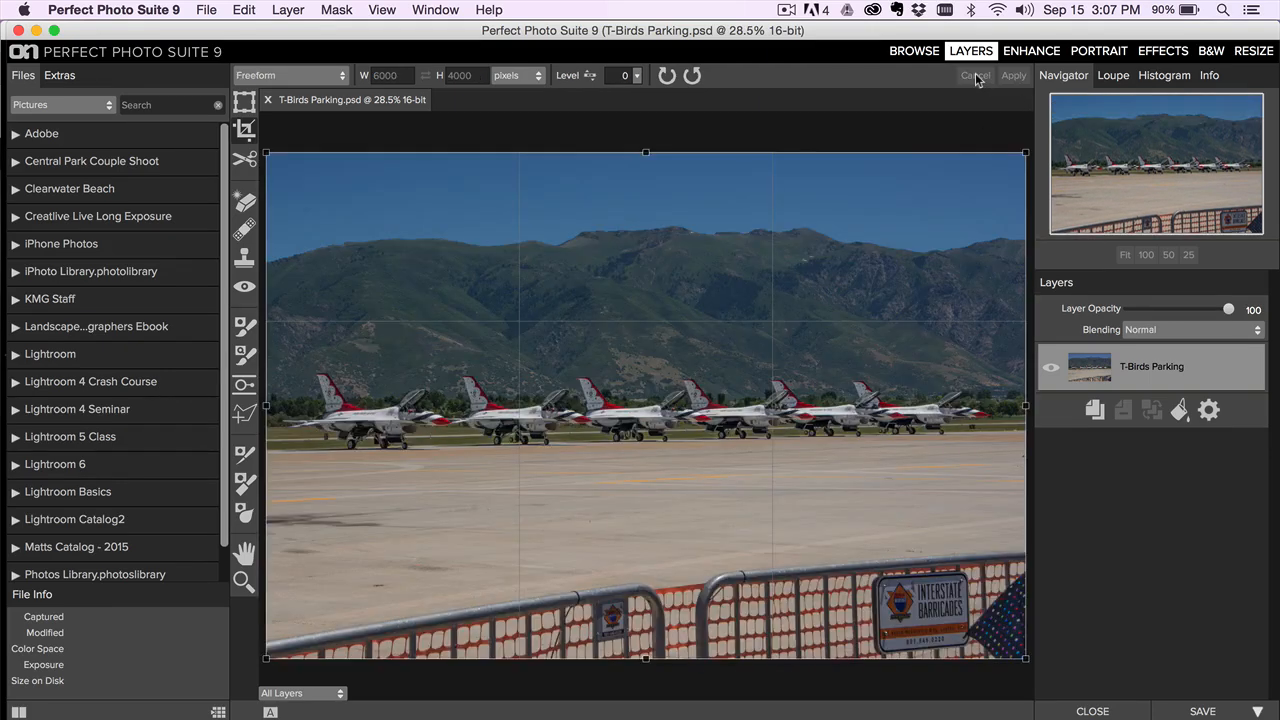
pyautogui.click(244, 200)
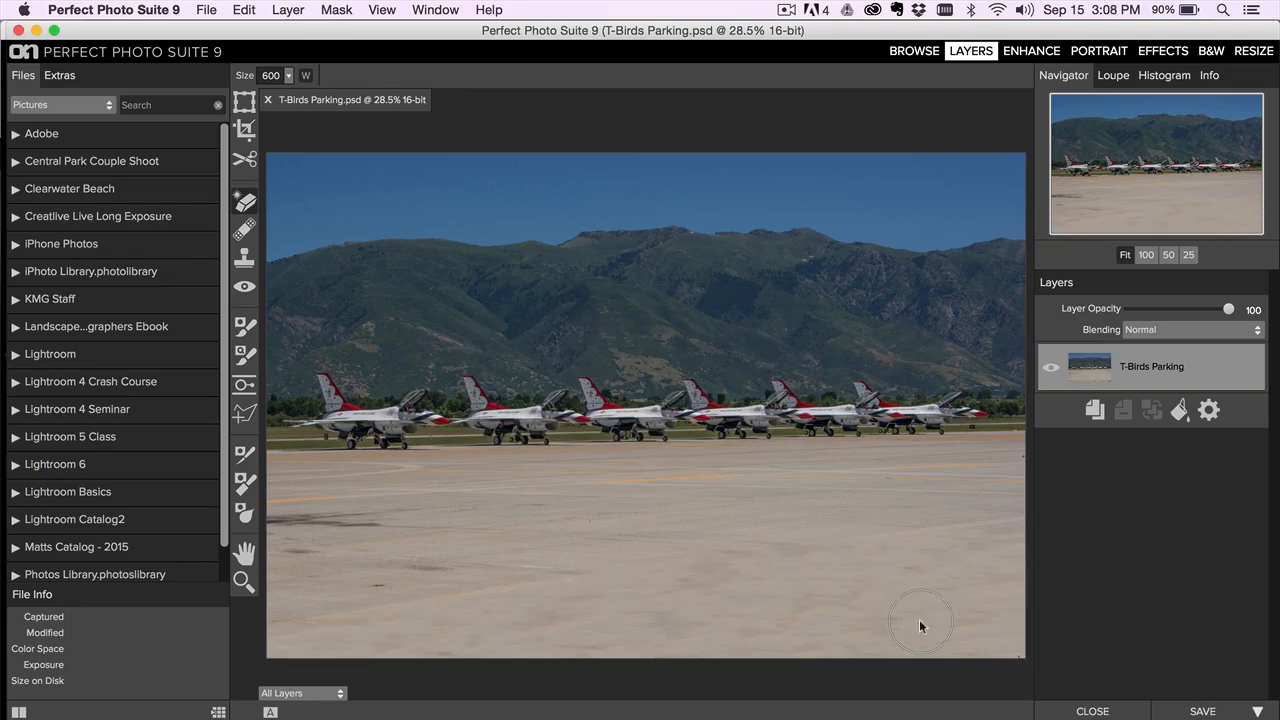
pyautogui.moveTo(660, 590)
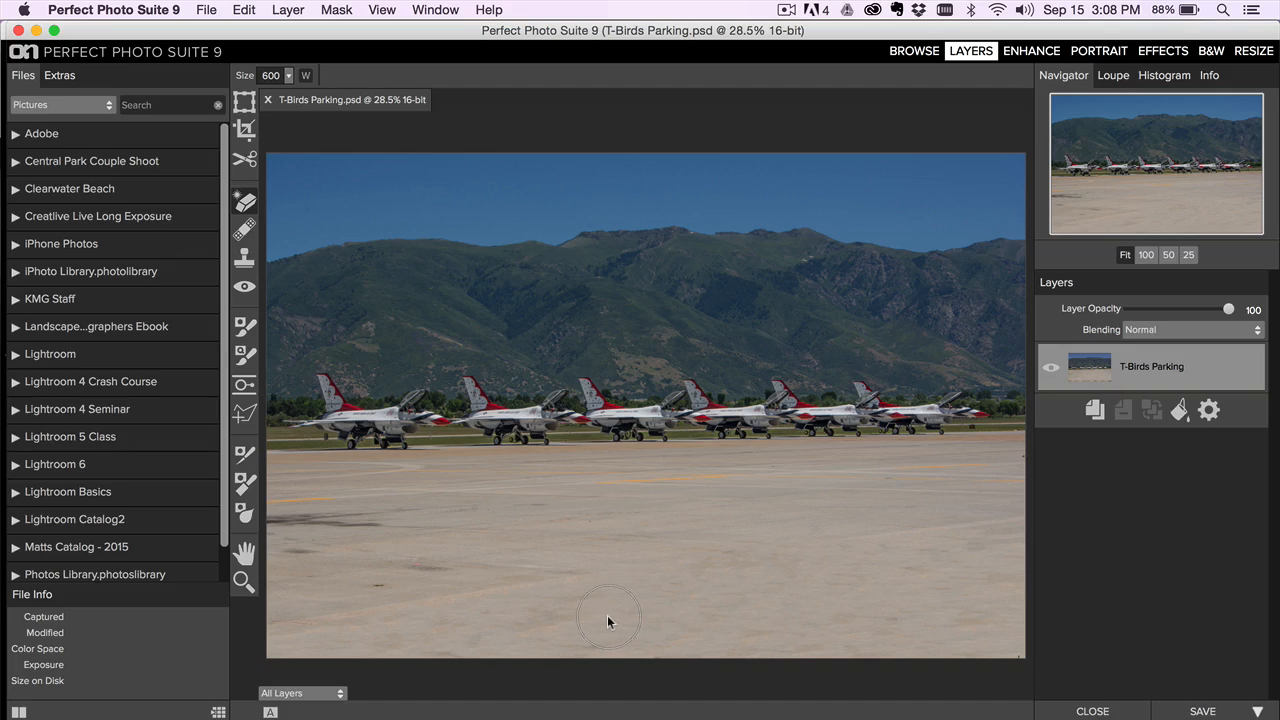
pyautogui.moveTo(712, 608)
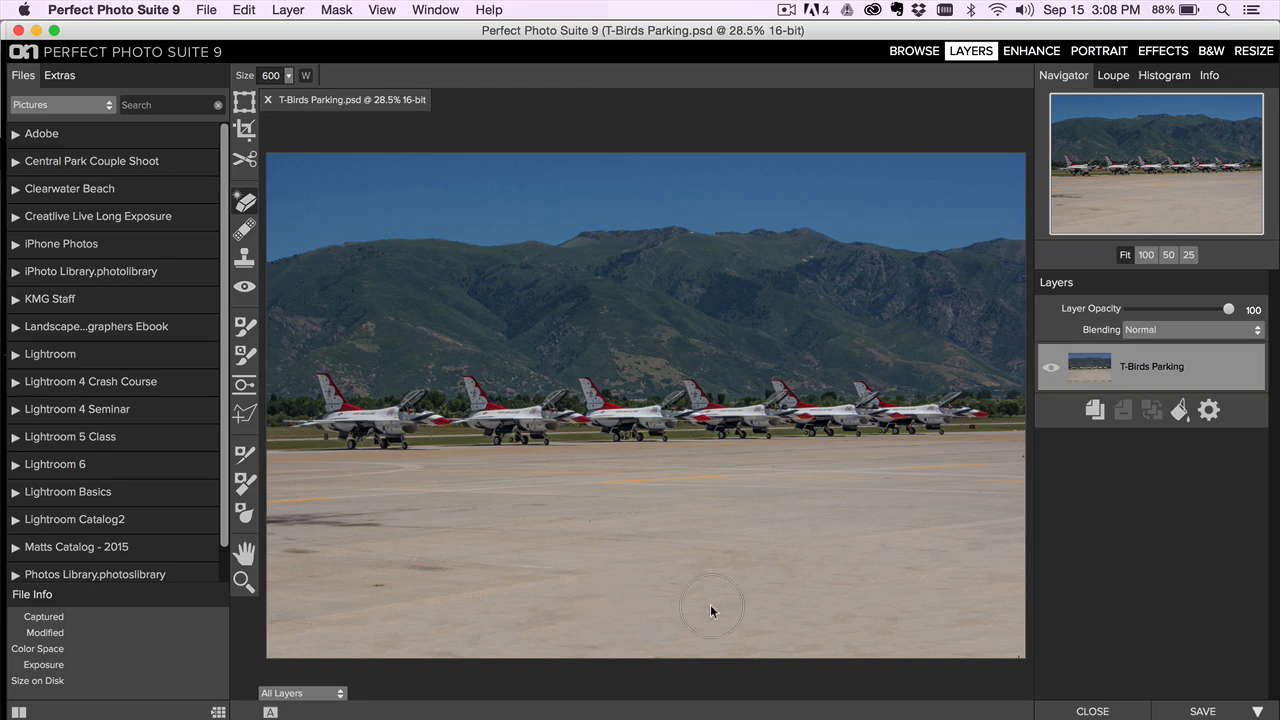
pyautogui.moveTo(747, 581)
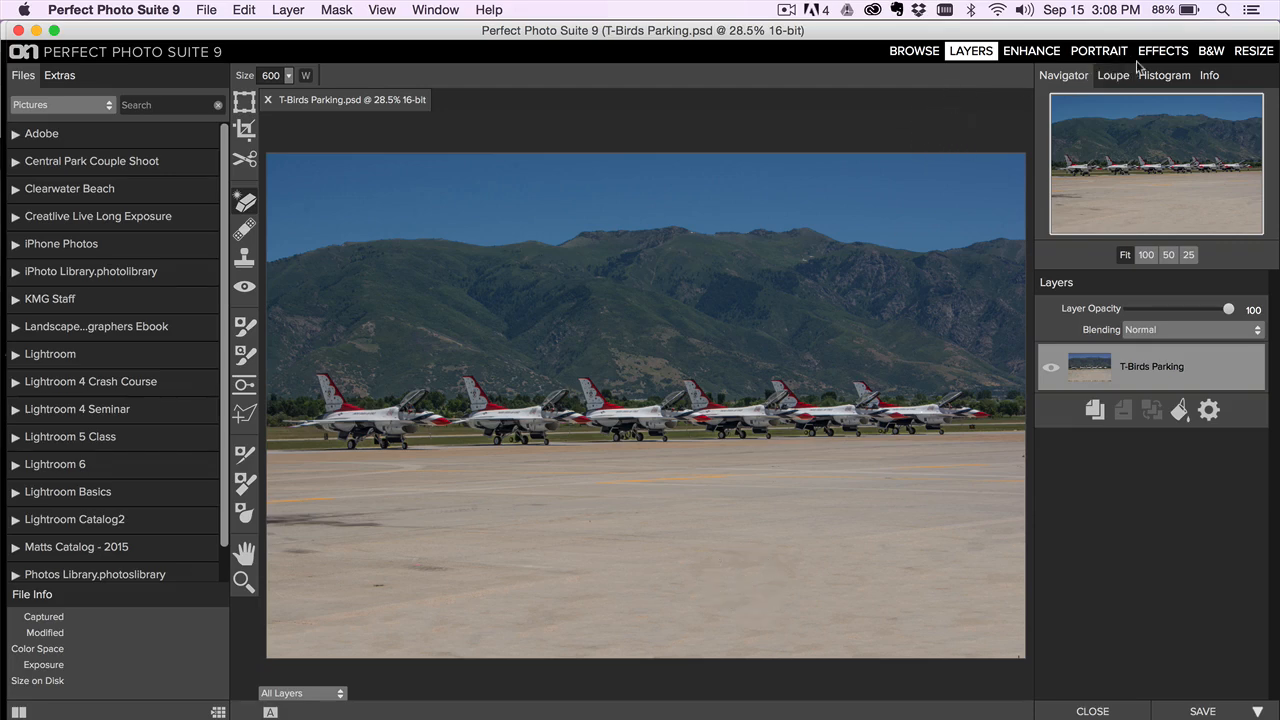
pyautogui.moveTo(1162, 51)
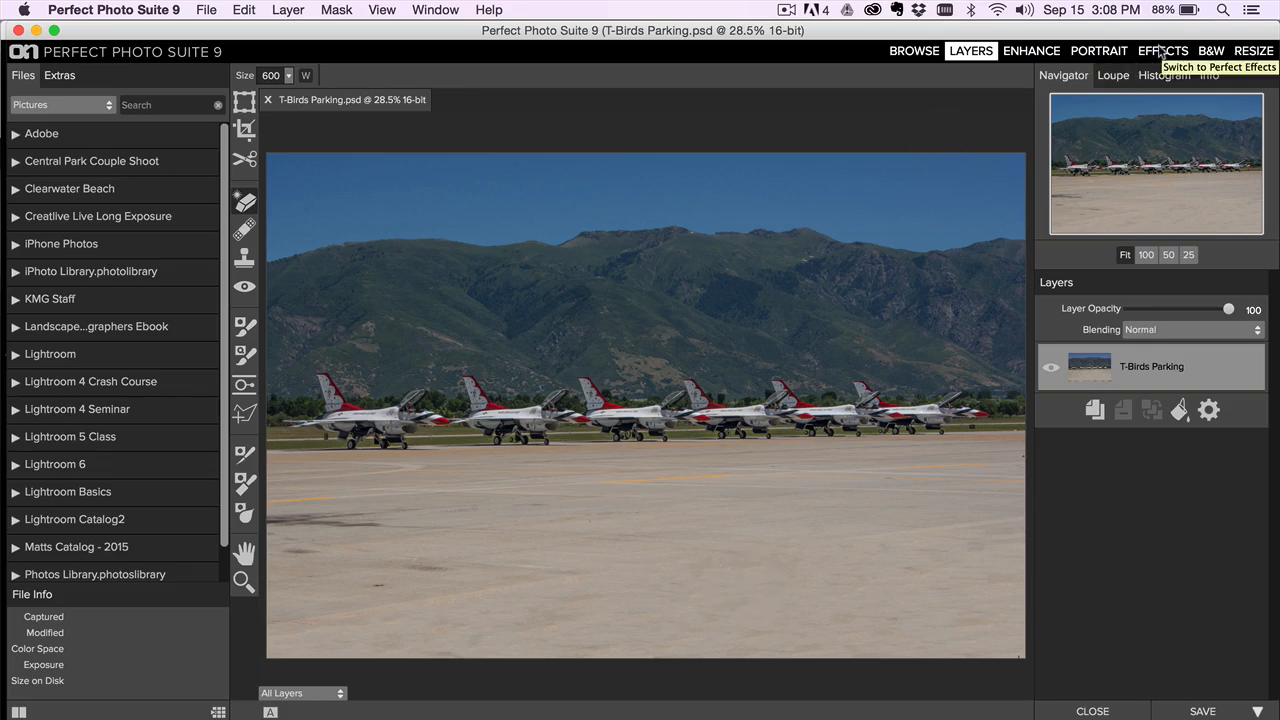
pyautogui.moveTo(245, 160)
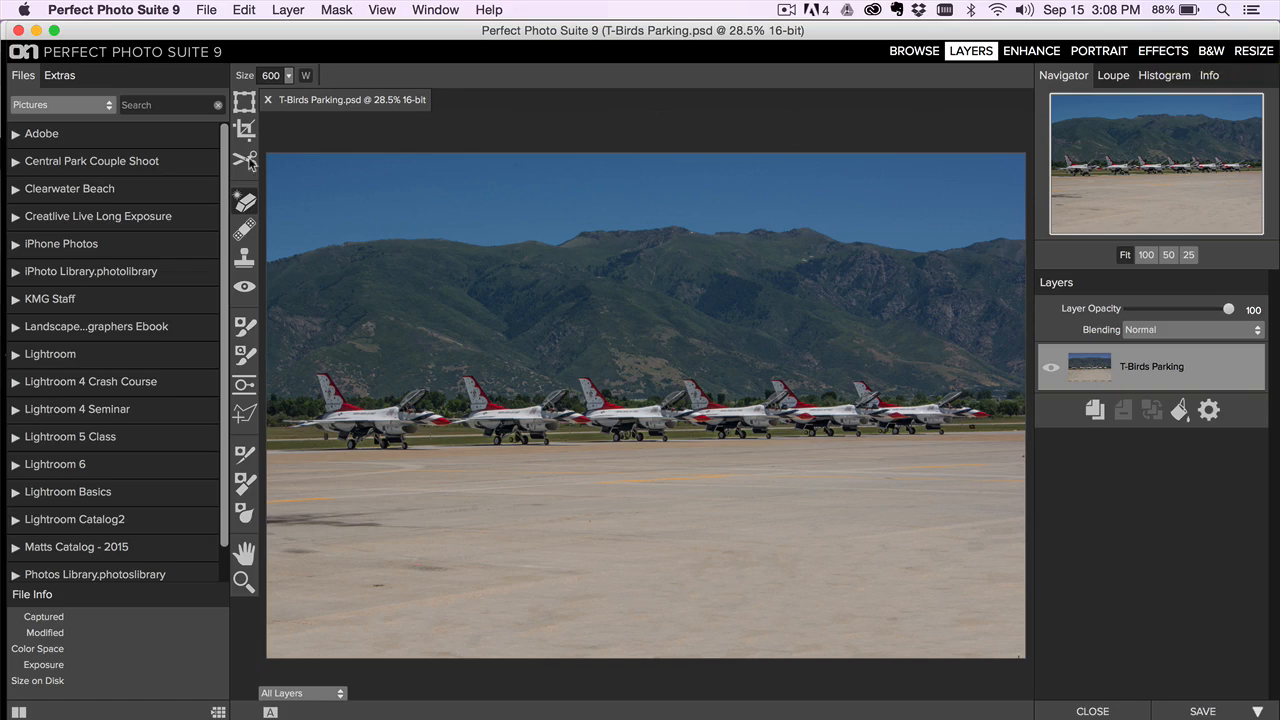
pyautogui.moveTo(1162, 51)
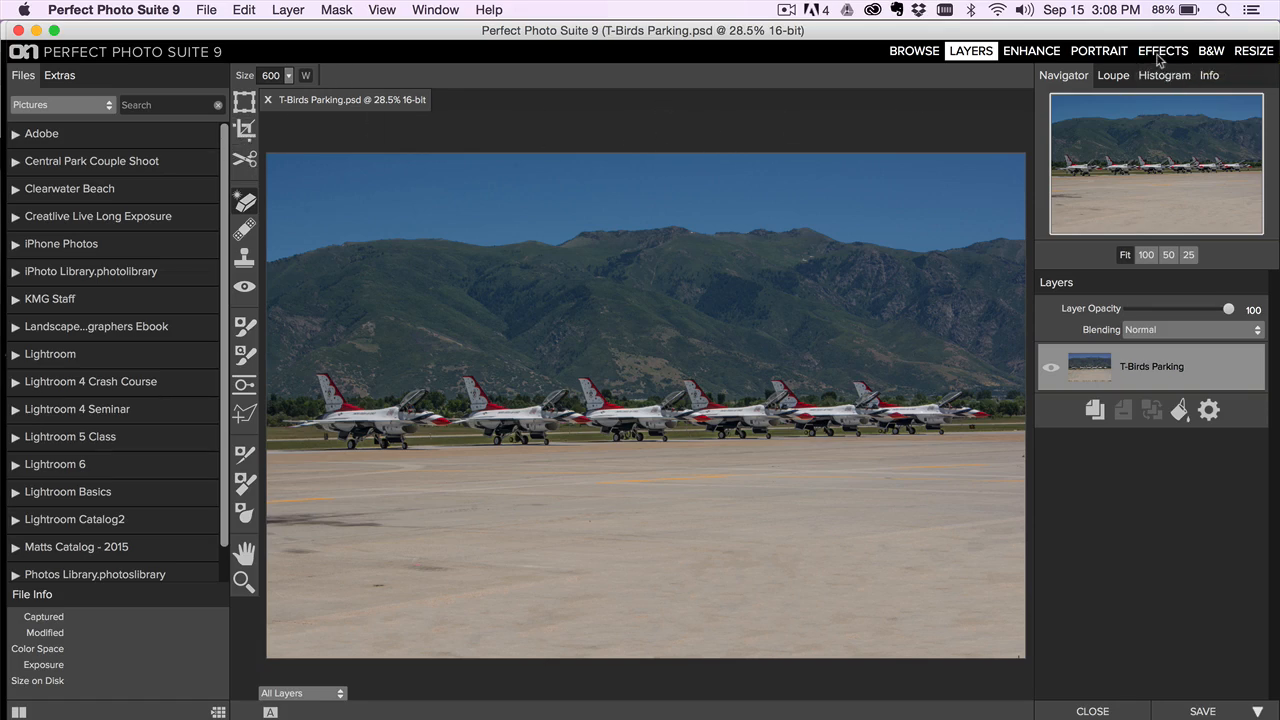
pyautogui.moveTo(1165, 52)
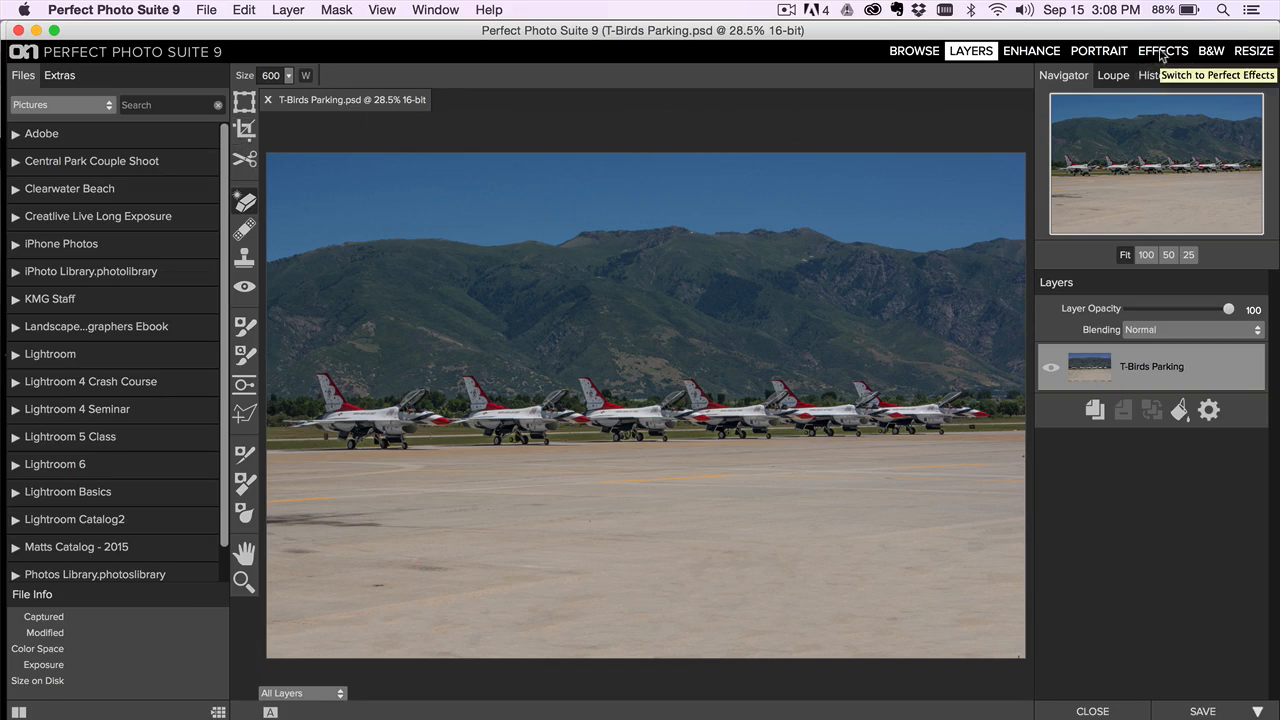
# - Add a Darken preset adjustment brush layer and paint it across the foreground tarmac
pyautogui.click(1159, 51)
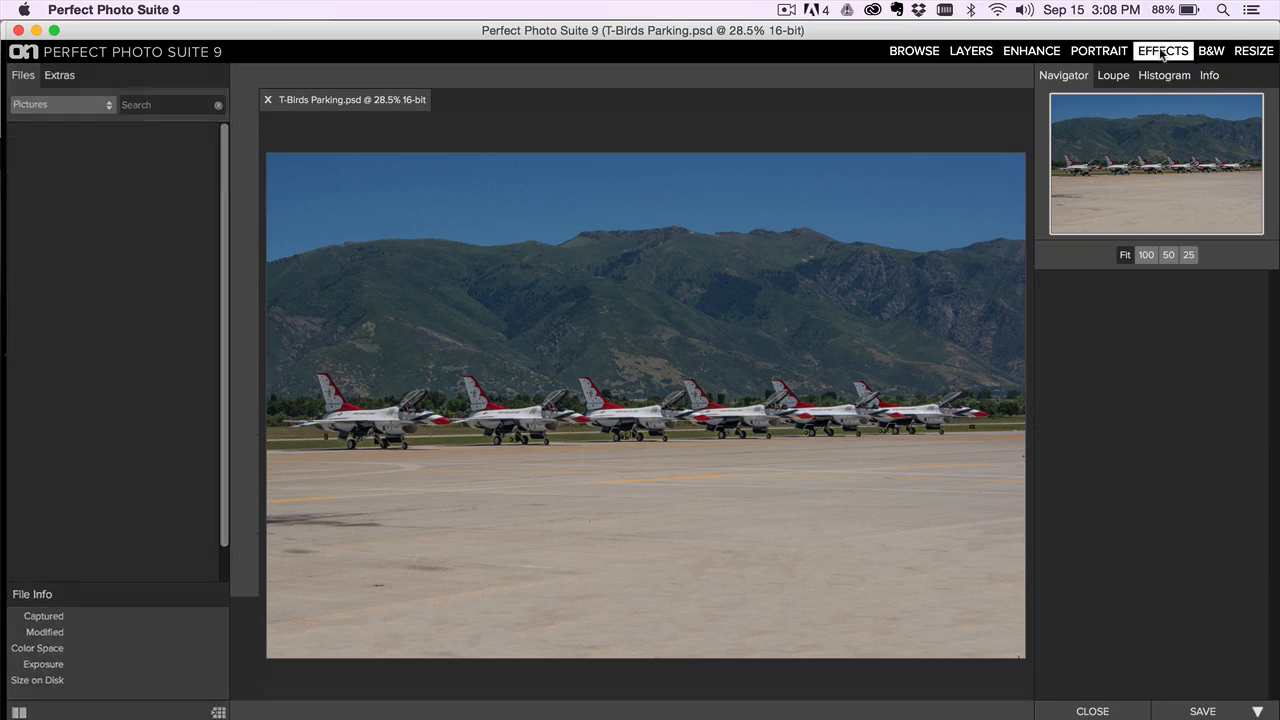
pyautogui.click(1162, 48)
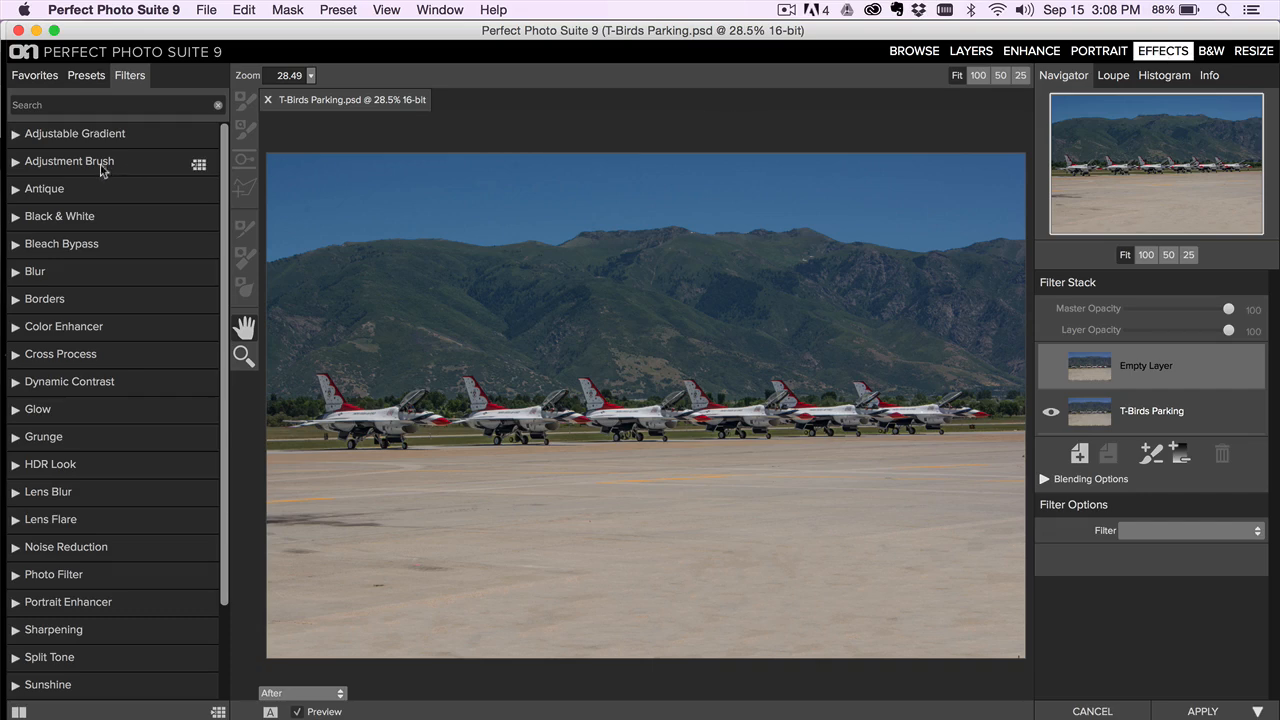
pyautogui.click(69, 161)
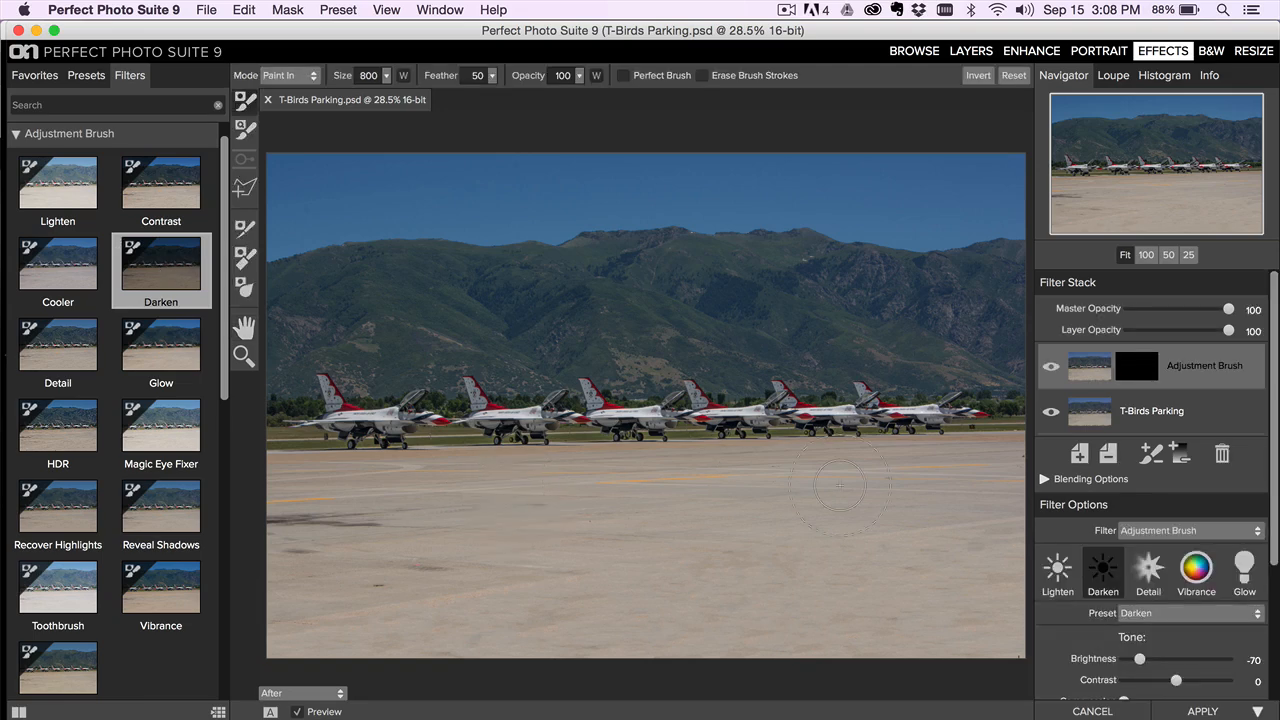
pyautogui.moveTo(947, 498)
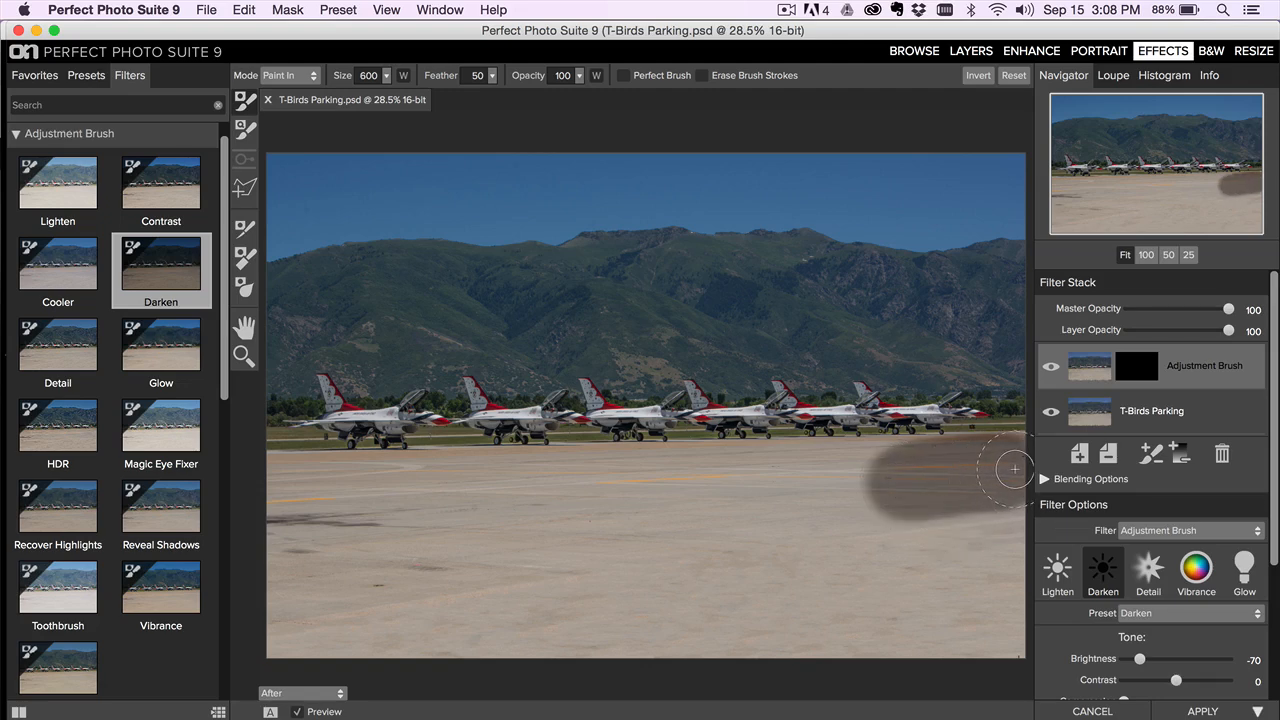
pyautogui.moveTo(1013, 470); pyautogui.dragTo(695, 480)
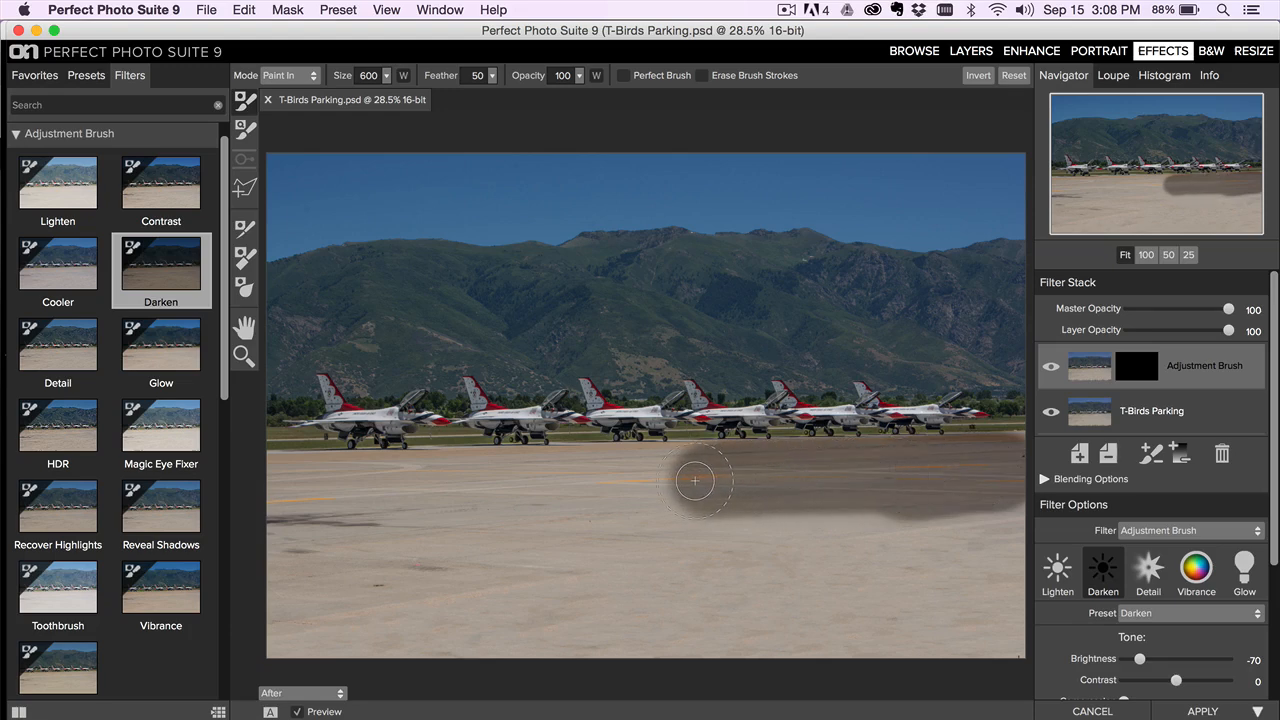
pyautogui.moveTo(695, 481); pyautogui.dragTo(628, 481)
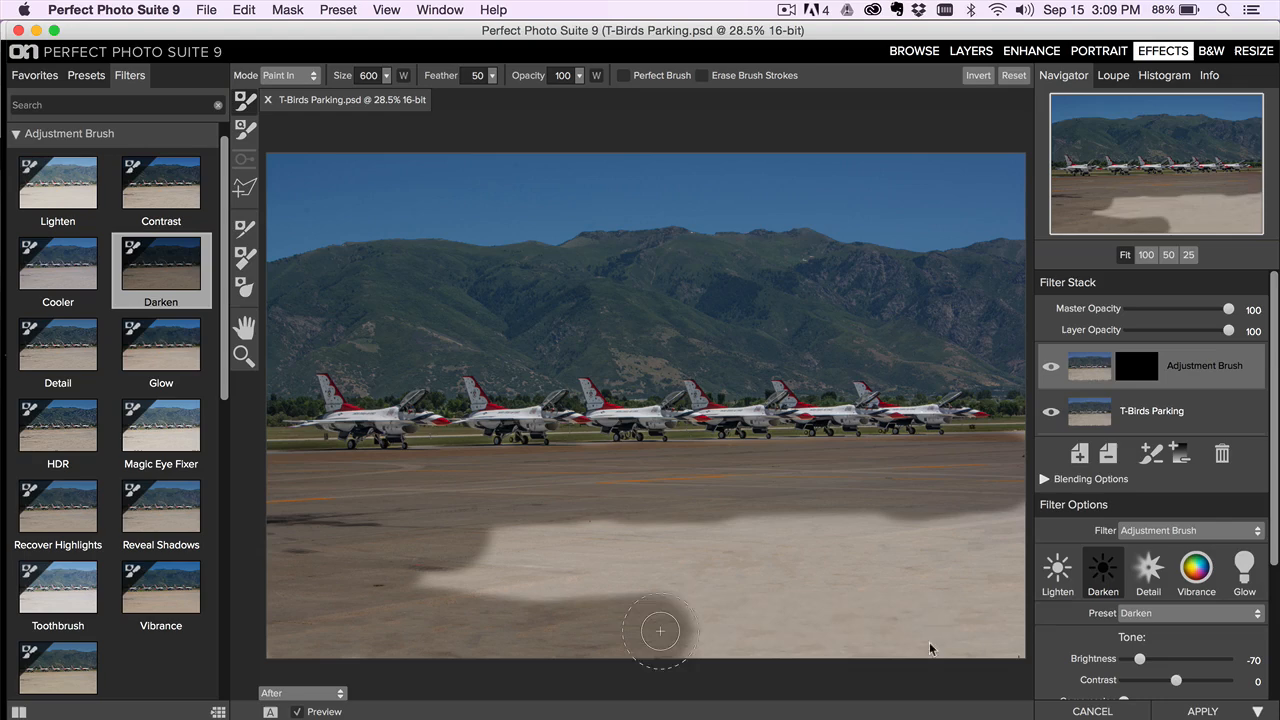
pyautogui.moveTo(660, 631); pyautogui.dragTo(857, 528)
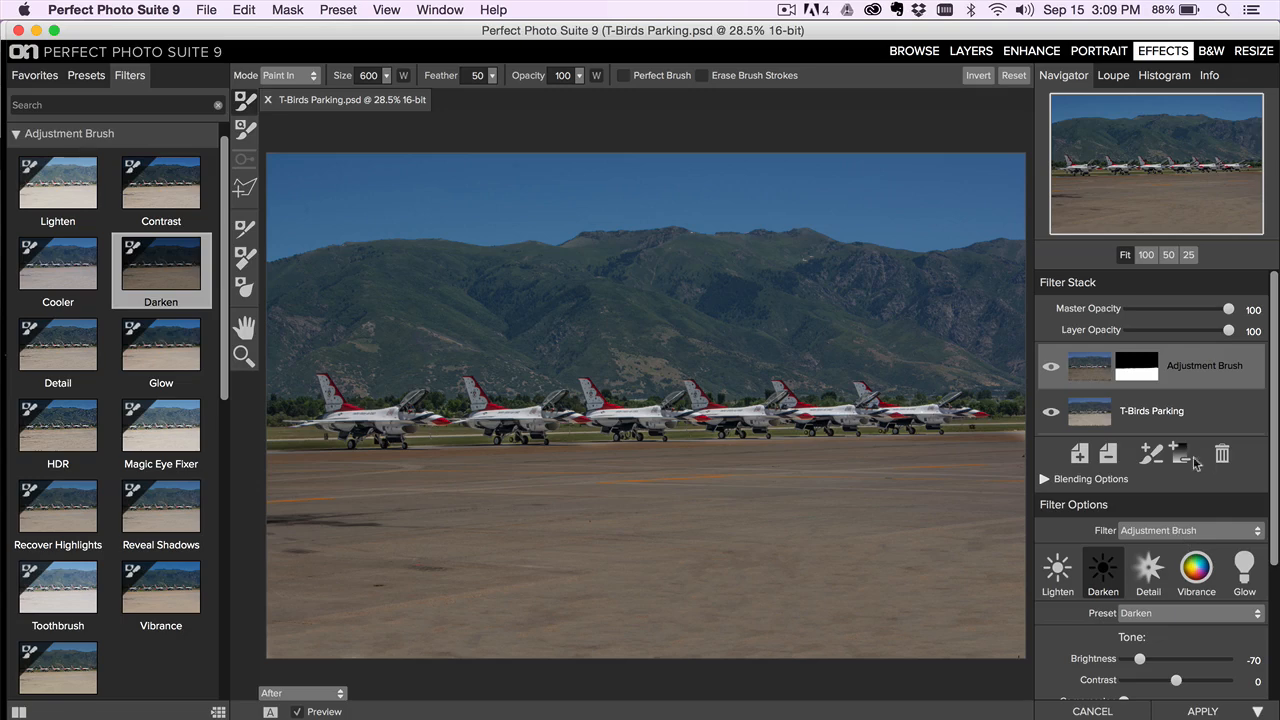
# - Set the tarmac layer's Contrast to 42, Detail to 15 and Warmth to 8
pyautogui.moveTo(1228, 330); pyautogui.dragTo(1178, 330)
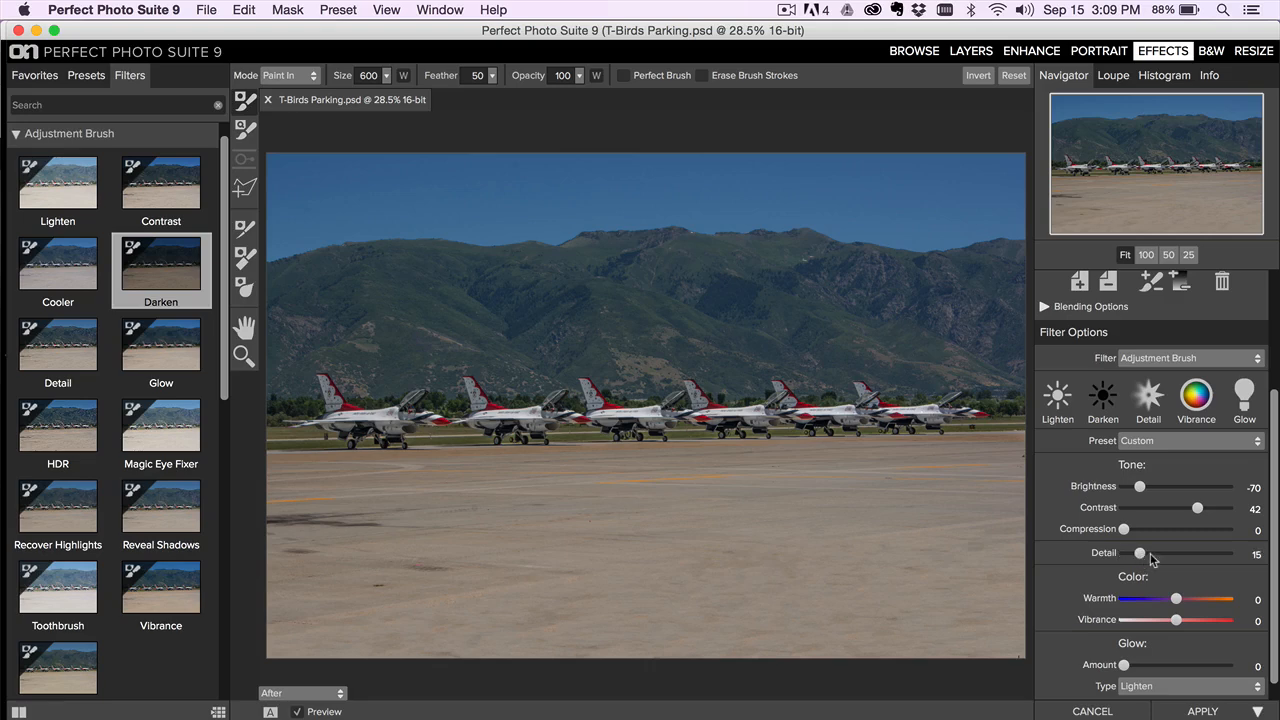
pyautogui.moveTo(1138, 553); pyautogui.dragTo(1158, 553)
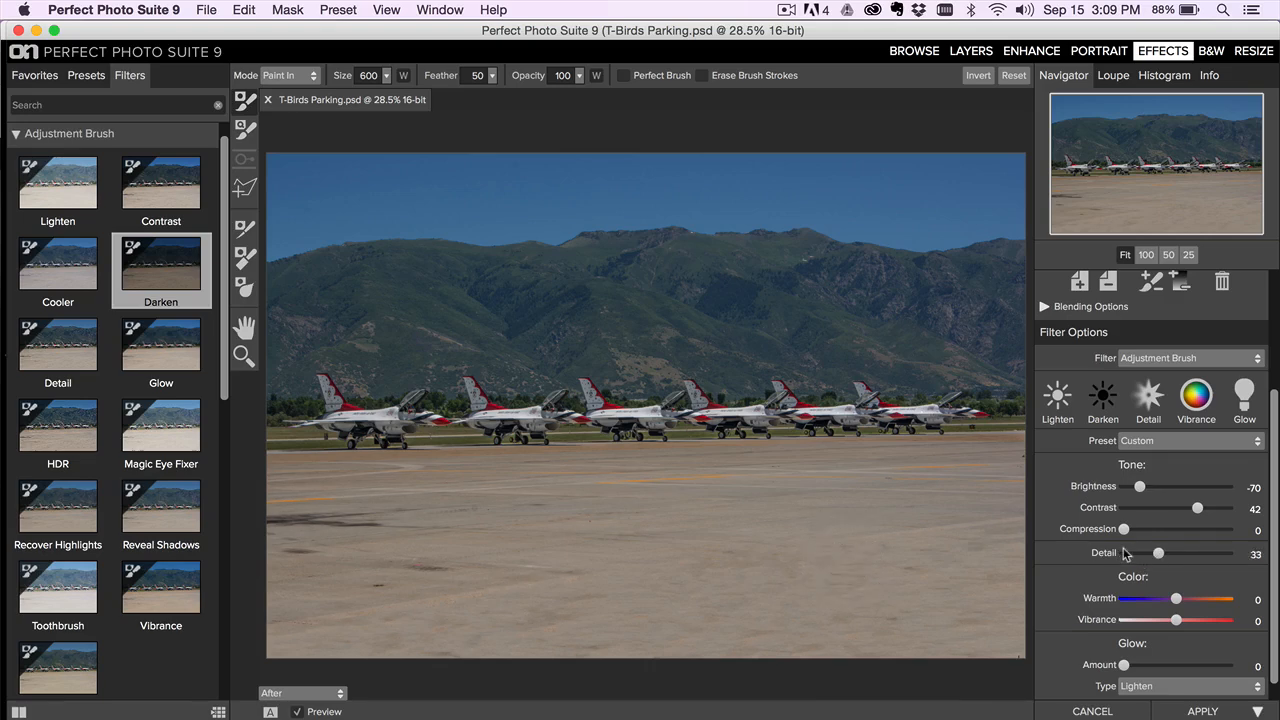
pyautogui.moveTo(1158, 553); pyautogui.dragTo(1138, 553)
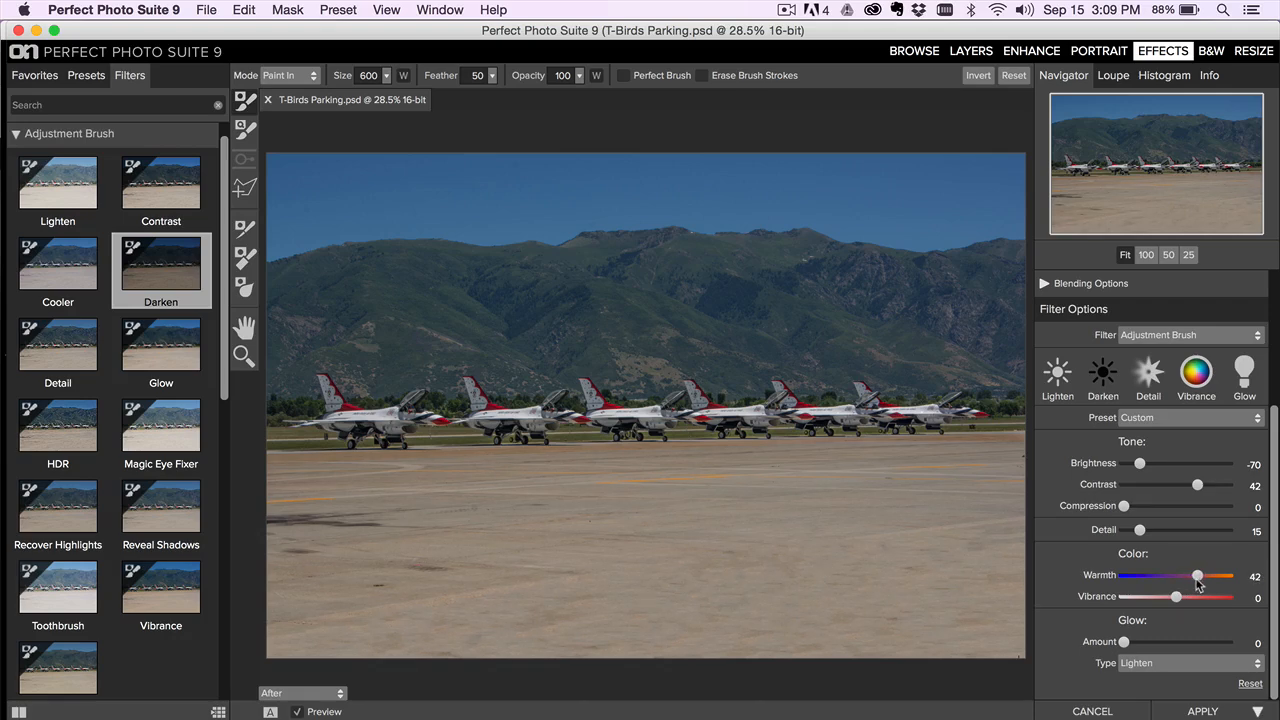
pyautogui.moveTo(1197, 575); pyautogui.dragTo(1153, 575)
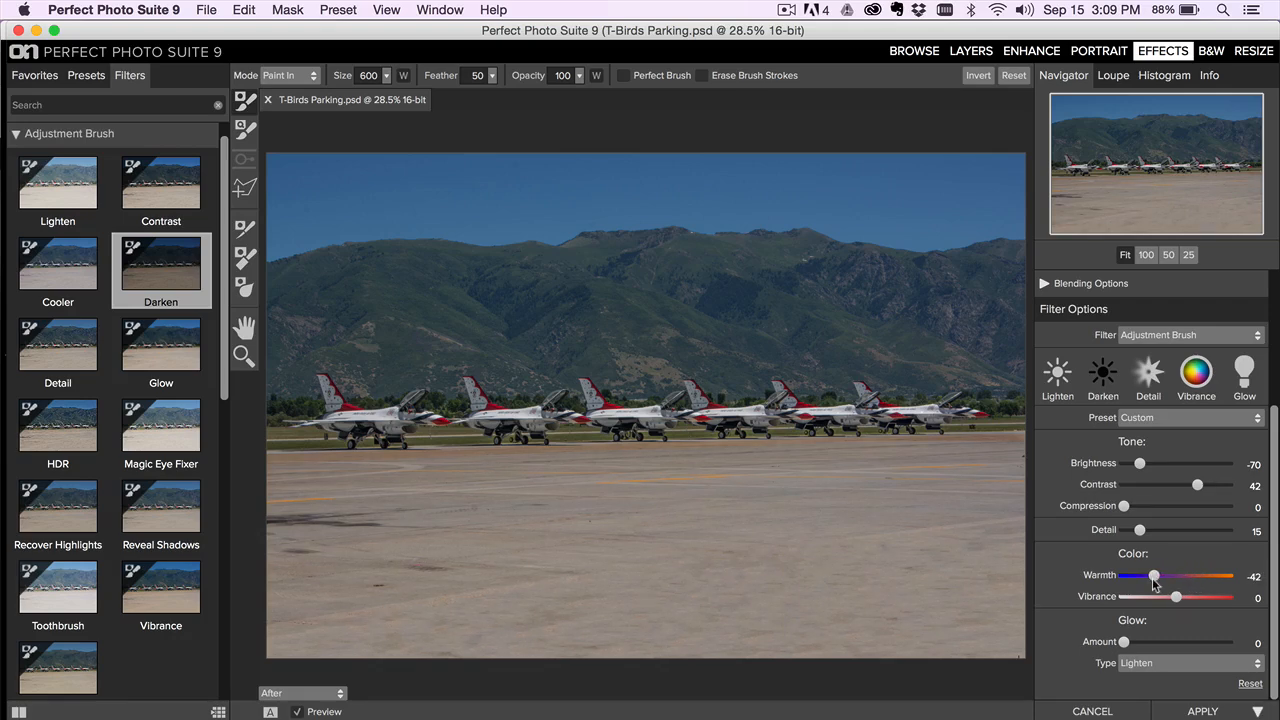
pyautogui.moveTo(1154, 575); pyautogui.dragTo(1178, 575)
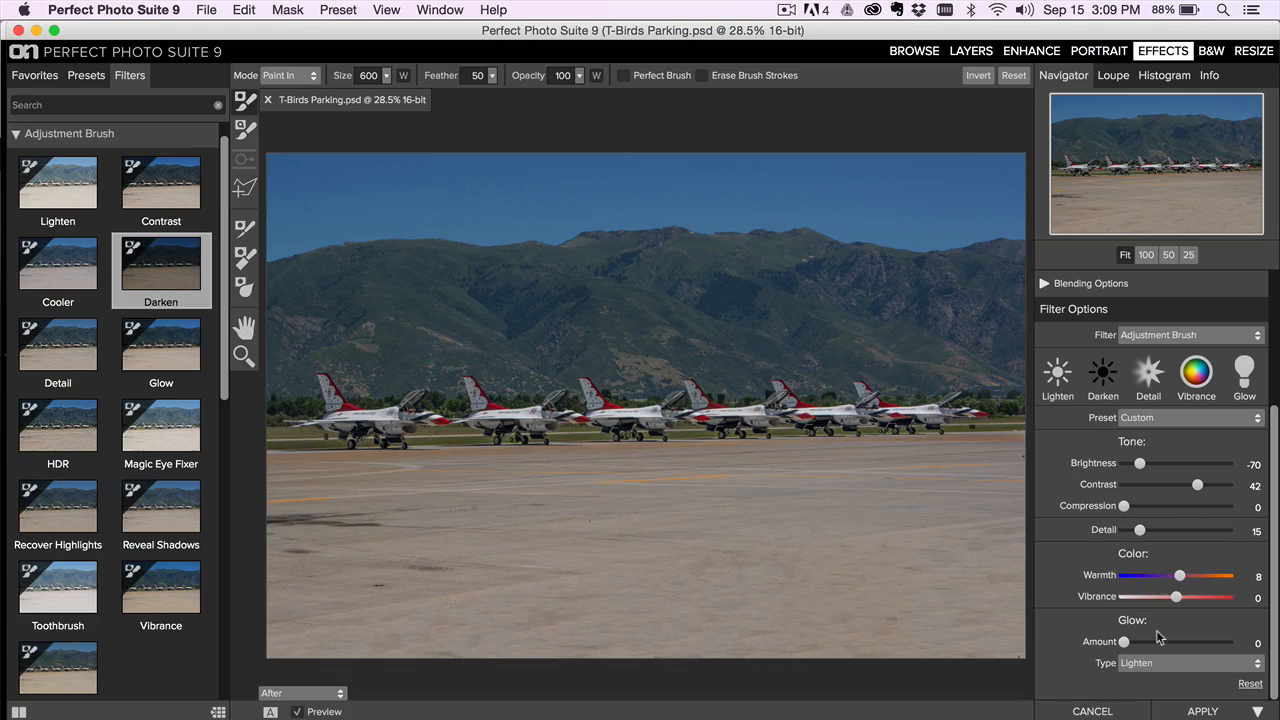
pyautogui.moveTo(1014, 495)
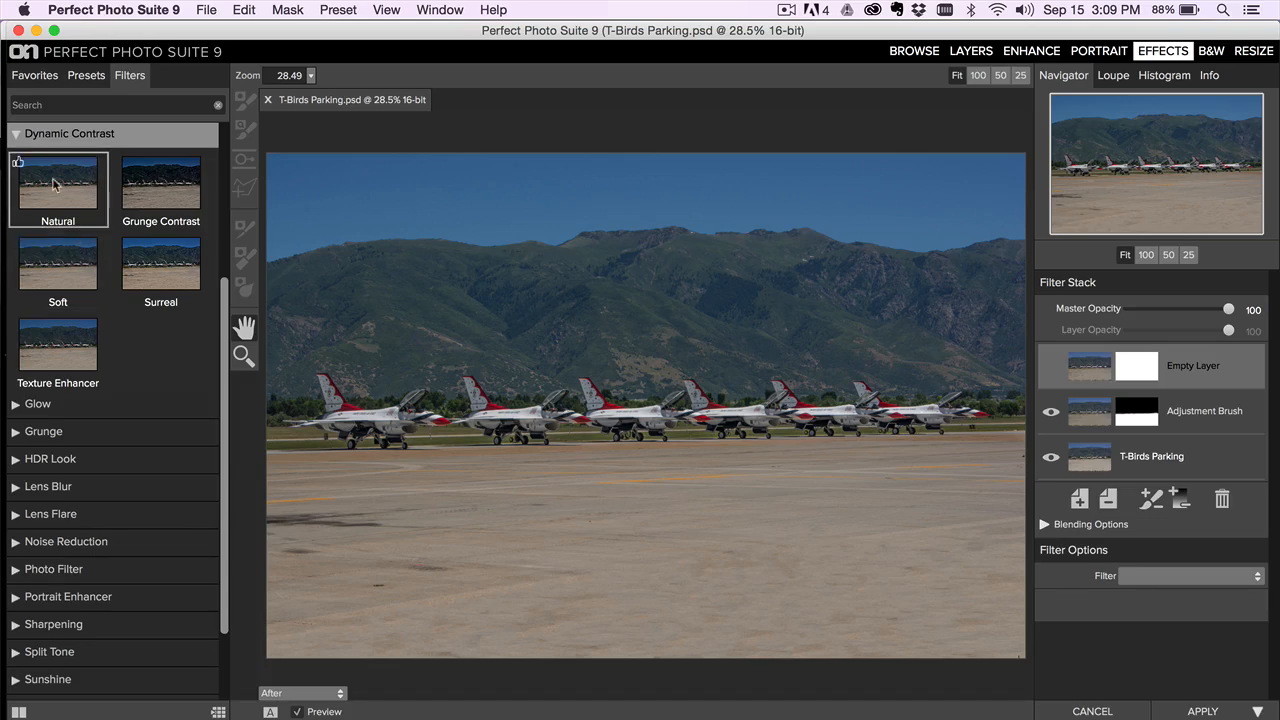
# - Apply the Natural Dynamic Contrast preset and toggle its layer visibility to compare
pyautogui.click(57, 189)
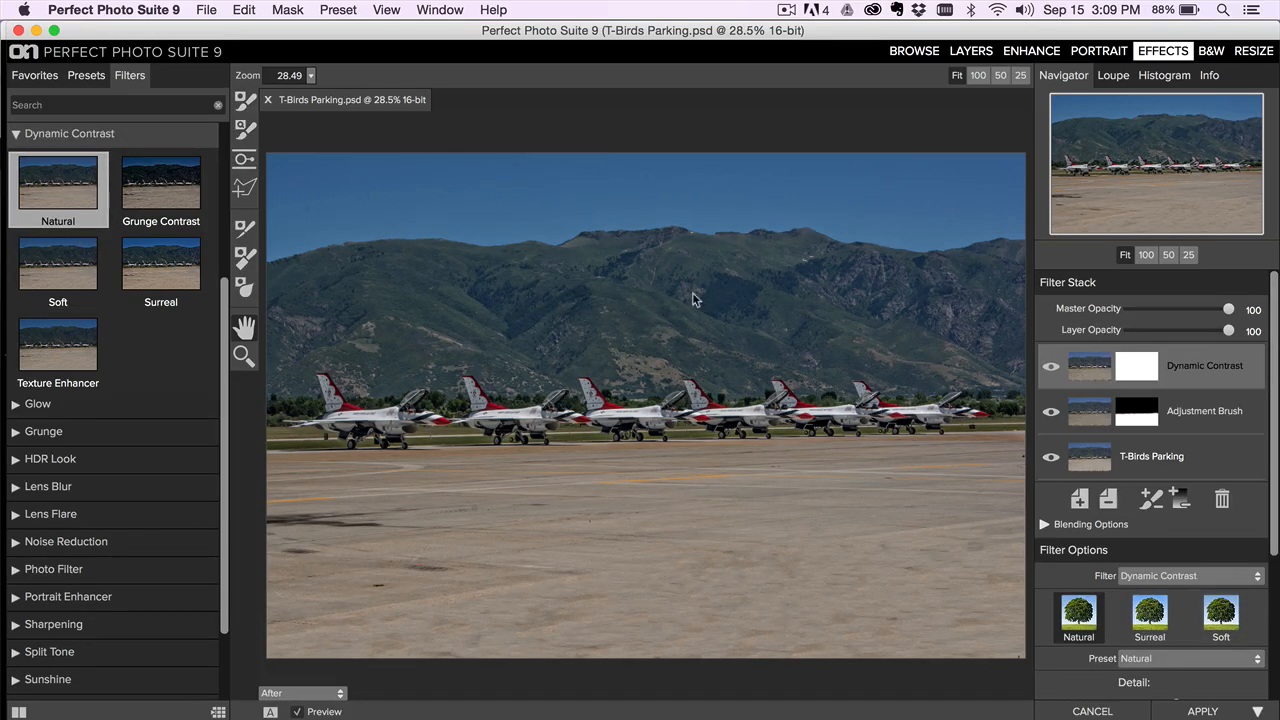
pyautogui.click(1050, 366)
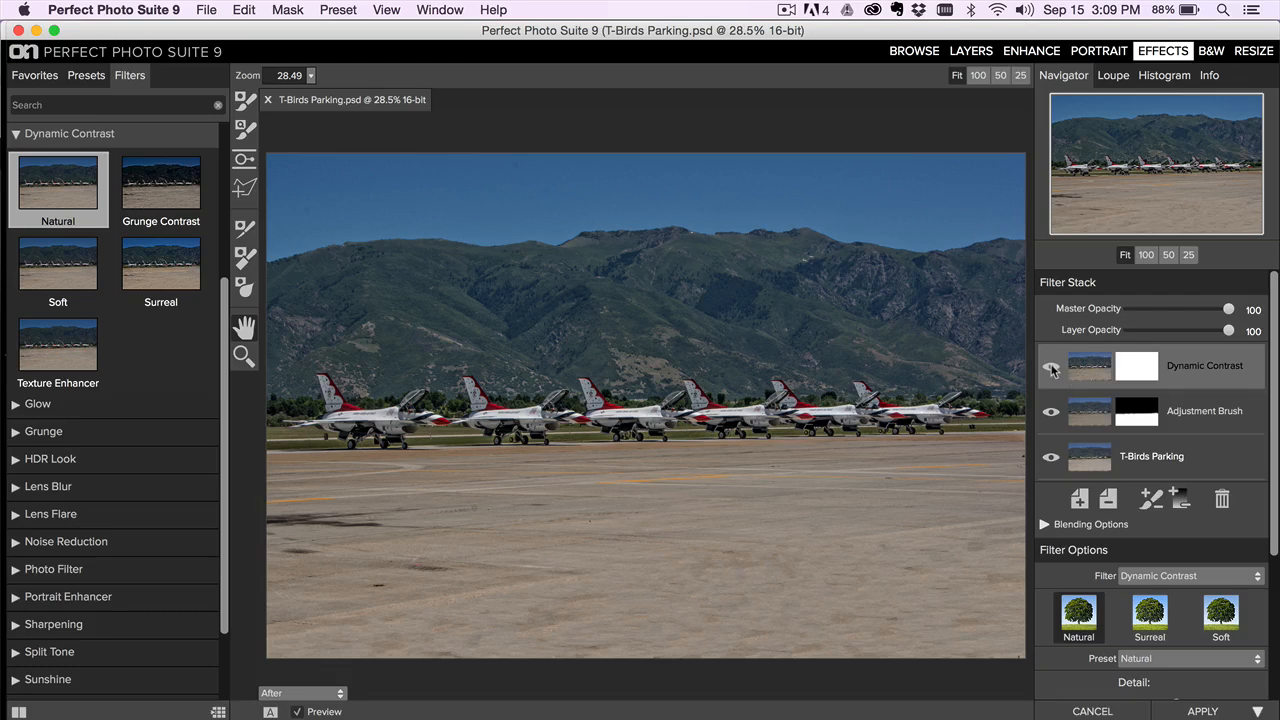
pyautogui.click(1050, 366)
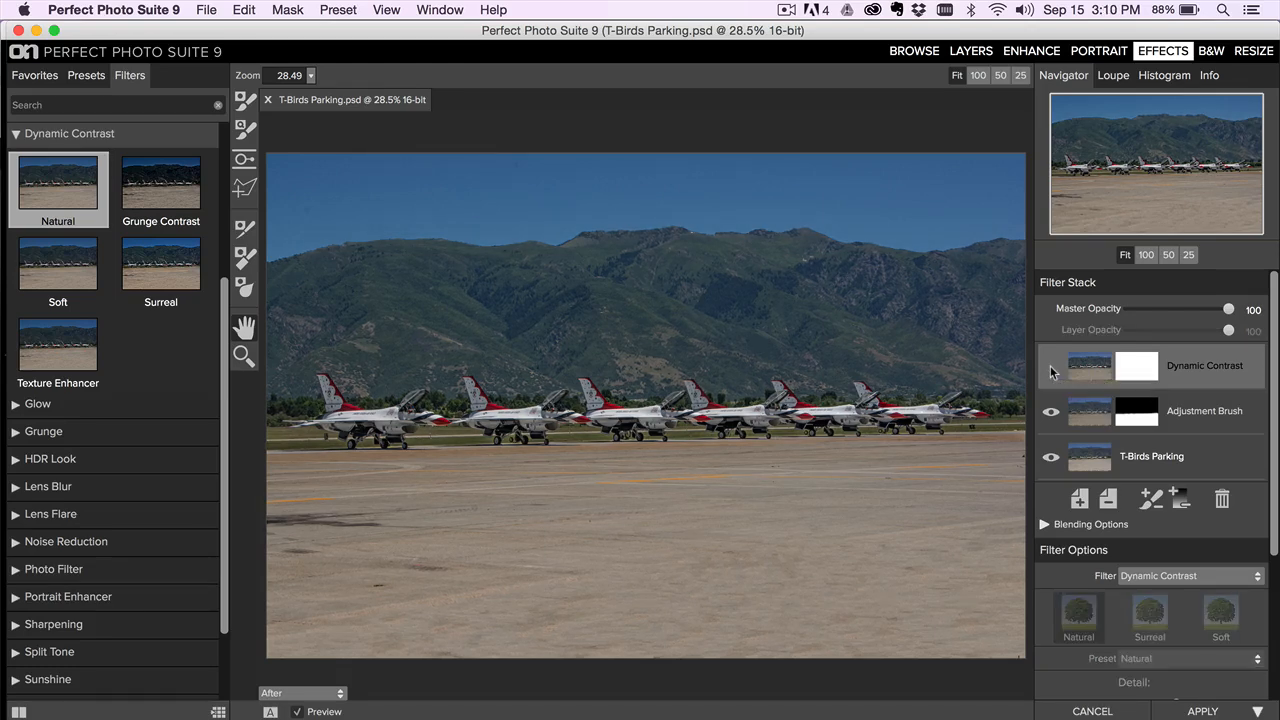
pyautogui.click(1051, 366)
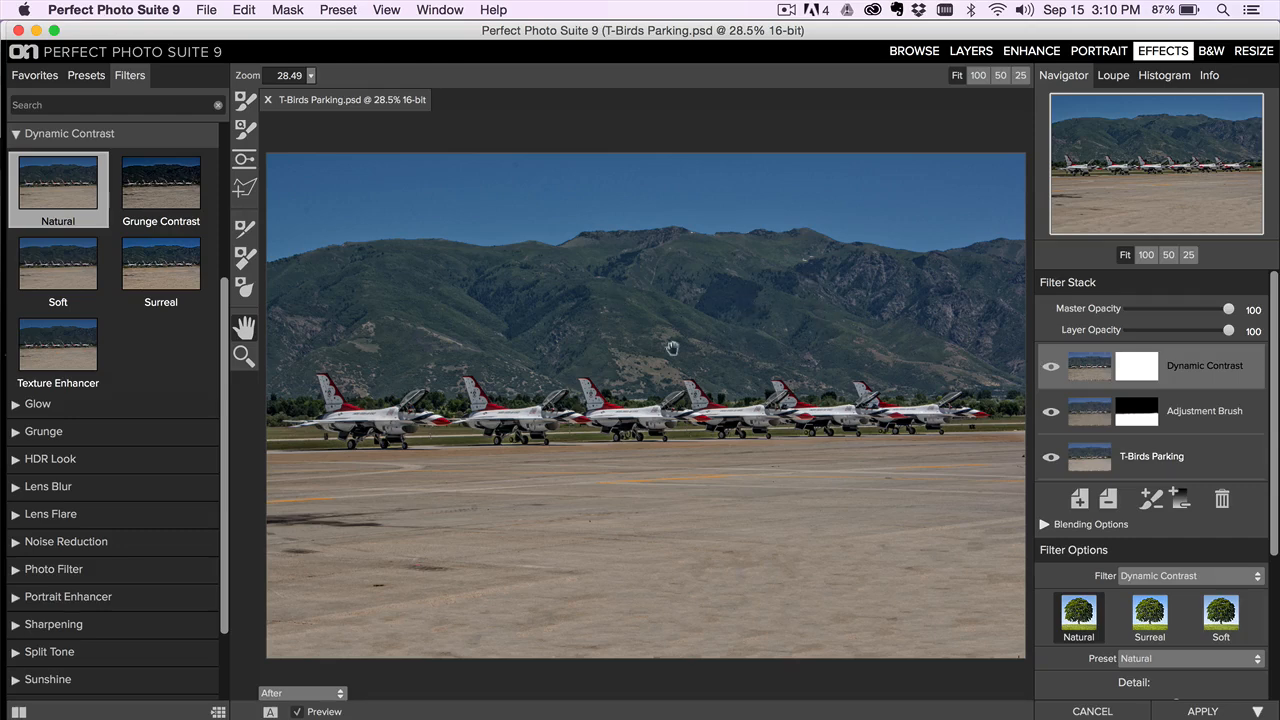
pyautogui.moveTo(847, 344)
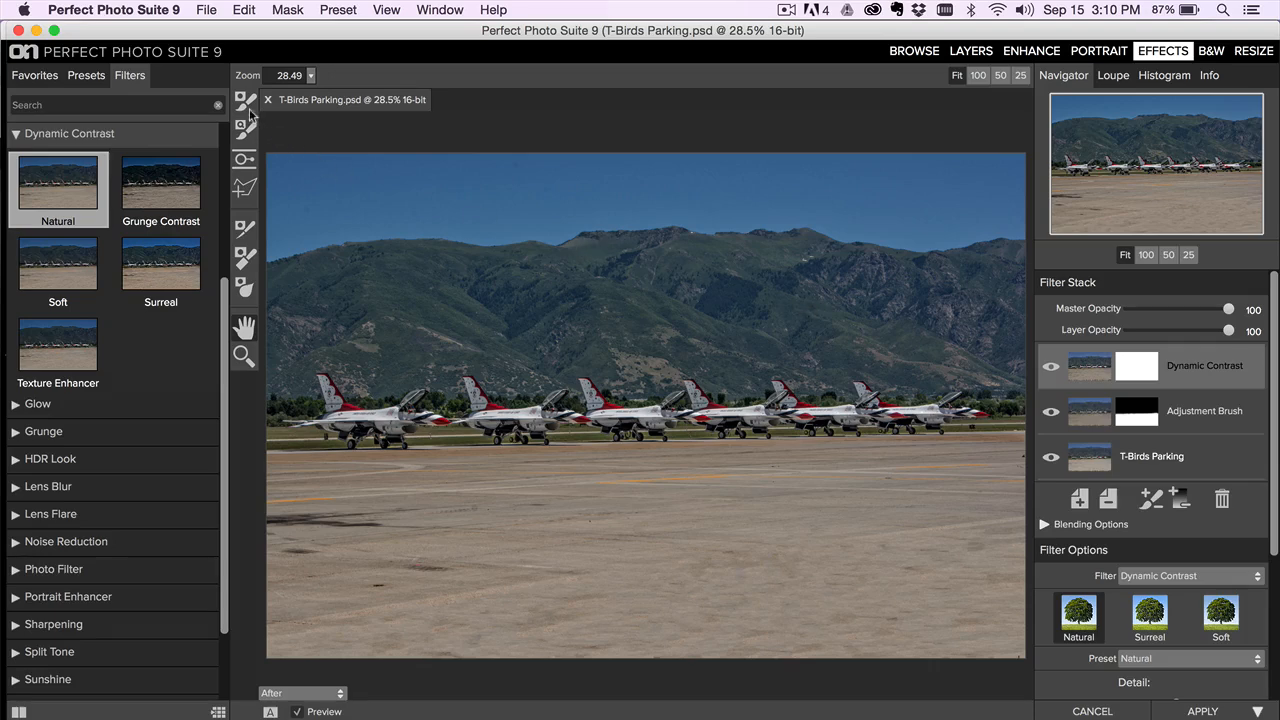
# - Paint Dynamic Contrast out of the sky with the Paint Out brush, then compare before/after
pyautogui.click(245, 128)
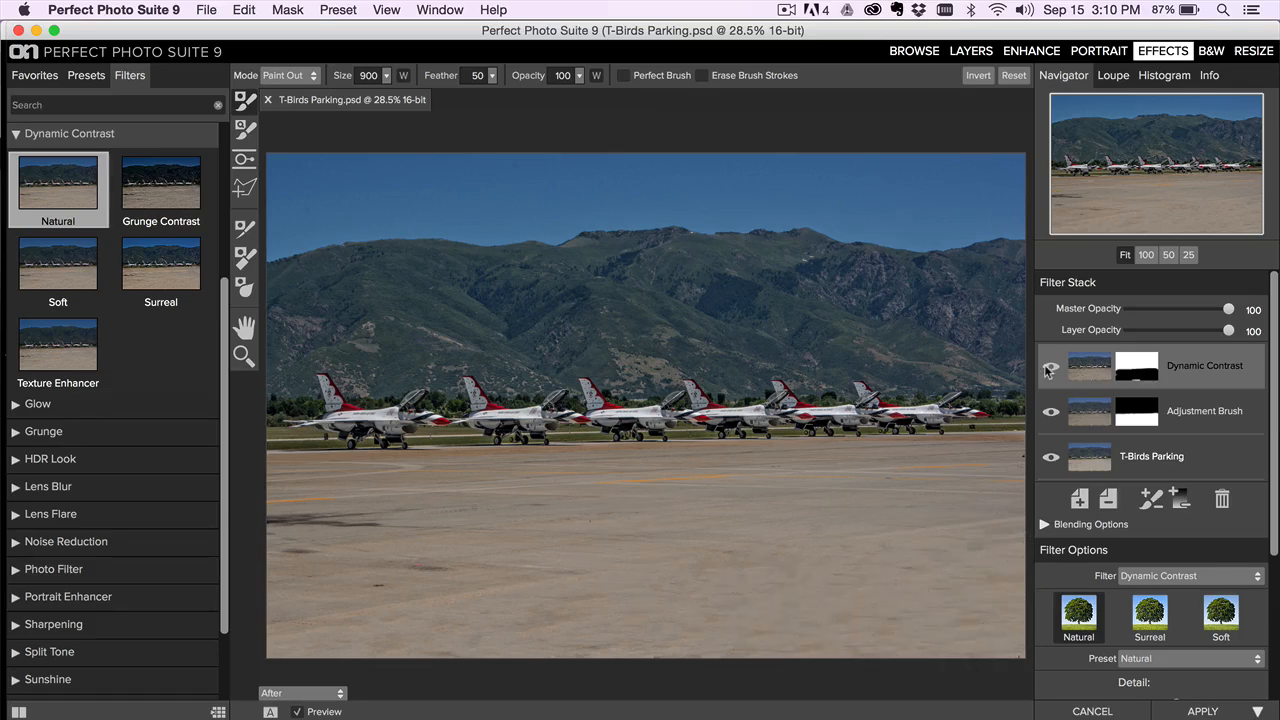
pyautogui.click(1051, 370)
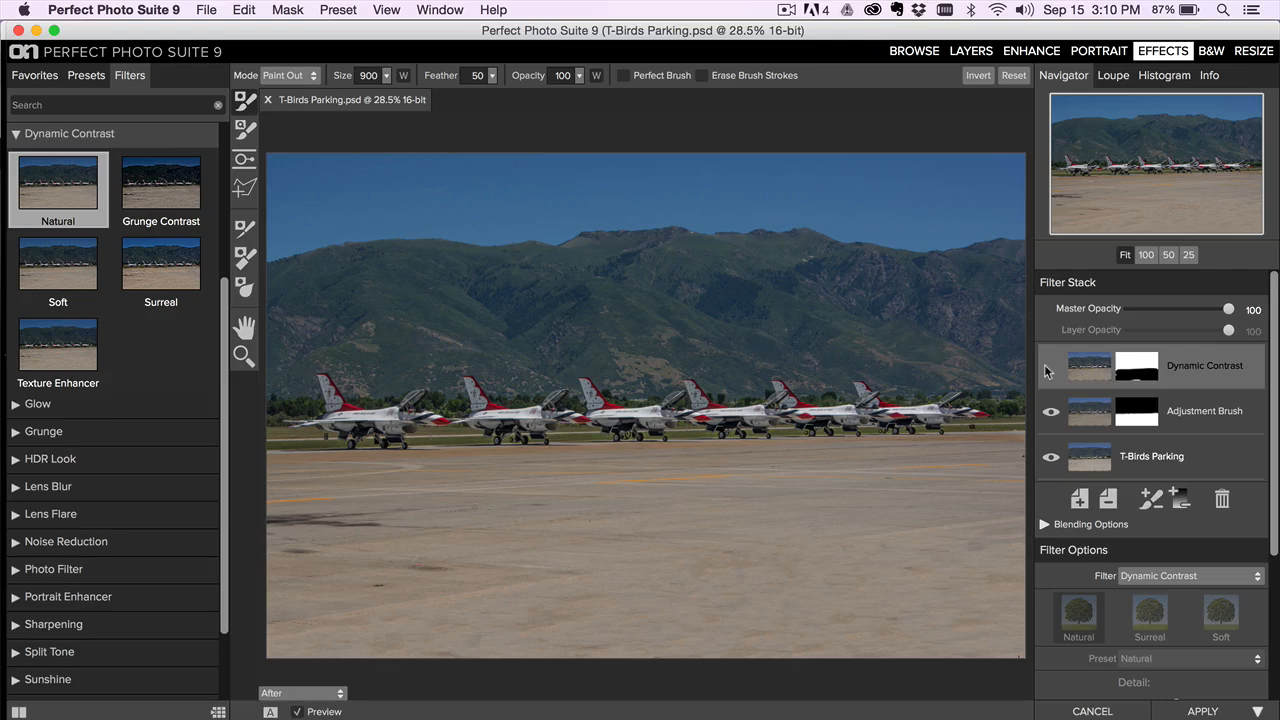
pyautogui.click(1051, 366)
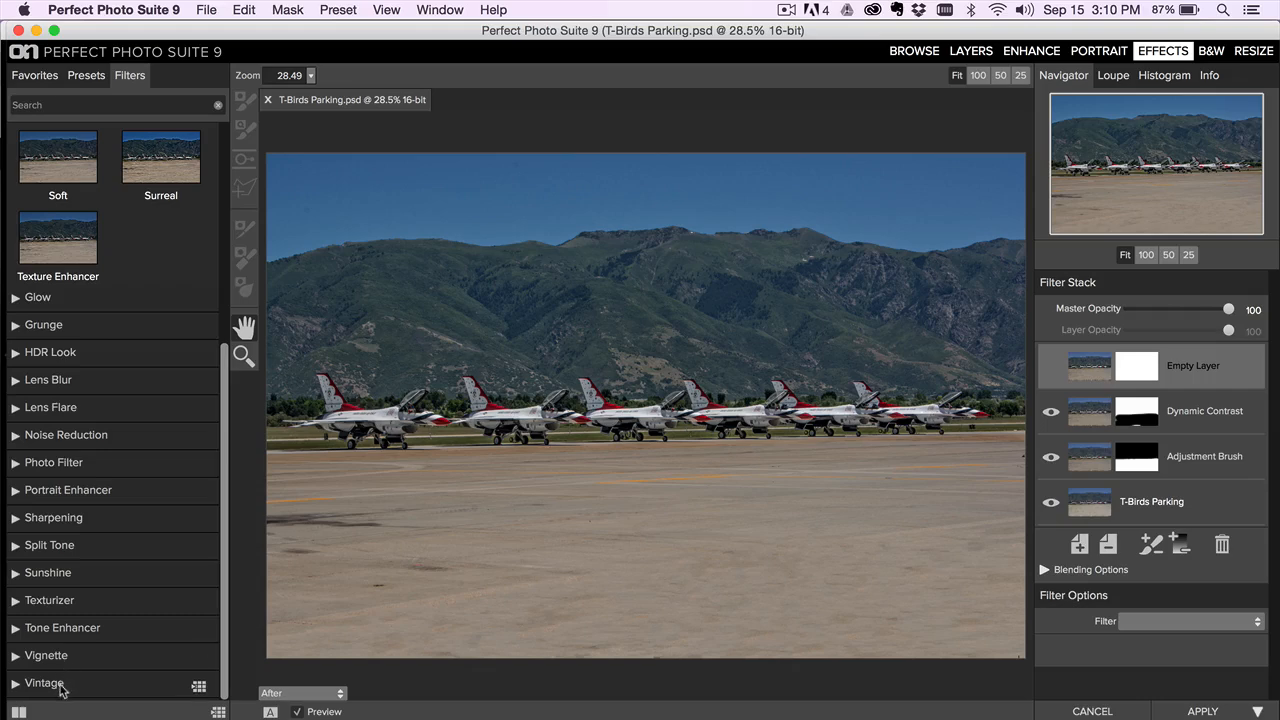
# - Expand Vintage, then browse on1 Presets > Urban and preview the Urban Sun look
pyautogui.click(44, 683)
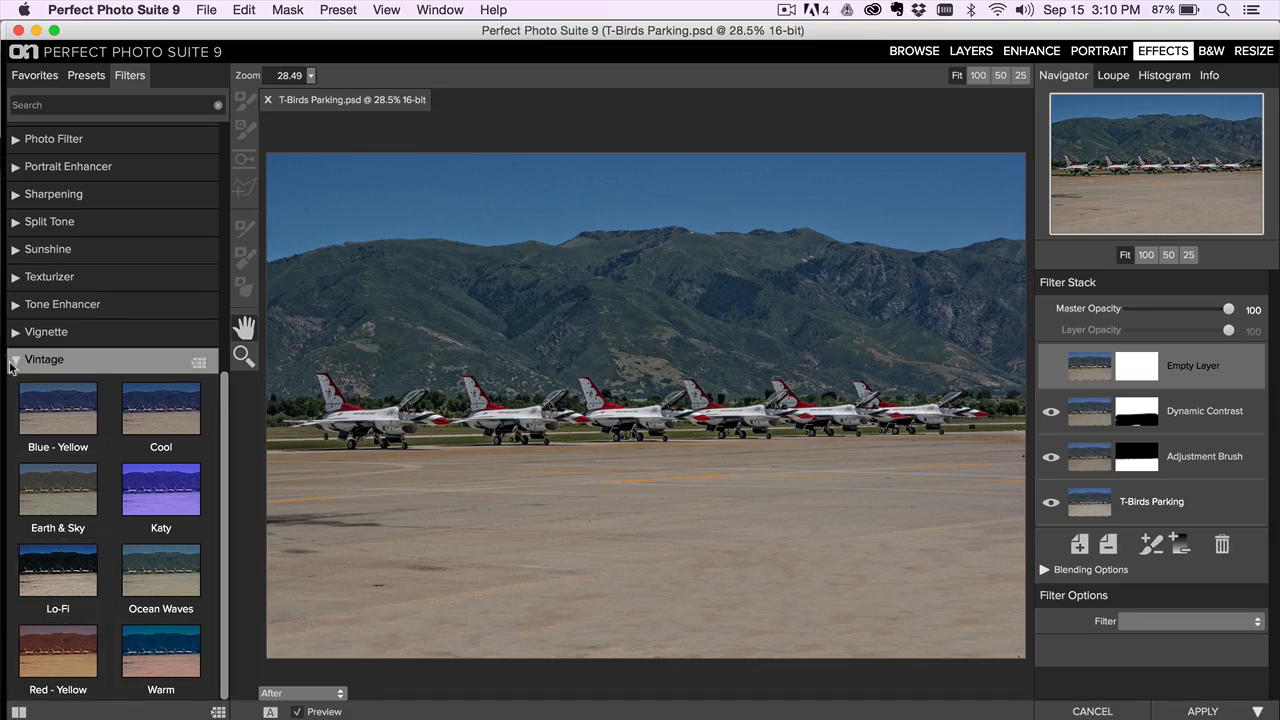
pyautogui.click(86, 75)
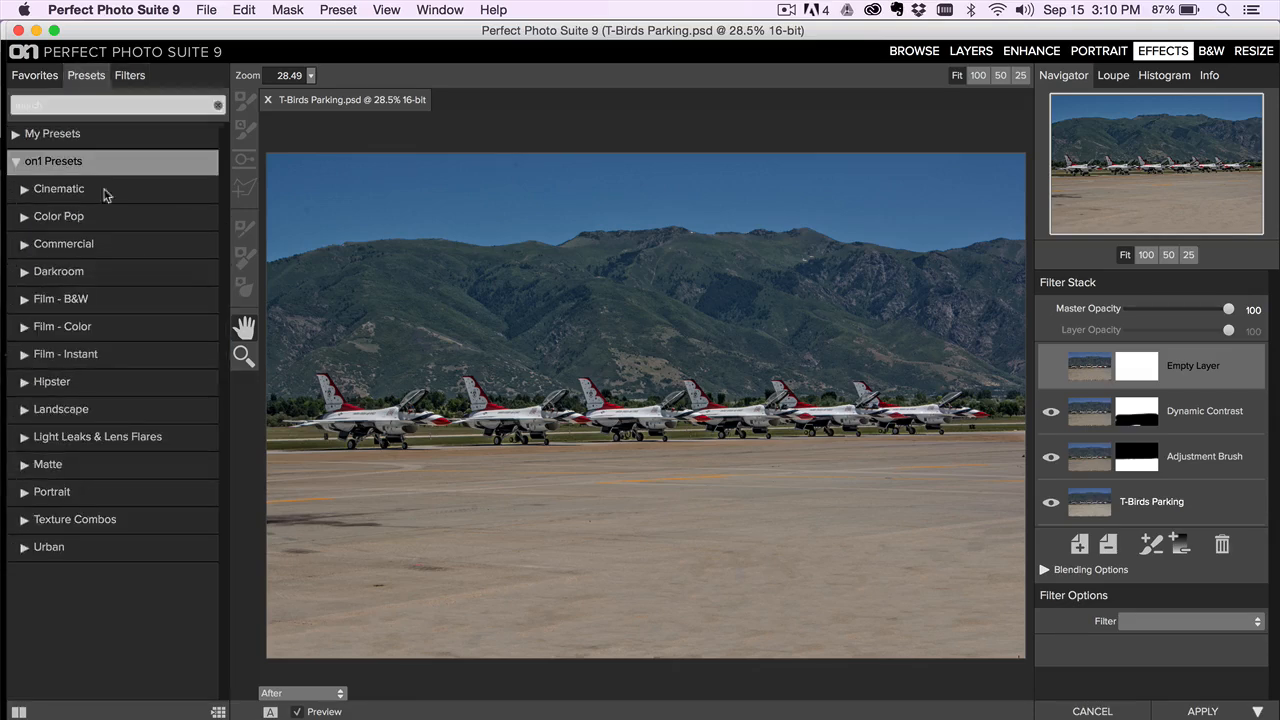
pyautogui.click(47, 547)
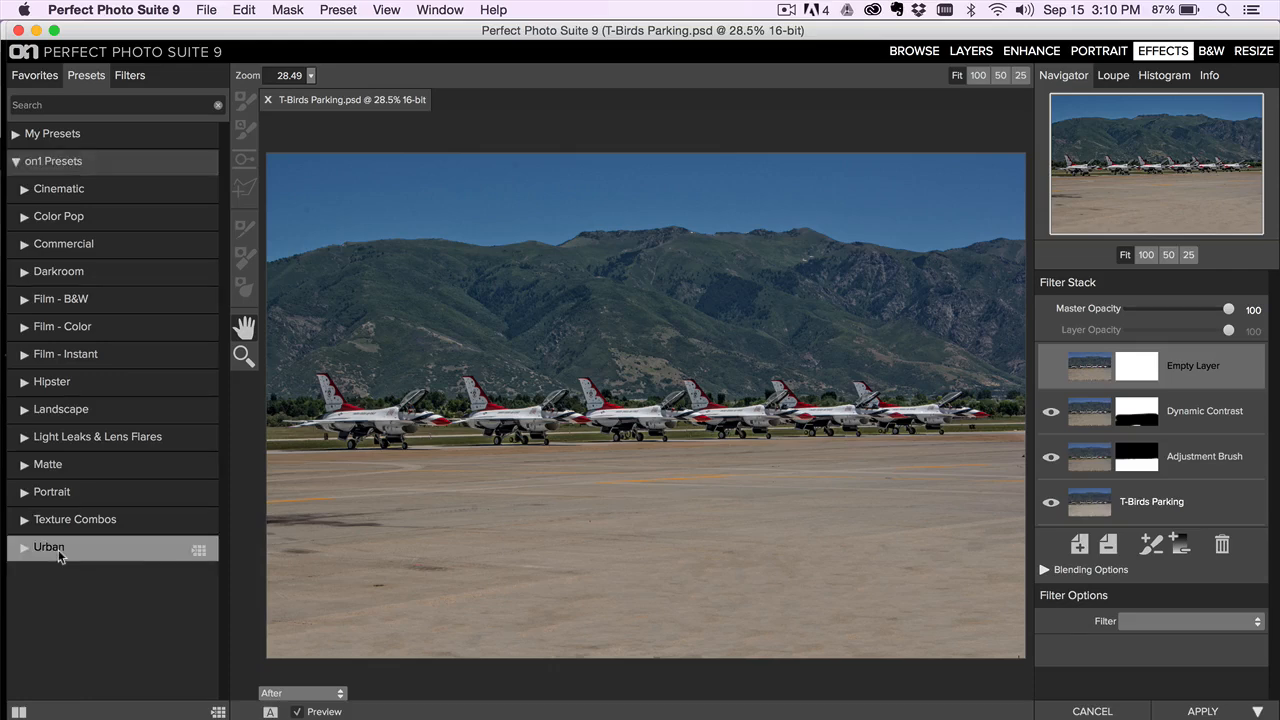
pyautogui.click(48, 548)
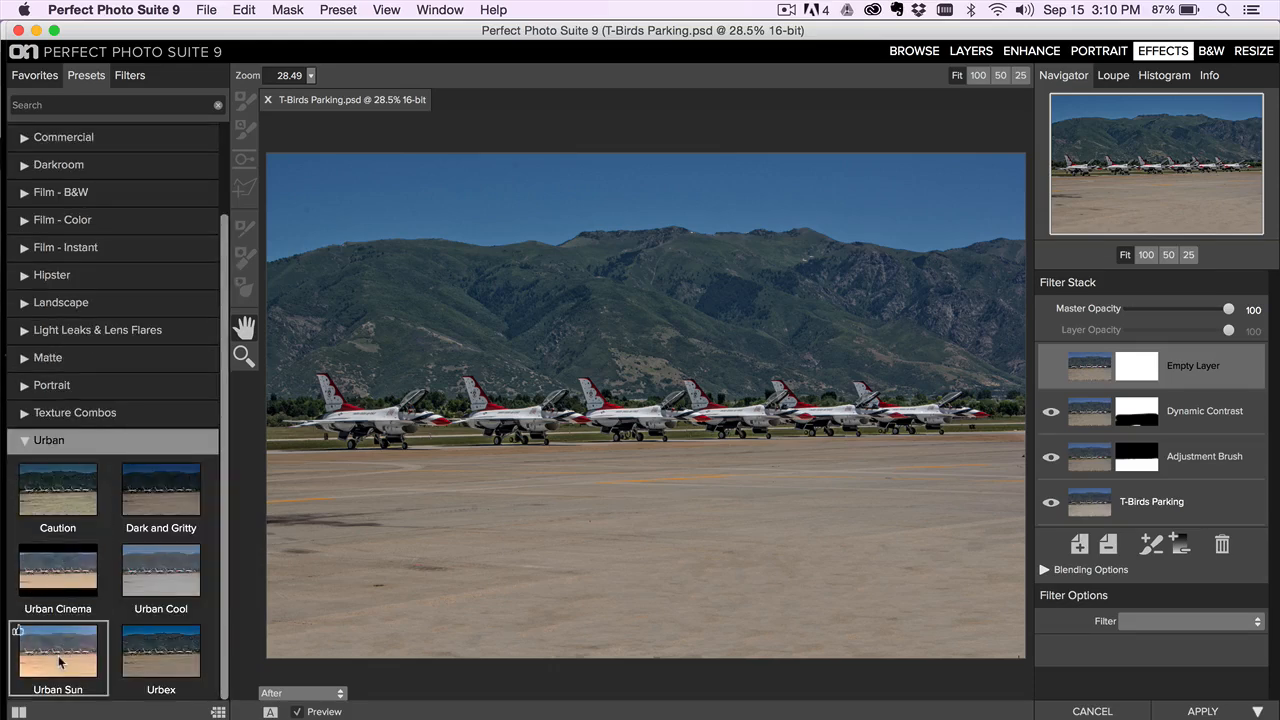
pyautogui.click(57, 658)
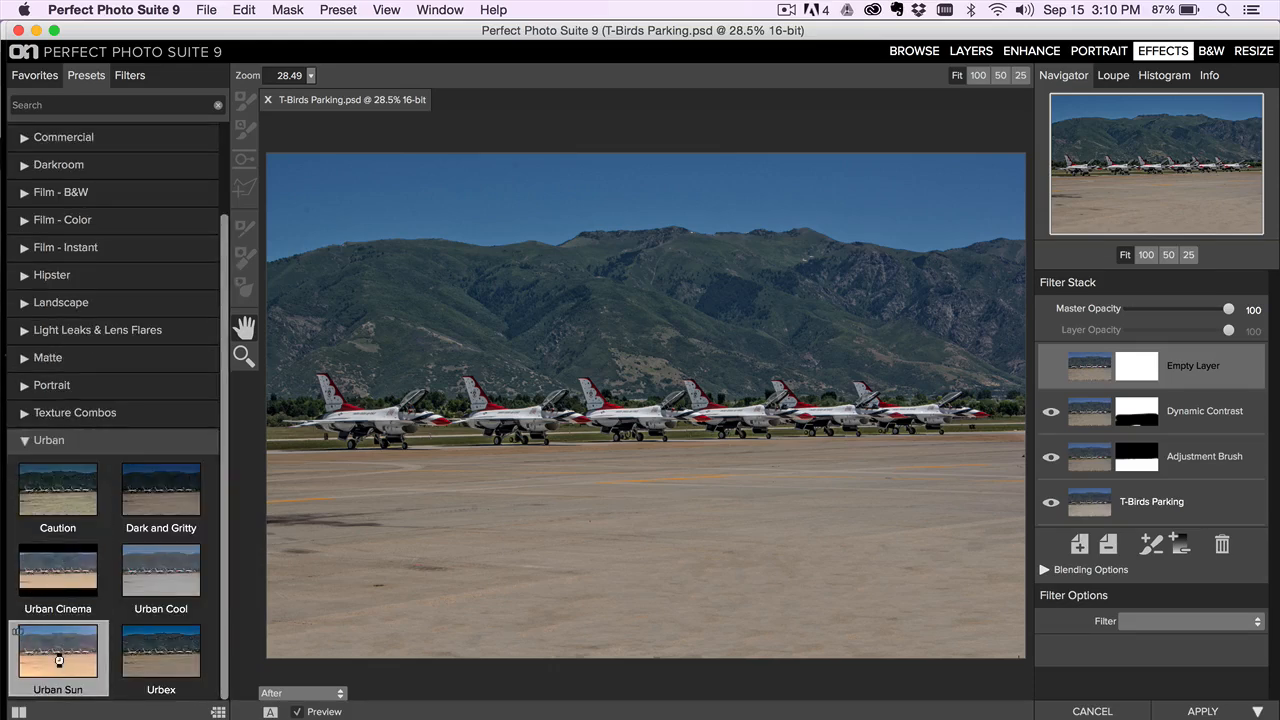
pyautogui.click(58, 652)
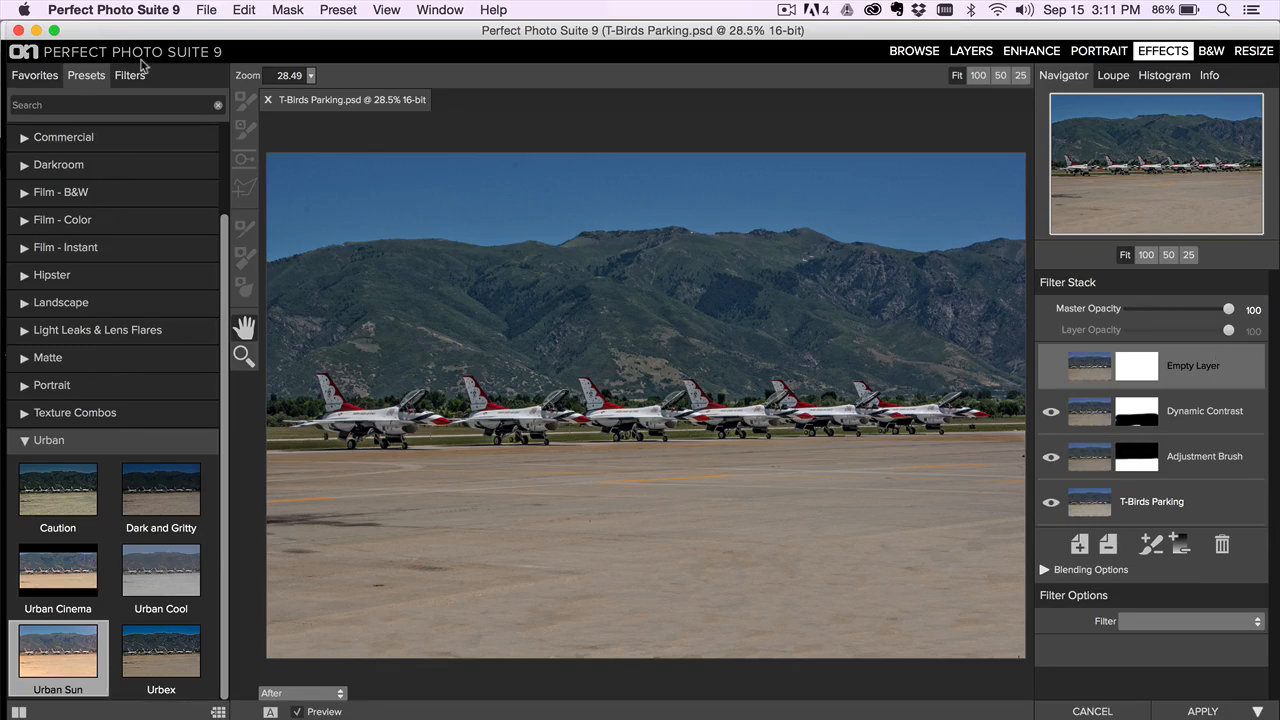
# - Add the Sunshine filter to the layer stack
pyautogui.click(130, 75)
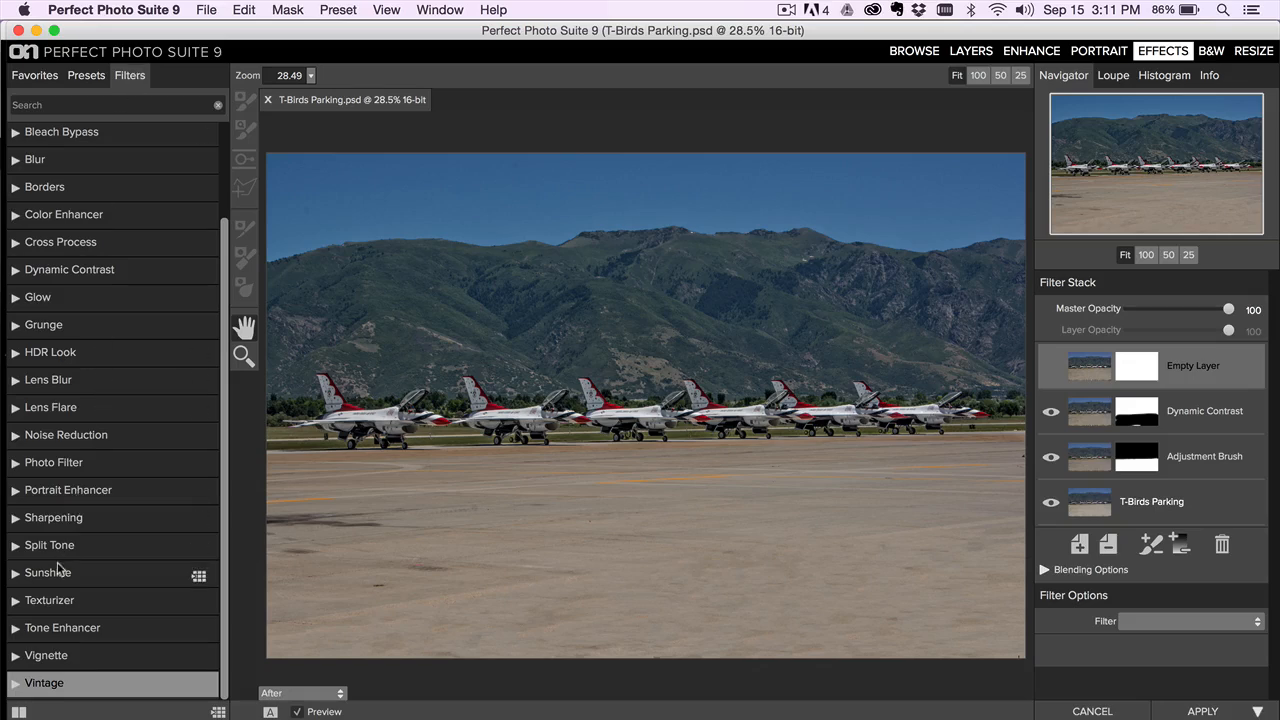
pyautogui.click(48, 572)
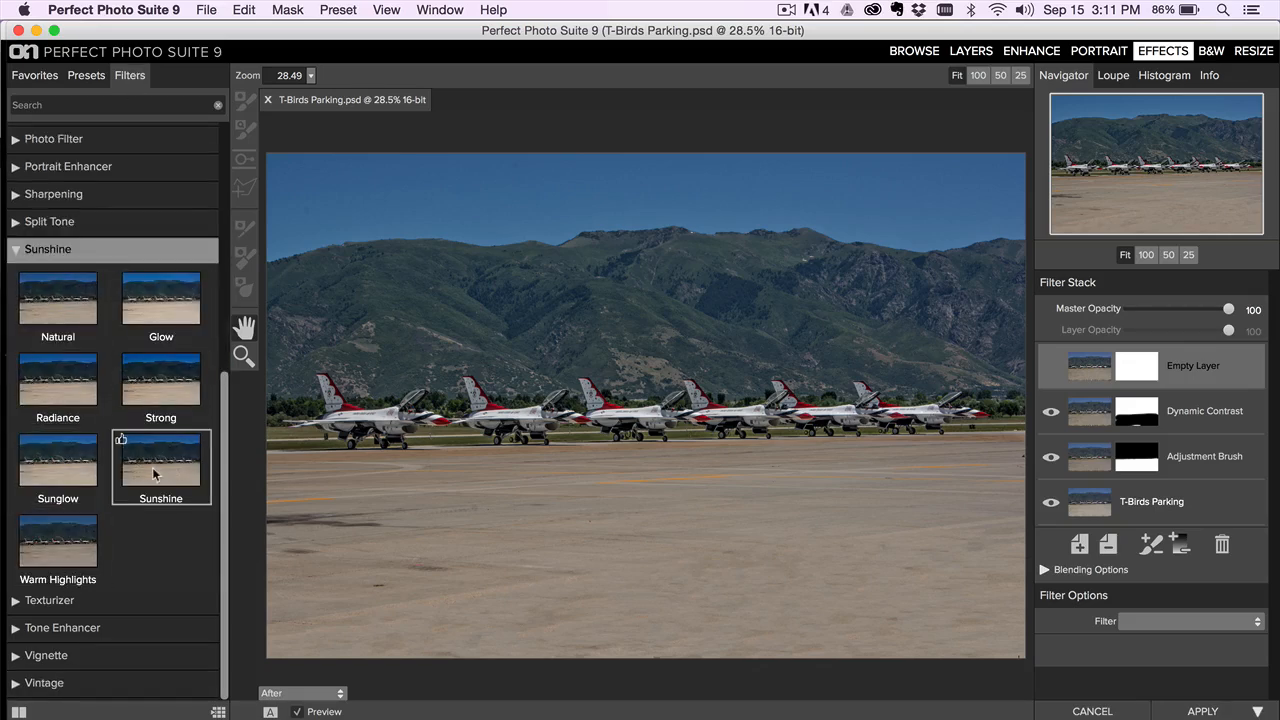
pyautogui.moveTo(180, 470)
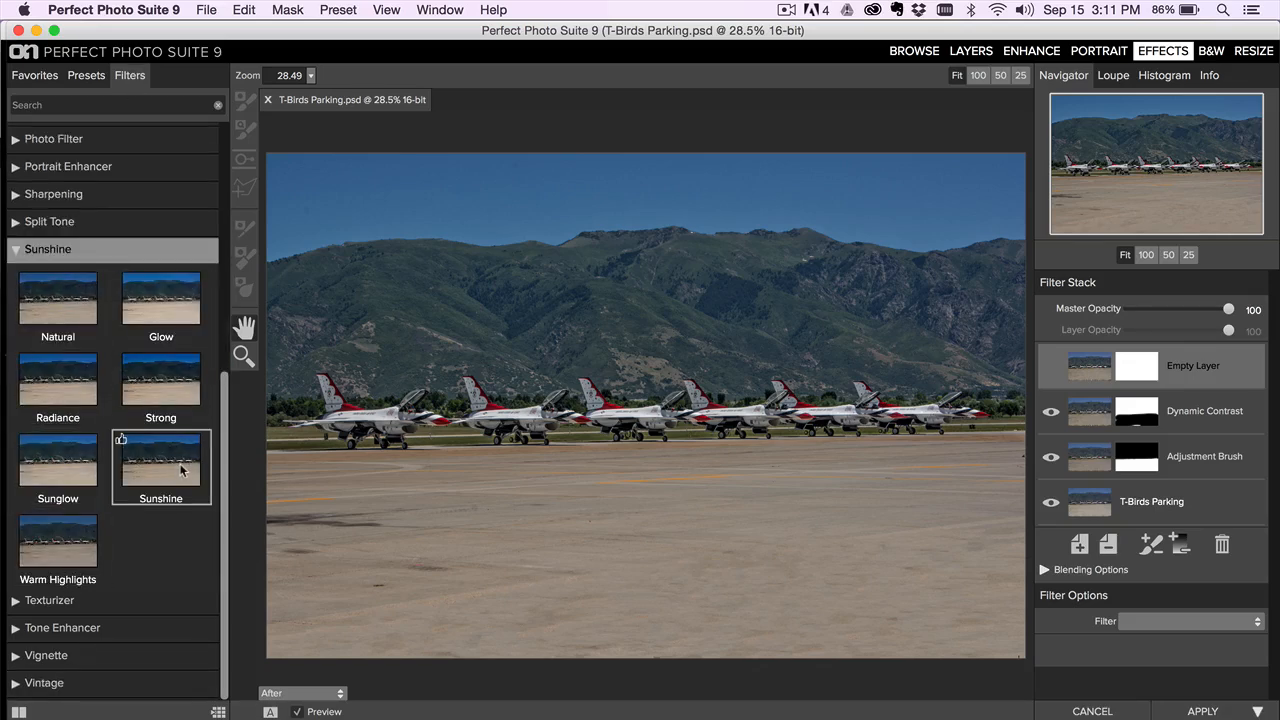
pyautogui.click(161, 465)
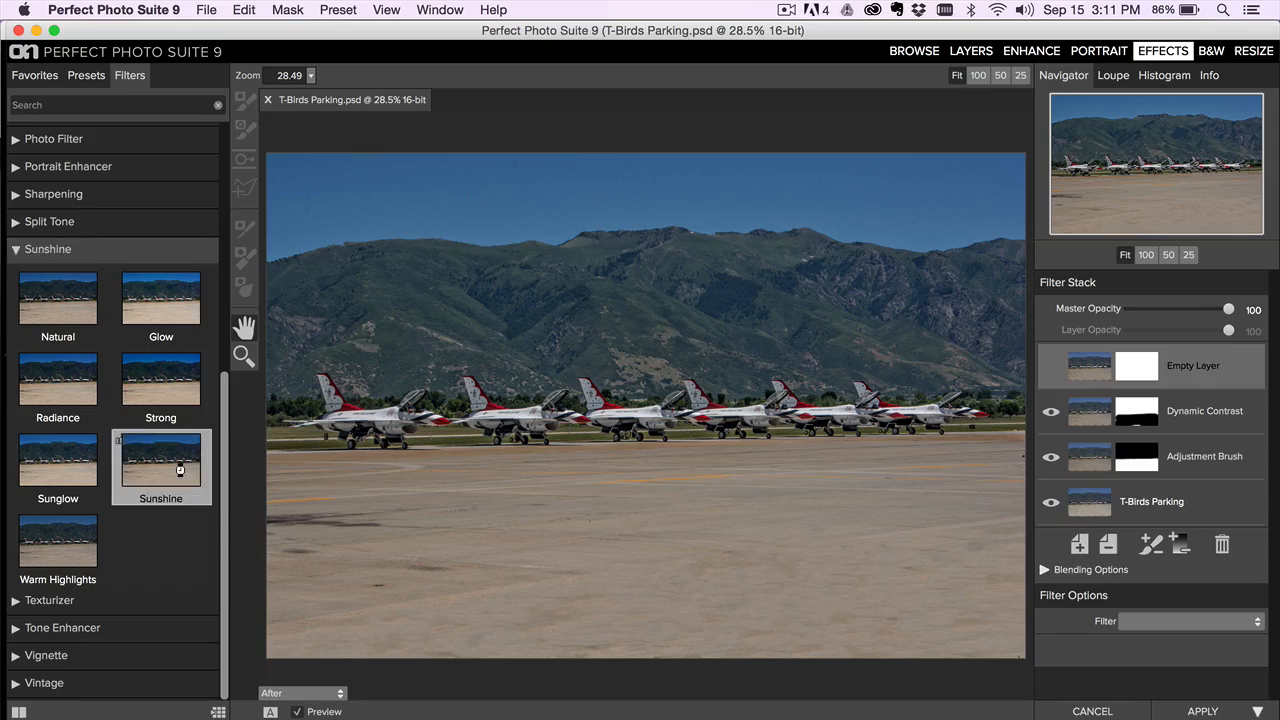
pyautogui.click(161, 465)
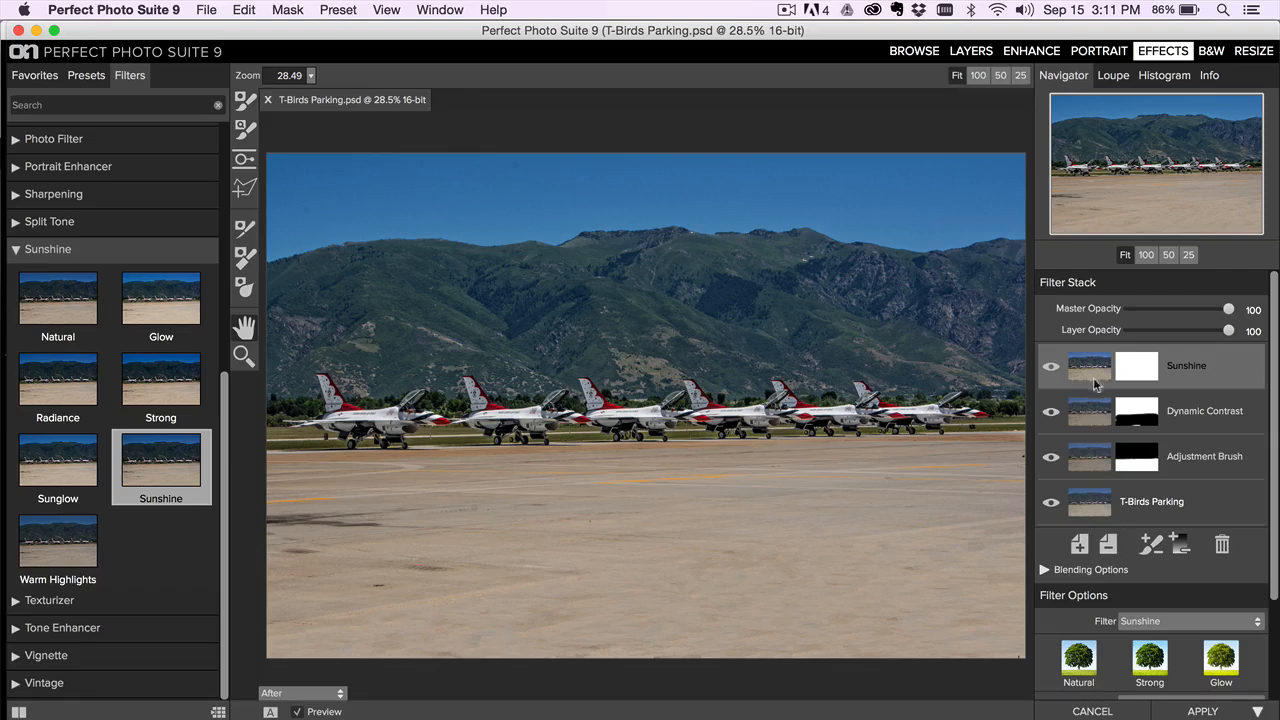
# - Add an empty layer with the Big Softy vignette at 43% opacity
pyautogui.click(1077, 545)
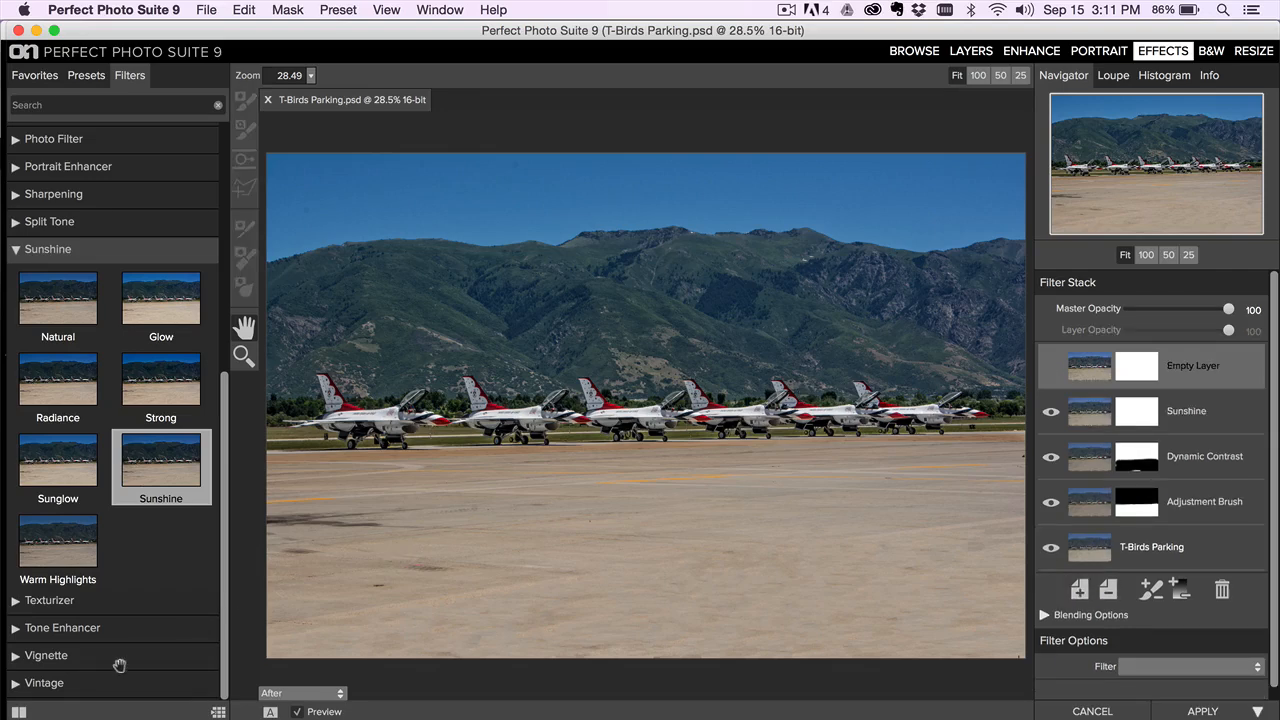
pyautogui.click(43, 655)
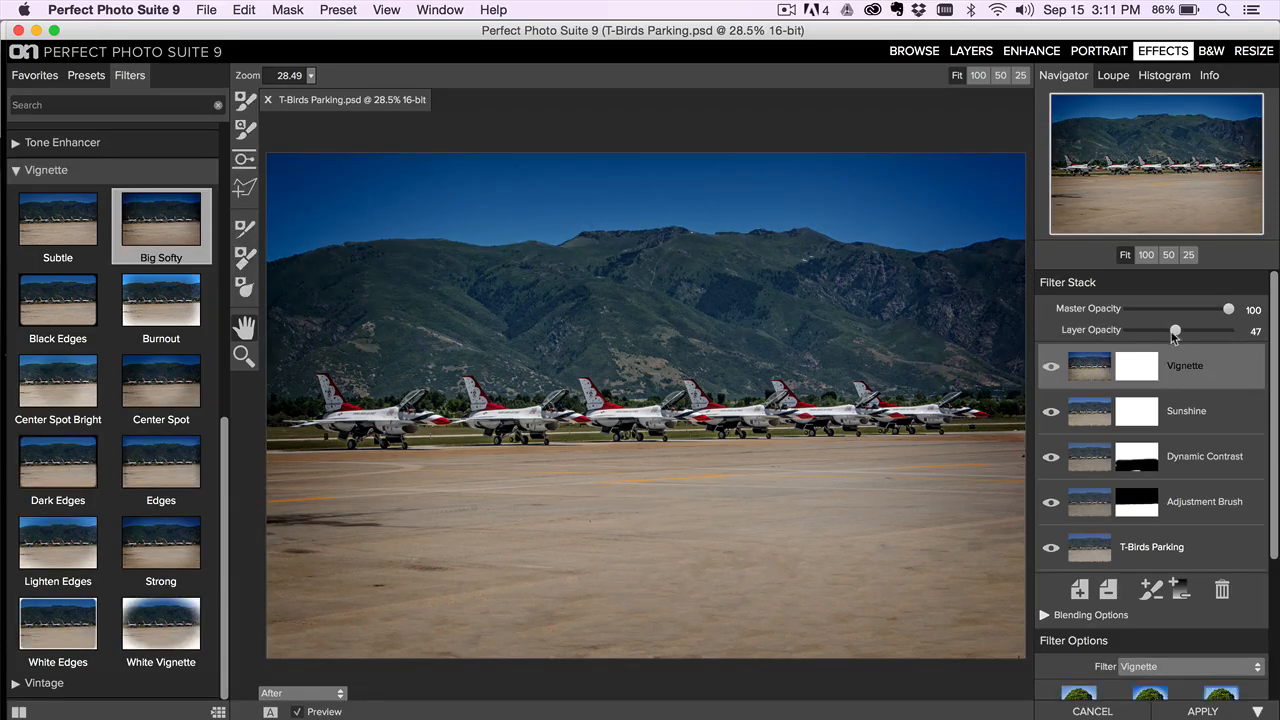
pyautogui.moveTo(1175, 330); pyautogui.dragTo(1171, 330)
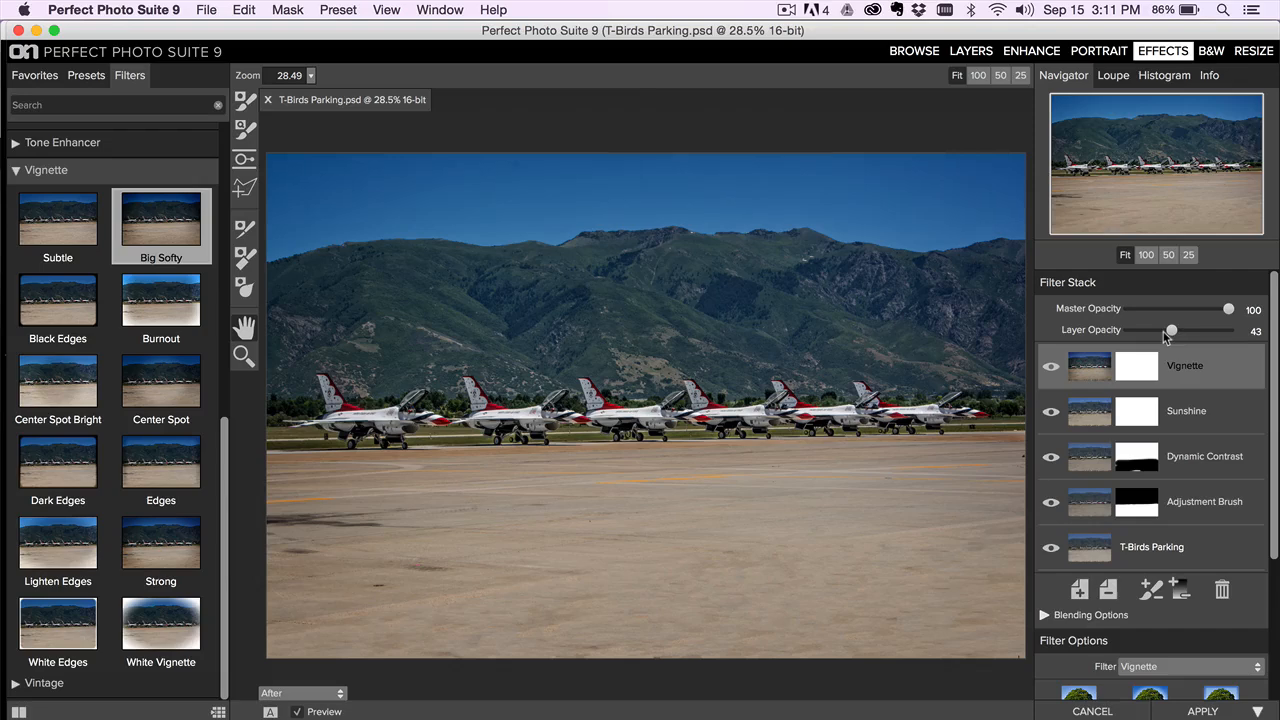
pyautogui.moveTo(1171, 330); pyautogui.dragTo(1163, 330)
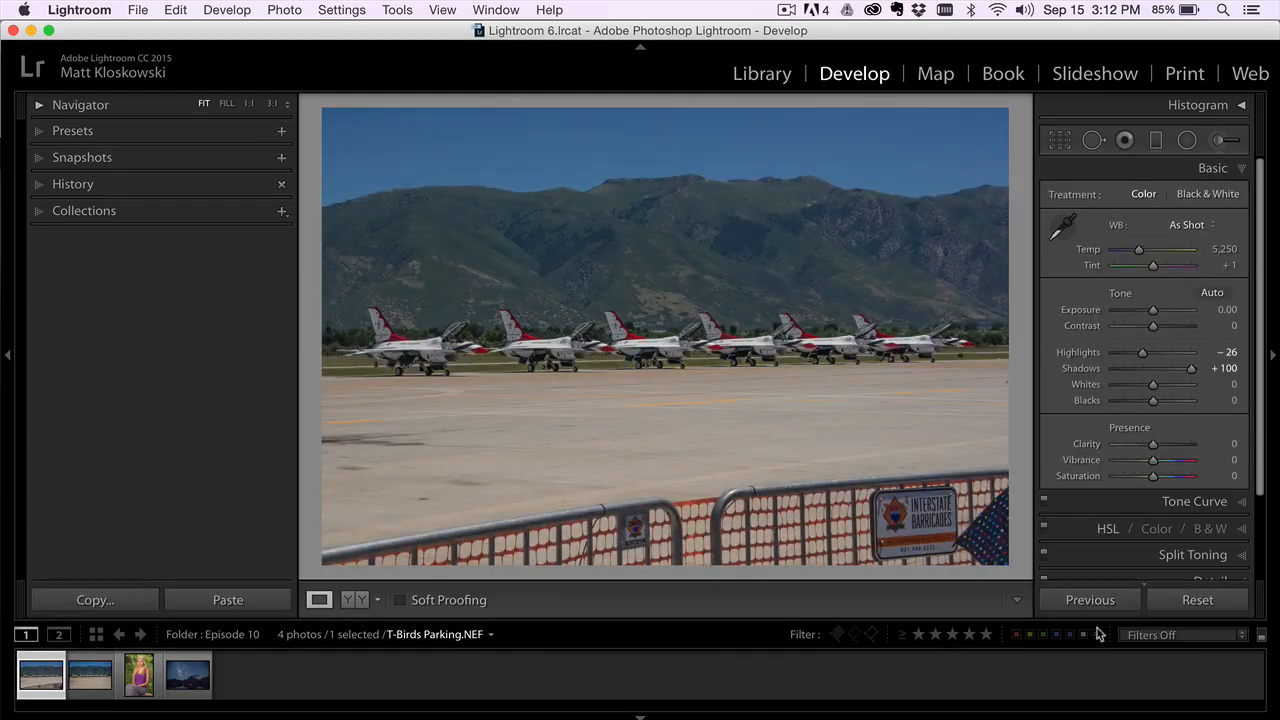
# - Select the edited jets PSD and crop it to a 16 x 9 aspect ratio
pyautogui.click(1197, 599)
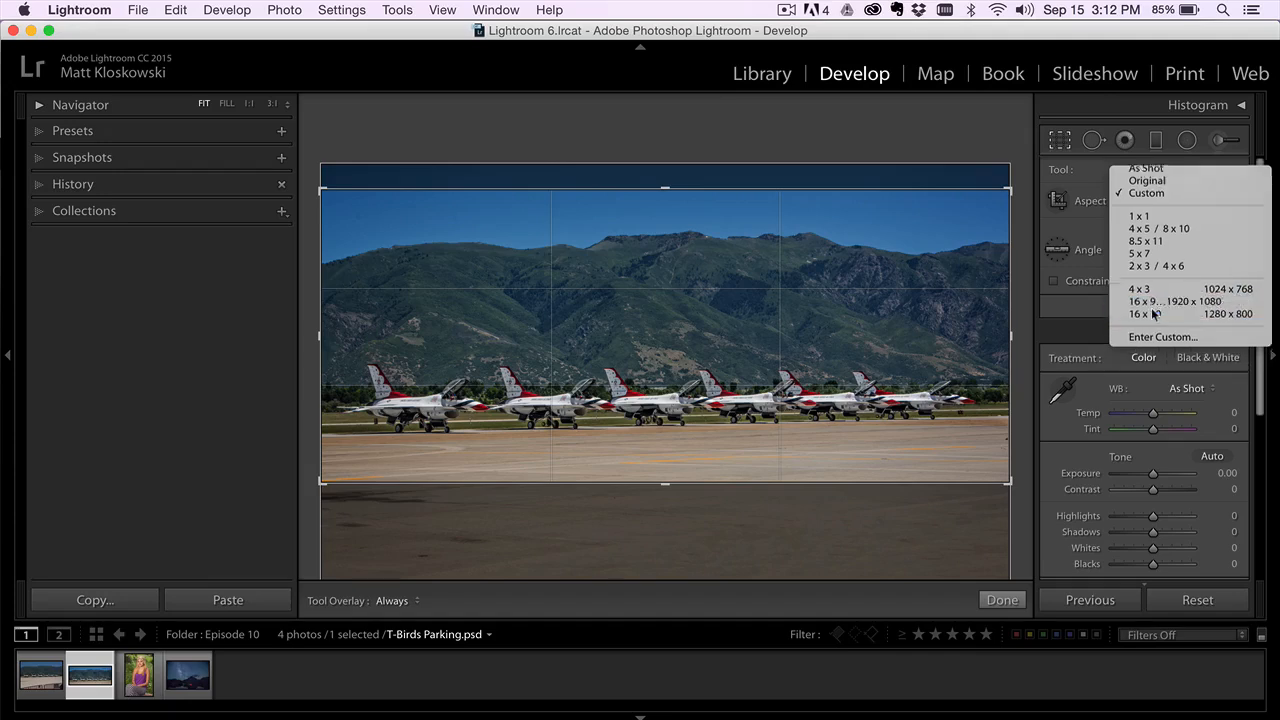
pyautogui.click(1135, 300)
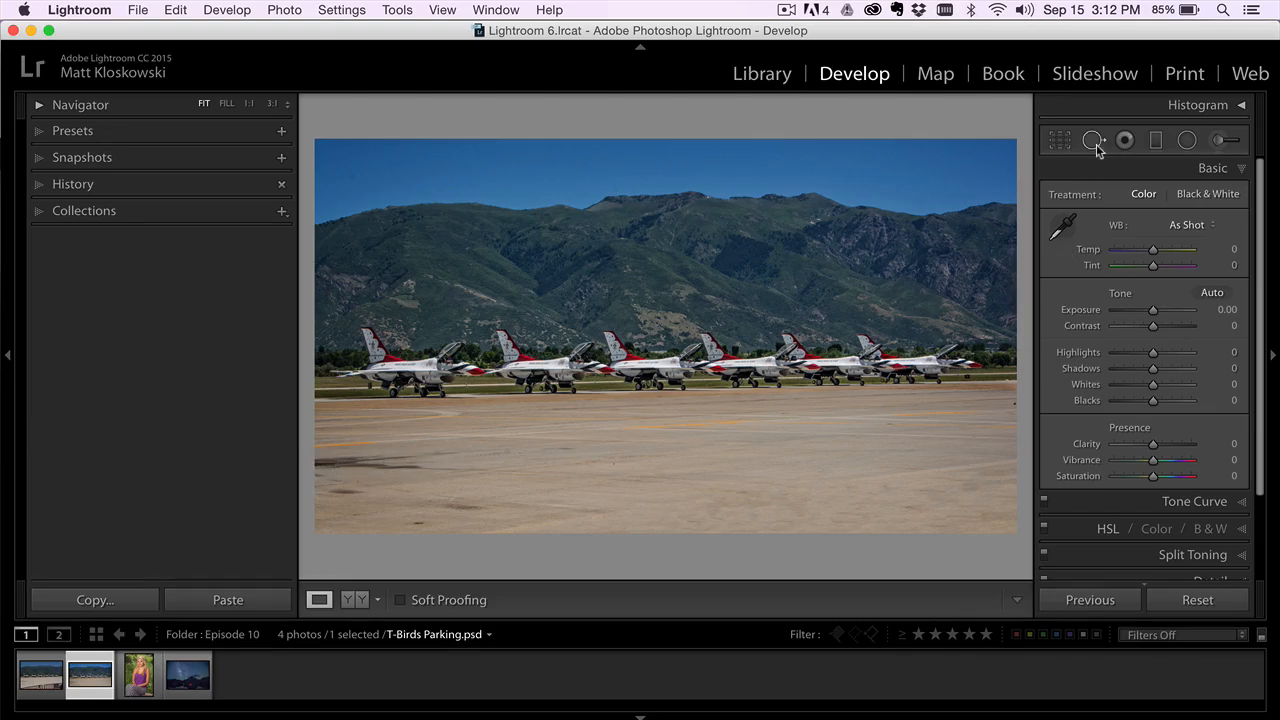
# - Heal the dark streak on the lower-left tarmac with a size-76 Spot Removal brush
pyautogui.click(1093, 140)
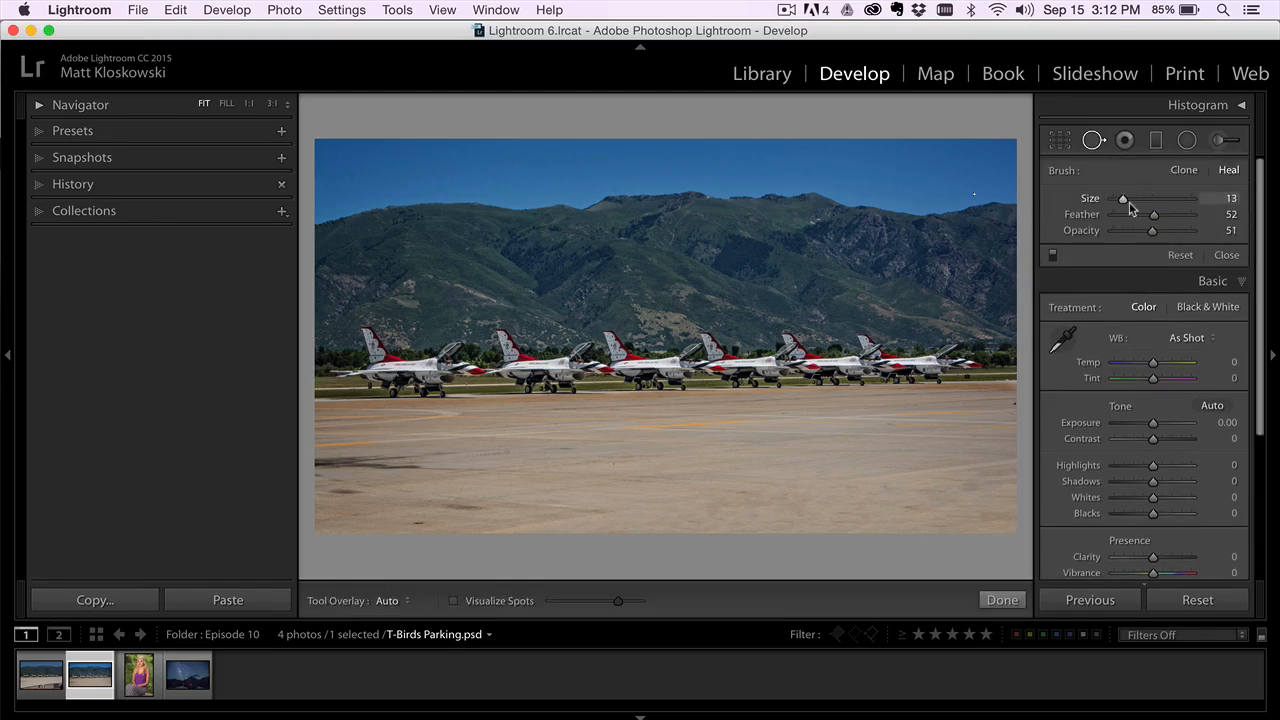
pyautogui.moveTo(1122, 198); pyautogui.dragTo(1153, 198)
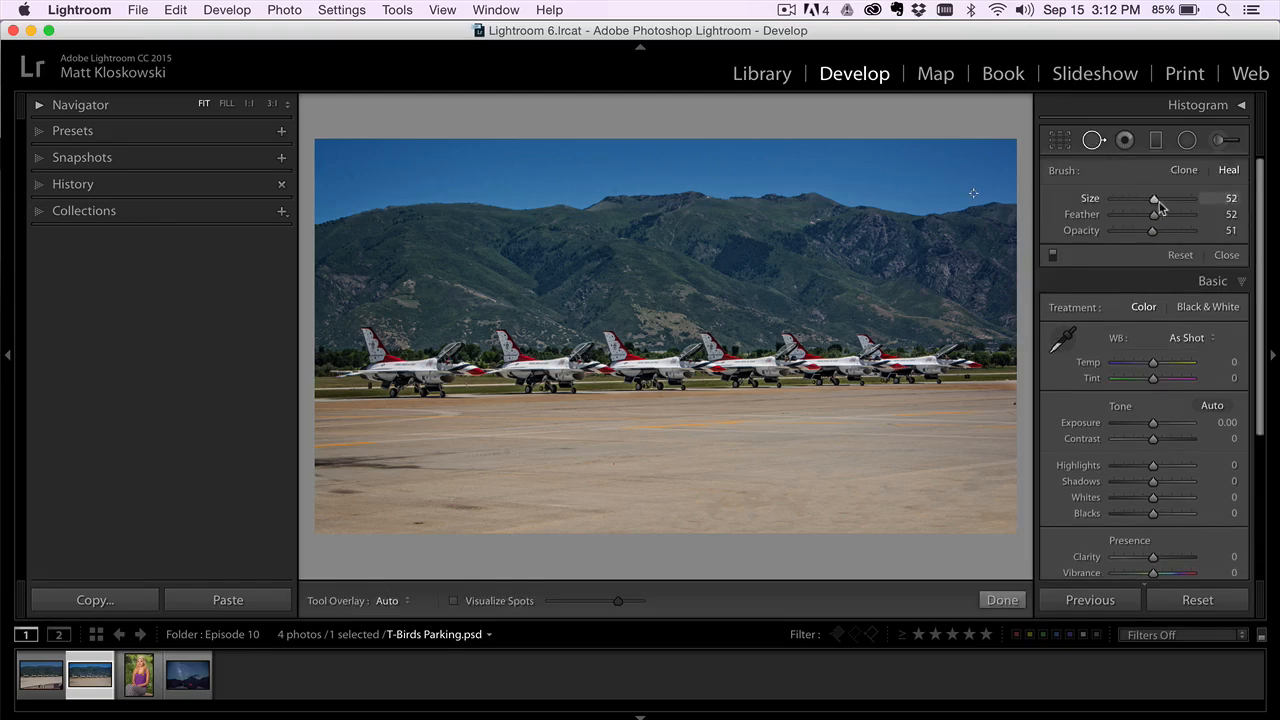
pyautogui.moveTo(1153, 198); pyautogui.dragTo(1171, 198)
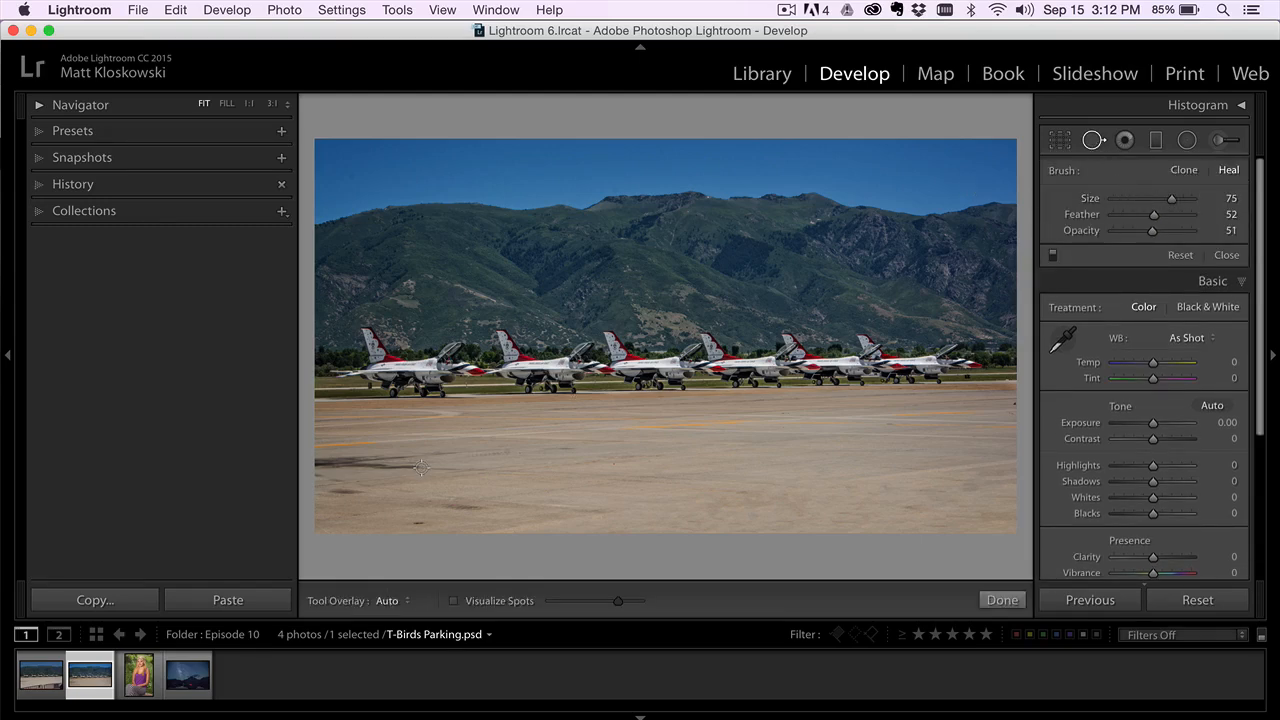
pyautogui.moveTo(320, 468); pyautogui.dragTo(430, 468)
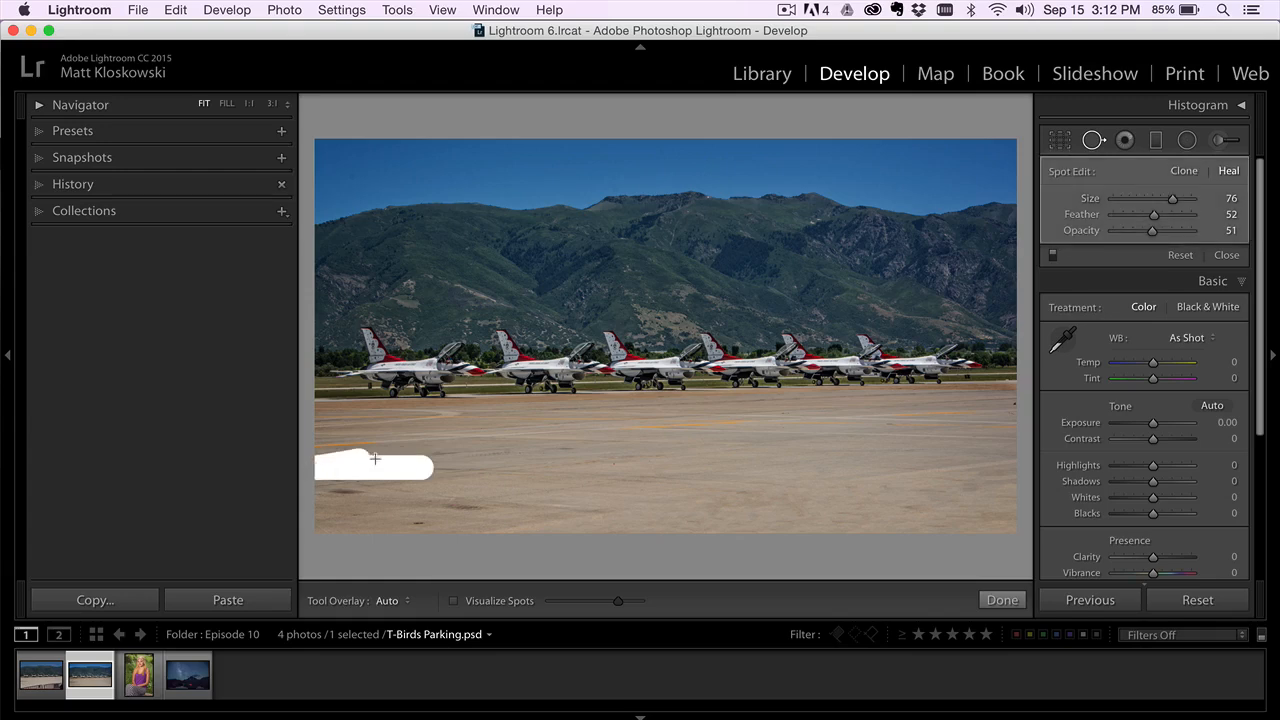
pyautogui.moveTo(376, 458); pyautogui.dragTo(538, 484)
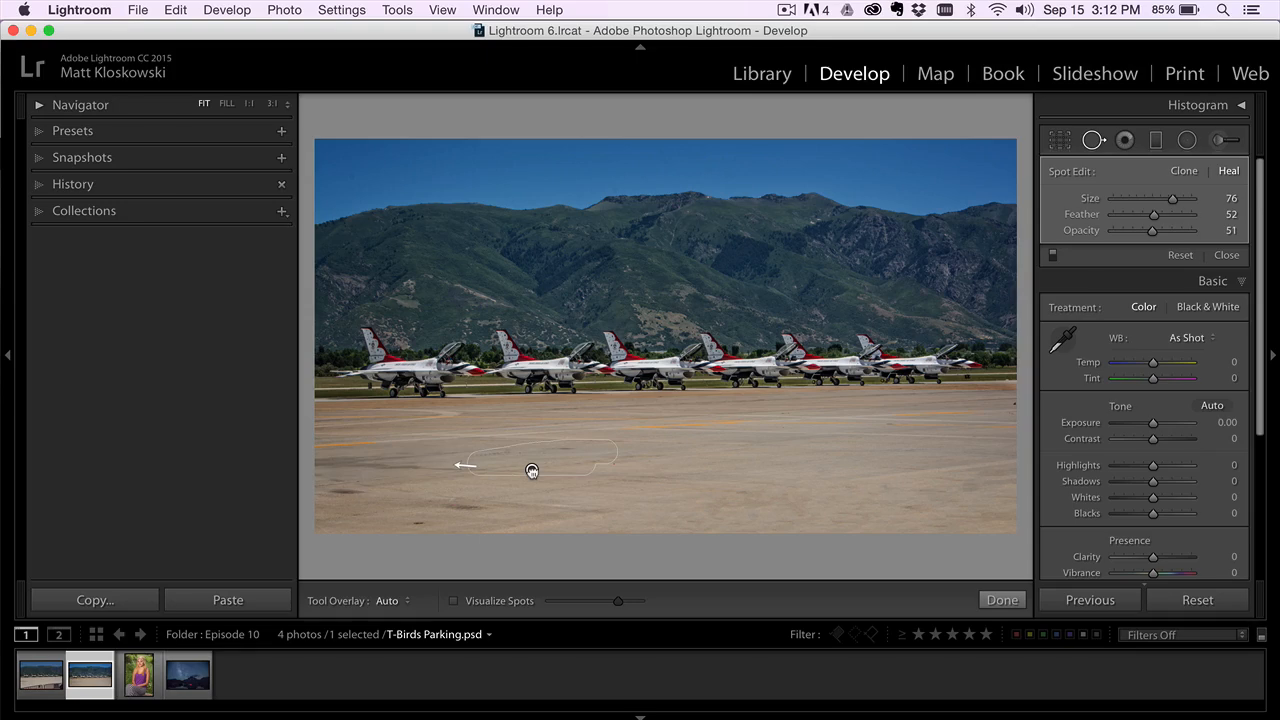
# - Raise heal Opacity to 100, heal the remaining tarmac marks, and finish
pyautogui.moveTo(1153, 230); pyautogui.dragTo(1173, 230)
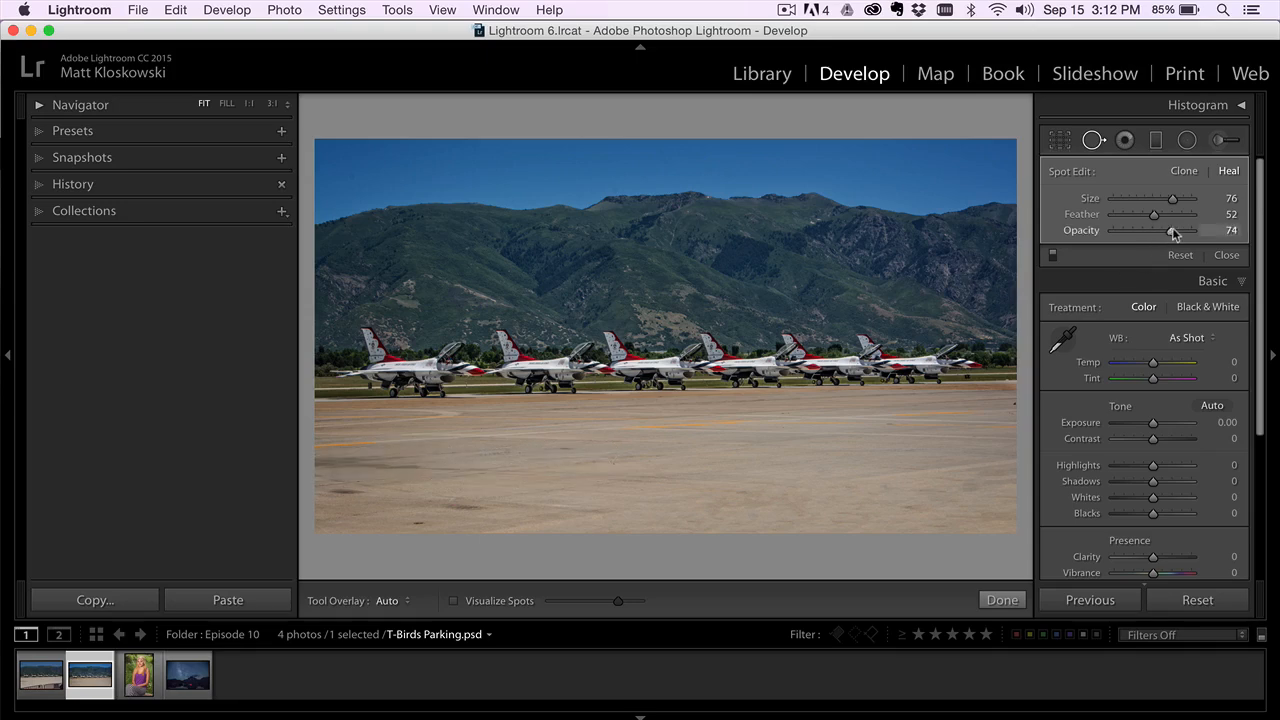
pyautogui.moveTo(1170, 230); pyautogui.dragTo(1200, 230)
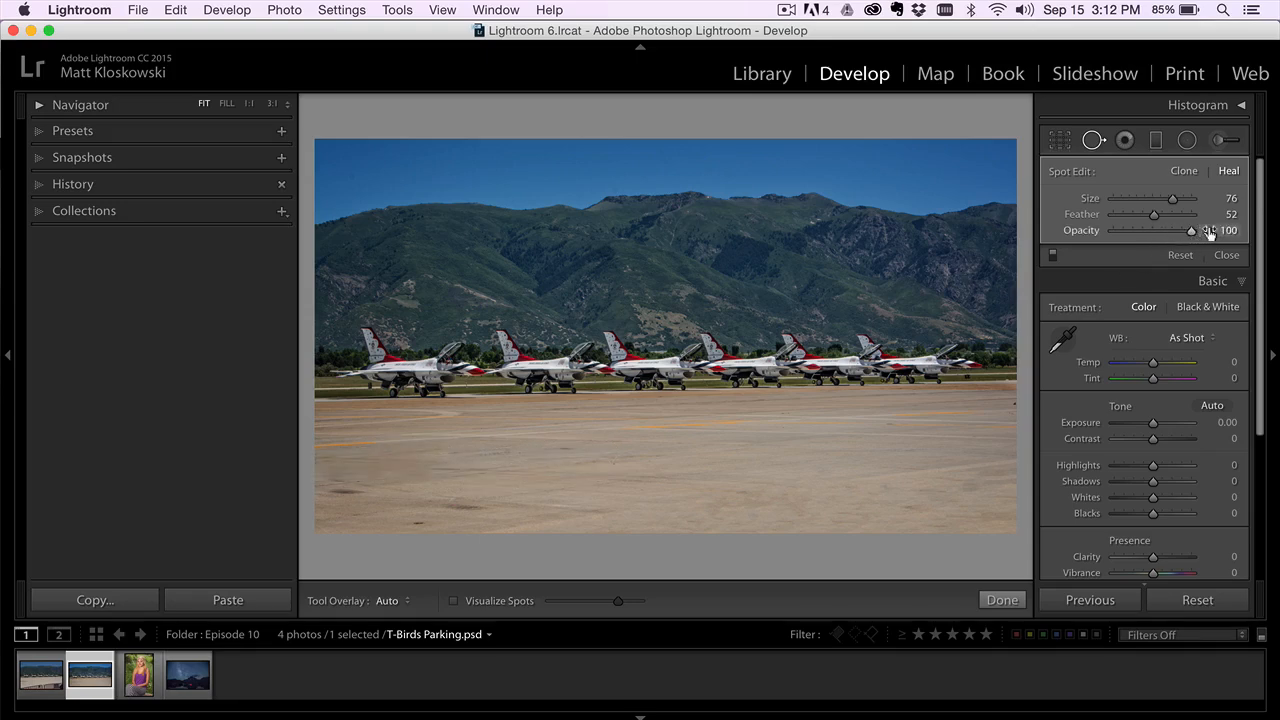
pyautogui.moveTo(376, 458); pyautogui.dragTo(532, 470)
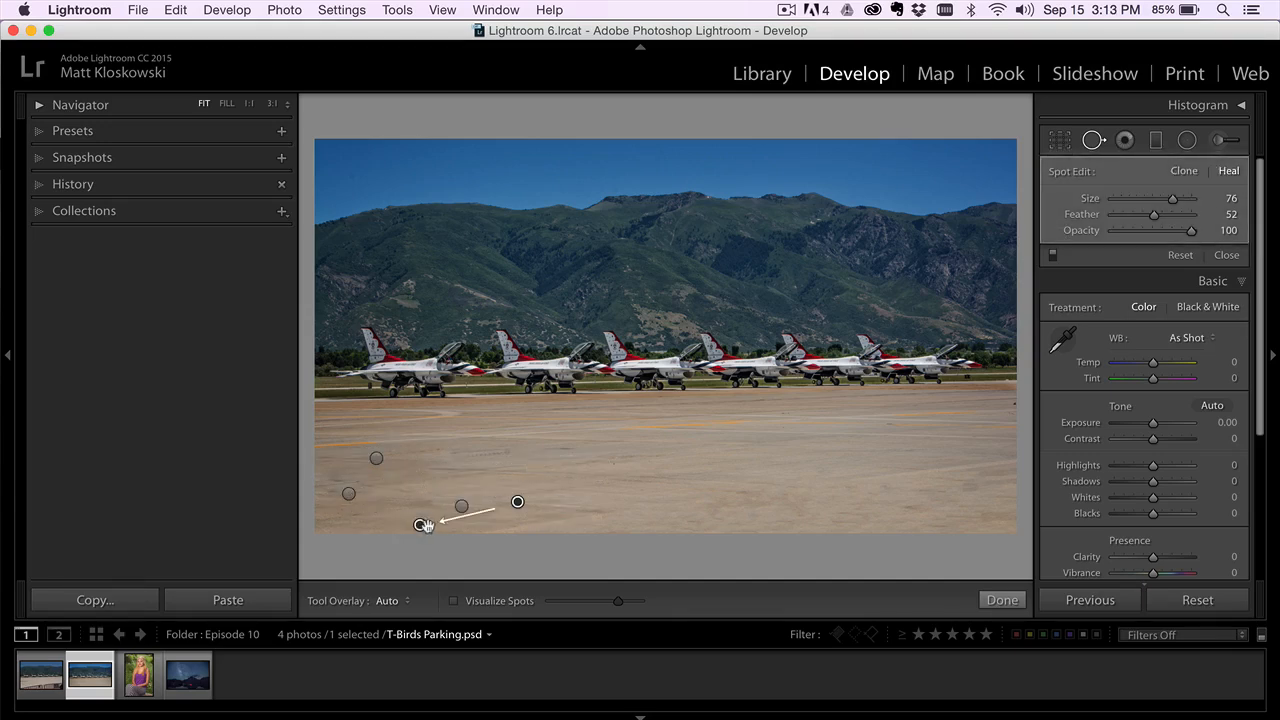
pyautogui.click(1227, 255)
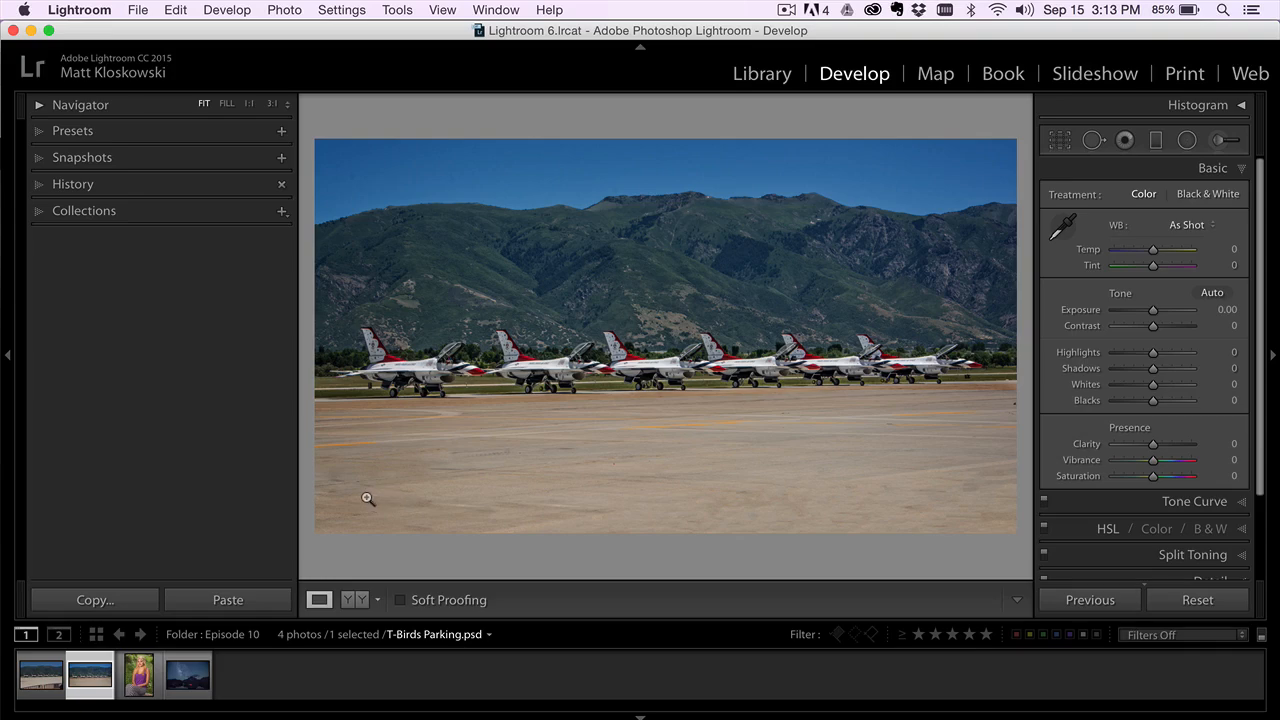
pyautogui.click(38, 689)
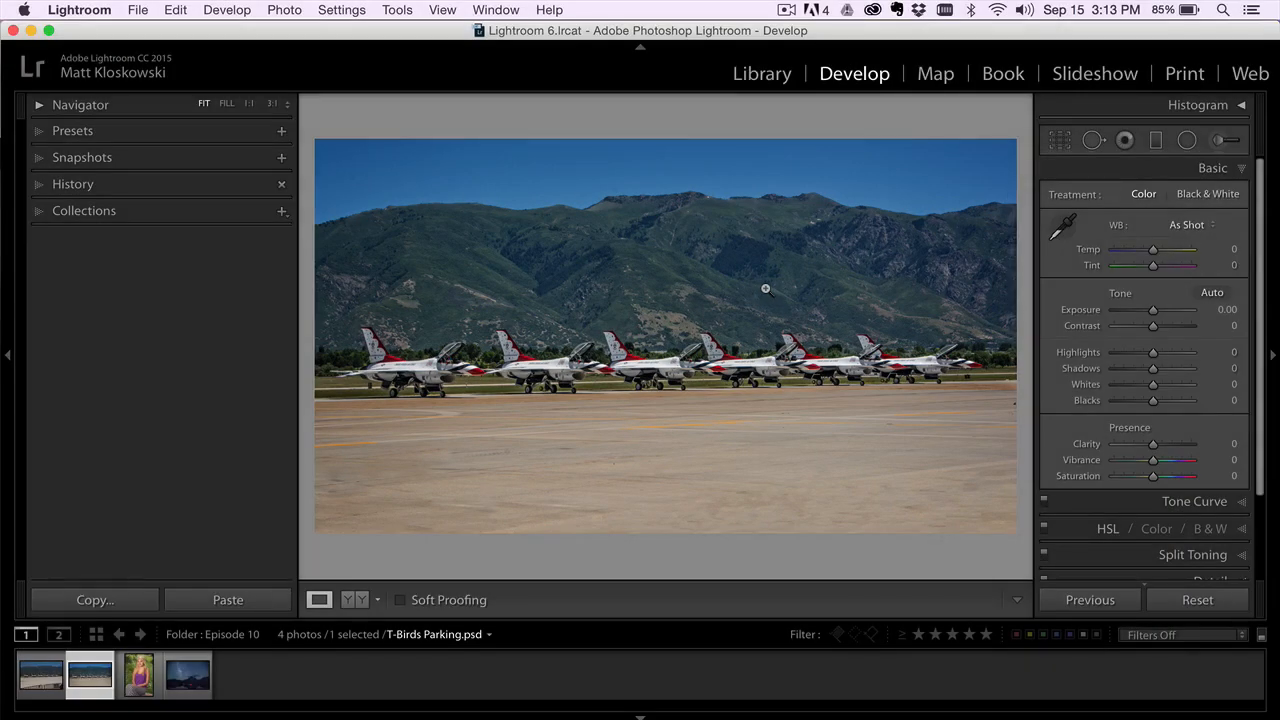
# - Select the portrait of the woman sitting on the log from the filmstrip
pyautogui.click(140, 681)
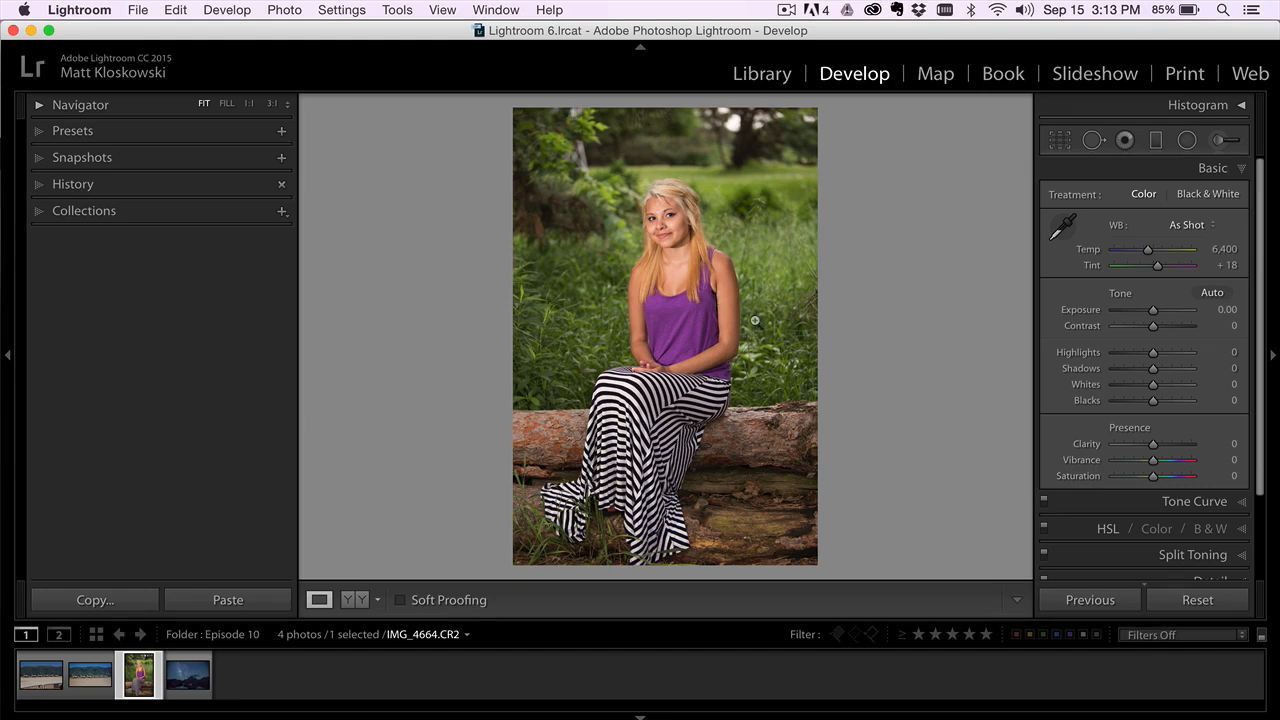
pyautogui.moveTo(690, 204)
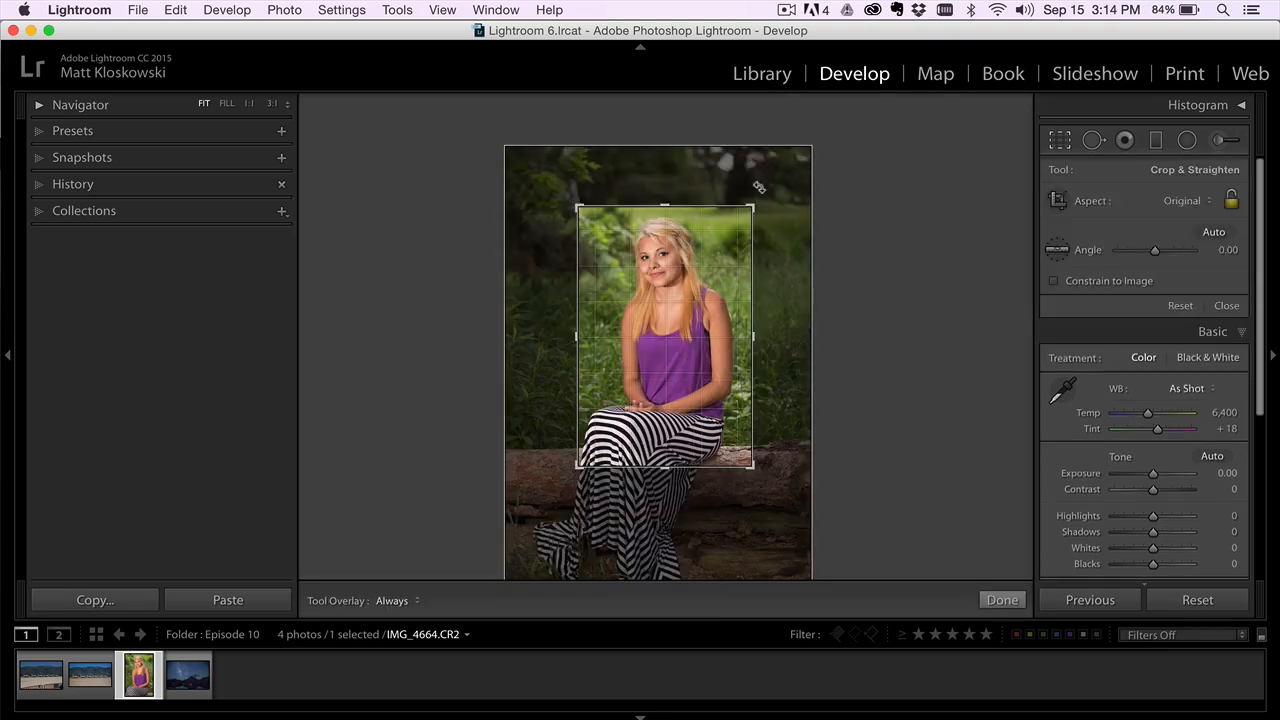
# - Commit the knees-up portrait crop and zoom to 1:1 to inspect her face
pyautogui.click(1002, 599)
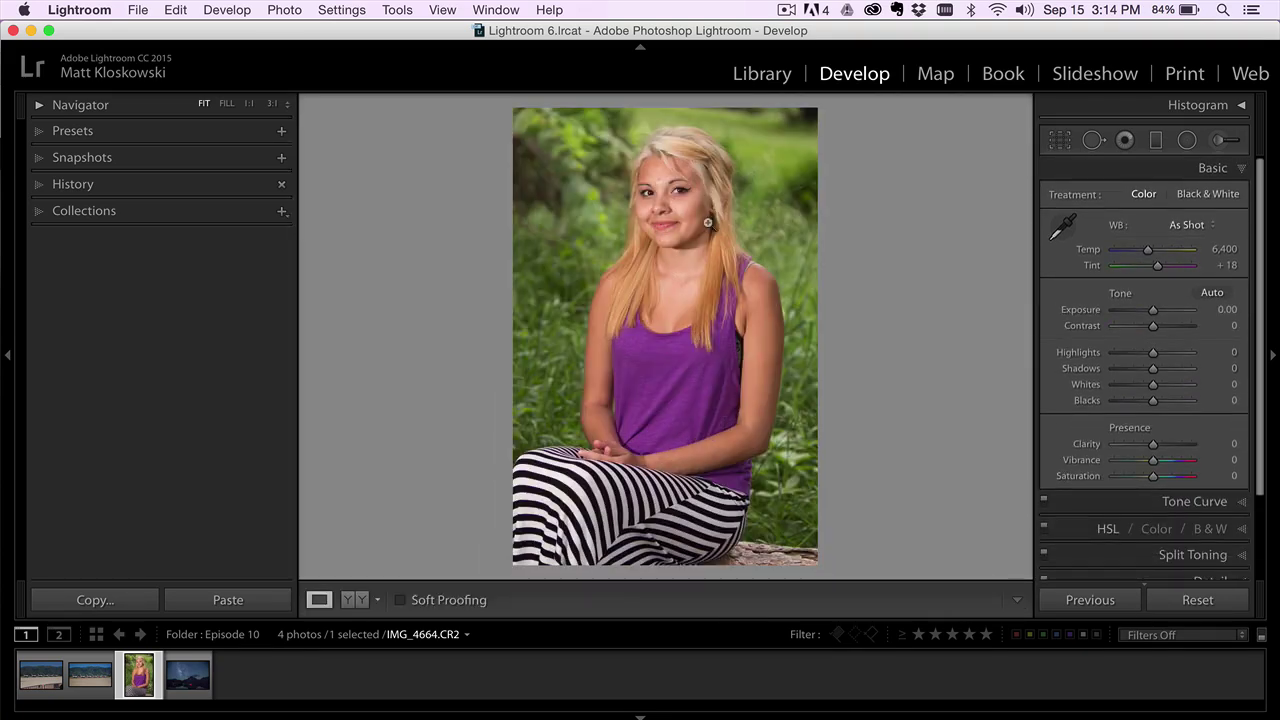
pyautogui.click(696, 222)
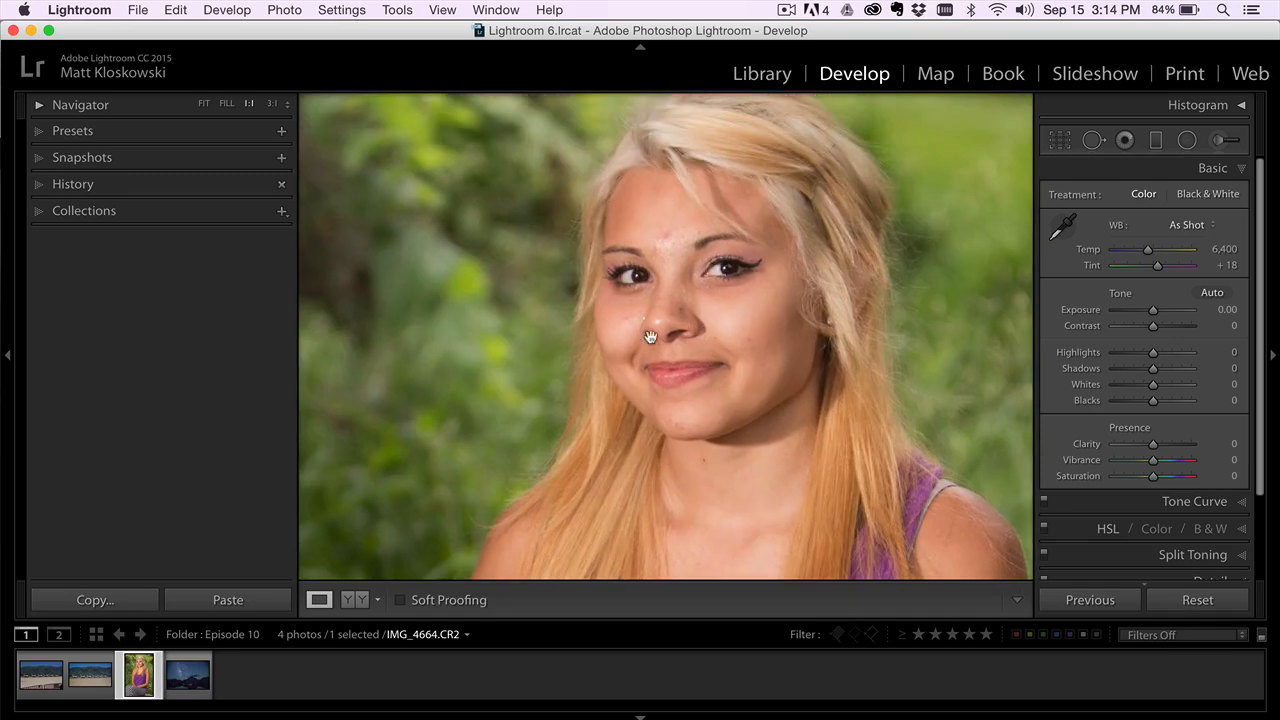
pyautogui.moveTo(702, 332)
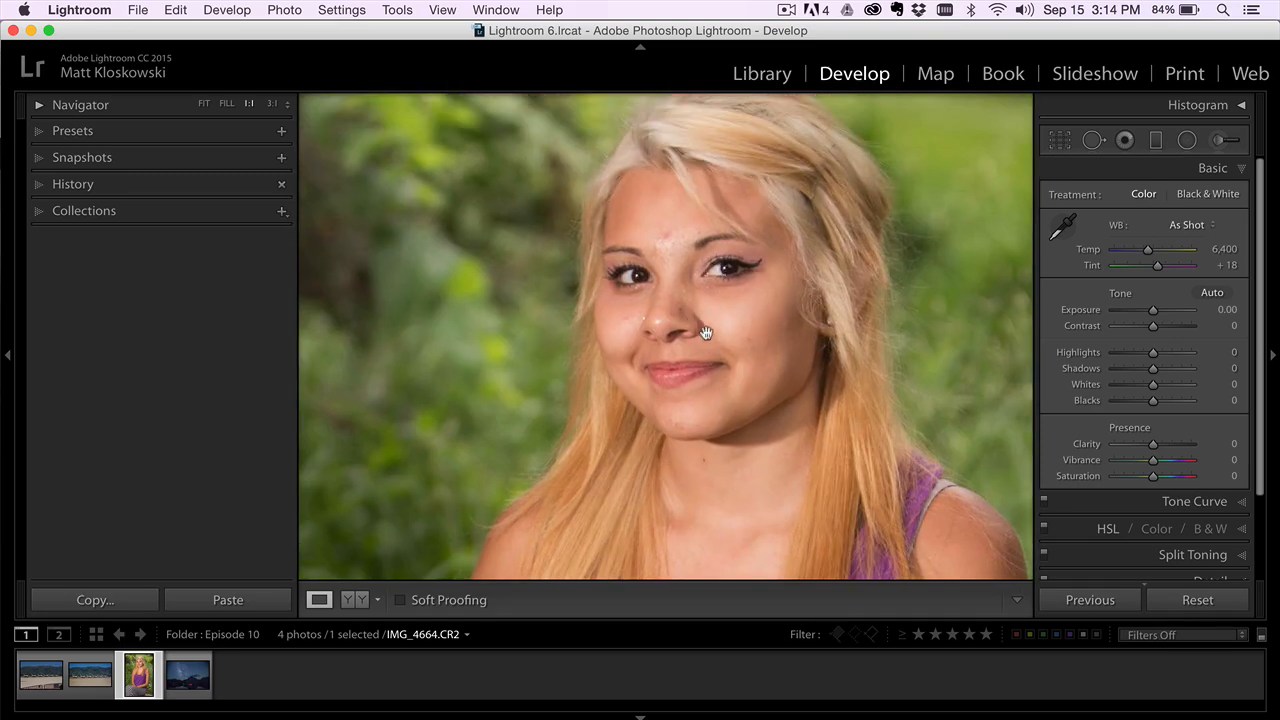
pyautogui.moveTo(731, 319)
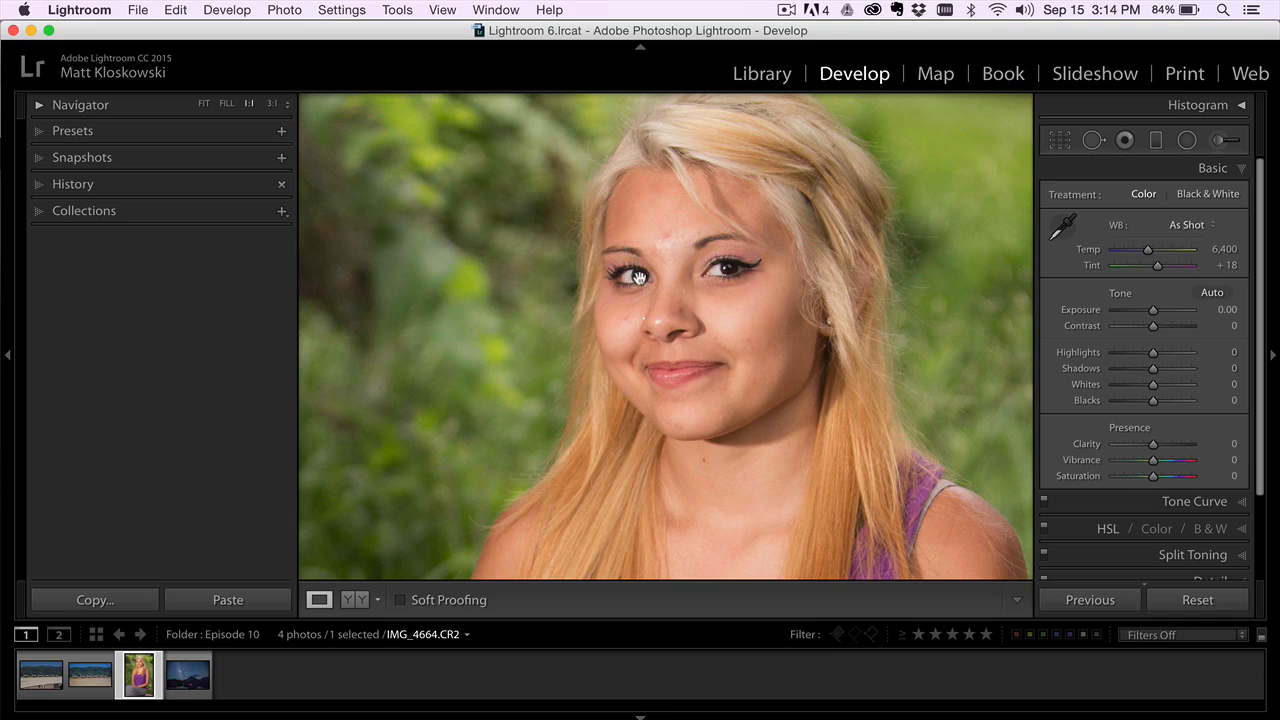
pyautogui.moveTo(693, 283)
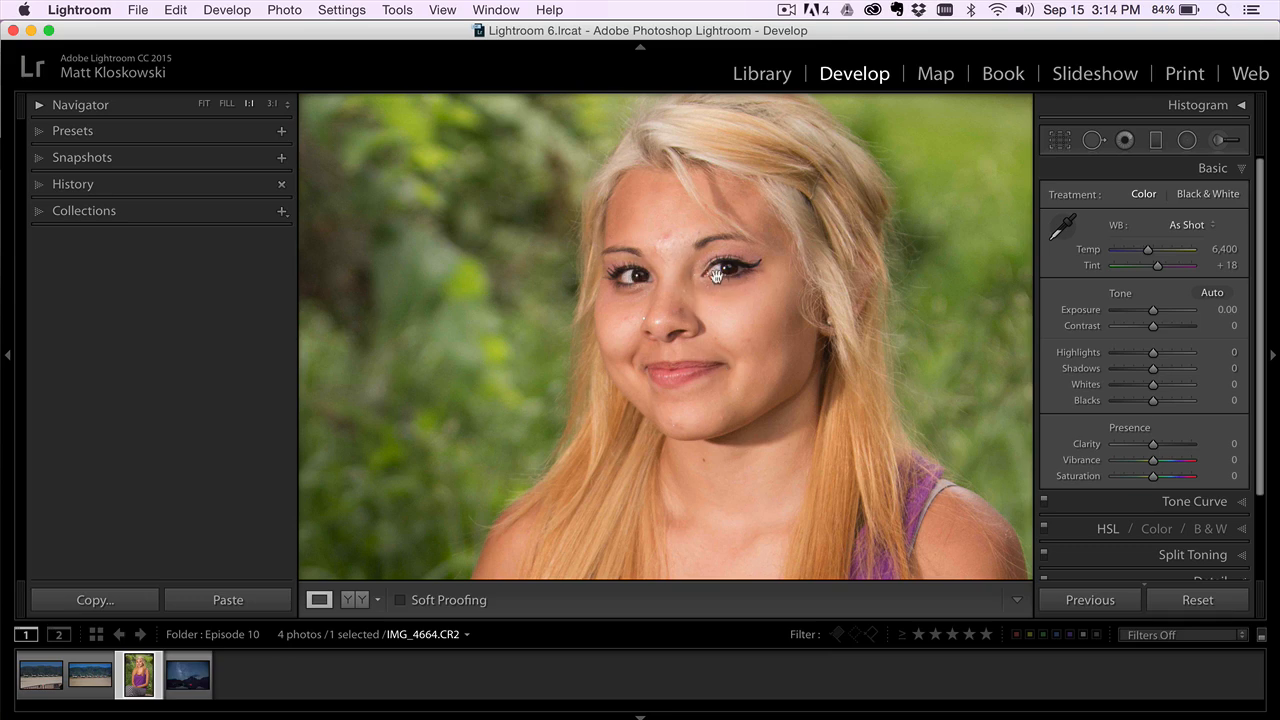
pyautogui.moveTo(704, 325)
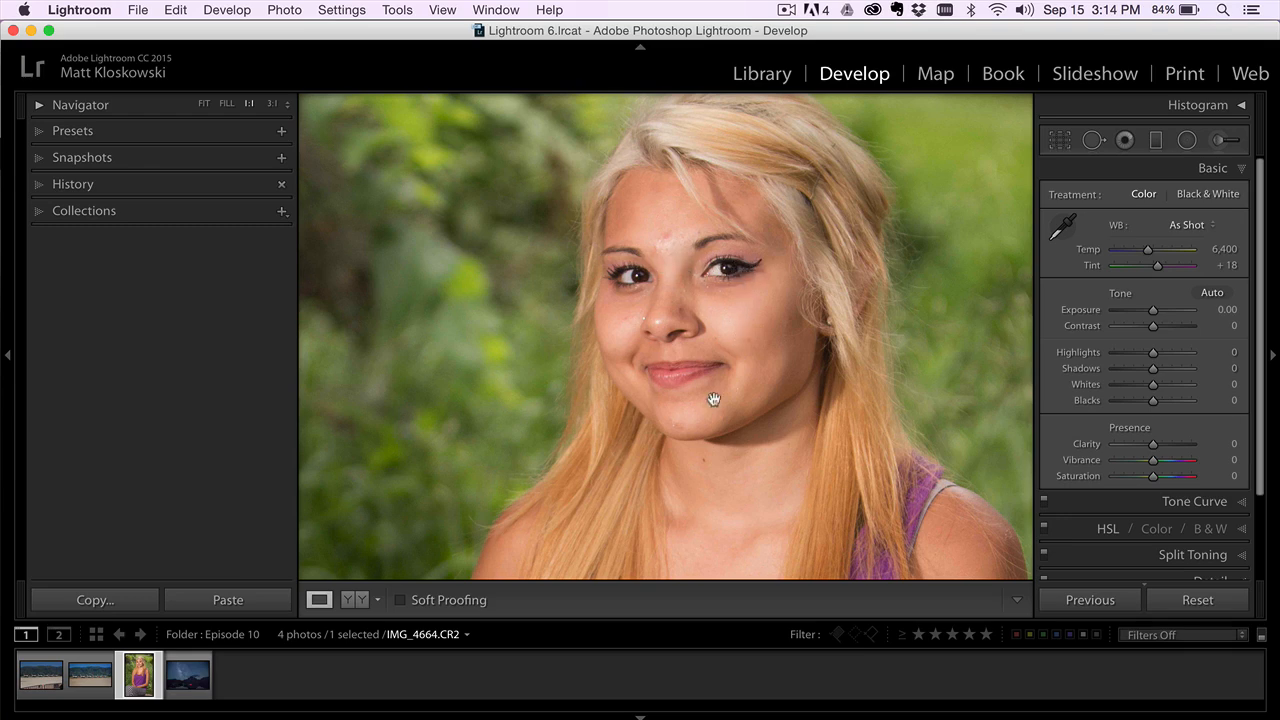
pyautogui.moveTo(698, 315)
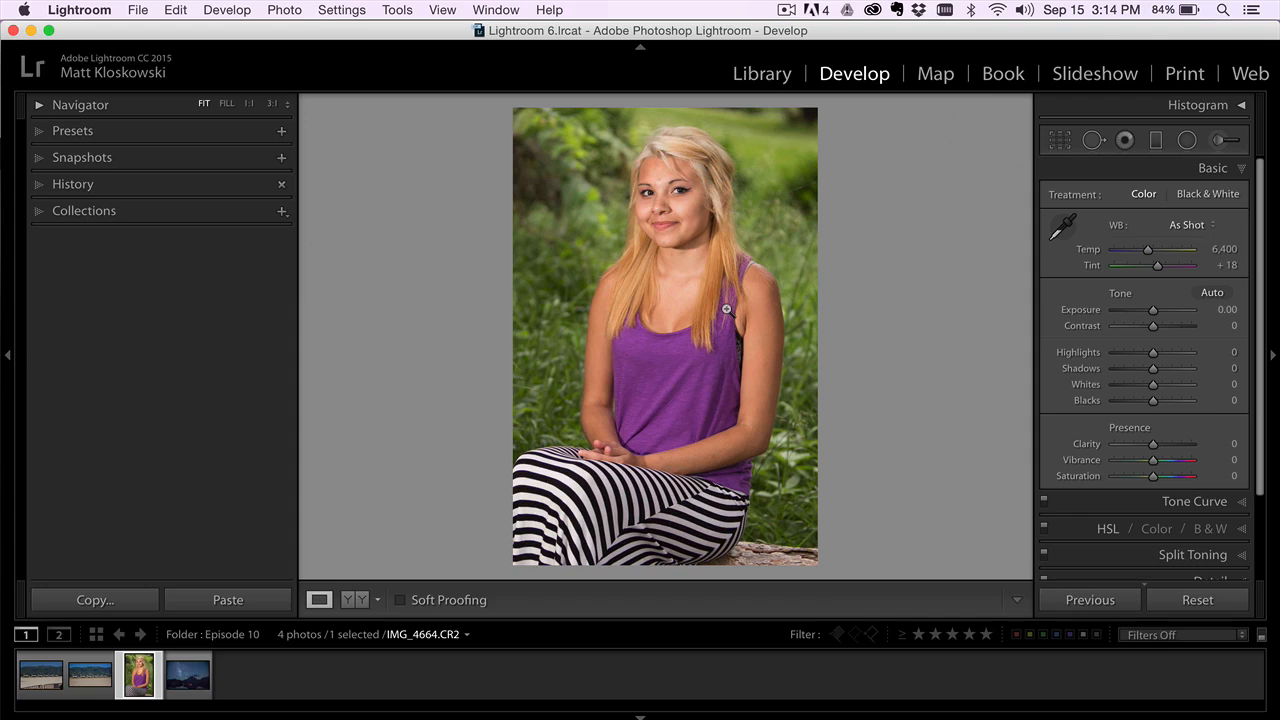
pyautogui.moveTo(1136, 392)
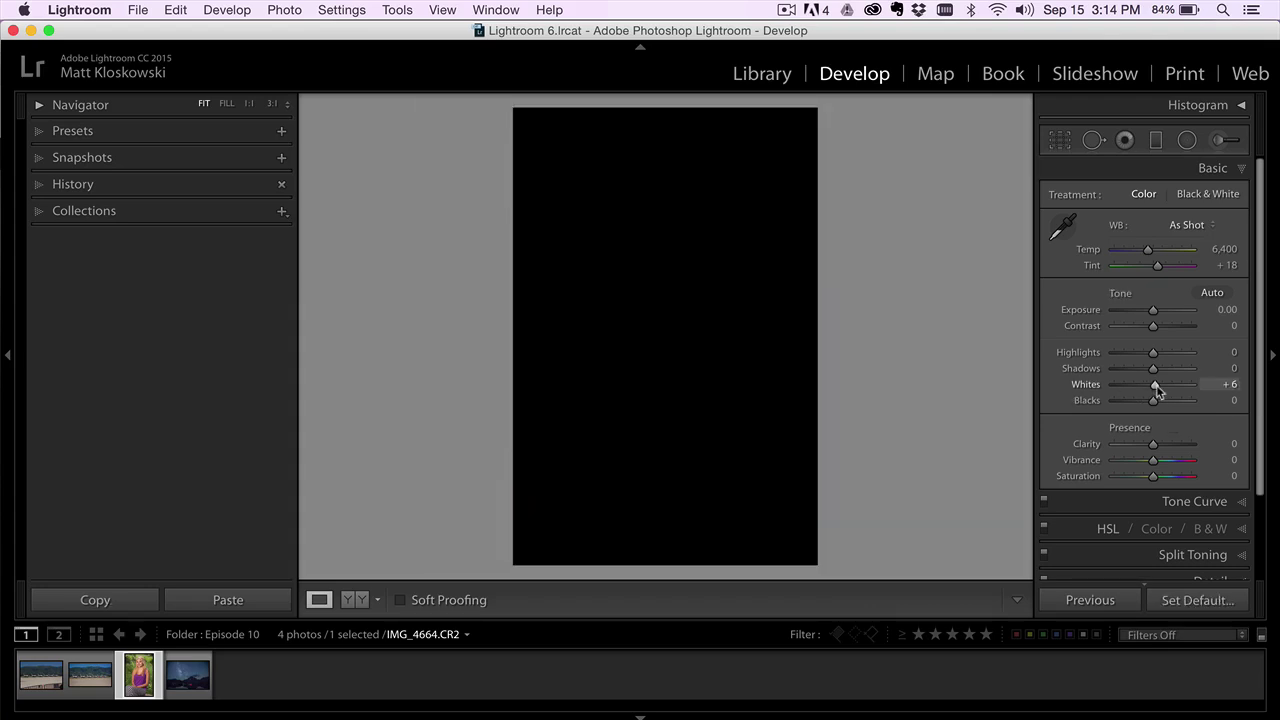
# - Set Whites +36, Blacks -17, Exposure -0.15 and Highlights -13 in the Basic panel
pyautogui.moveTo(1157, 385); pyautogui.dragTo(1178, 385)
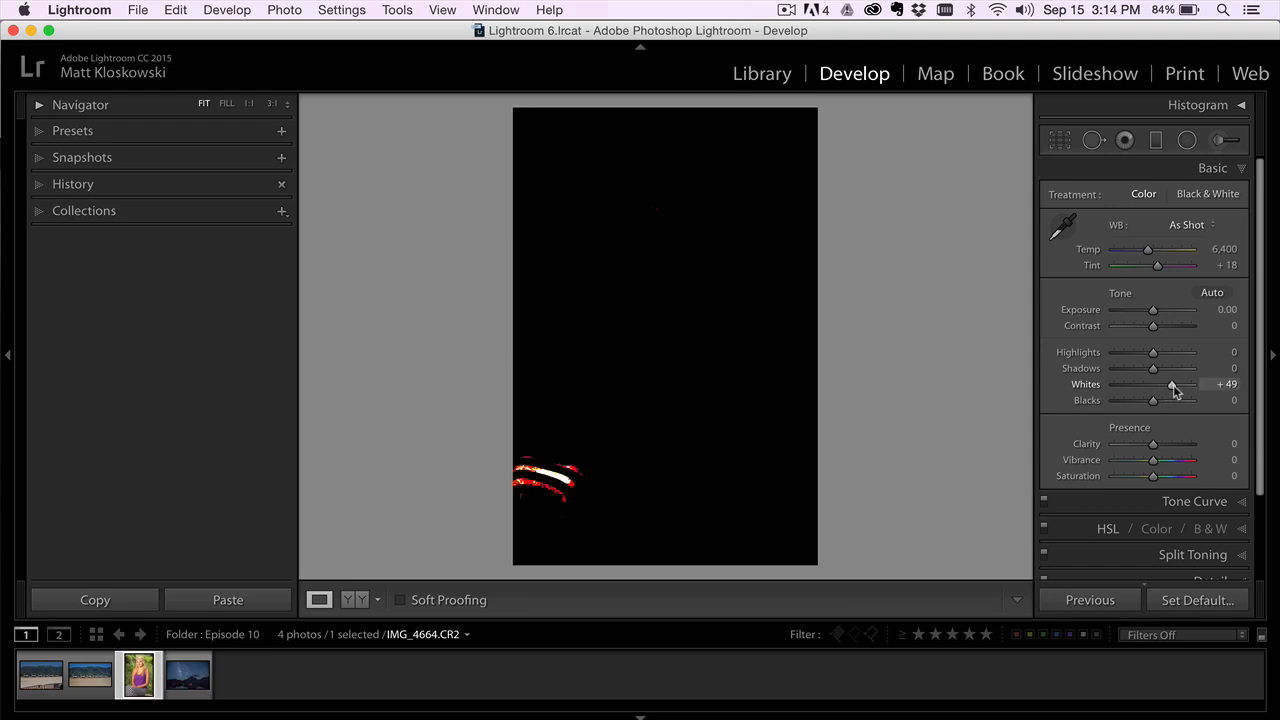
pyautogui.moveTo(1153, 400); pyautogui.dragTo(1148, 400)
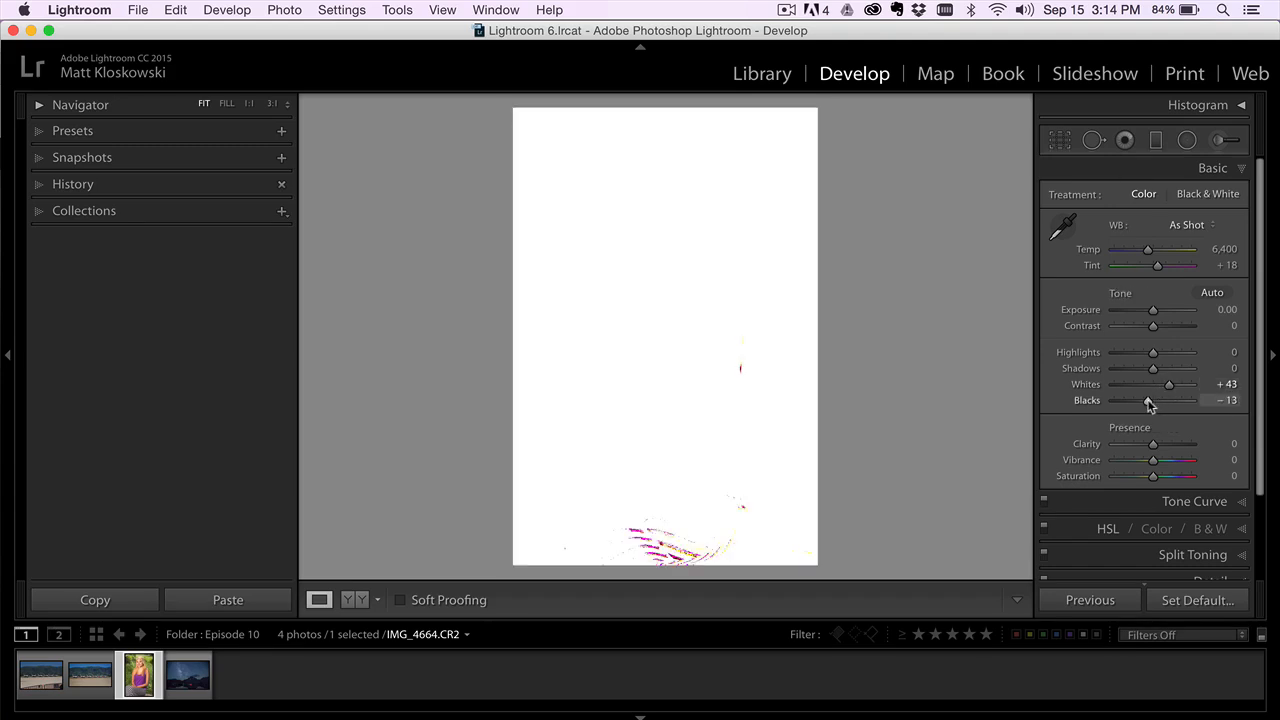
pyautogui.moveTo(1169, 384); pyautogui.dragTo(1147, 384)
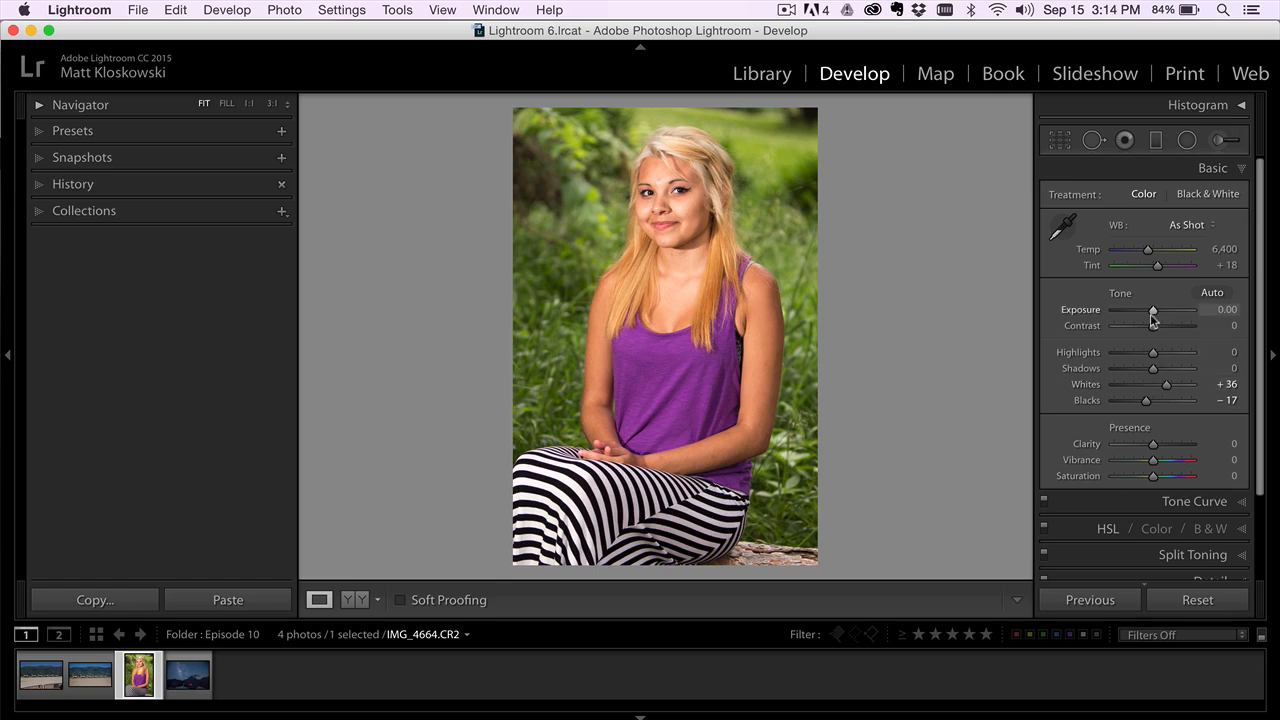
pyautogui.moveTo(1152, 309); pyautogui.dragTo(1148, 309)
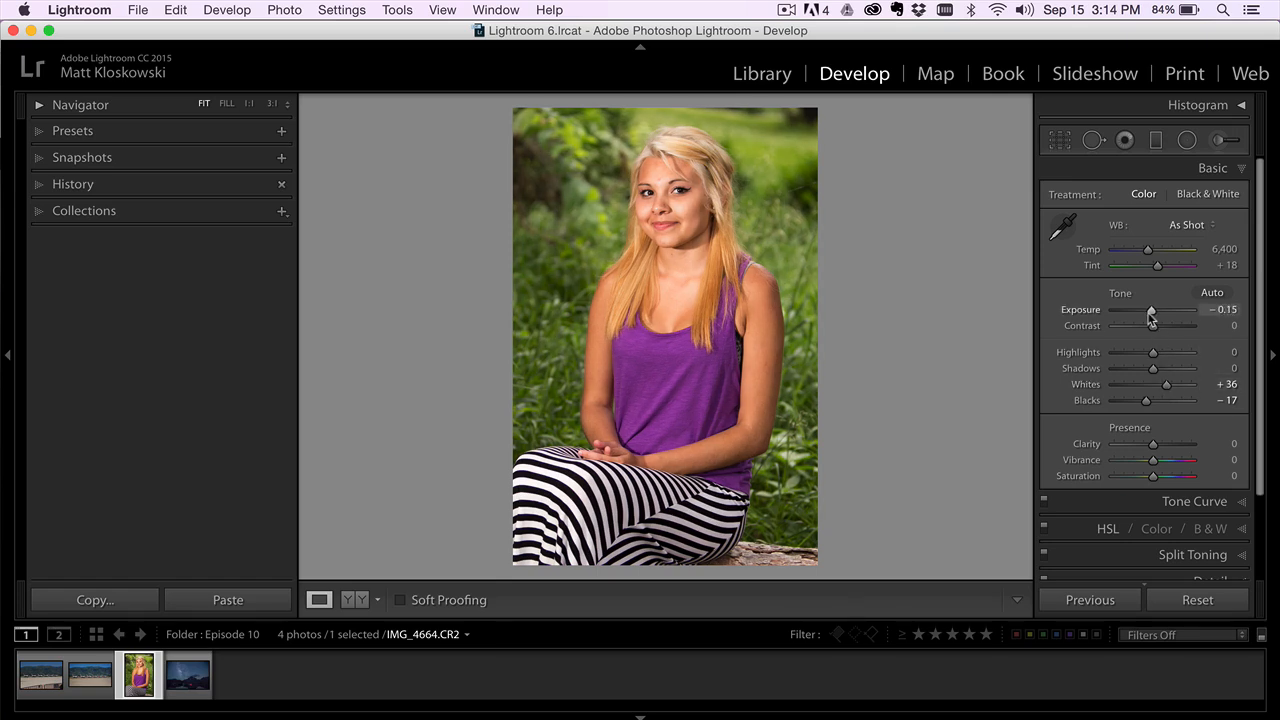
pyautogui.moveTo(1152, 357)
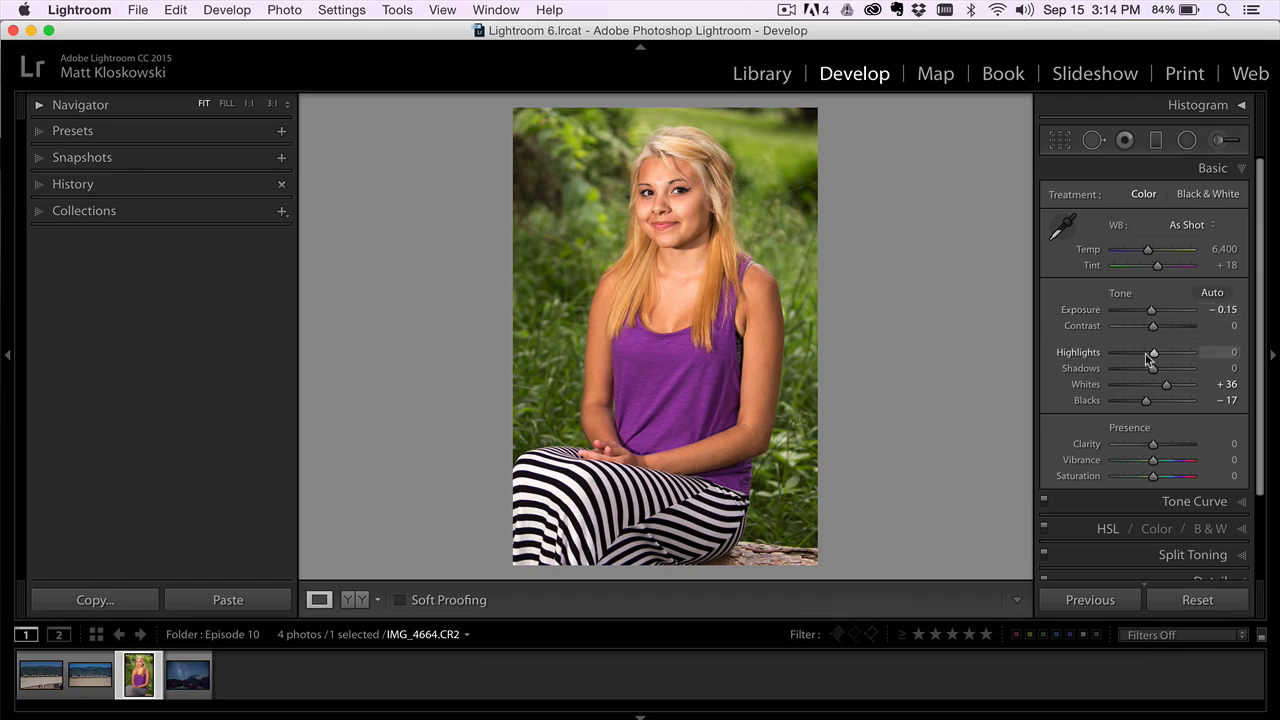
pyautogui.moveTo(1153, 352); pyautogui.dragTo(1147, 352)
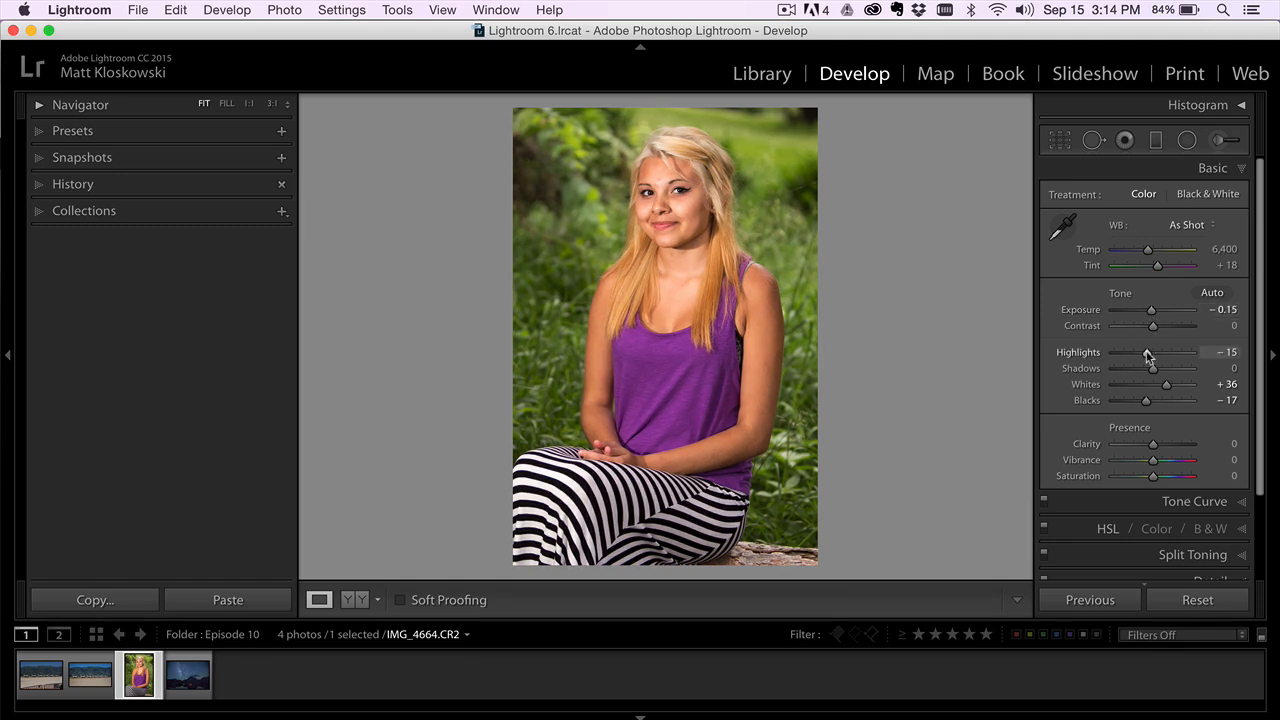
pyautogui.moveTo(1147, 352); pyautogui.dragTo(1149, 352)
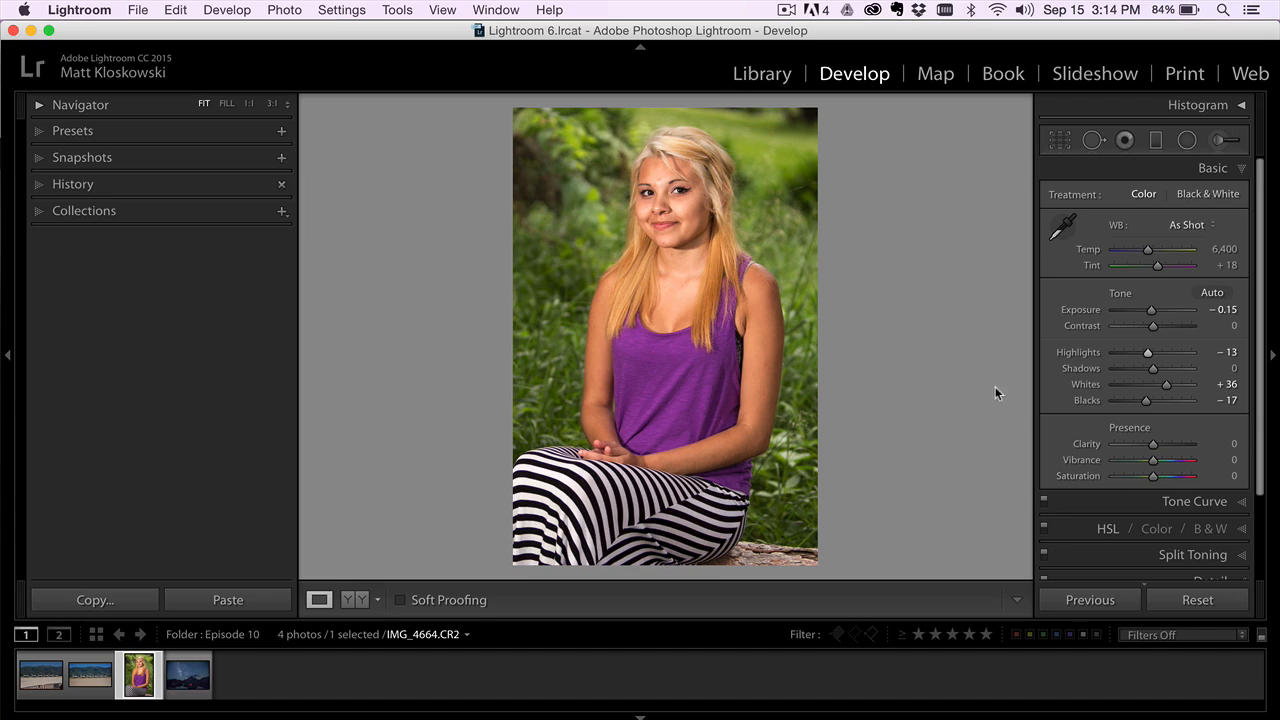
pyautogui.moveTo(323, 90)
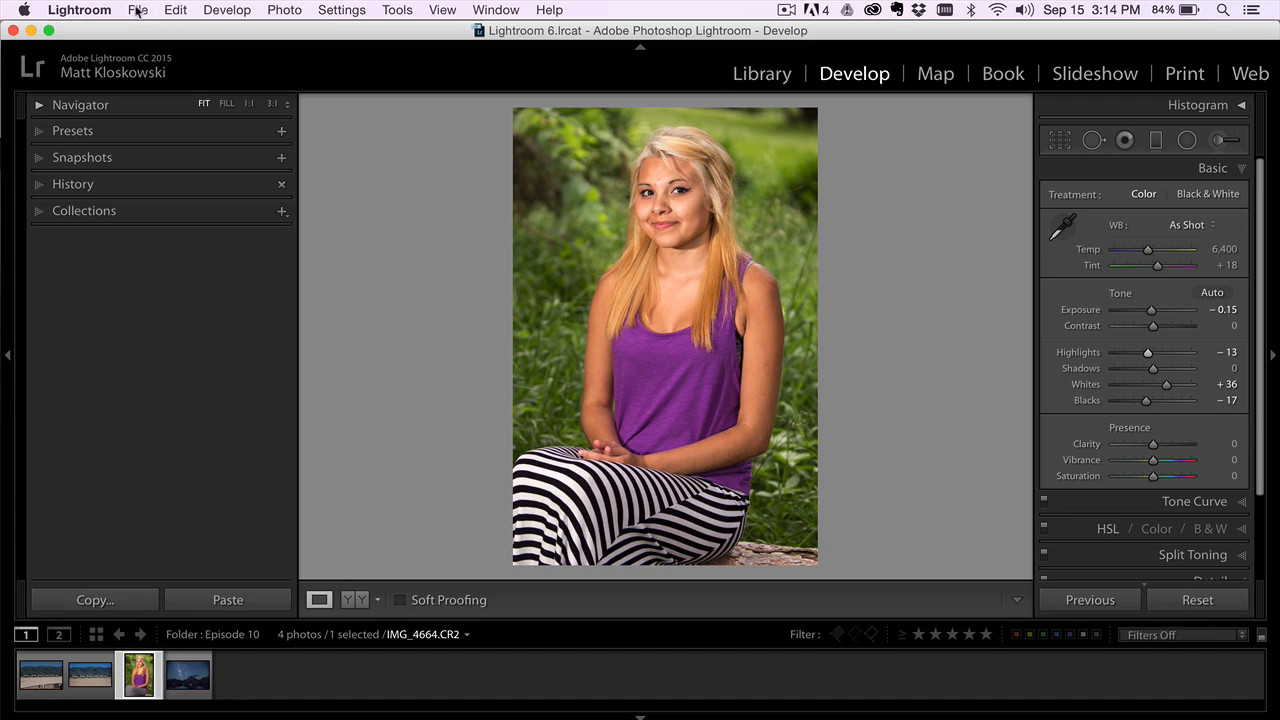
# - Open the portrait in ON1 Photo 10 through File > Plug-in Extras
pyautogui.click(143, 11)
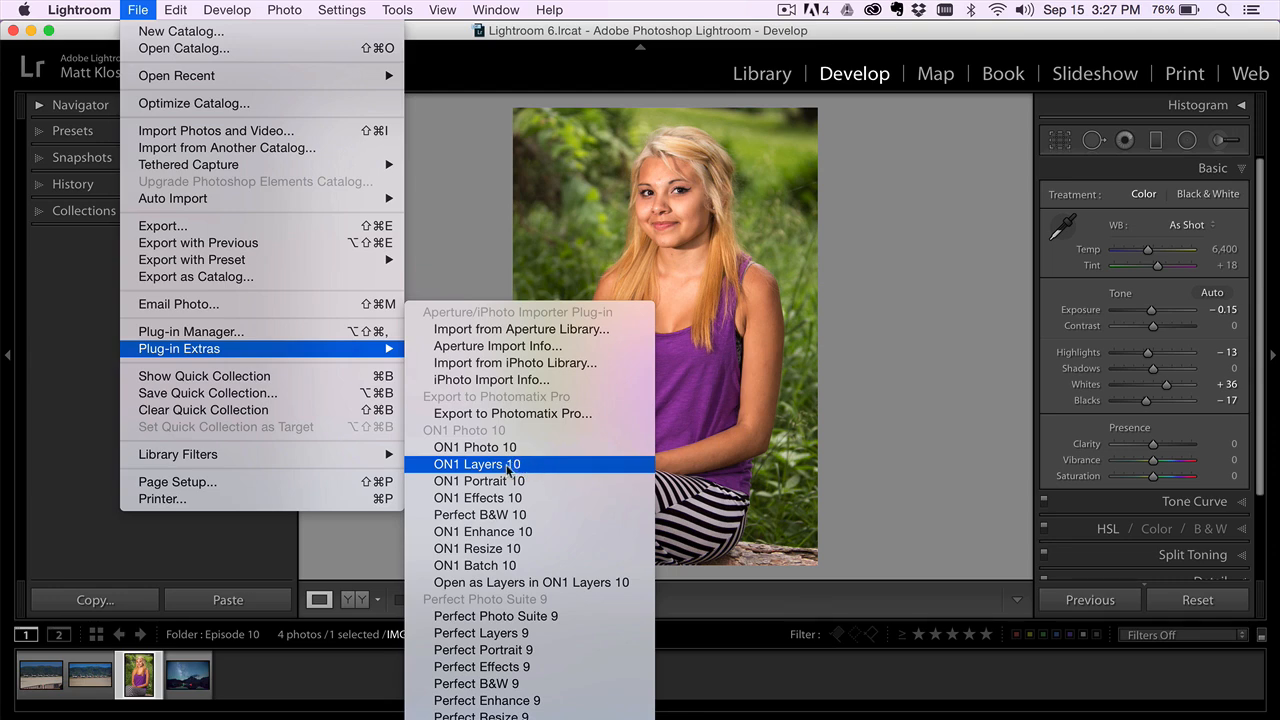
pyautogui.click(480, 464)
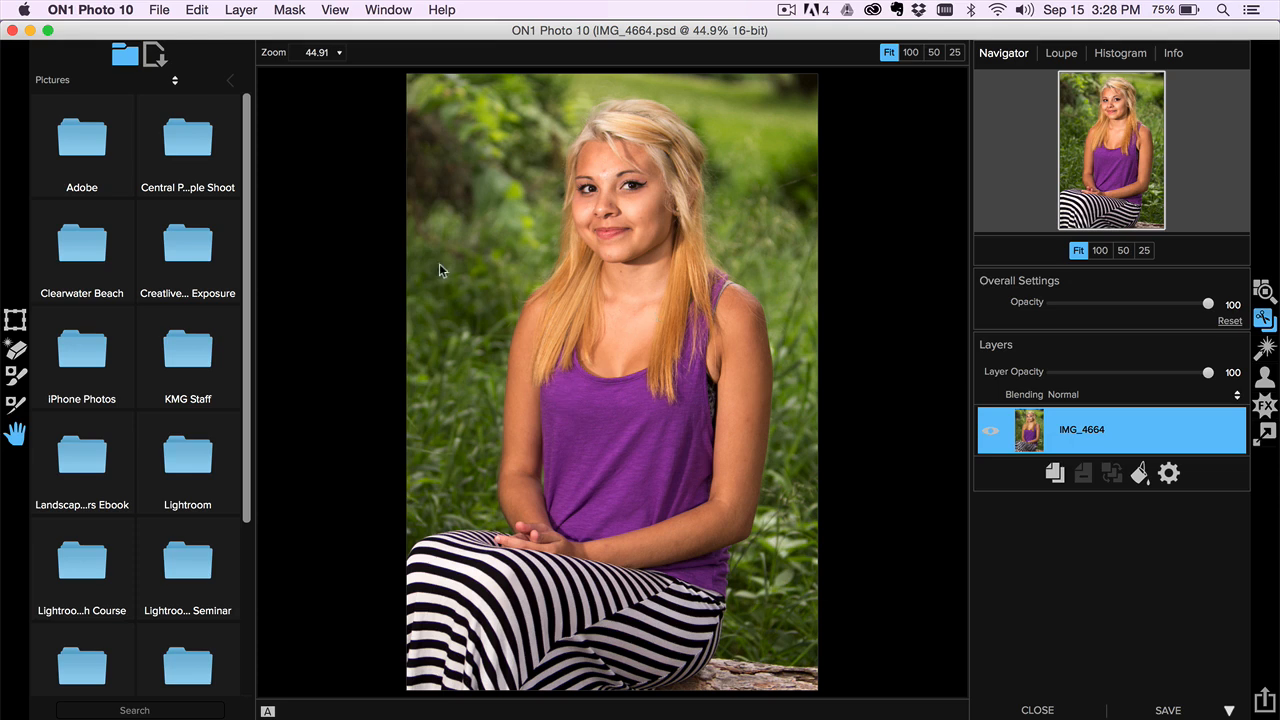
pyautogui.click(14, 348)
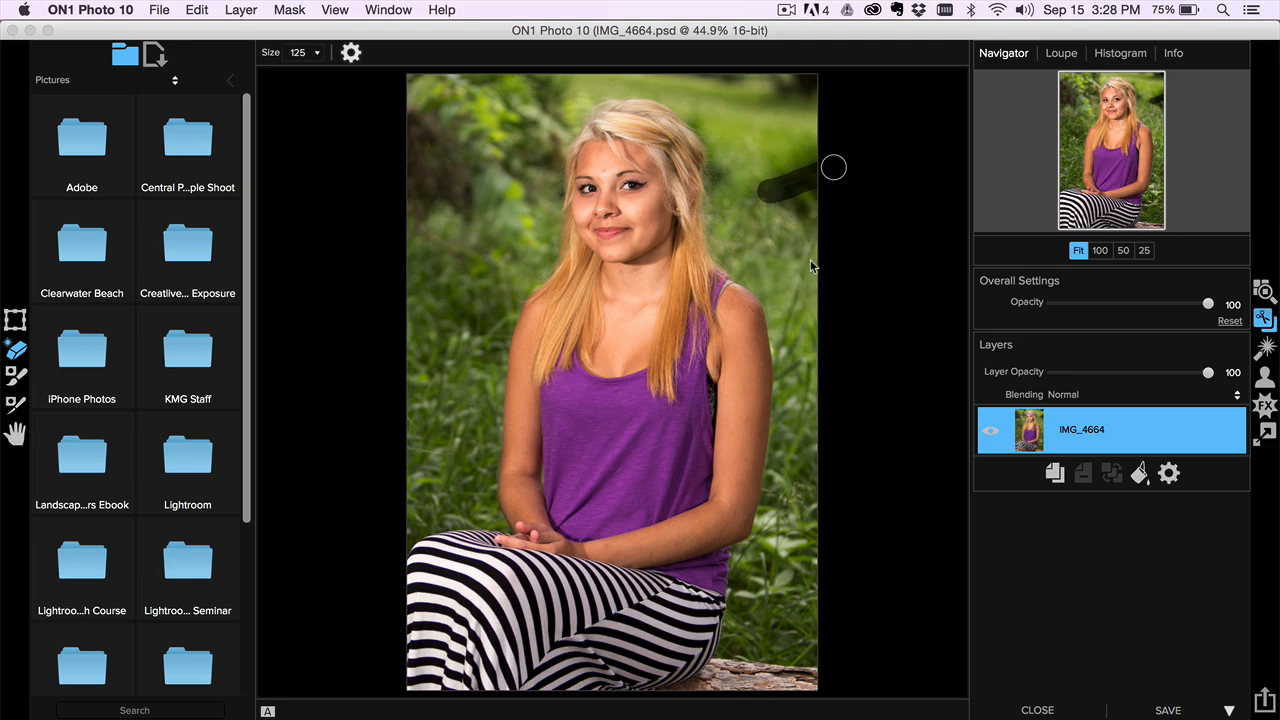
pyautogui.moveTo(836, 190)
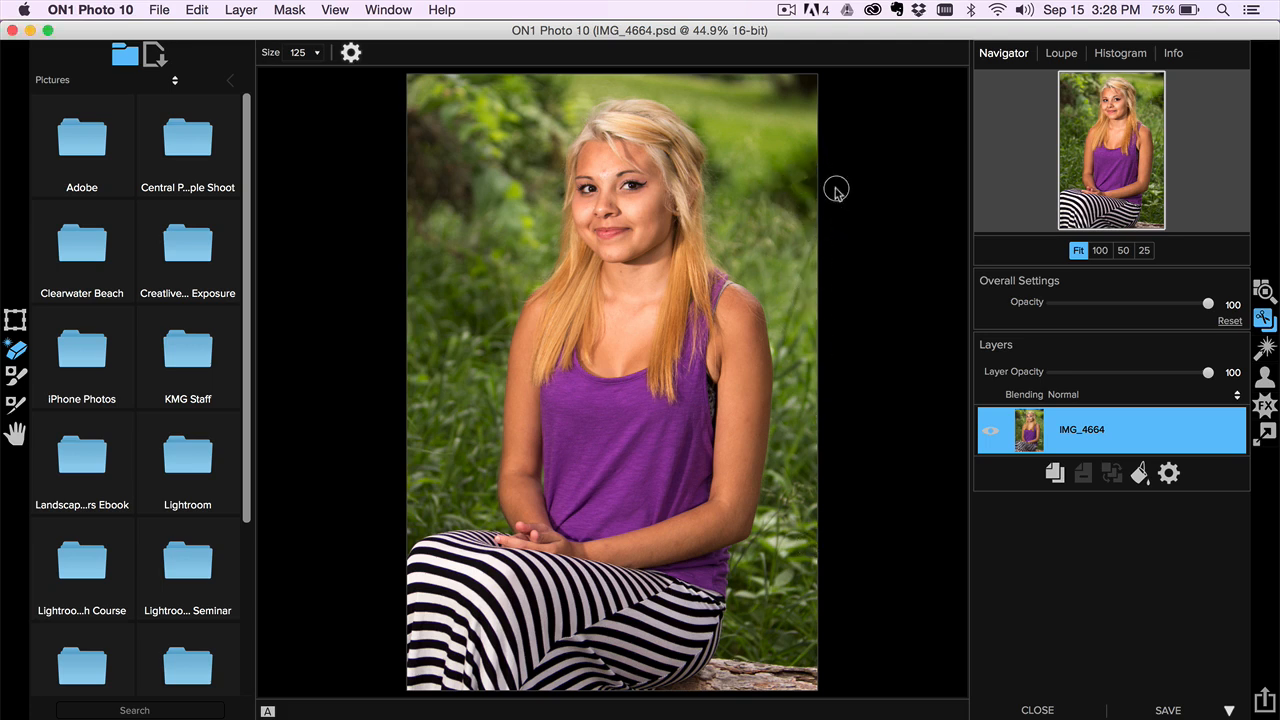
pyautogui.moveTo(947, 160)
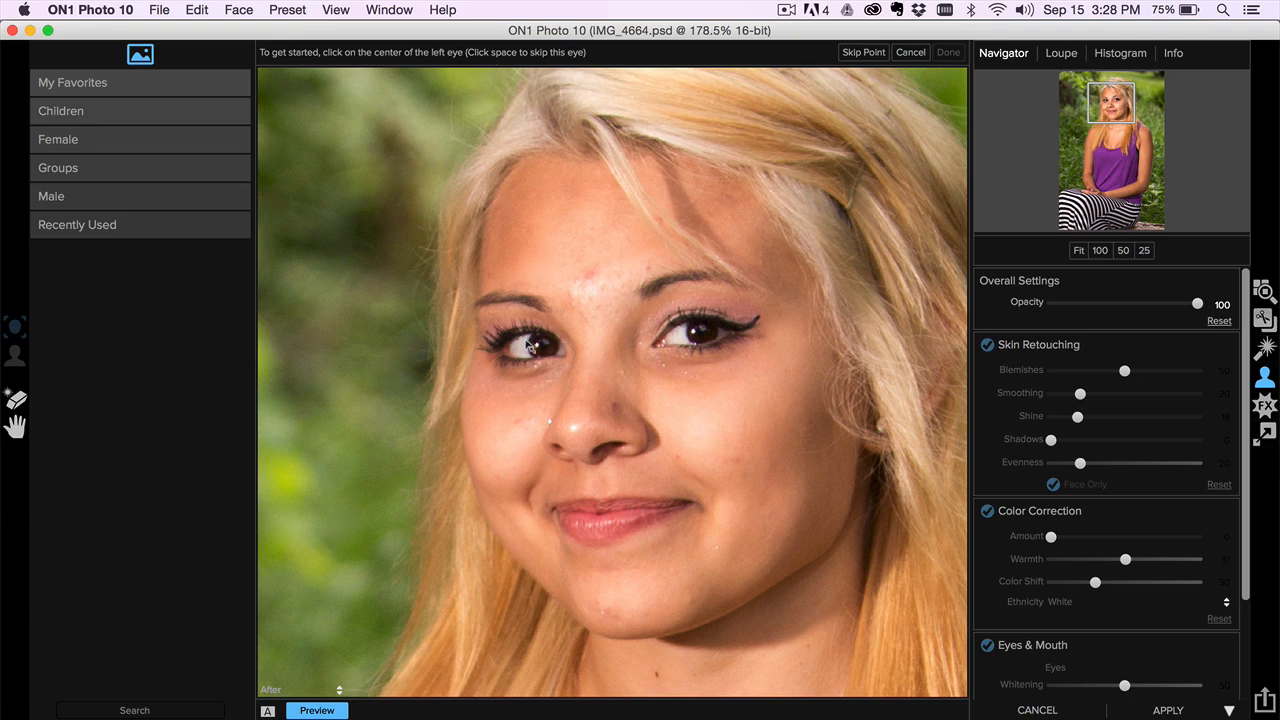
# - Mark the centres of both eyes and the mouth corner, then confirm the face points
pyautogui.click(525, 347)
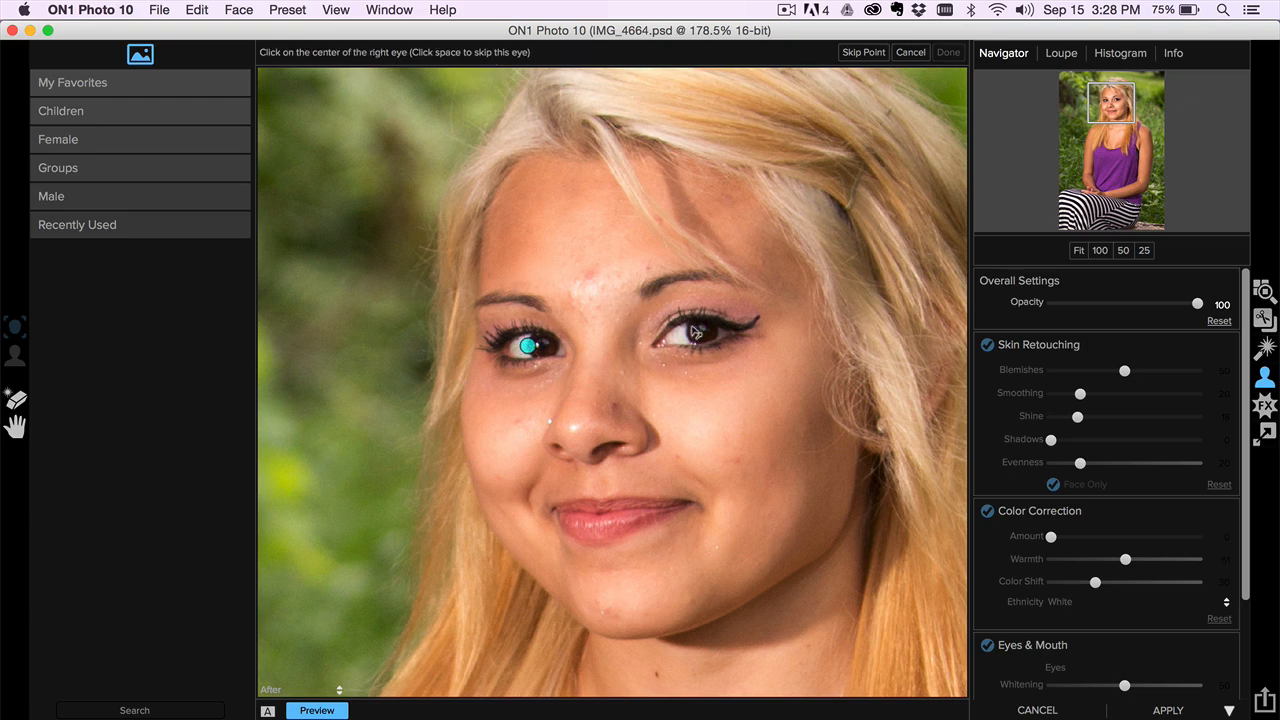
pyautogui.click(690, 348)
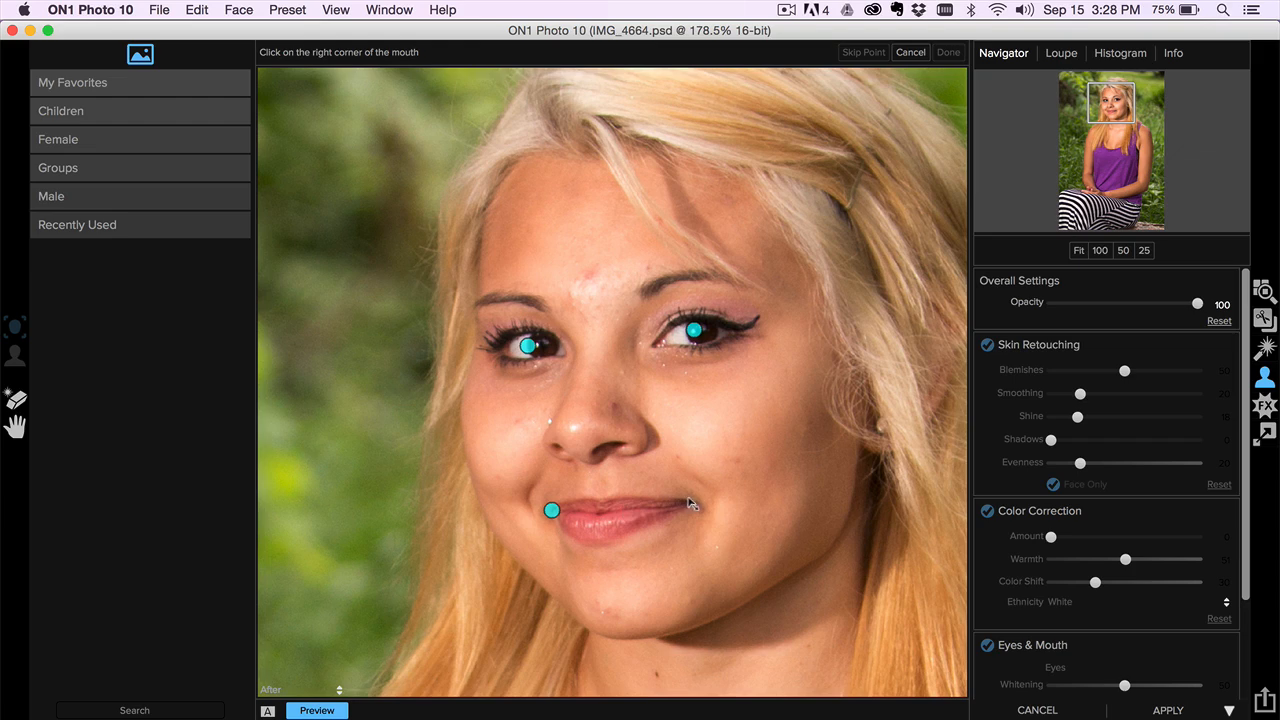
pyautogui.click(684, 503)
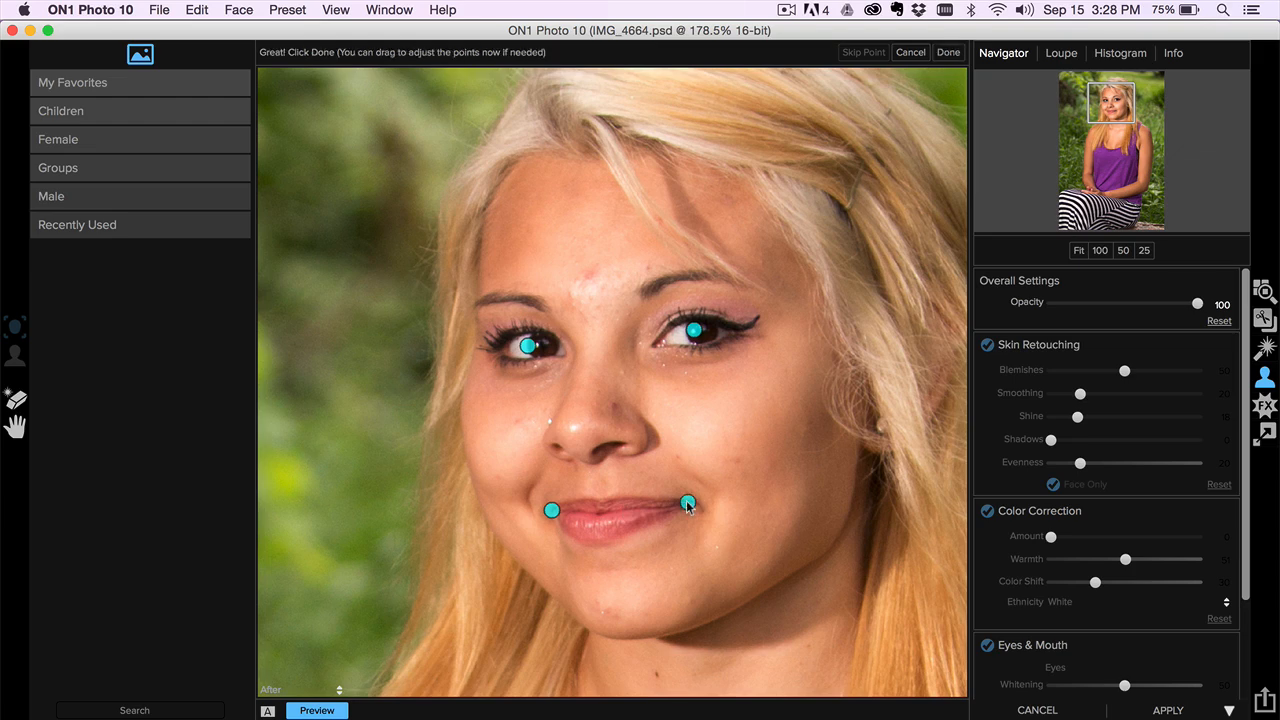
pyautogui.click(947, 52)
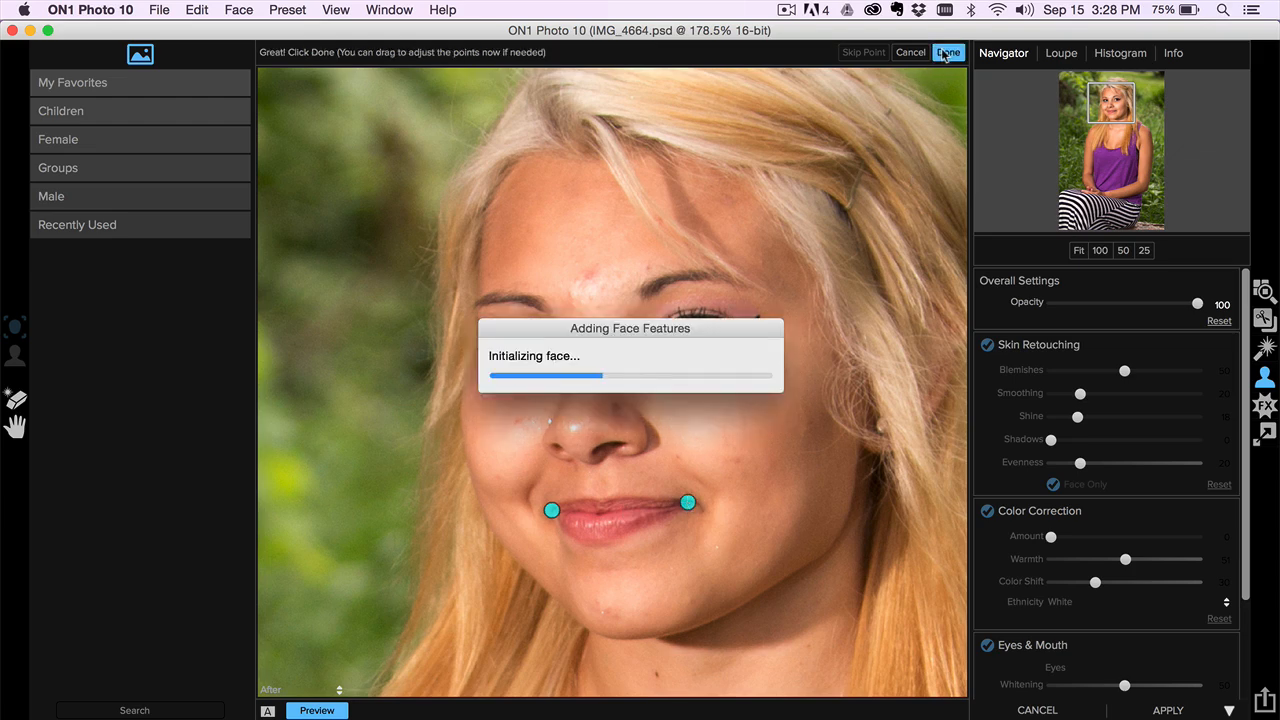
pyautogui.click(947, 52)
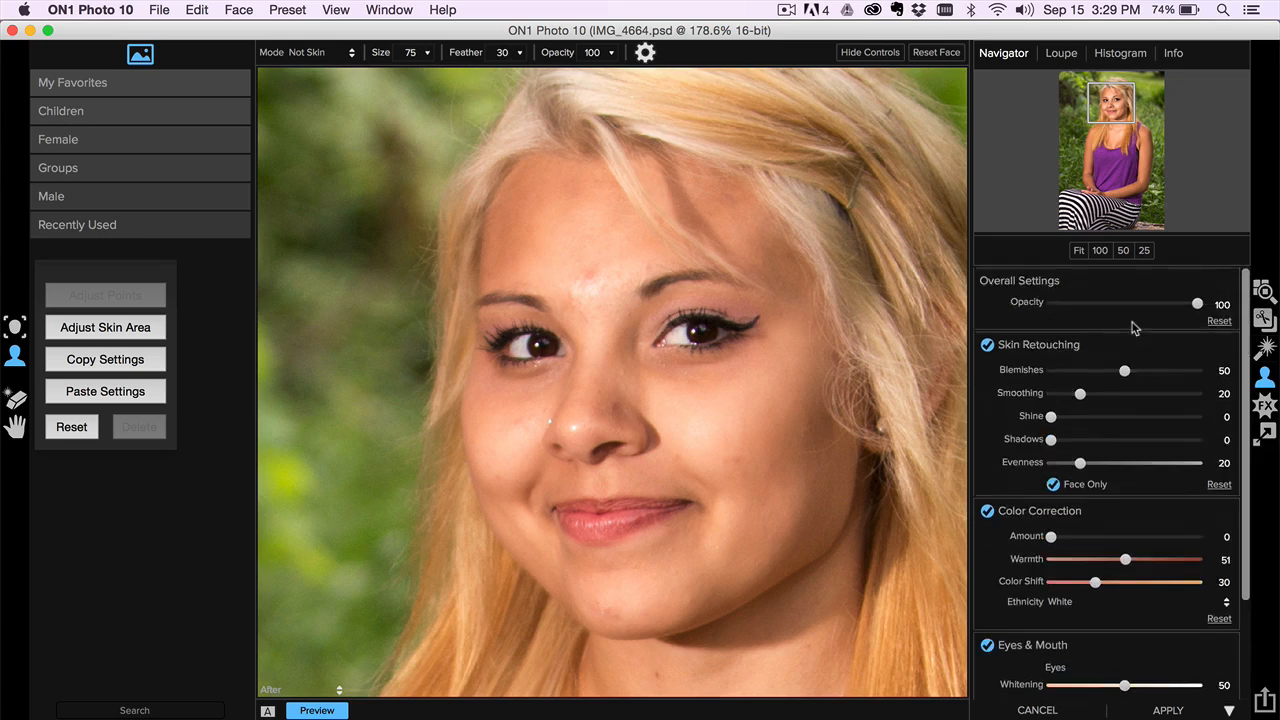
# - Try higher and lower skin Smoothing values, then settle it at 29
pyautogui.moveTo(1079, 393); pyautogui.dragTo(1123, 393)
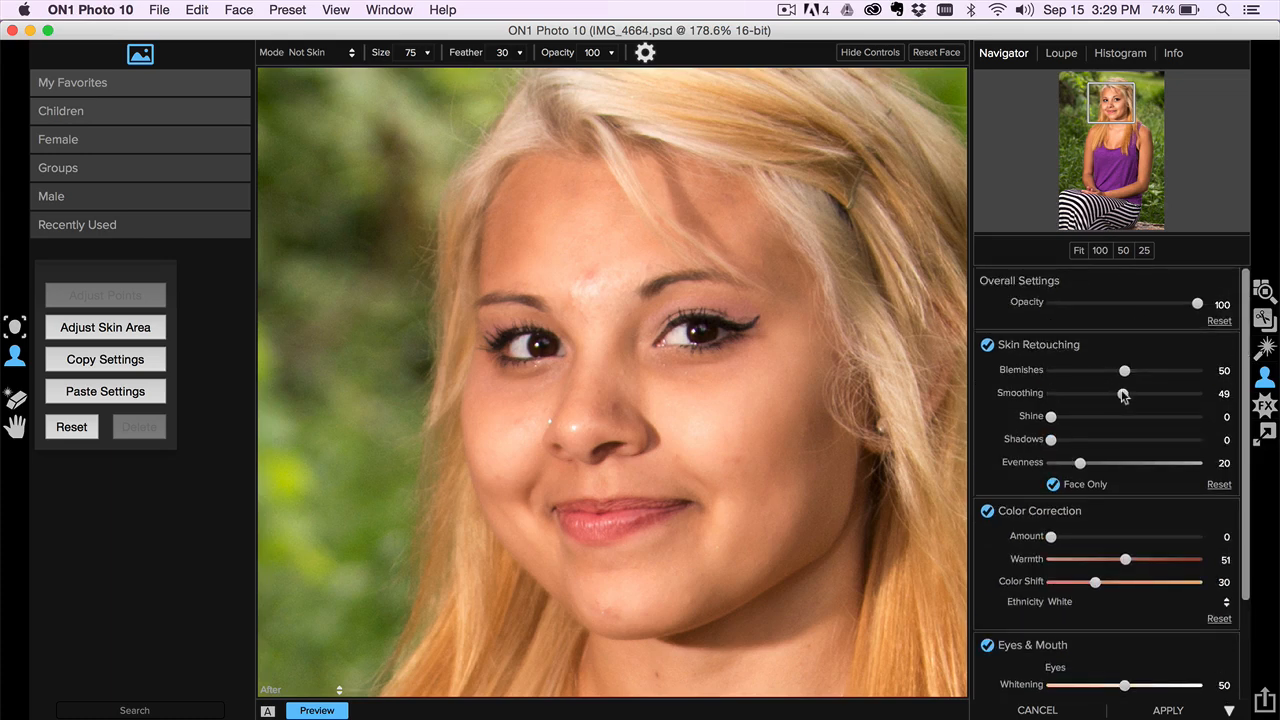
pyautogui.moveTo(1123, 392); pyautogui.dragTo(1080, 392)
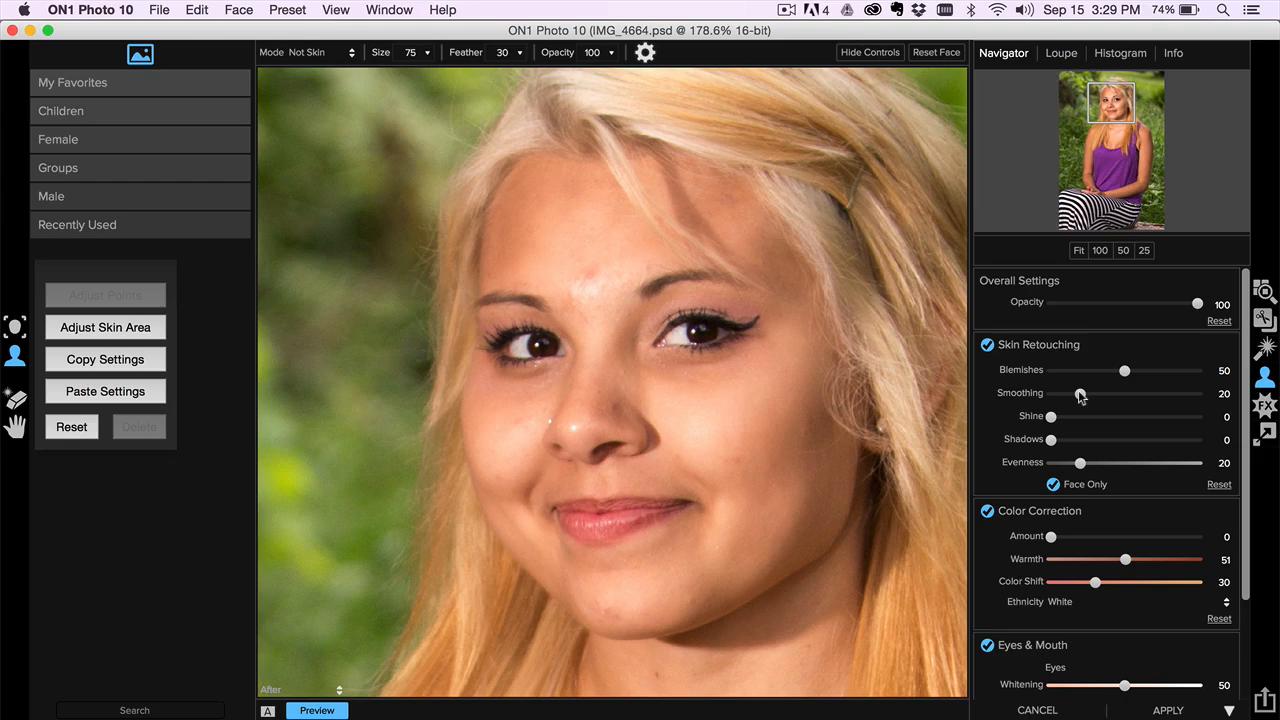
pyautogui.moveTo(1075, 393); pyautogui.dragTo(1095, 393)
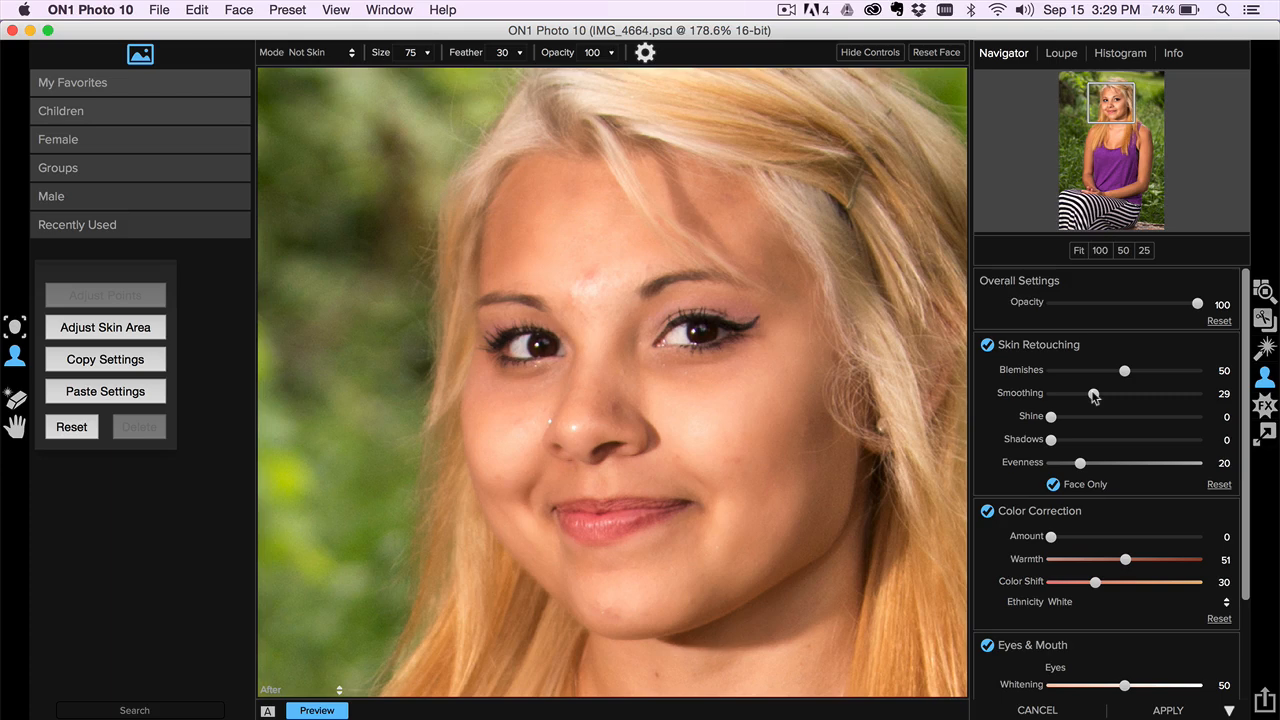
pyautogui.moveTo(1042, 416)
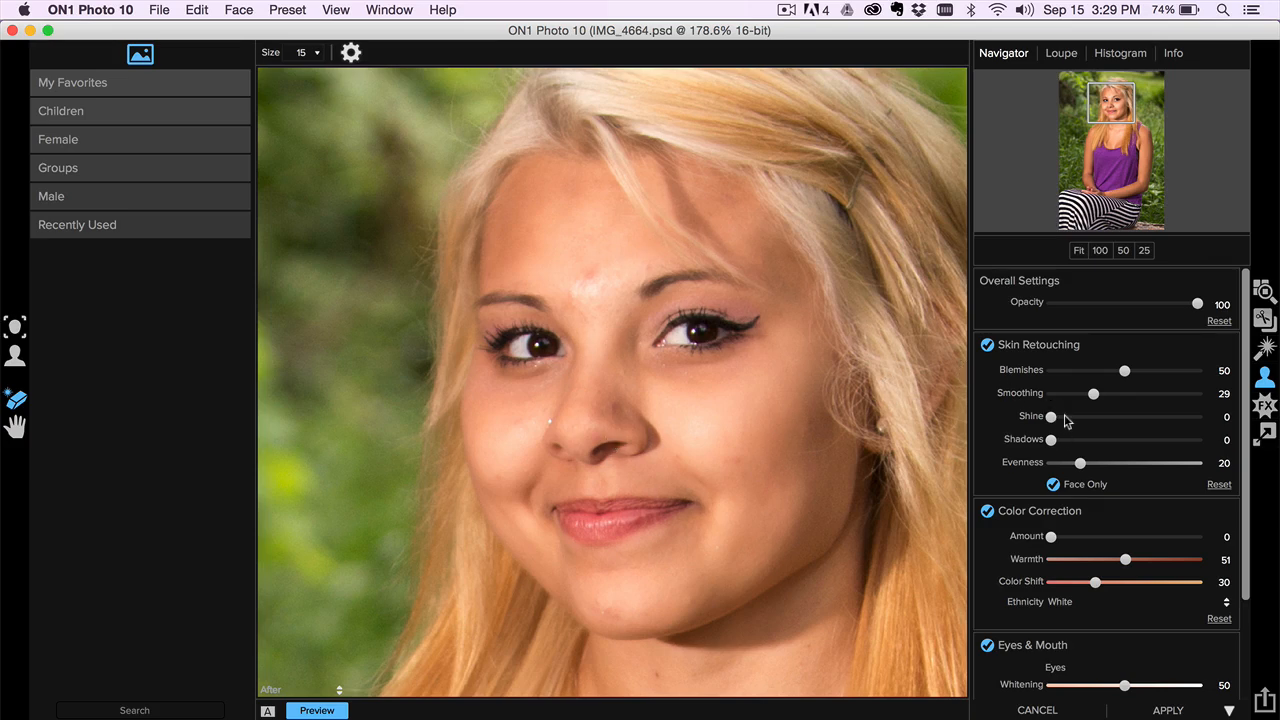
# - Set the skin shine reduction to 19
pyautogui.moveTo(1052, 416); pyautogui.dragTo(1096, 416)
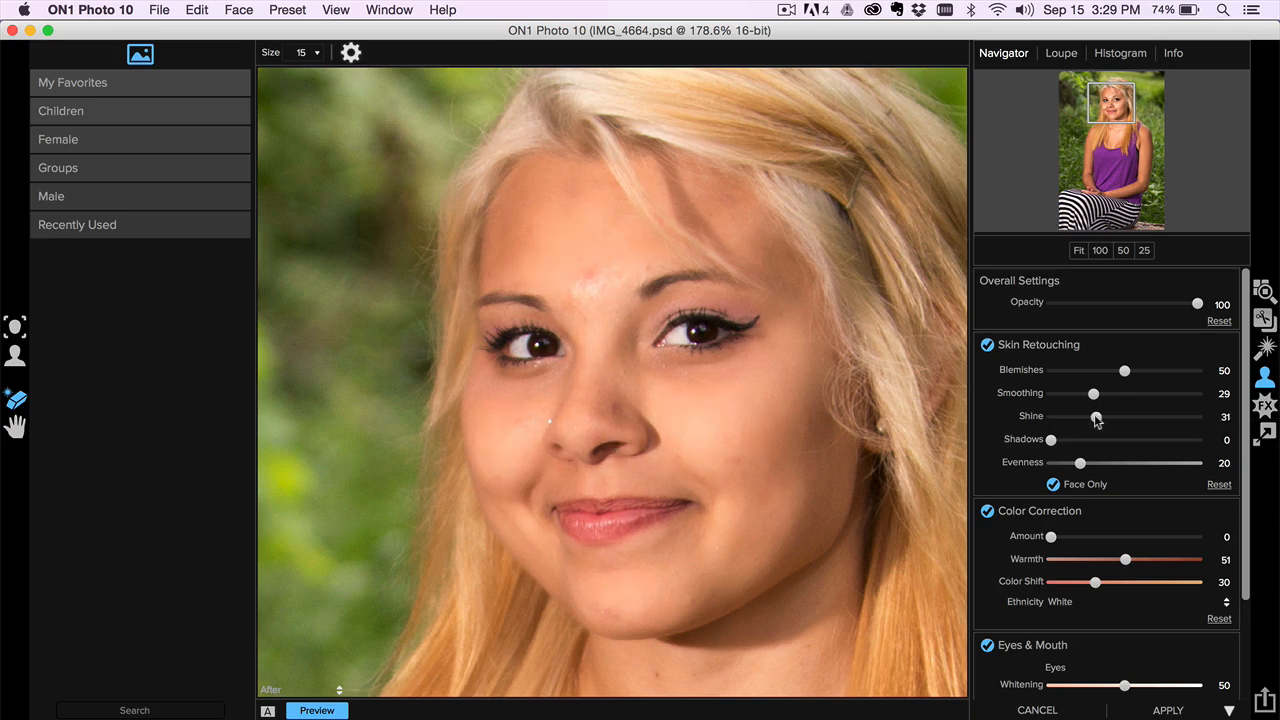
pyautogui.moveTo(1095, 416); pyautogui.dragTo(1072, 416)
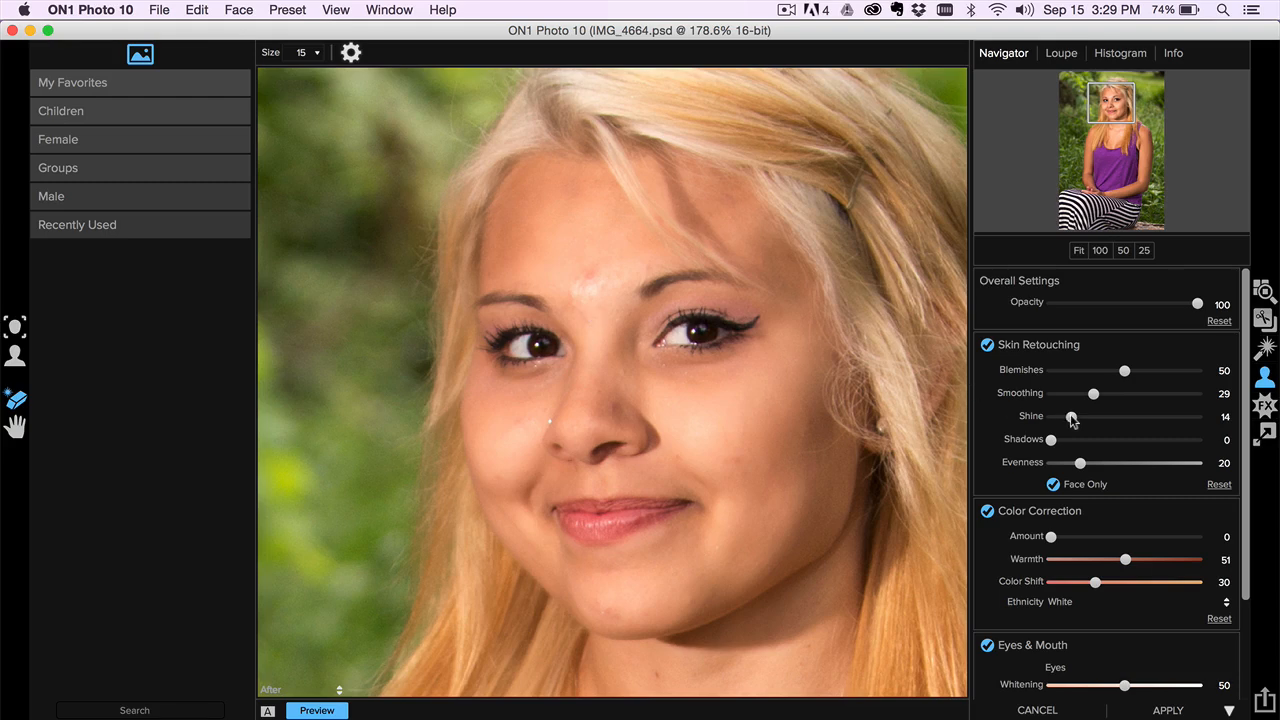
pyautogui.moveTo(1071, 416); pyautogui.dragTo(1078, 416)
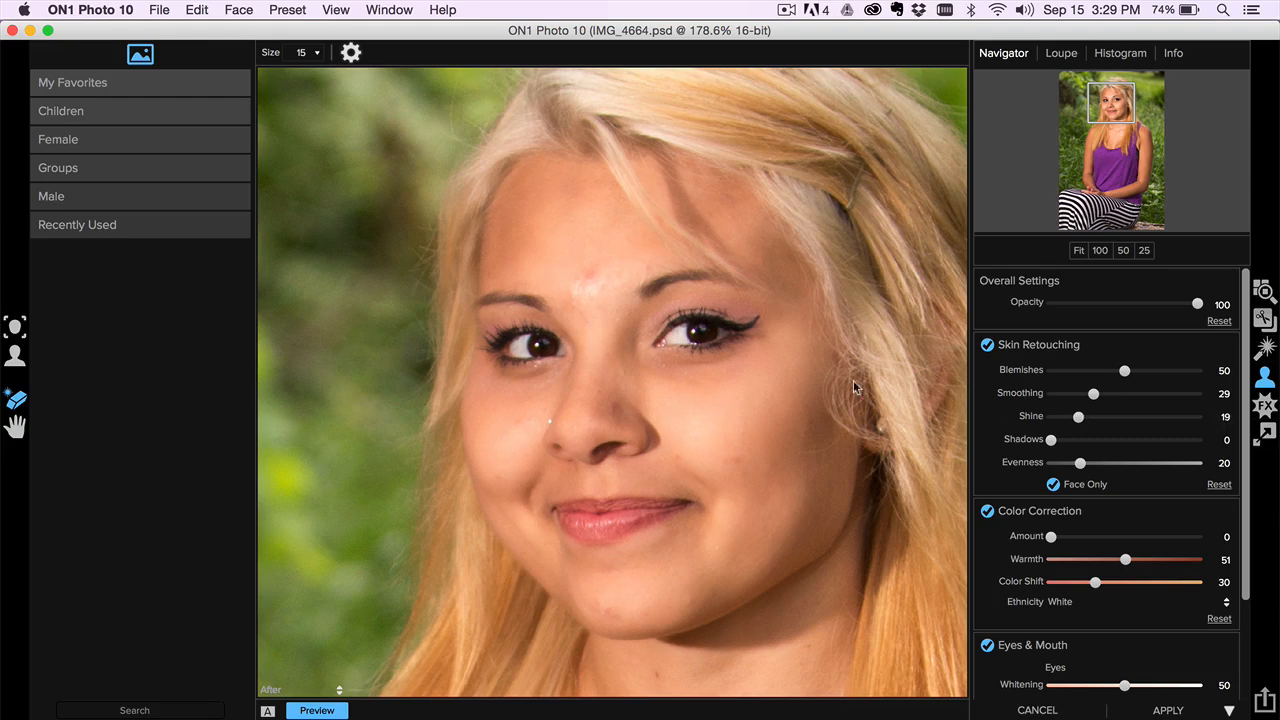
pyautogui.moveTo(757, 470)
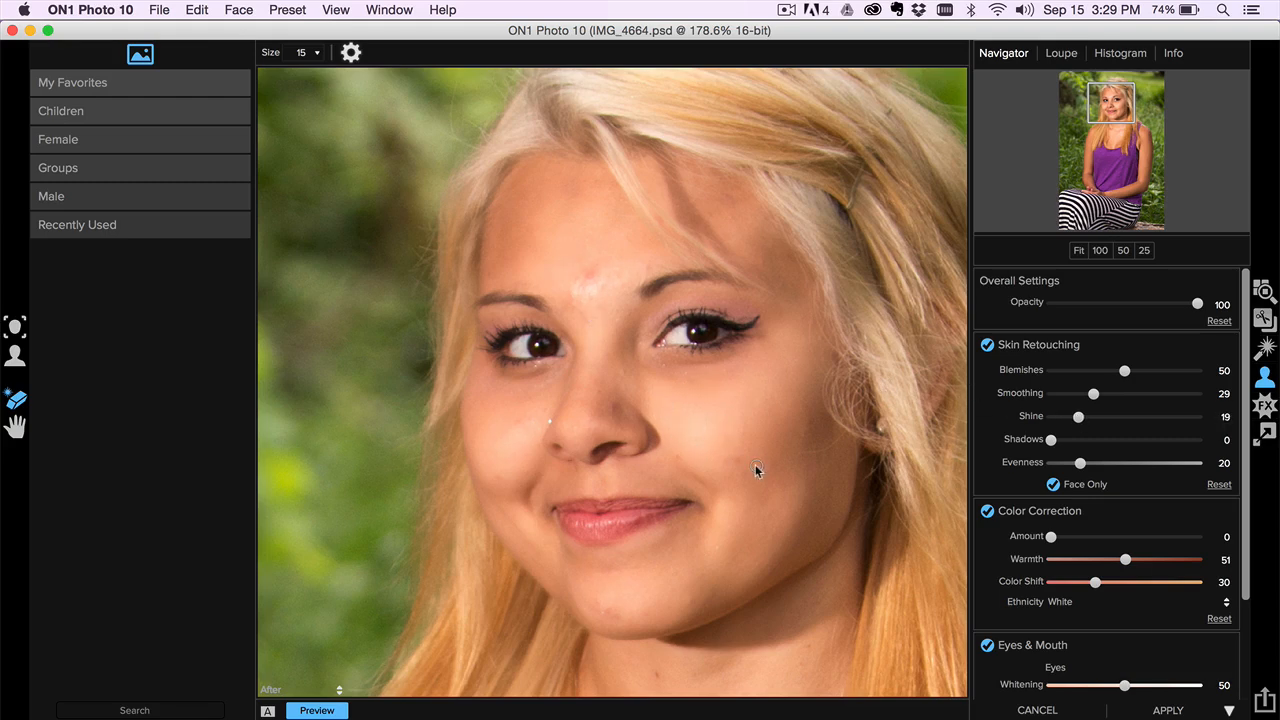
# - Lower the Mouth Vibrance from 30 to about 6
pyautogui.scroll(-3)
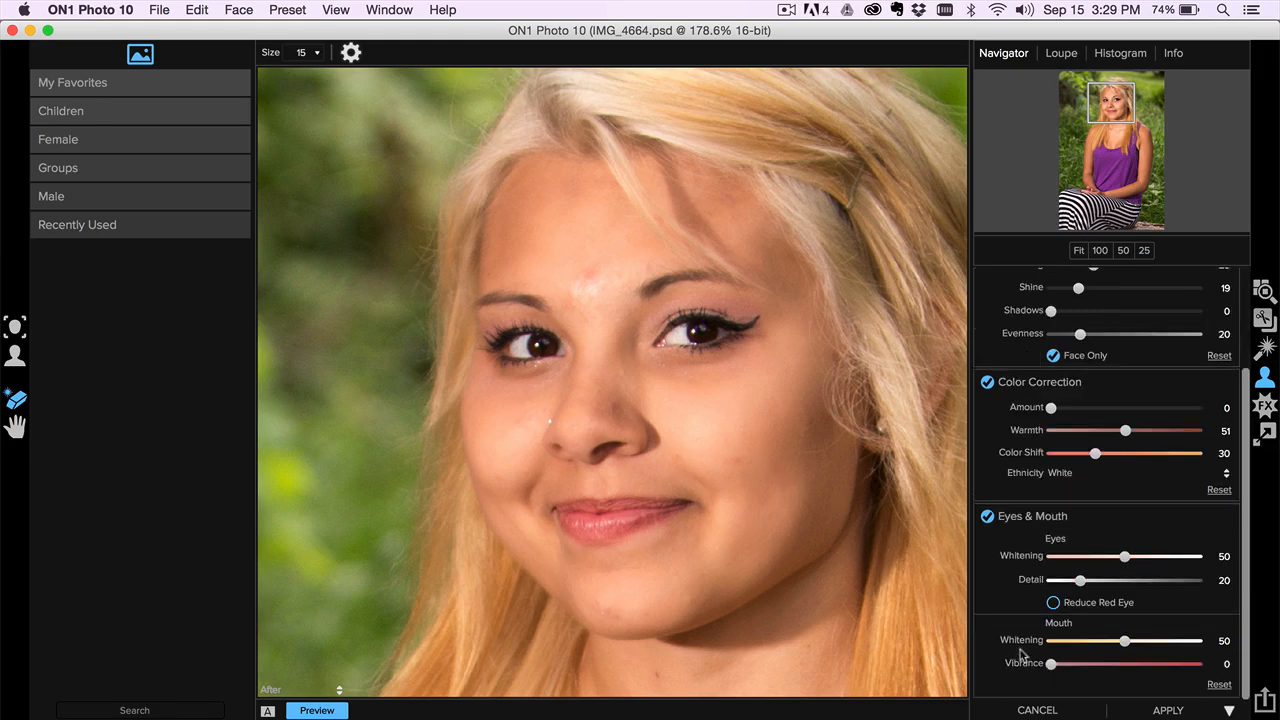
pyautogui.moveTo(1049, 663); pyautogui.dragTo(1094, 663)
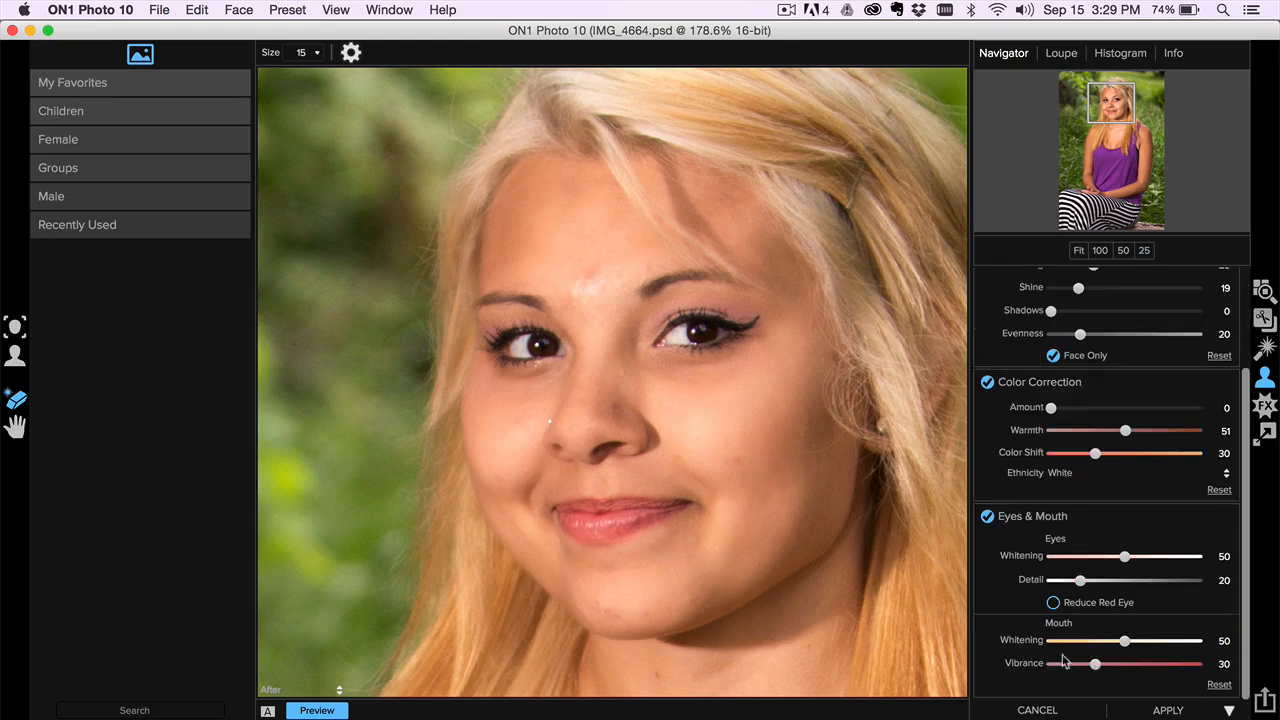
pyautogui.moveTo(1095, 663); pyautogui.dragTo(1060, 663)
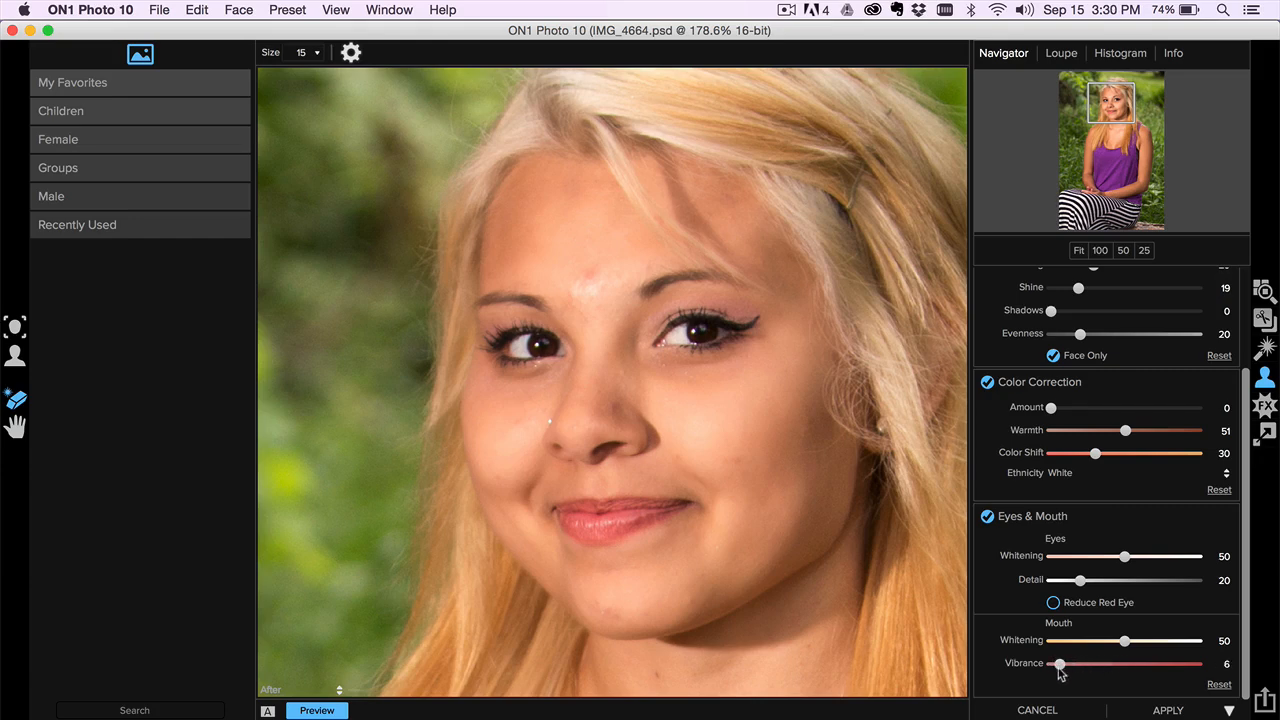
pyautogui.moveTo(1060, 663); pyautogui.dragTo(1068, 663)
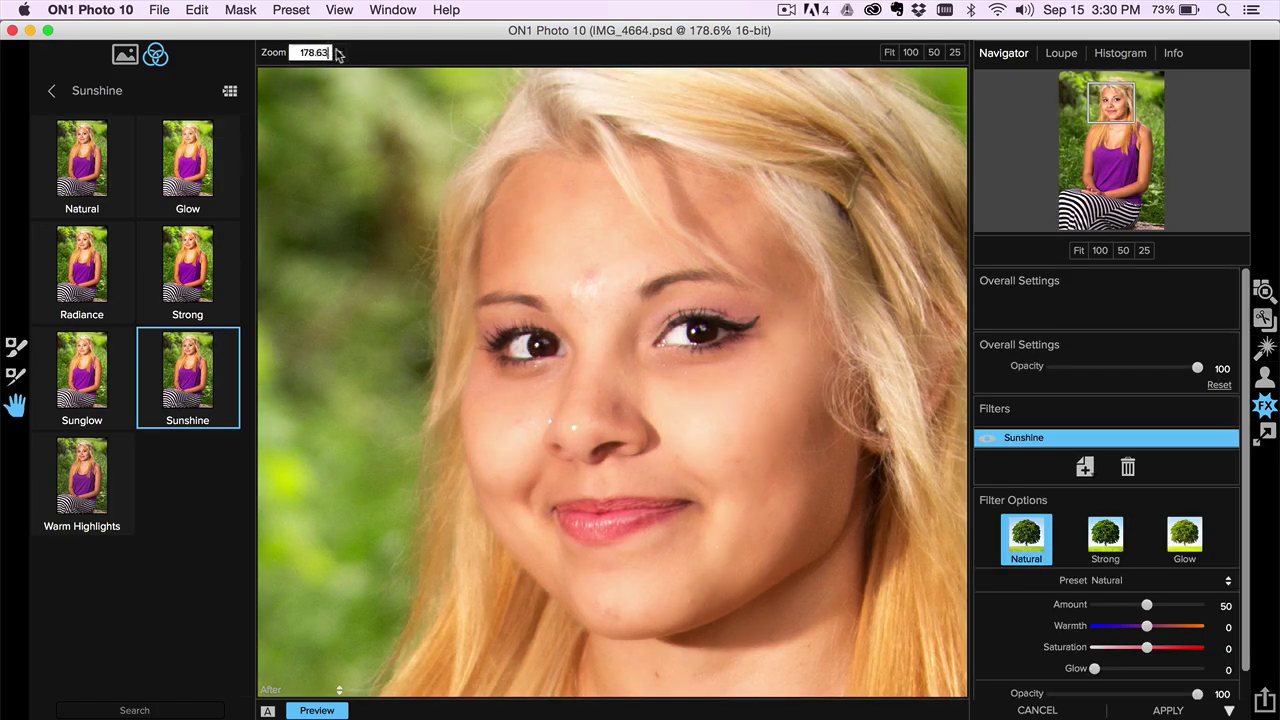
# - Set the zoom dropdown to 50 percent to view the whole portrait
pyautogui.click(343, 54)
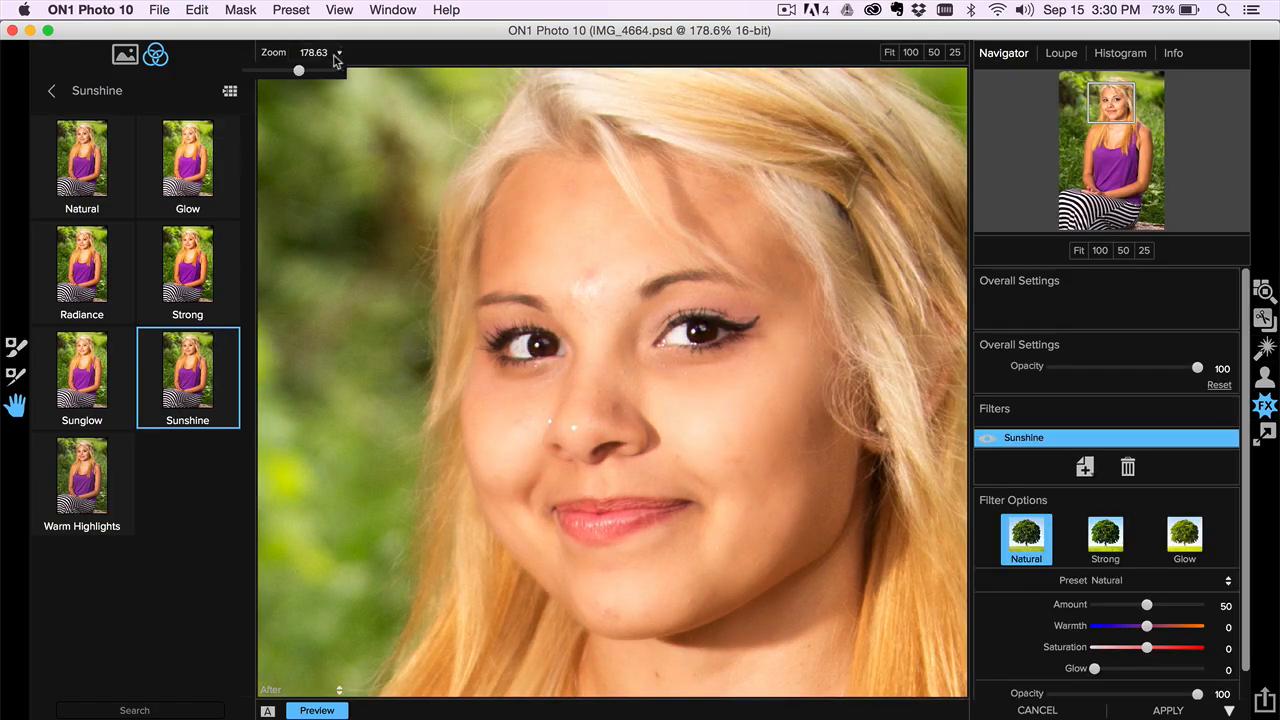
pyautogui.click(934, 52)
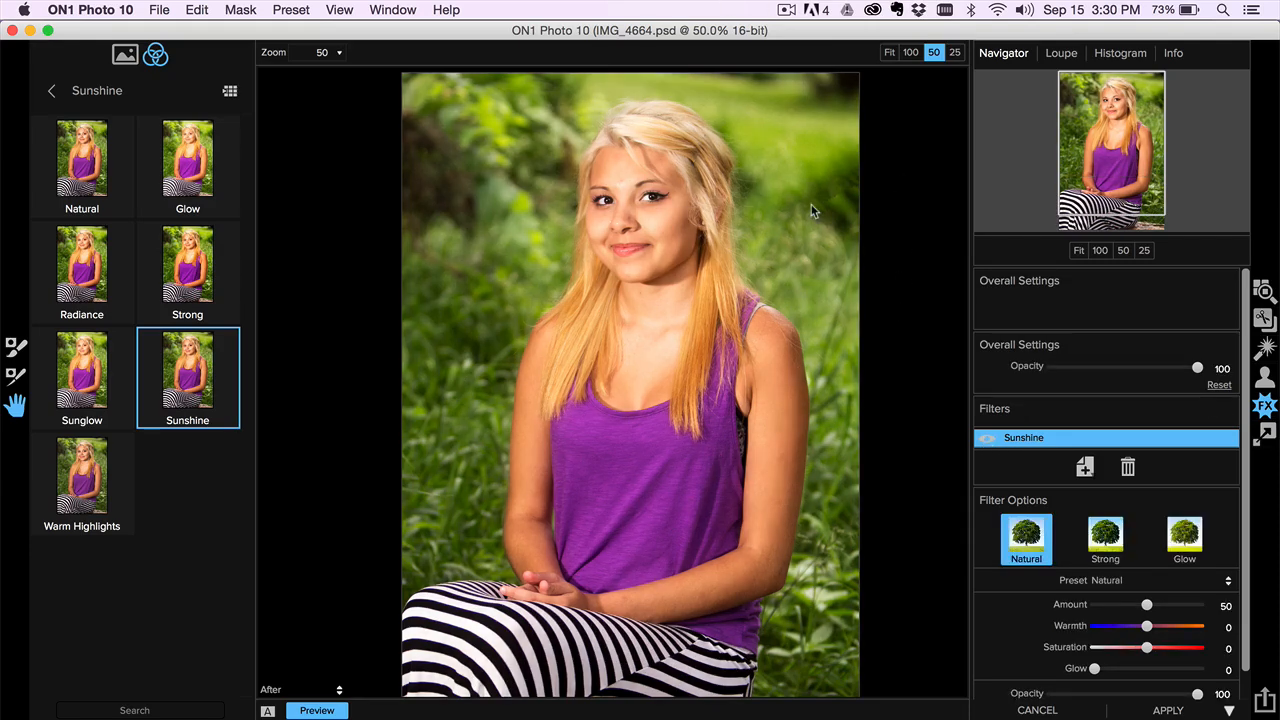
# - Add a Vignette filter with the Subtle preset, then return to Lightroom
pyautogui.click(1083, 466)
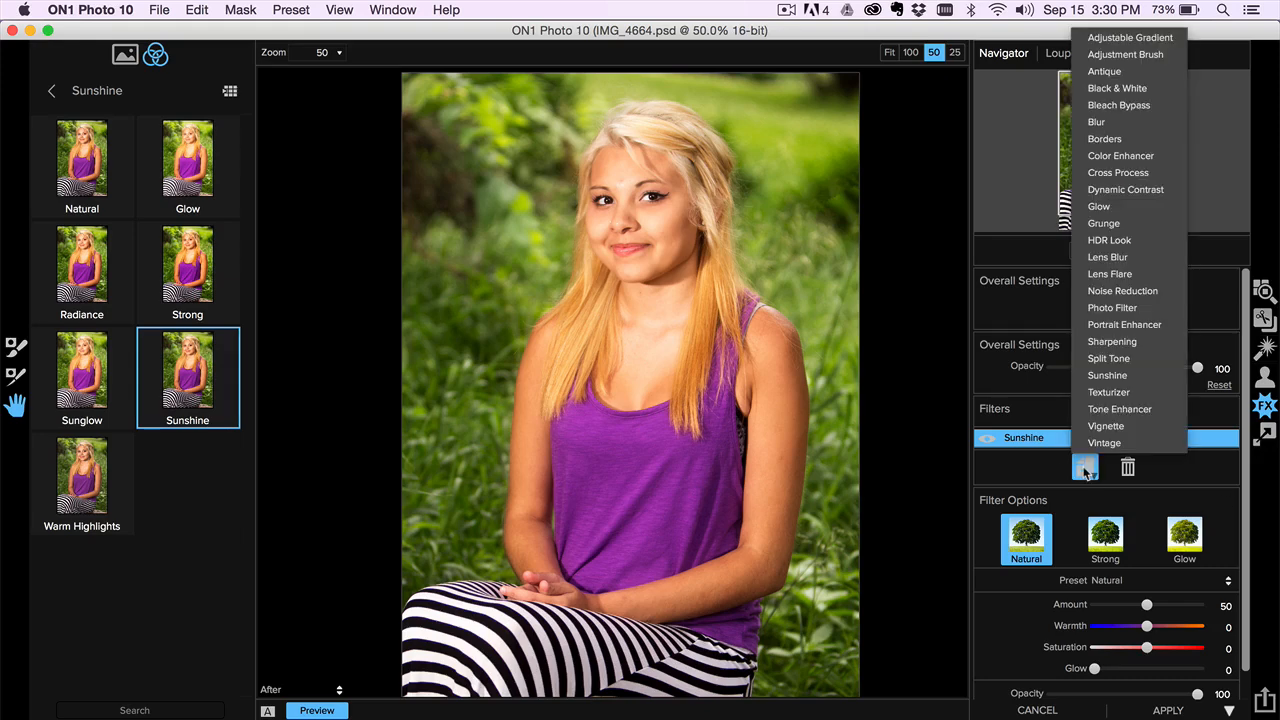
pyautogui.moveTo(1104, 442)
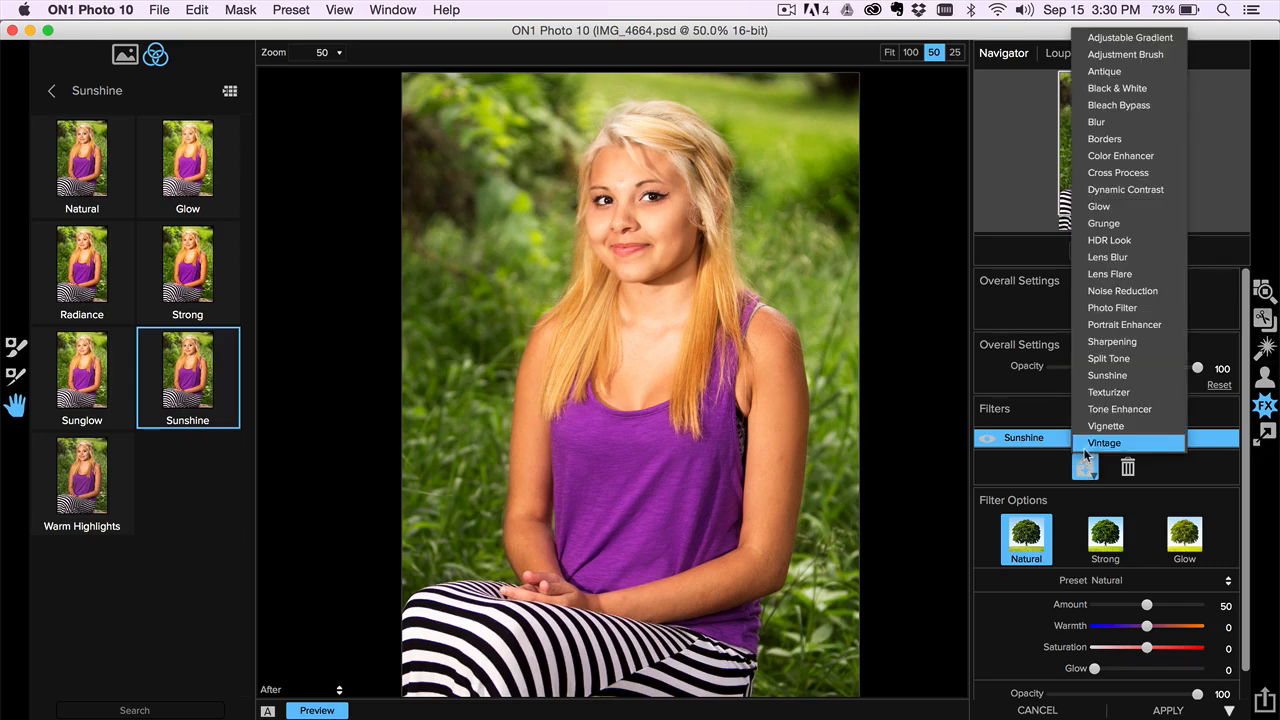
pyautogui.moveTo(1105, 426)
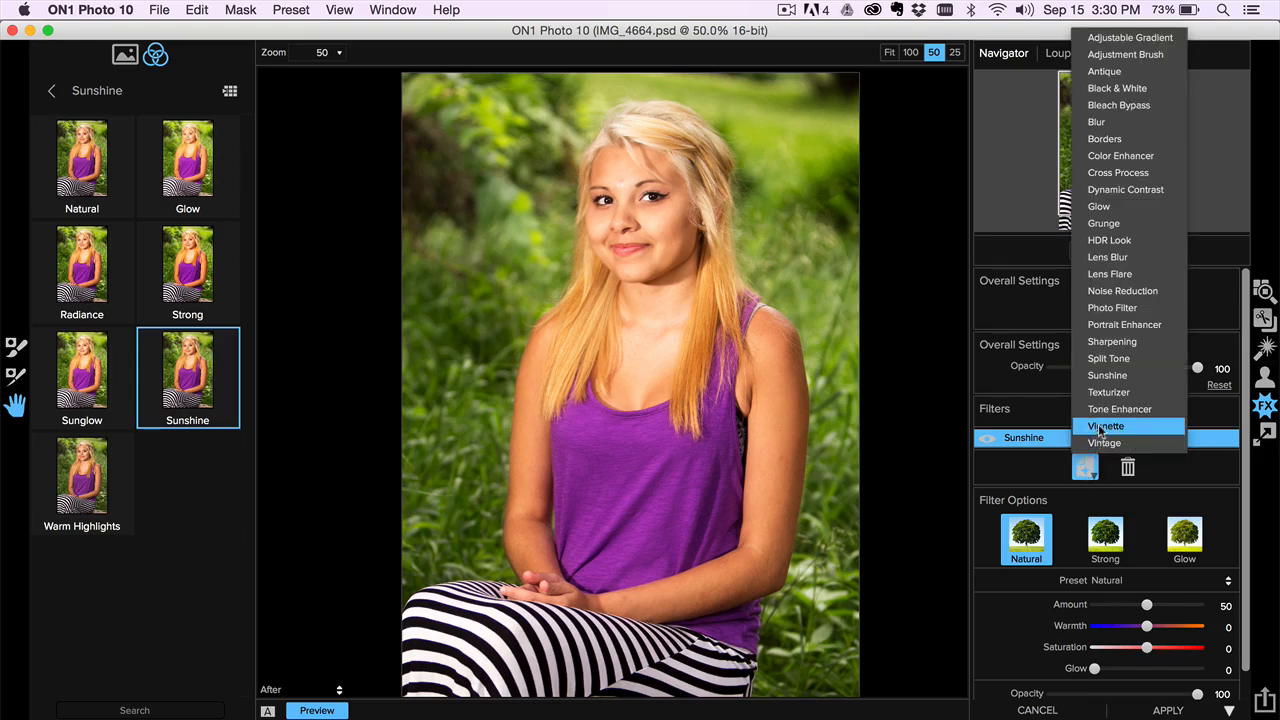
pyautogui.click(1105, 426)
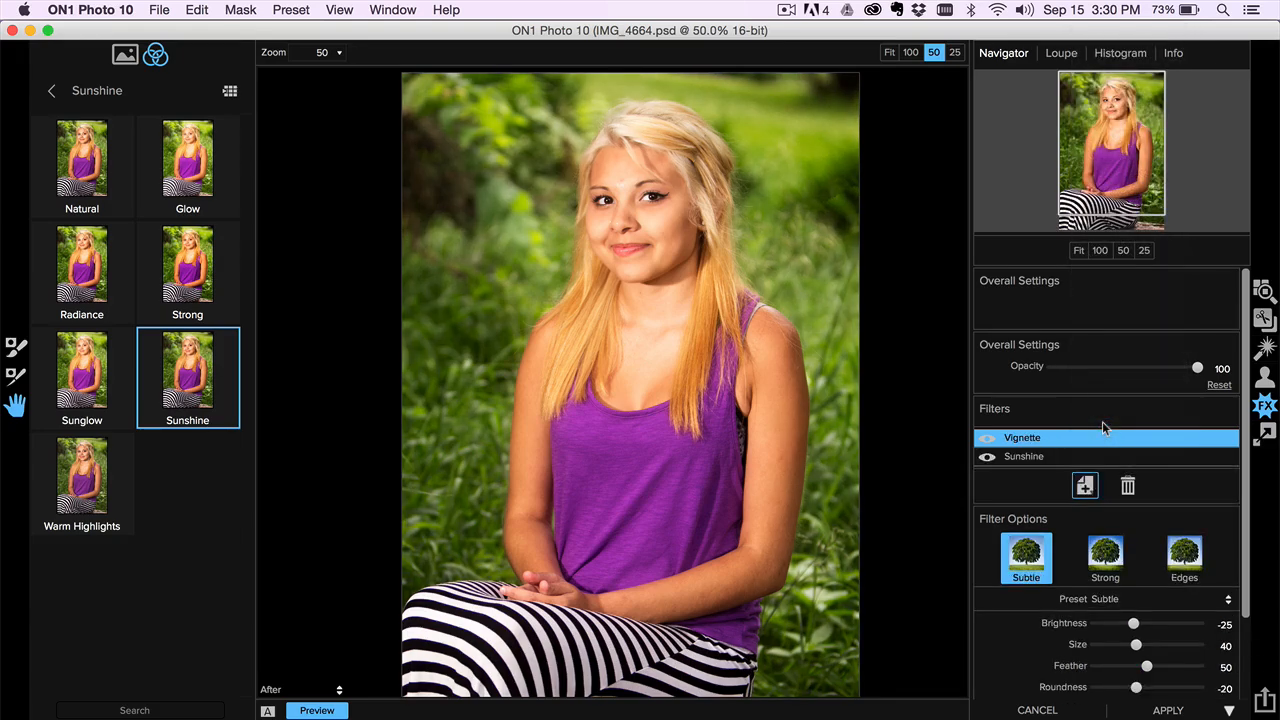
pyautogui.moveTo(1117, 415)
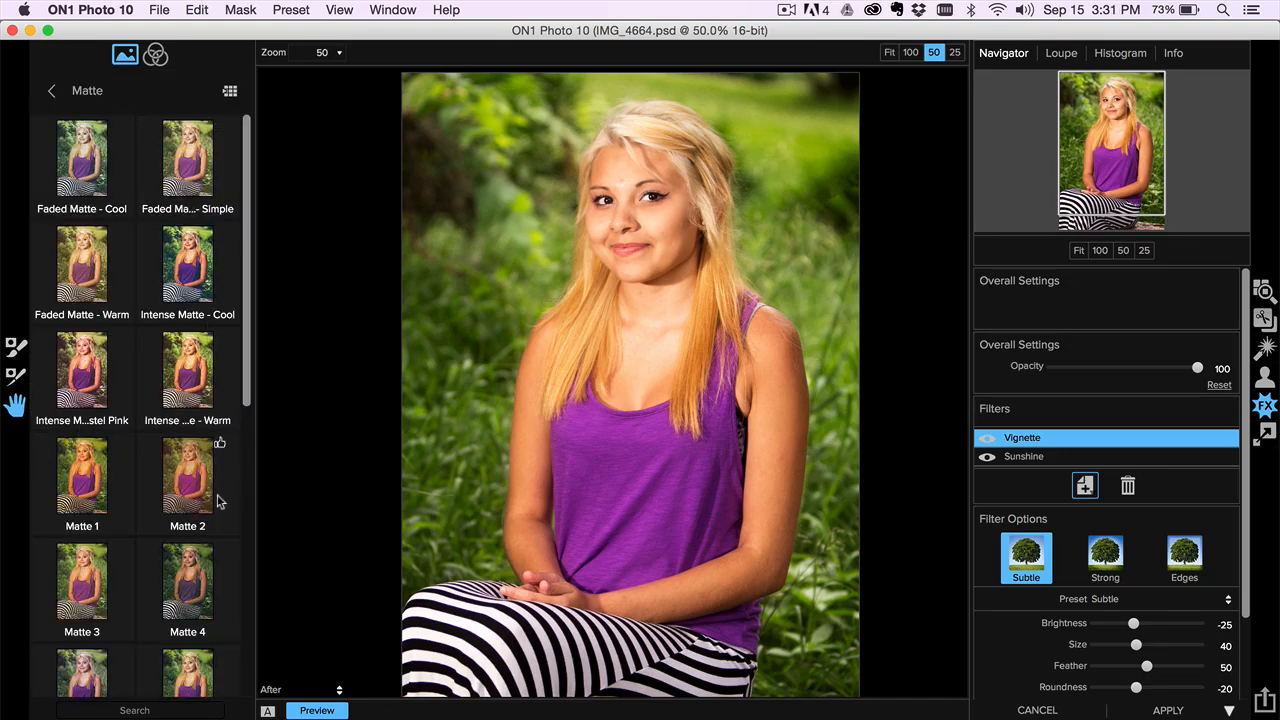
pyautogui.click(187, 477)
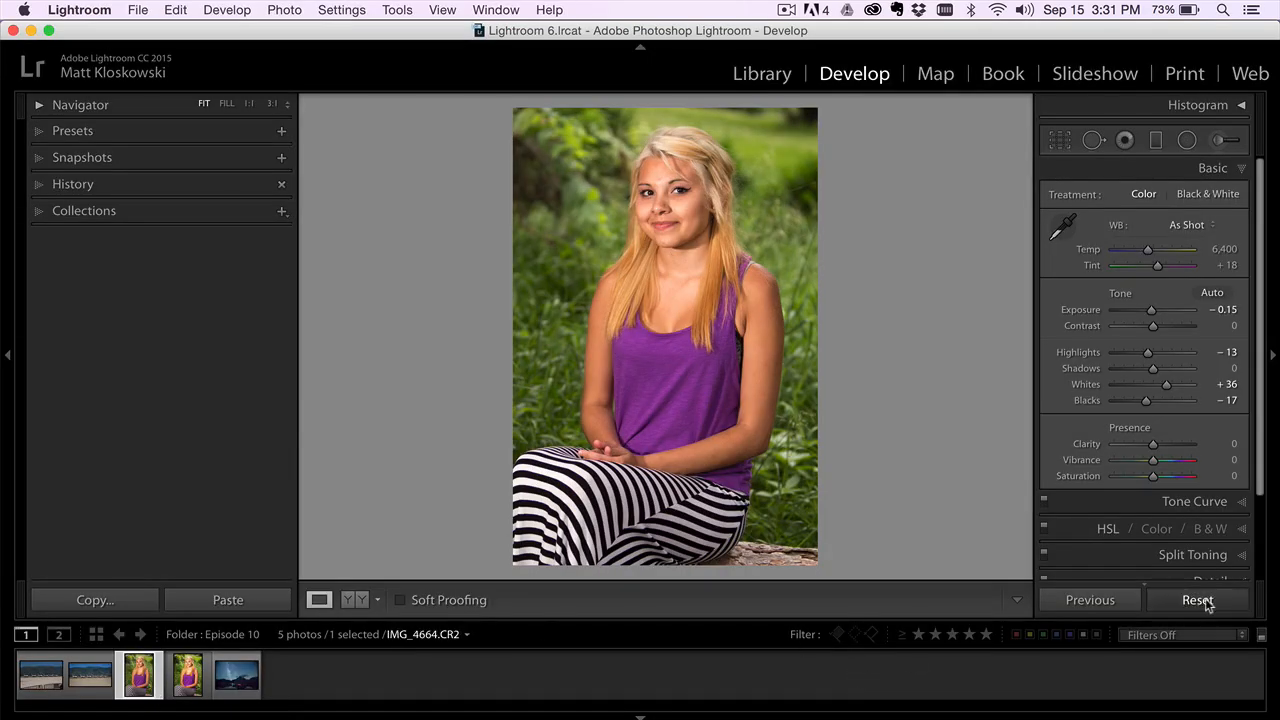
# - Select the IMG_4664.psd thumbnail in the filmstrip
pyautogui.click(1197, 600)
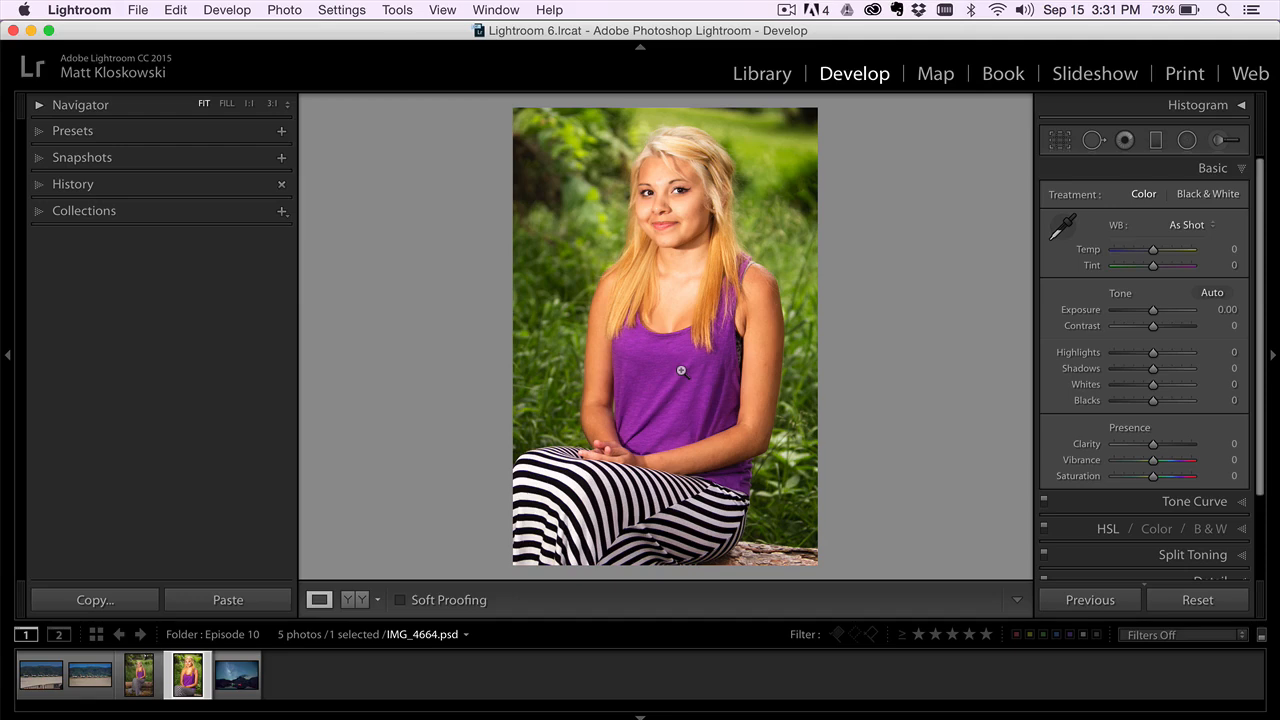
# - Select Light on the Lake.cr2, reset it, and set Exposure +1.90 and Shadows +75
pyautogui.click(233, 682)
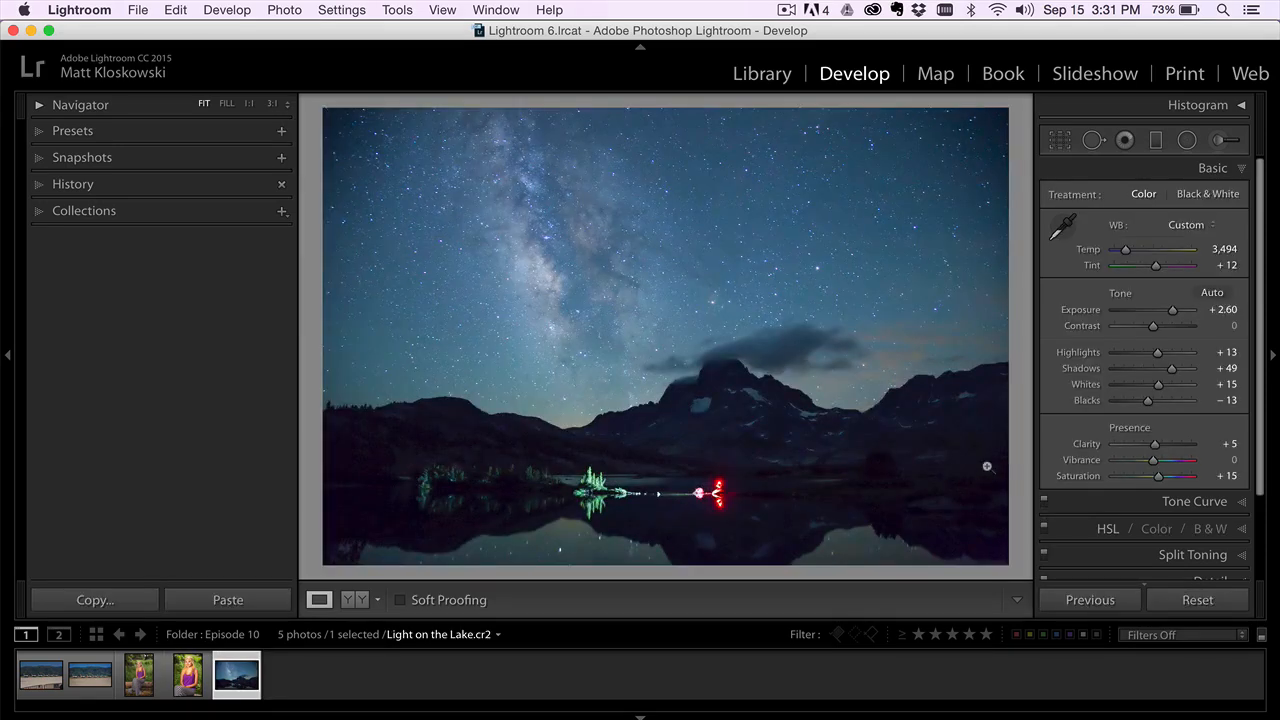
pyautogui.click(1197, 599)
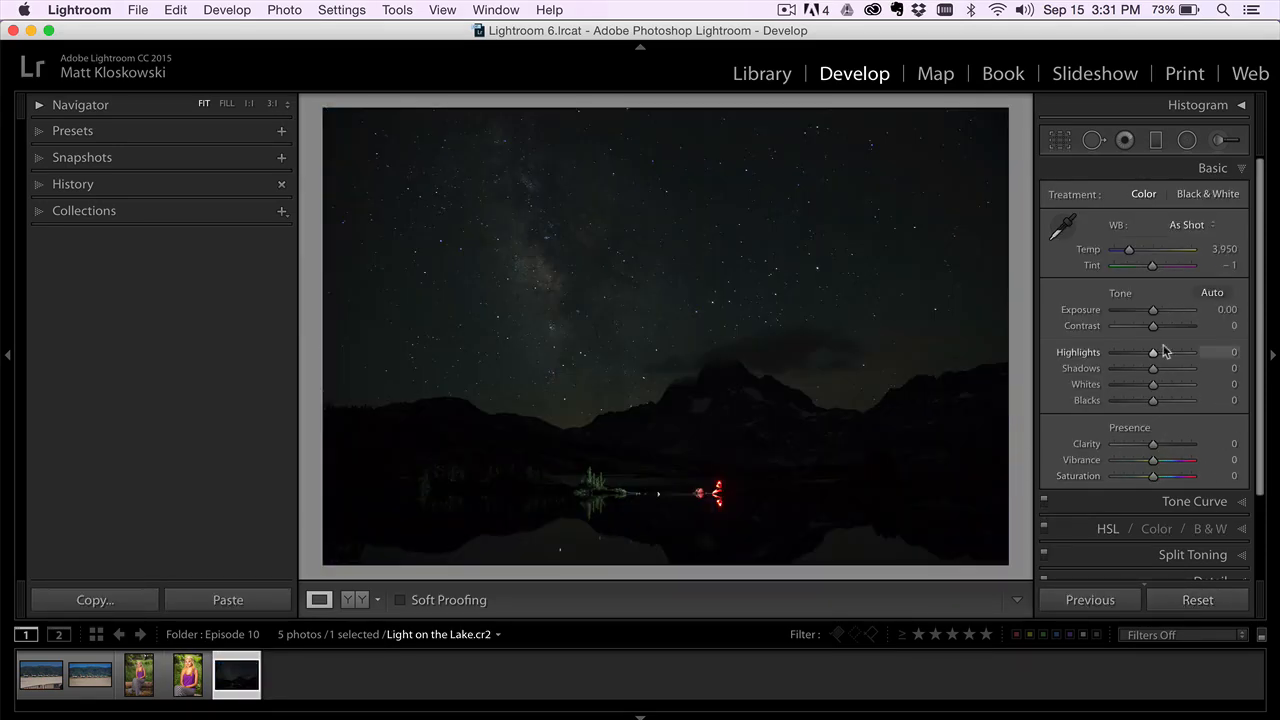
pyautogui.moveTo(1153, 309); pyautogui.dragTo(1178, 309)
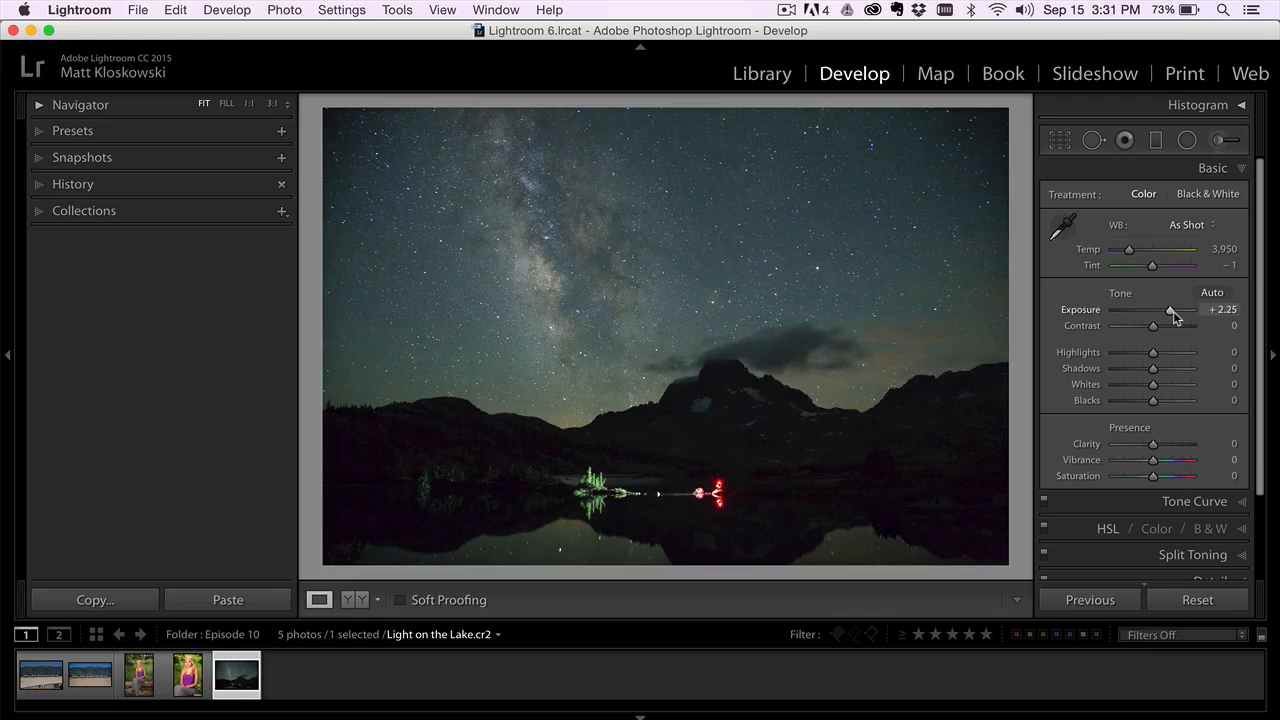
pyautogui.moveTo(1150, 367); pyautogui.dragTo(1175, 367)
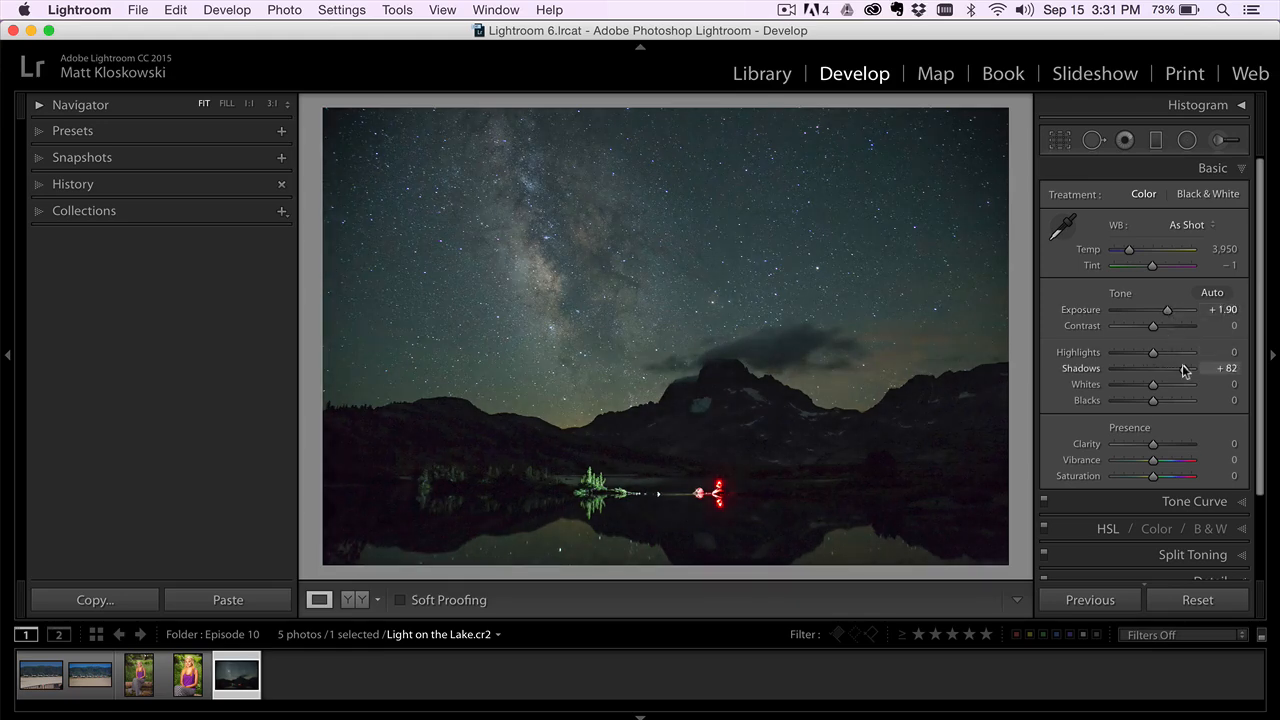
pyautogui.moveTo(1176, 368); pyautogui.dragTo(1170, 368)
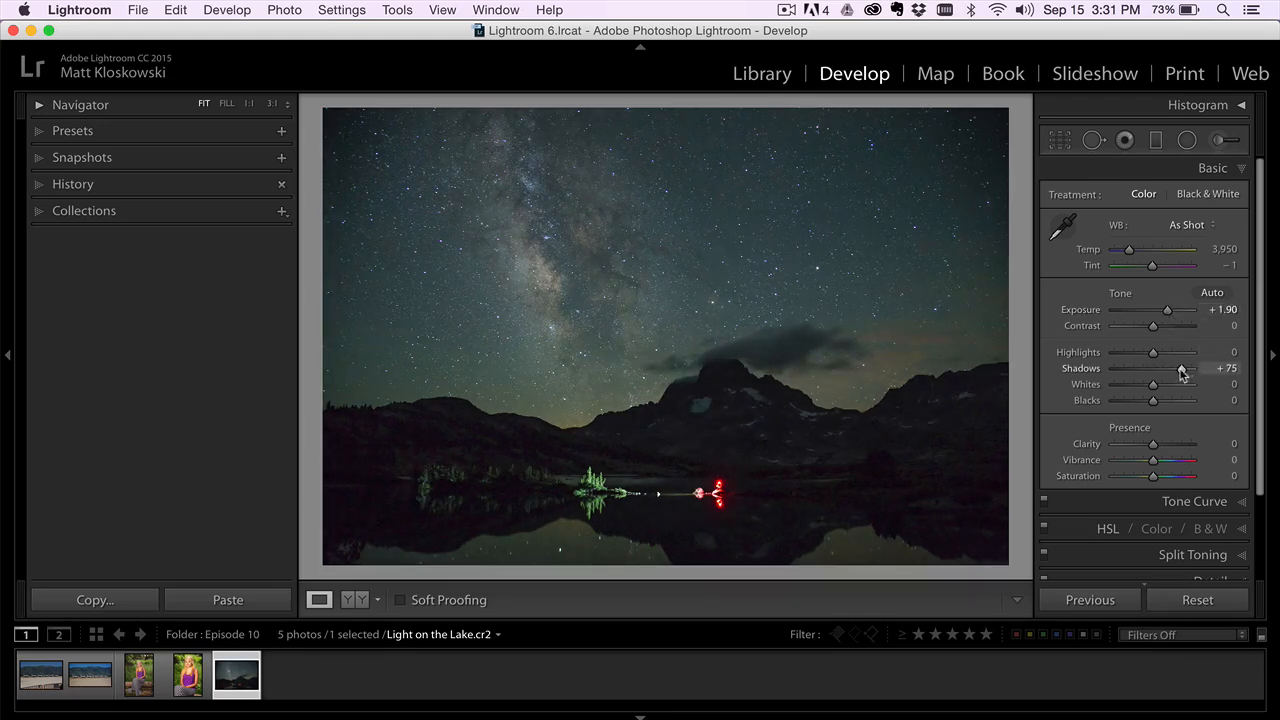
# - Set Whites +22, Blacks -10 and Tint +28, and adjust Clarity
pyautogui.moveTo(1152, 384); pyautogui.dragTo(1164, 384)
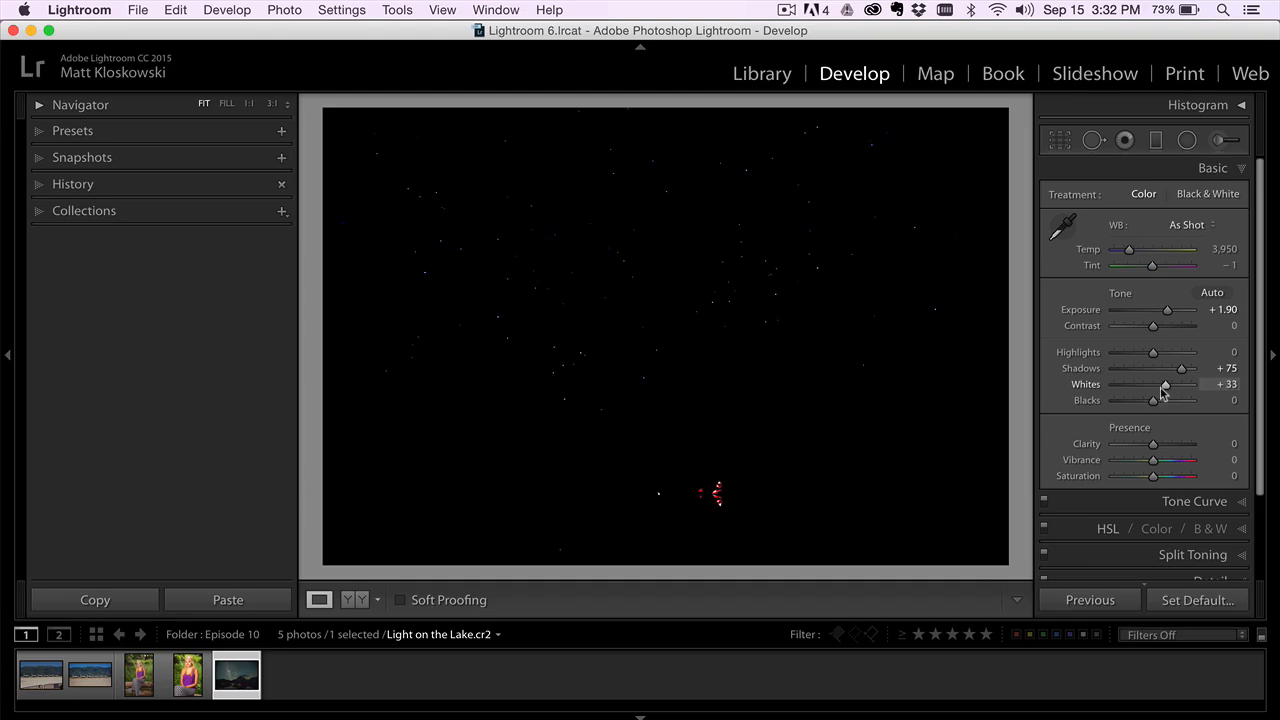
pyautogui.moveTo(1160, 400); pyautogui.dragTo(1147, 400)
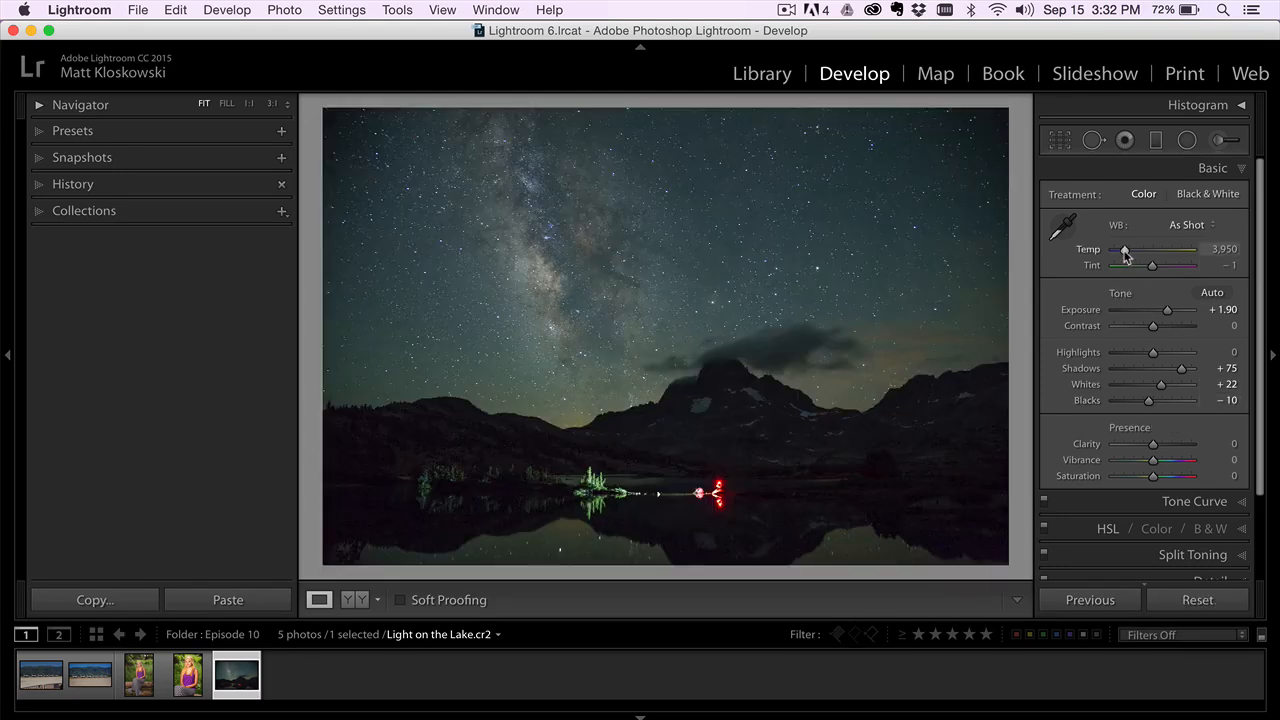
pyautogui.moveTo(1152, 265); pyautogui.dragTo(1158, 265)
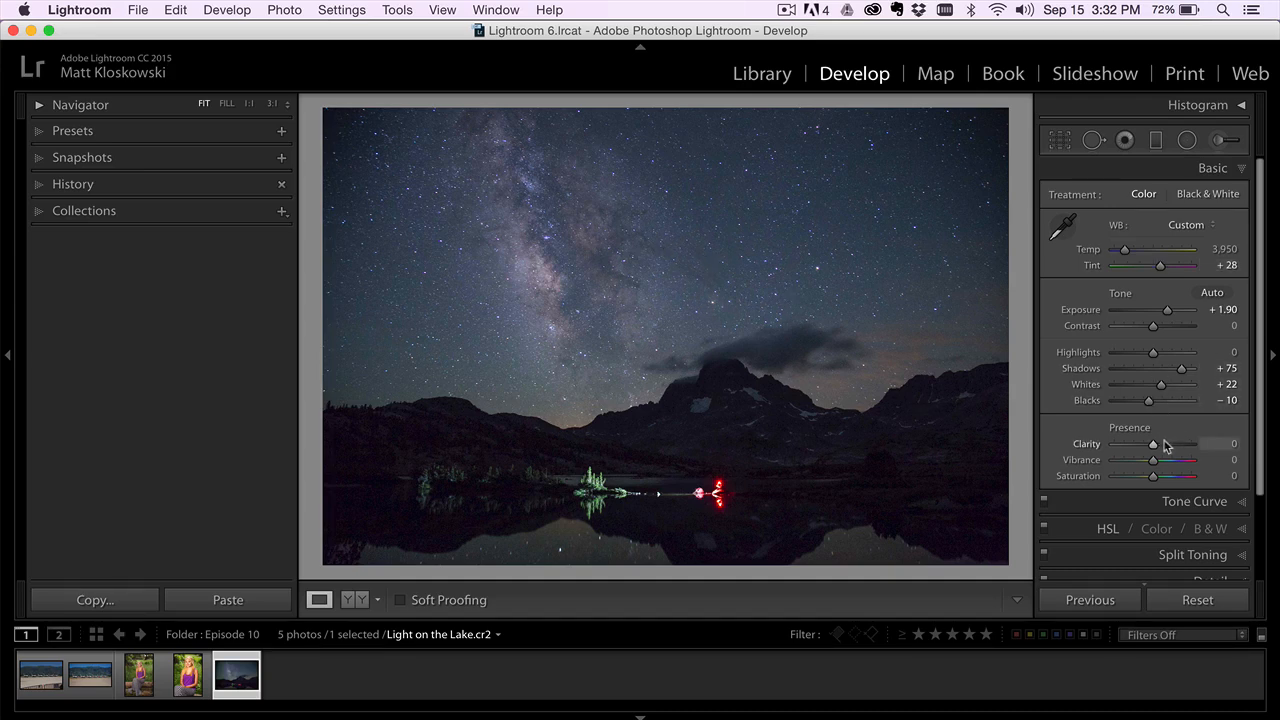
pyautogui.moveTo(1153, 444); pyautogui.dragTo(1157, 444)
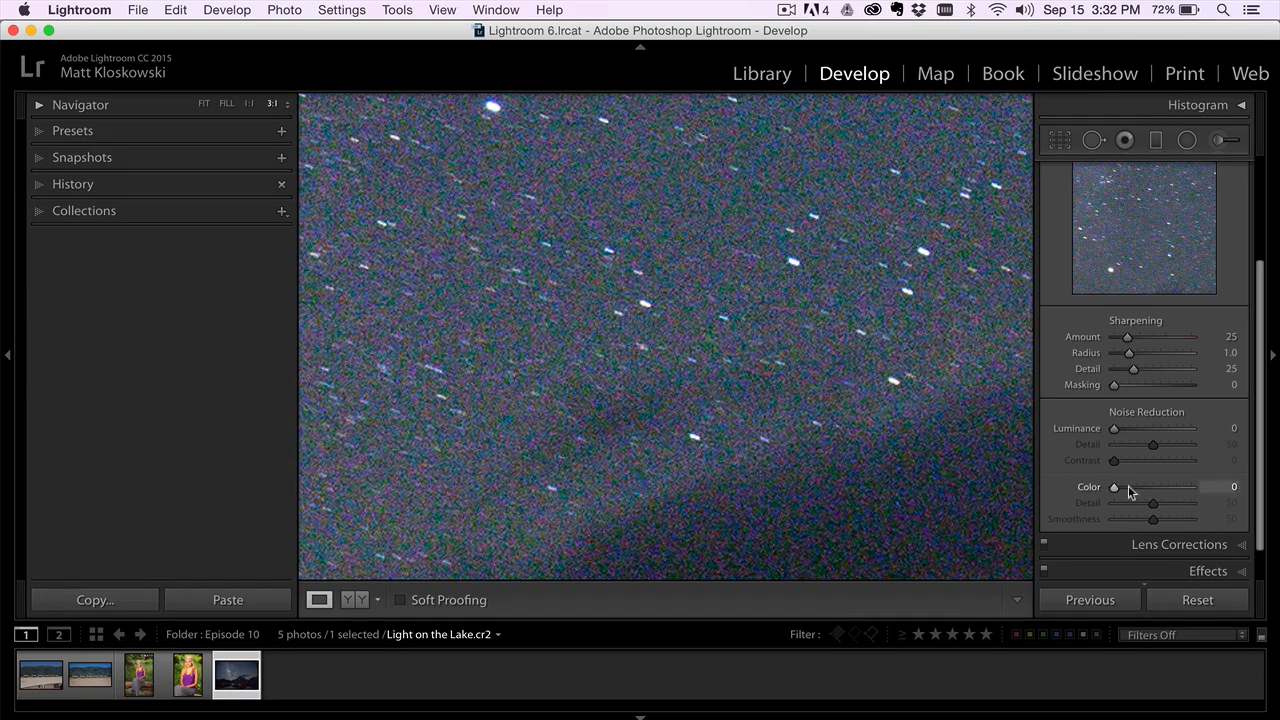
# - Set sky noise reduction to Color 12, Luminance 40 and Luminance Detail 64
pyautogui.moveTo(1114, 487); pyautogui.dragTo(1125, 487)
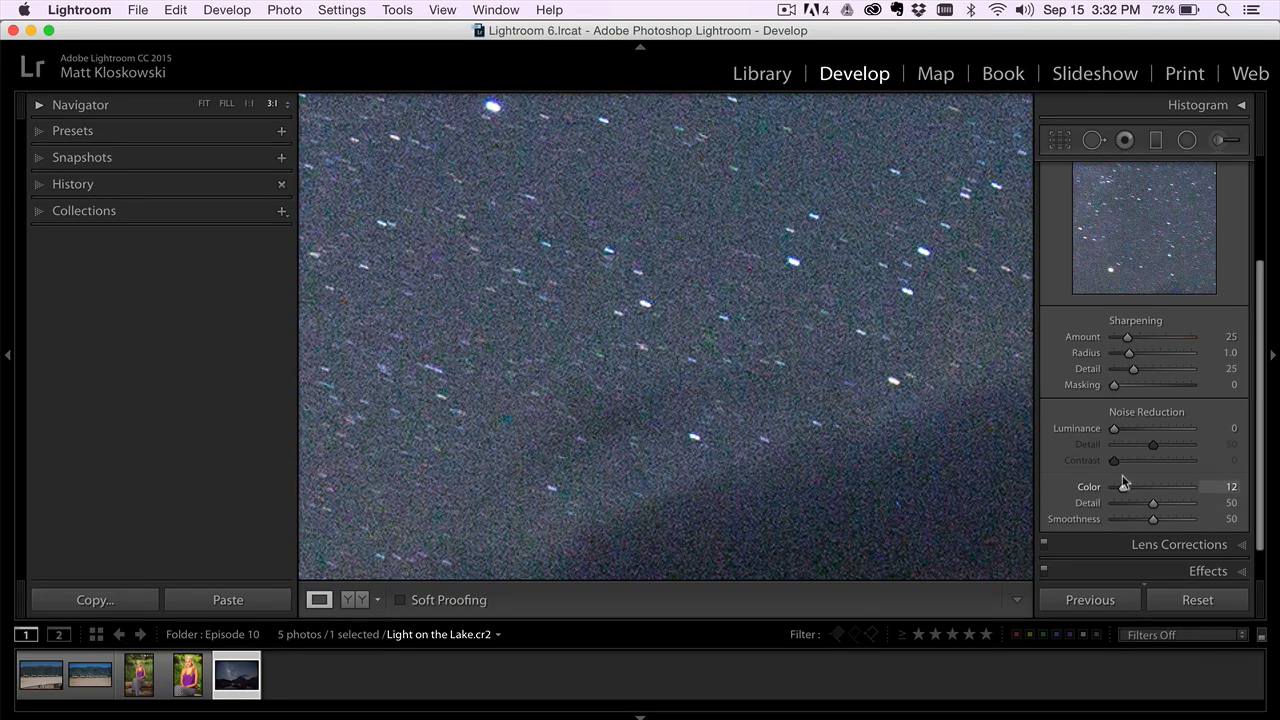
pyautogui.moveTo(1072, 436)
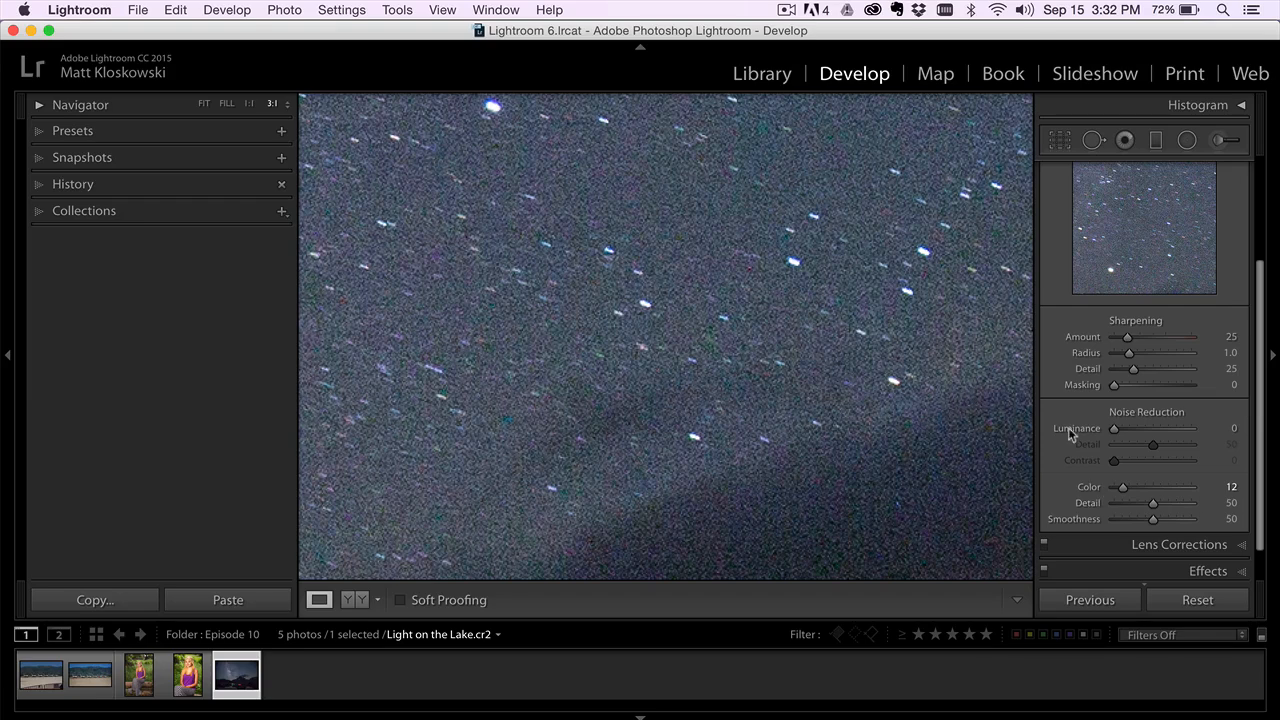
pyautogui.moveTo(1114, 428); pyautogui.dragTo(1135, 428)
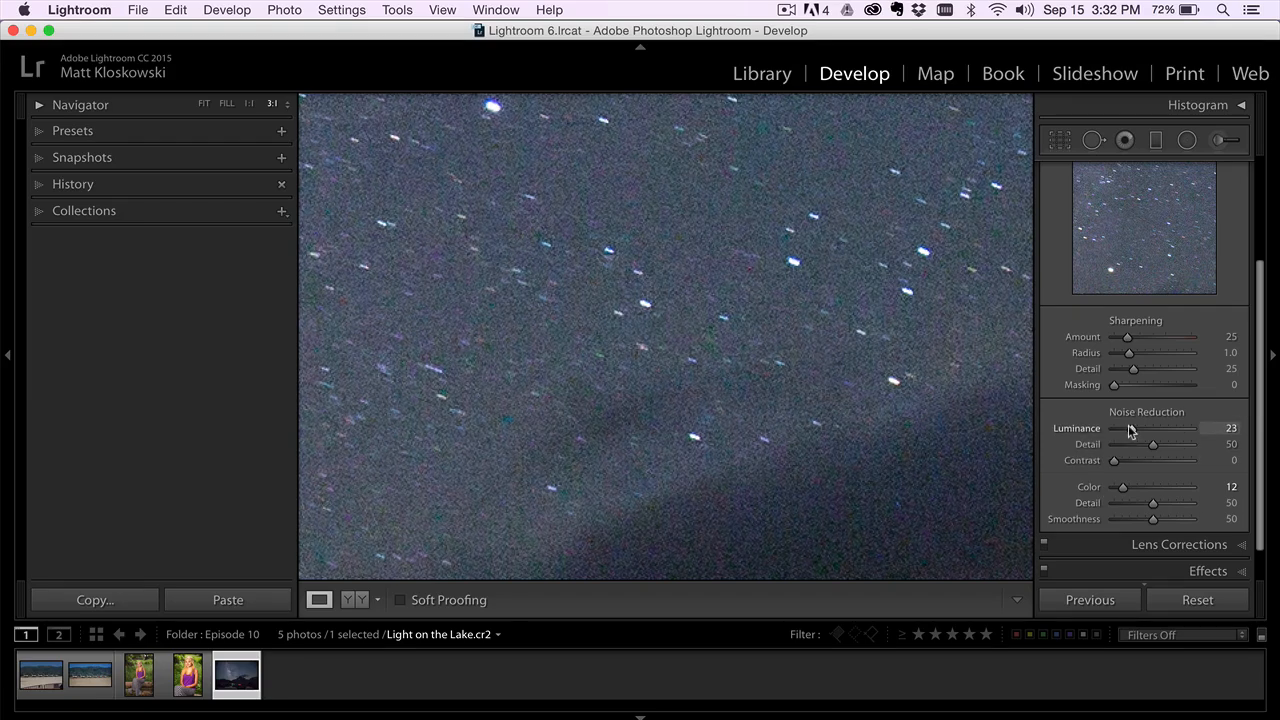
pyautogui.moveTo(1128, 428); pyautogui.dragTo(1145, 428)
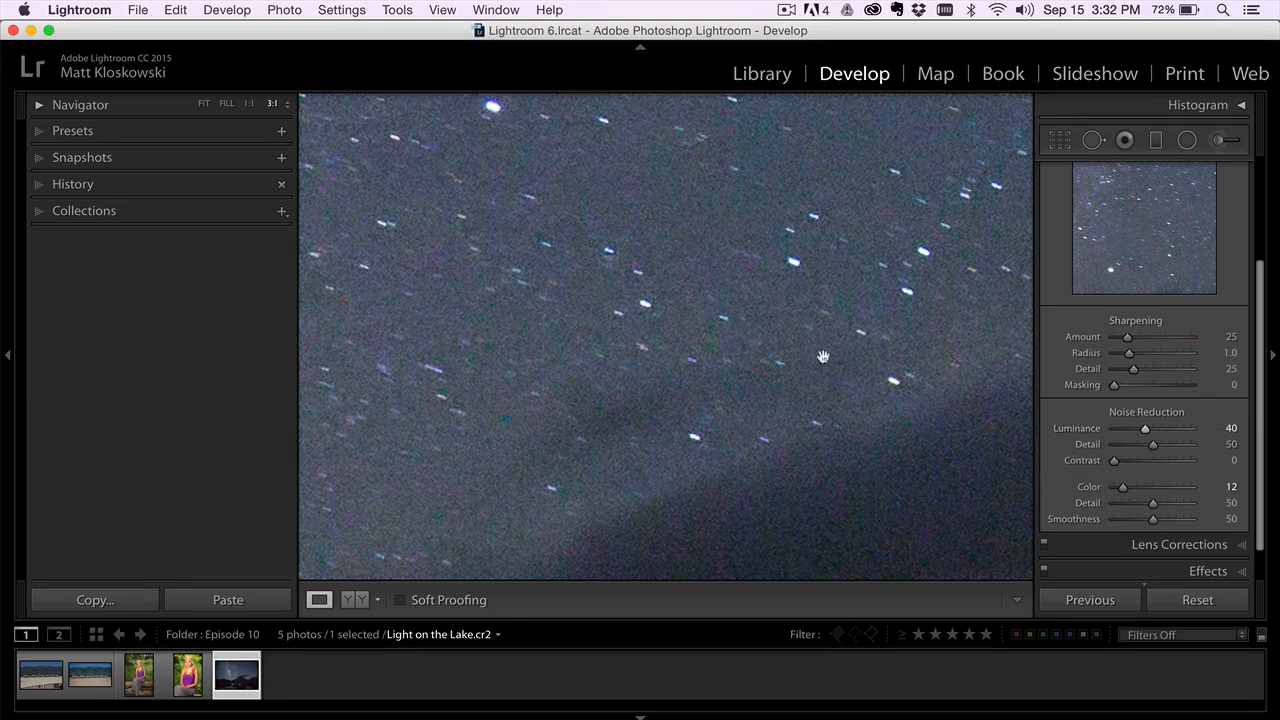
pyautogui.moveTo(1153, 443); pyautogui.dragTo(1155, 443)
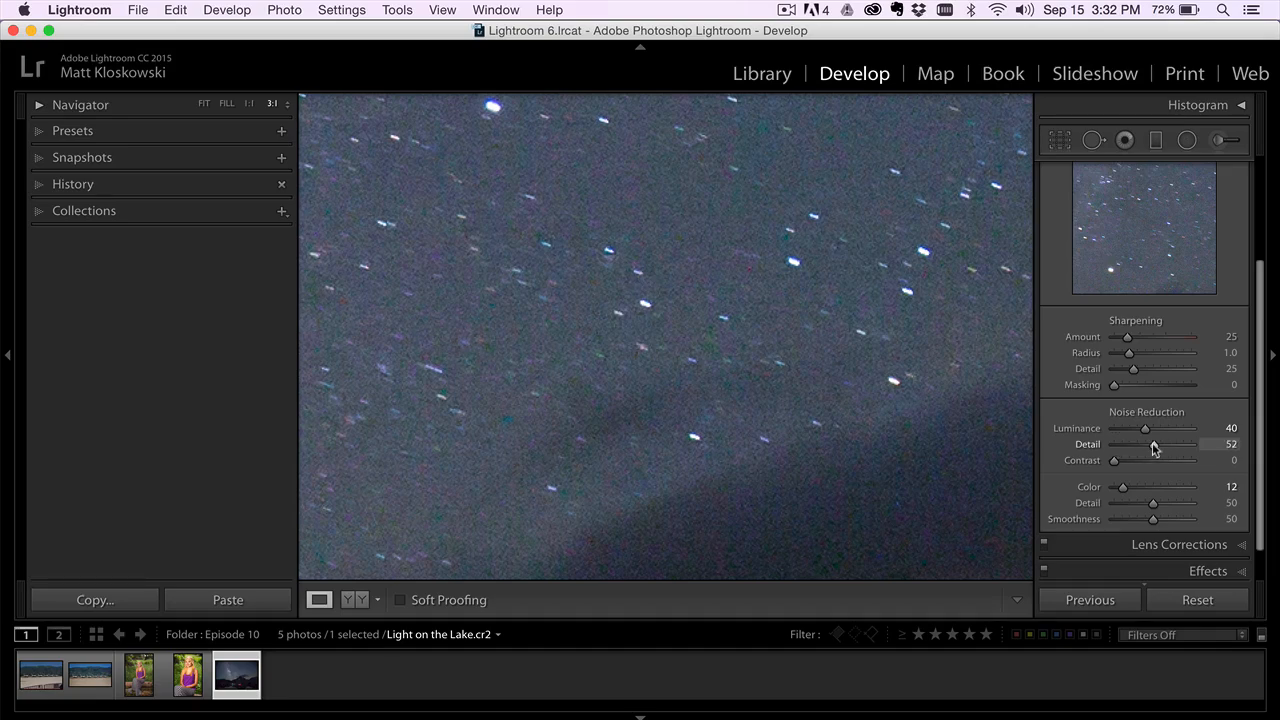
pyautogui.moveTo(1151, 444); pyautogui.dragTo(1170, 444)
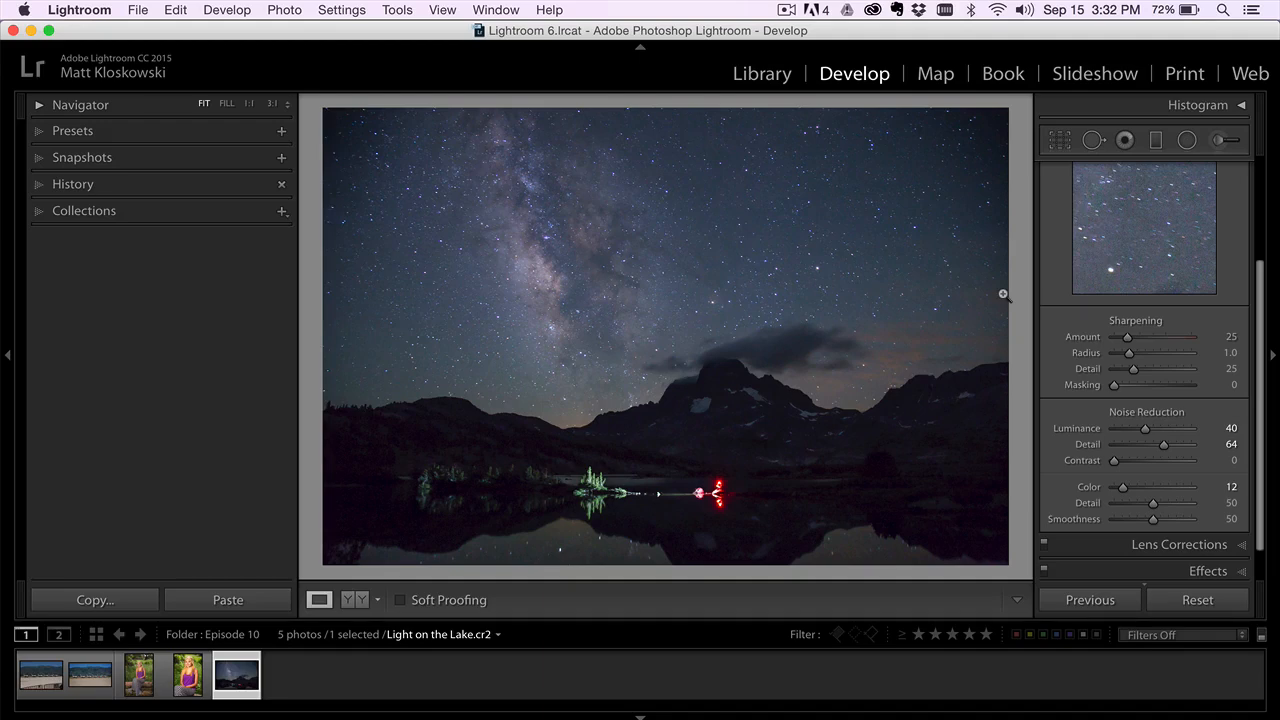
# - With the Adjustment Brush at Exposure -1.21, paint darkening over the lake lights
pyautogui.click(1216, 139)
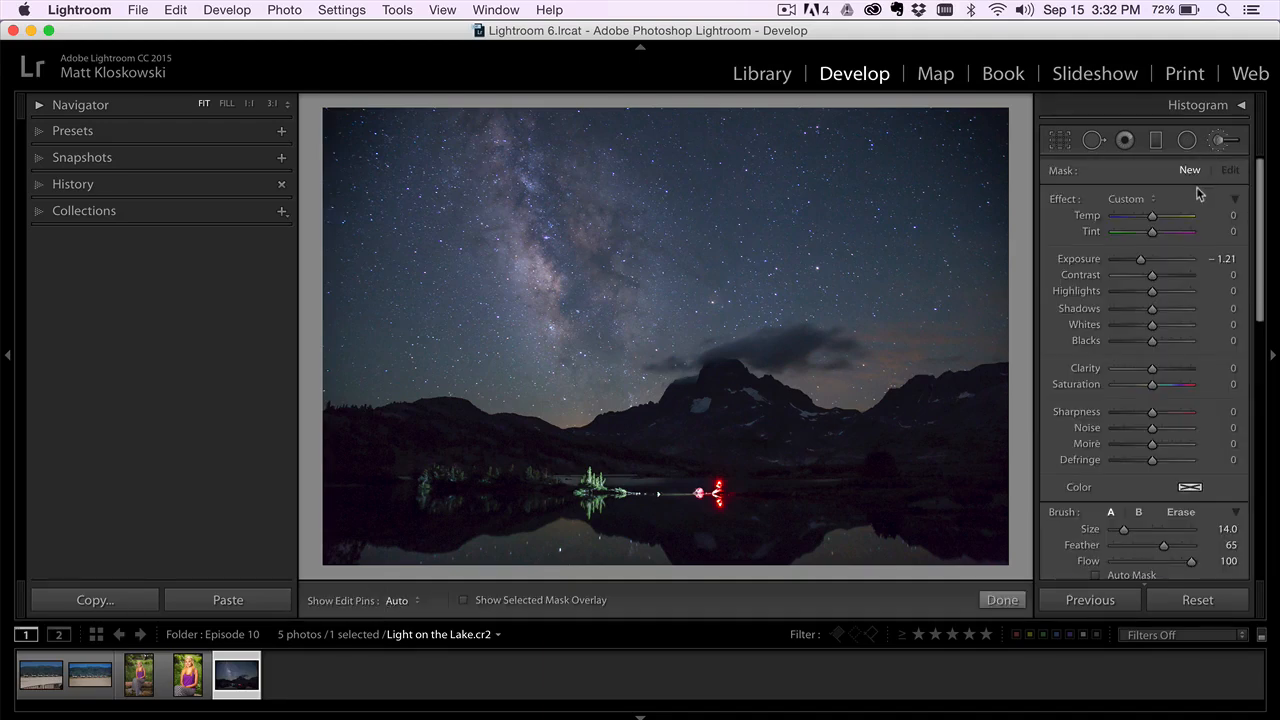
pyautogui.moveTo(1139, 258); pyautogui.dragTo(1145, 258)
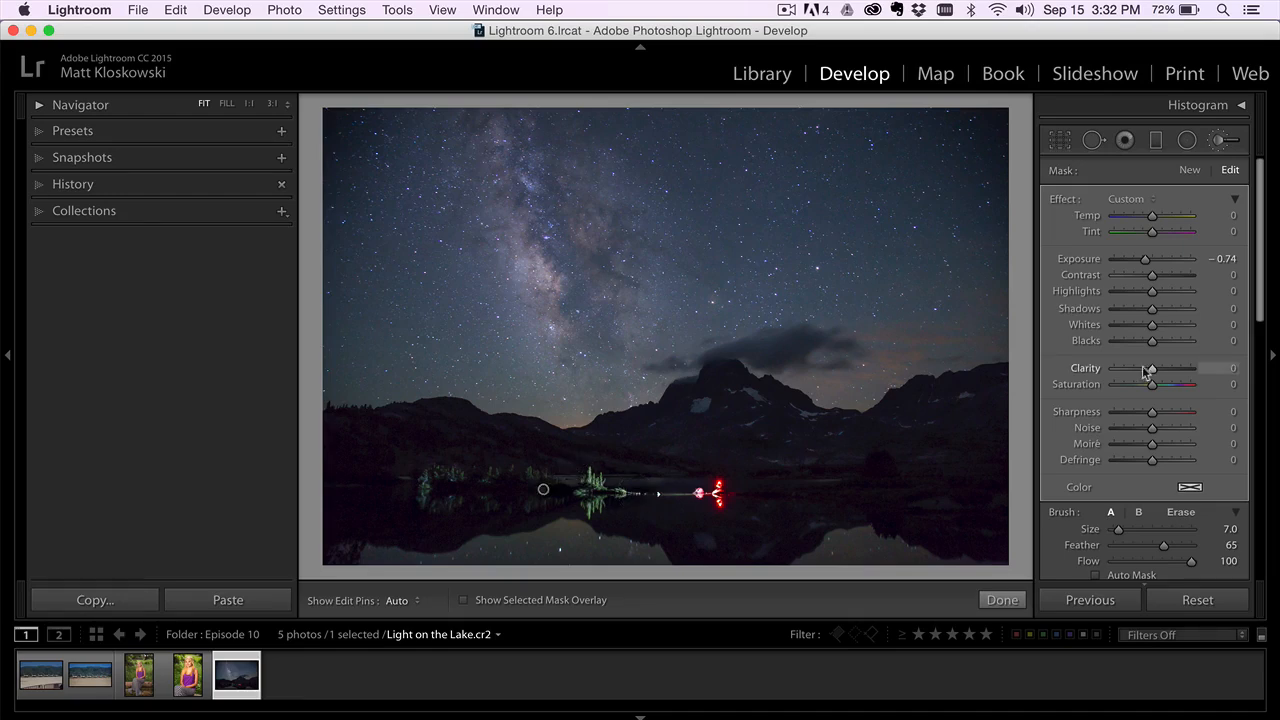
pyautogui.moveTo(1146, 258); pyautogui.dragTo(1138, 258)
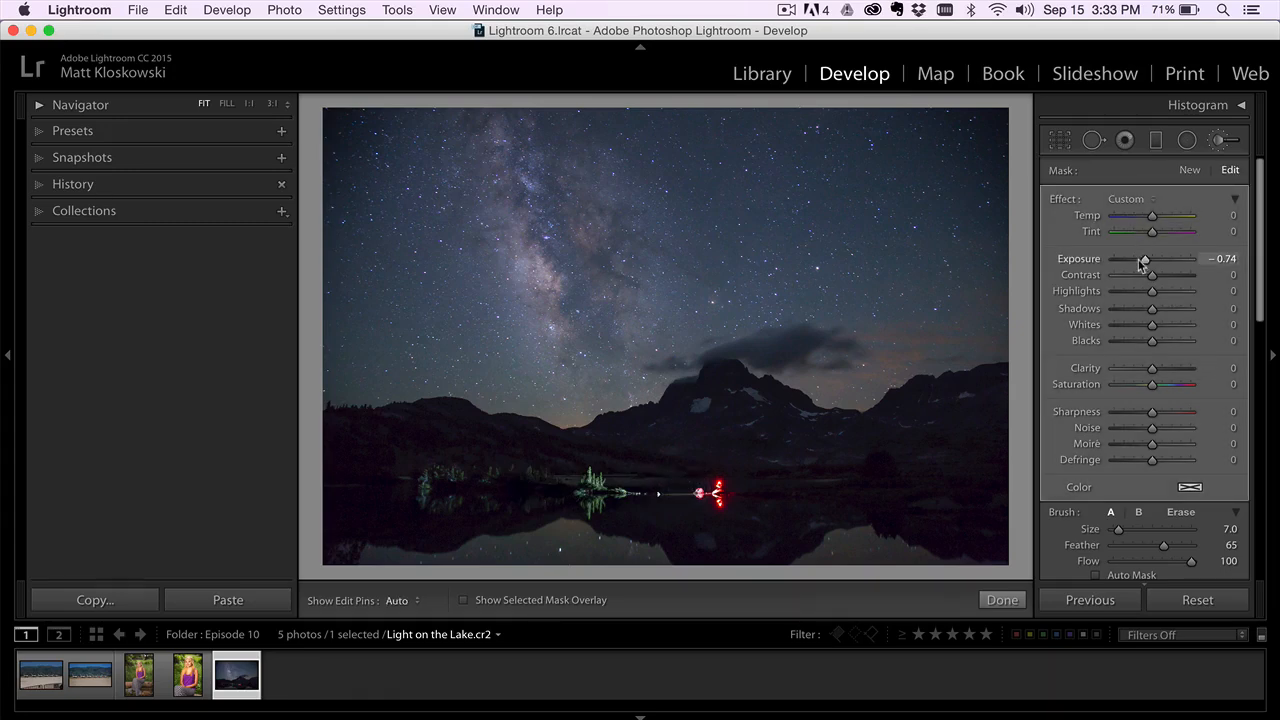
pyautogui.moveTo(1144, 258); pyautogui.dragTo(1138, 258)
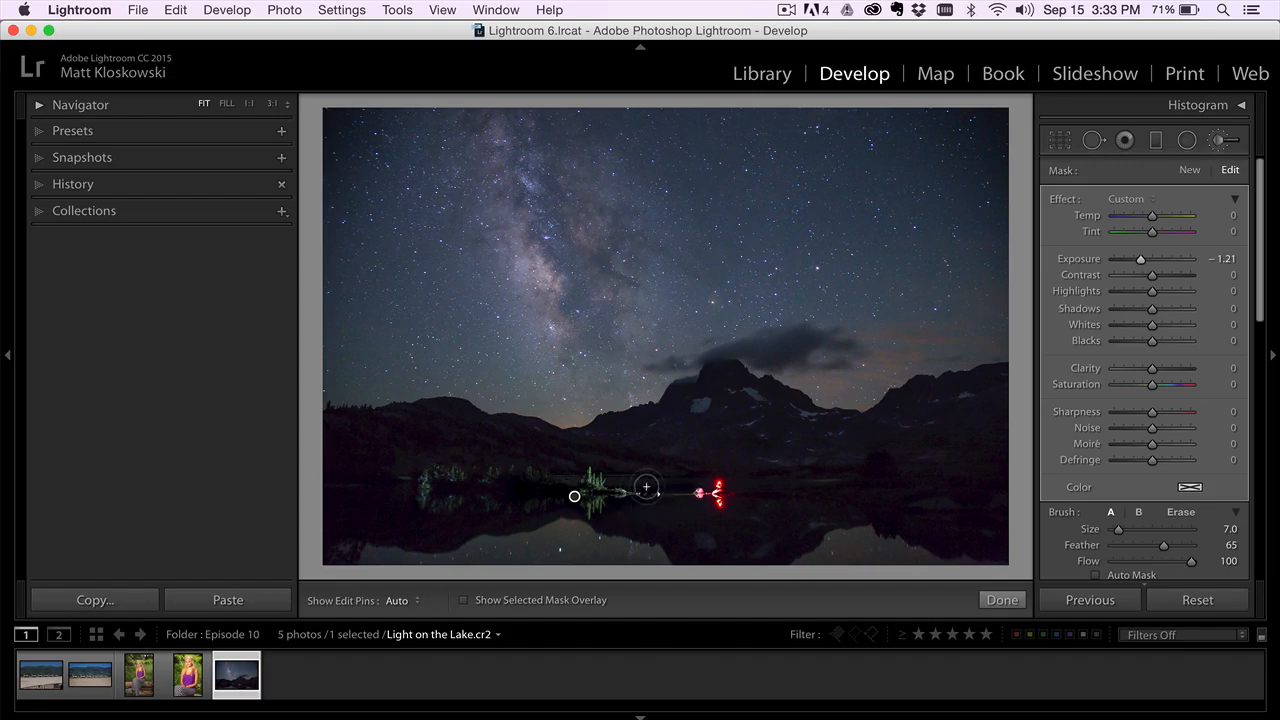
pyautogui.click(1002, 599)
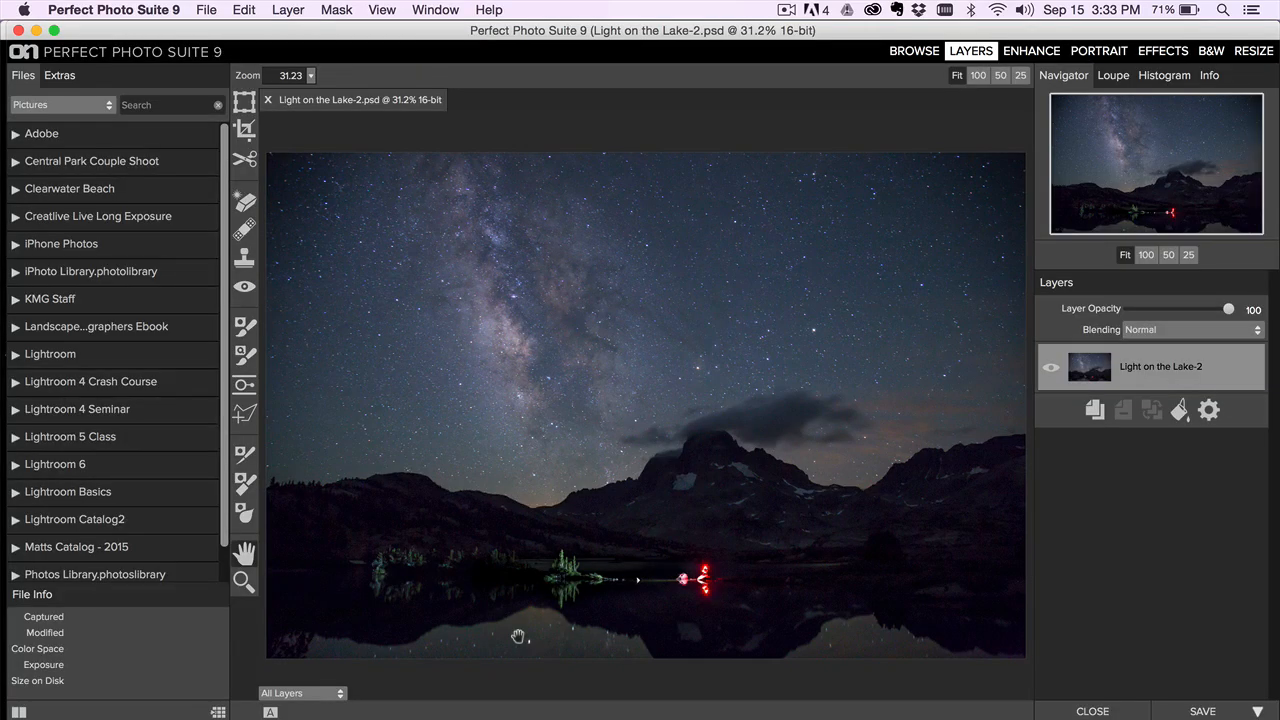
# - Pick the retouching brush in the Layers module to erase the red camper light
pyautogui.click(244, 202)
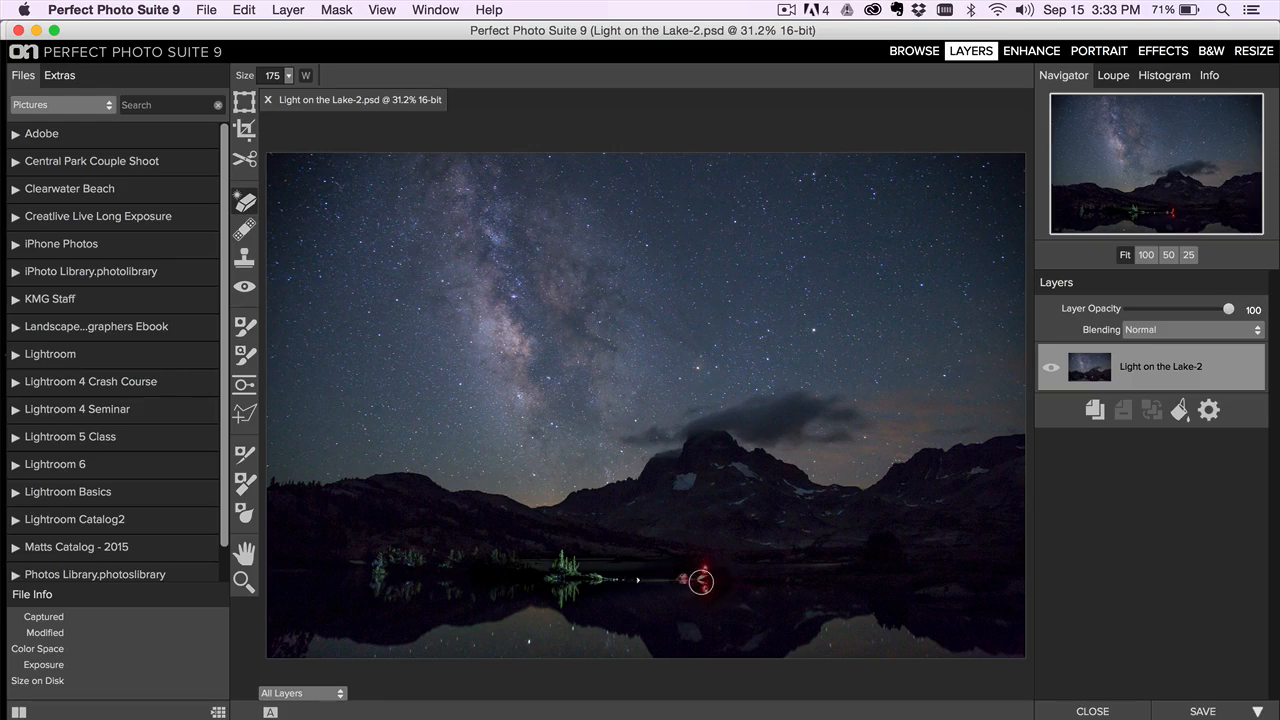
pyautogui.moveTo(727, 571)
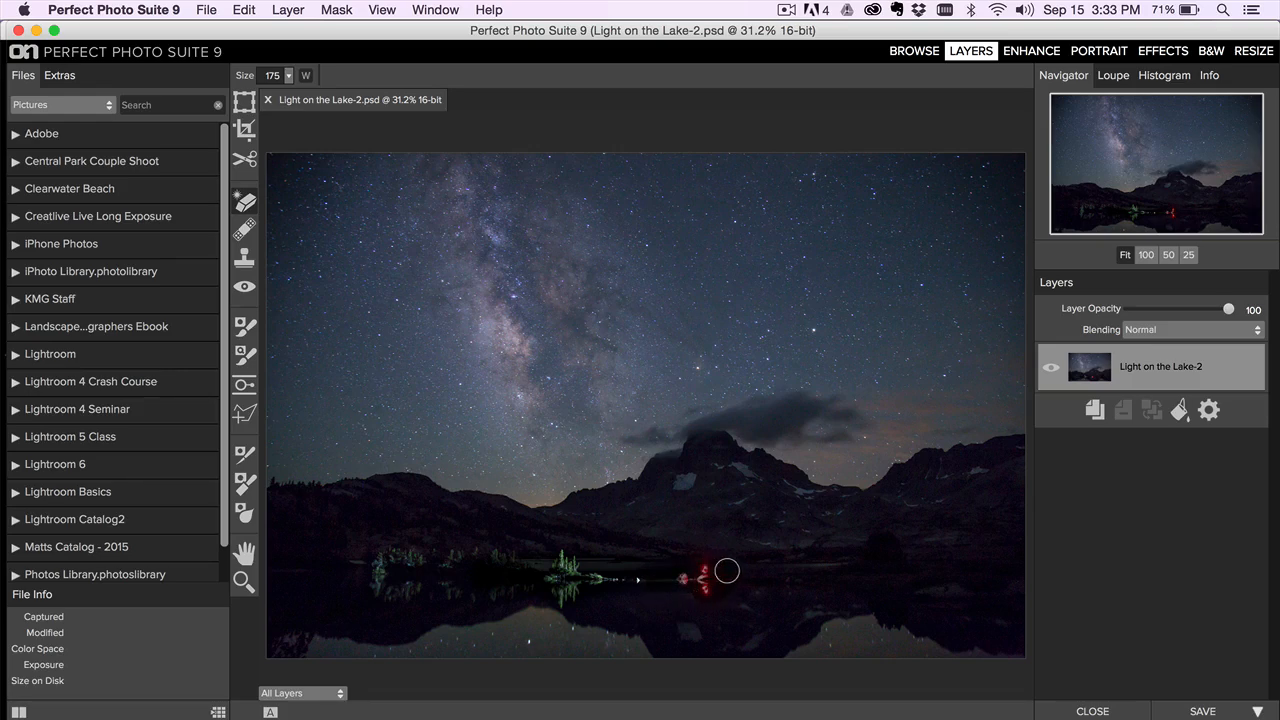
pyautogui.moveTo(699, 604)
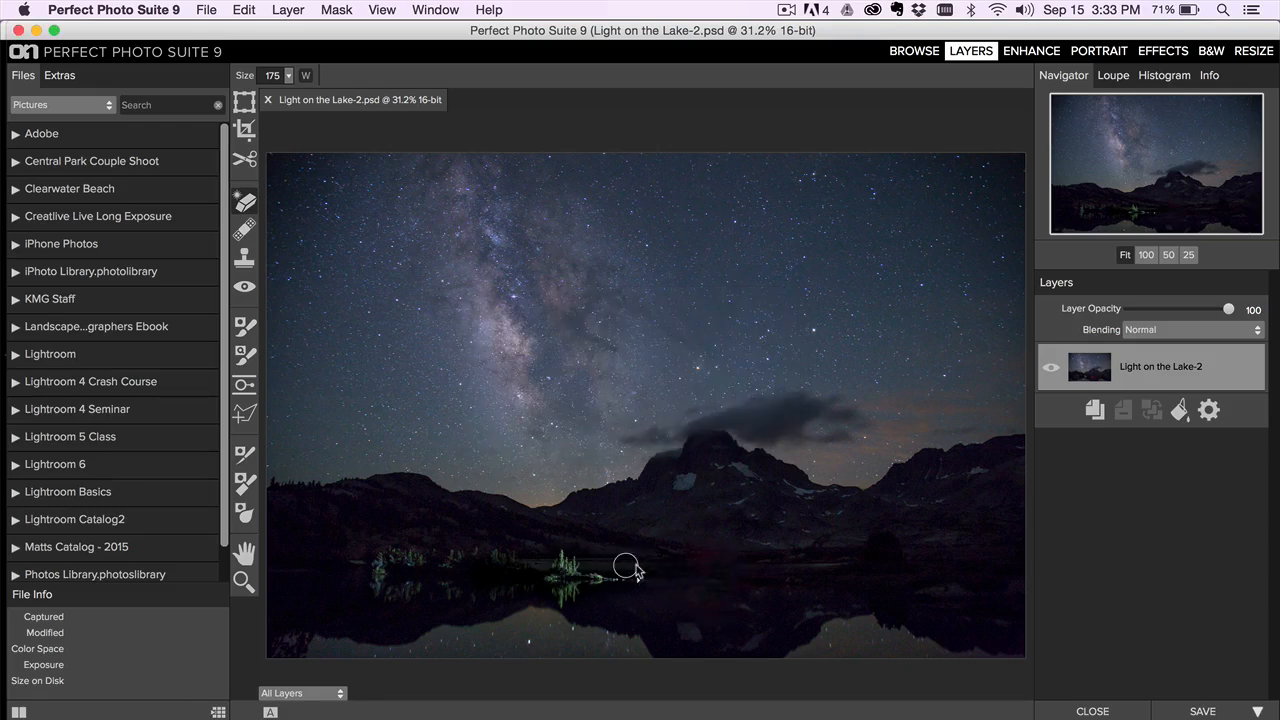
pyautogui.moveTo(979, 249)
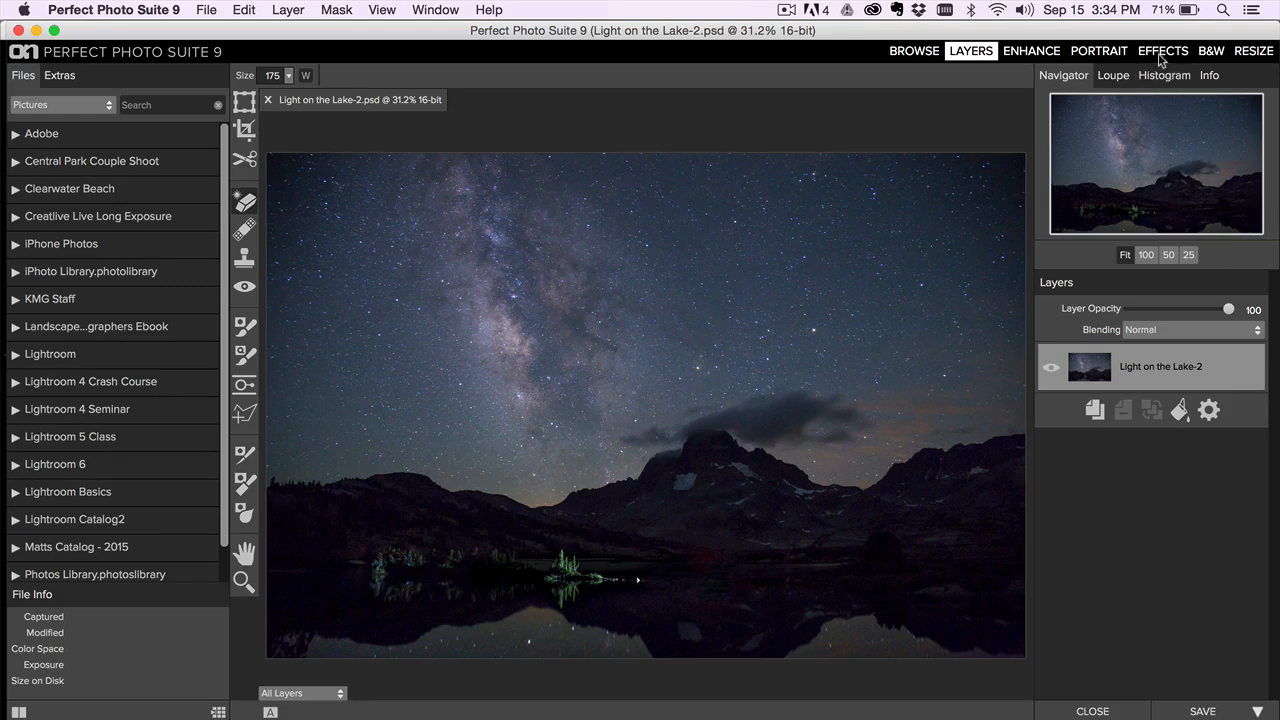
# - Apply the Natural Dynamic Contrast preset from Effects
pyautogui.click(1167, 51)
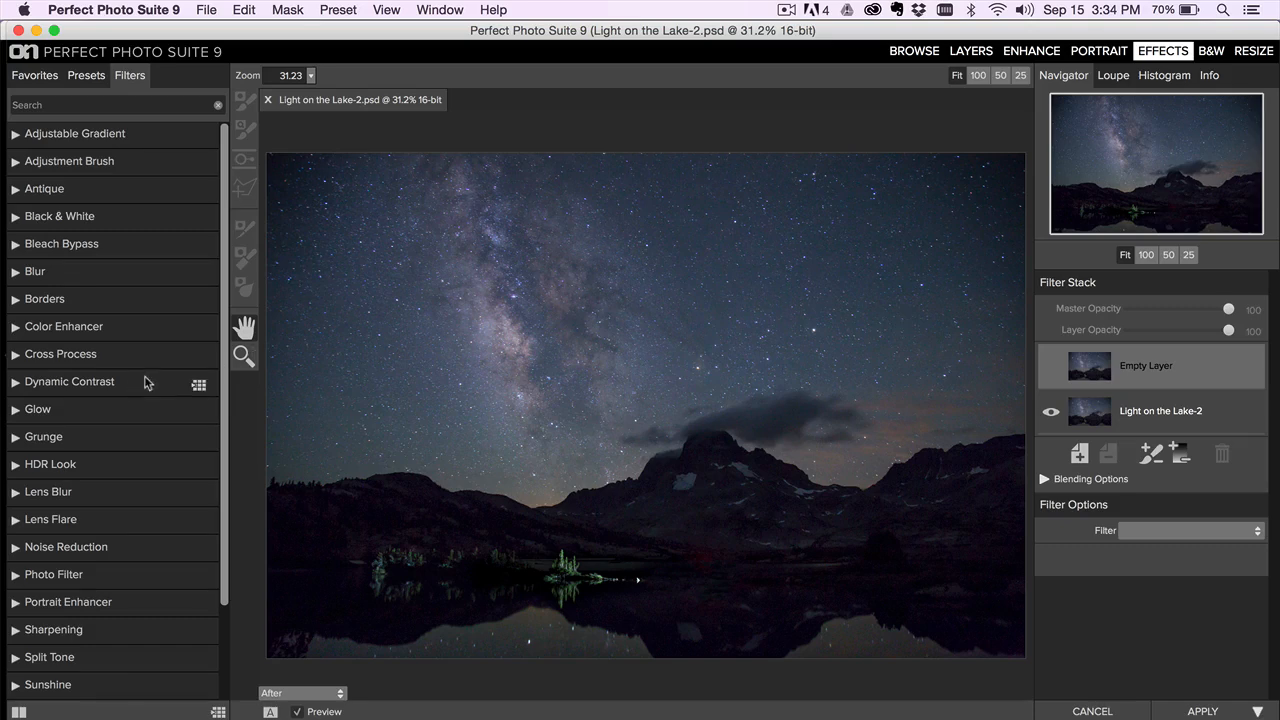
pyautogui.click(69, 381)
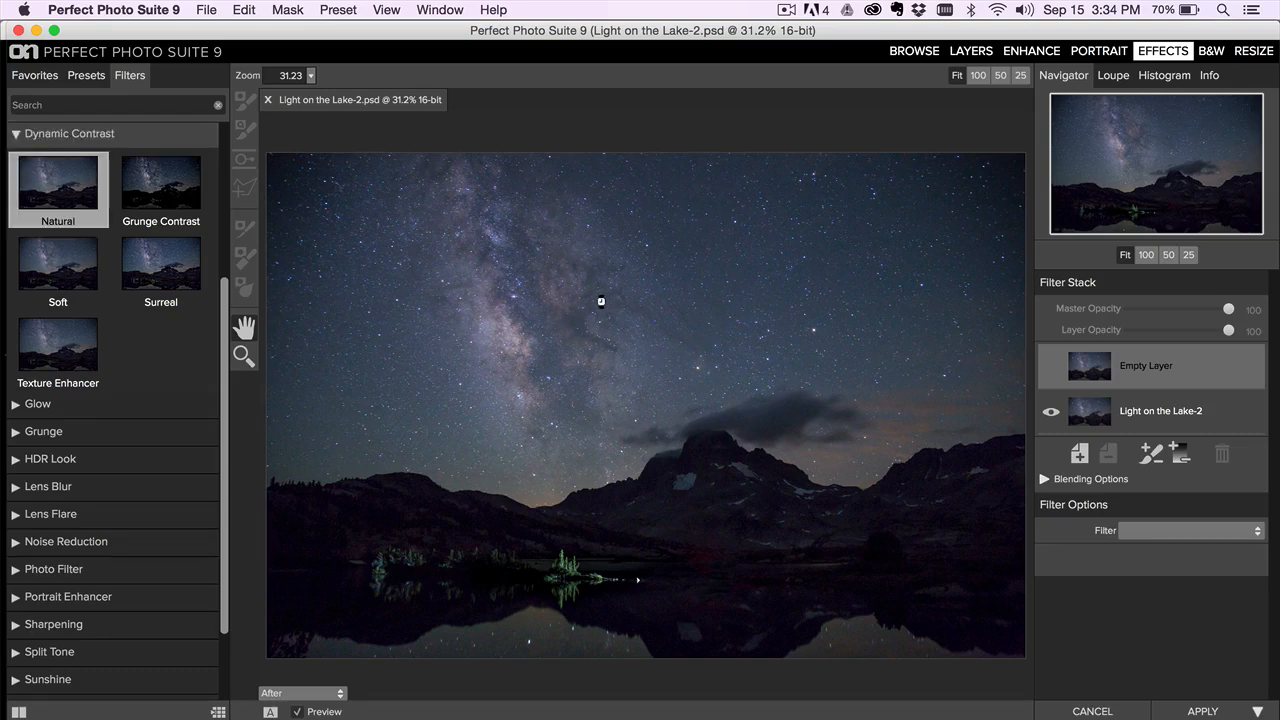
pyautogui.click(57, 190)
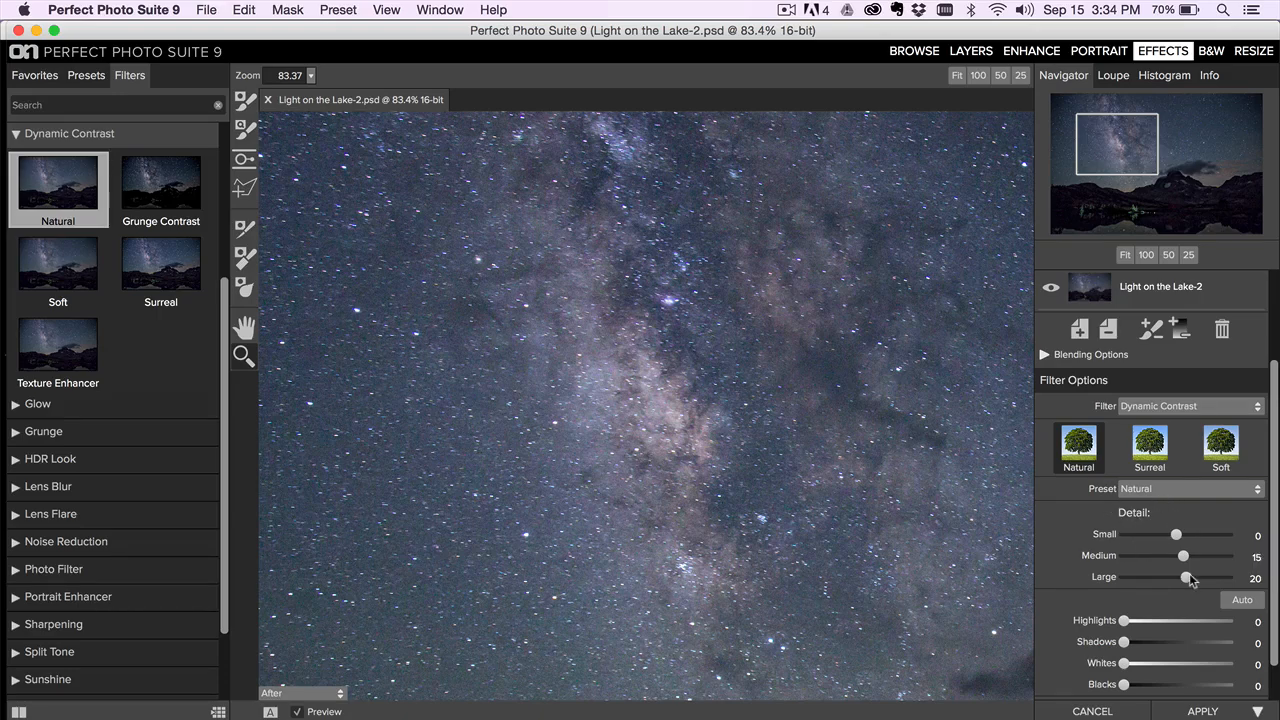
# - Tune Dynamic Contrast to Small 37, Medium 23, Large 42 and view at 25%
pyautogui.moveTo(1176, 535); pyautogui.dragTo(1194, 535)
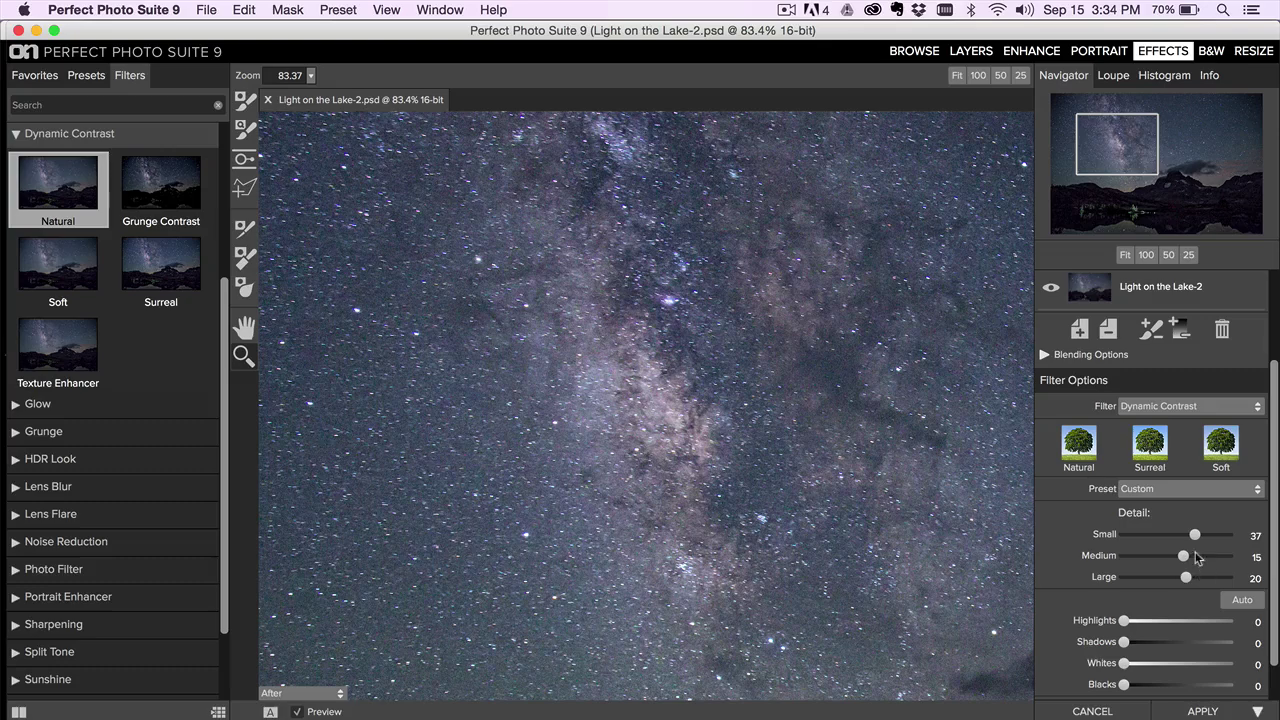
pyautogui.moveTo(1183, 556); pyautogui.dragTo(1195, 556)
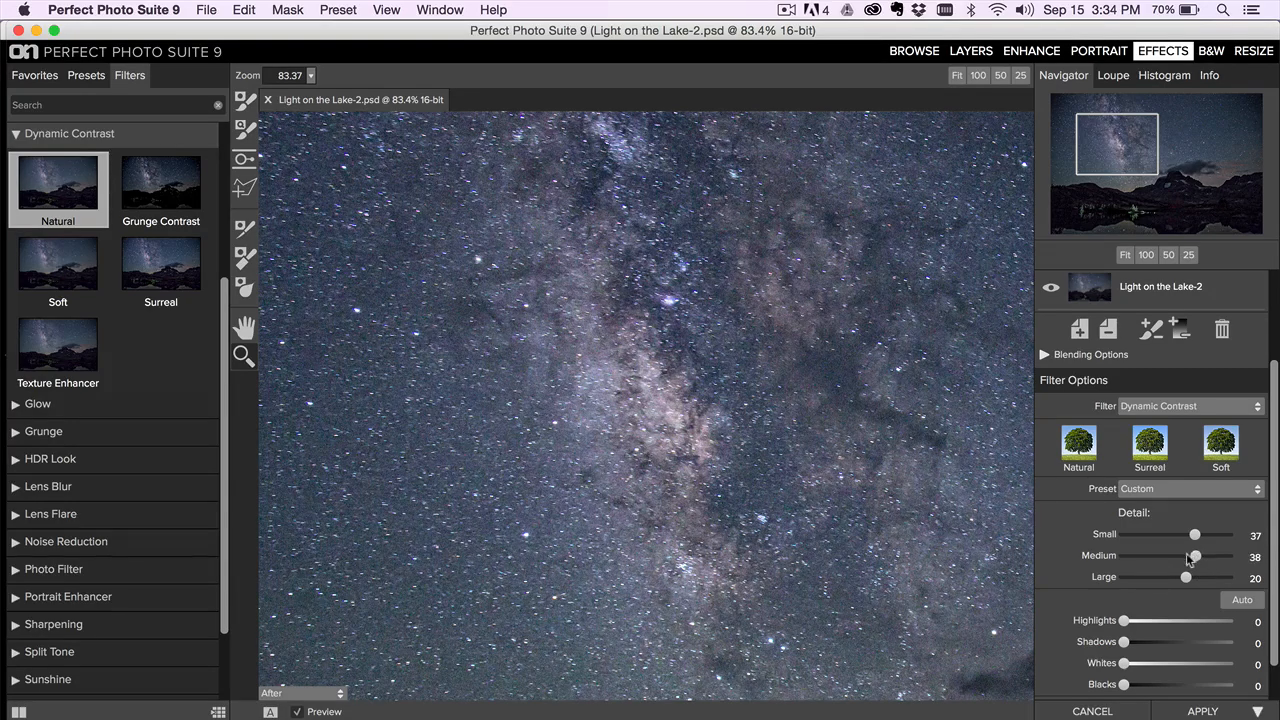
pyautogui.moveTo(1186, 577); pyautogui.dragTo(1202, 577)
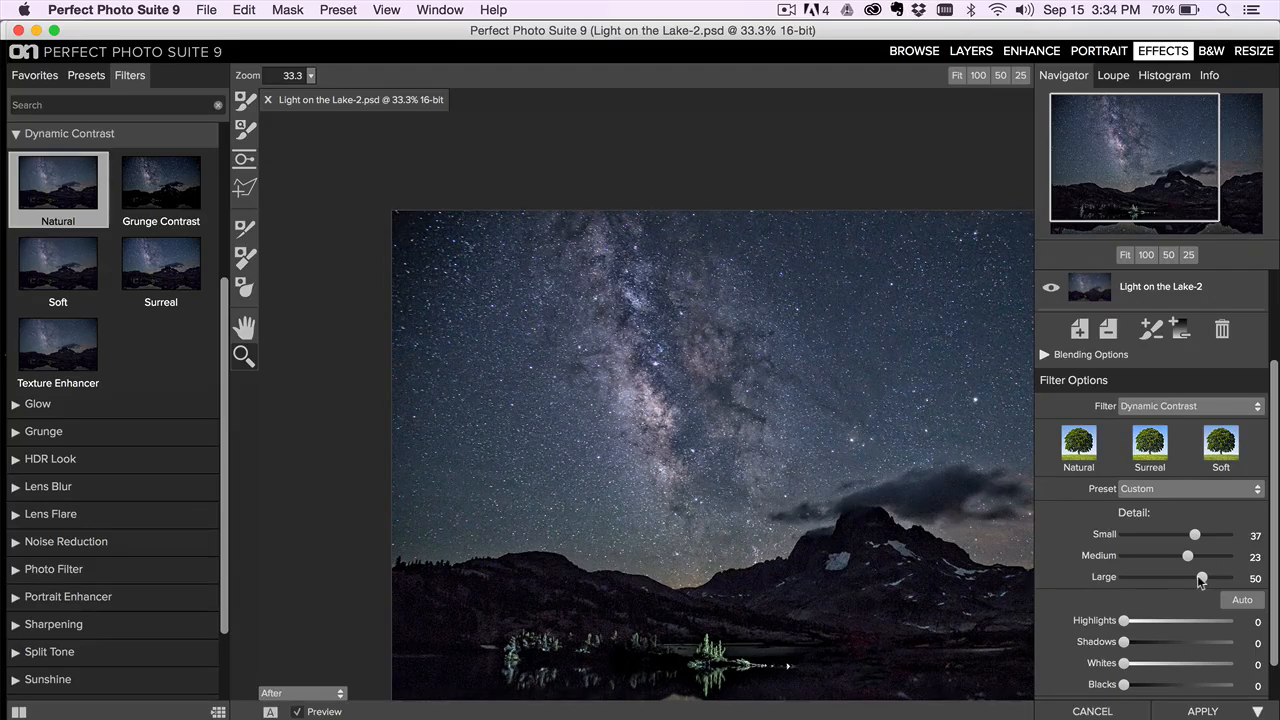
pyautogui.moveTo(1200, 577); pyautogui.dragTo(1173, 577)
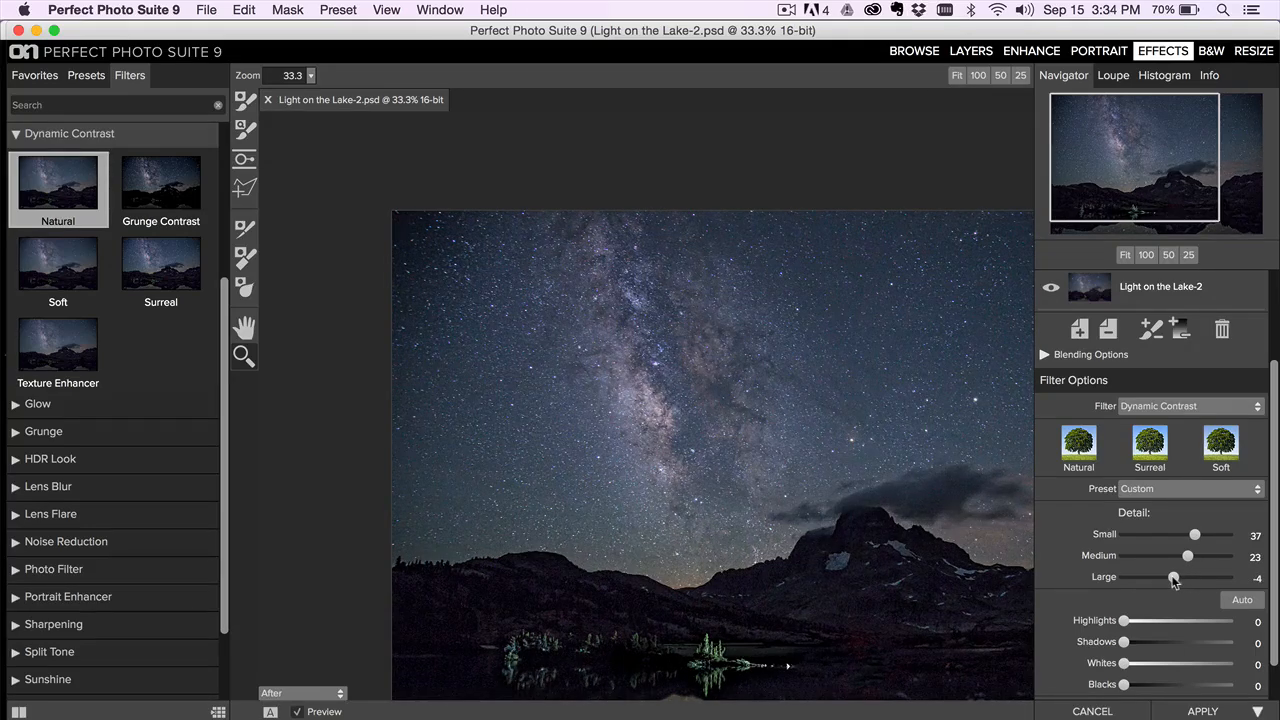
pyautogui.moveTo(1173, 577); pyautogui.dragTo(1197, 577)
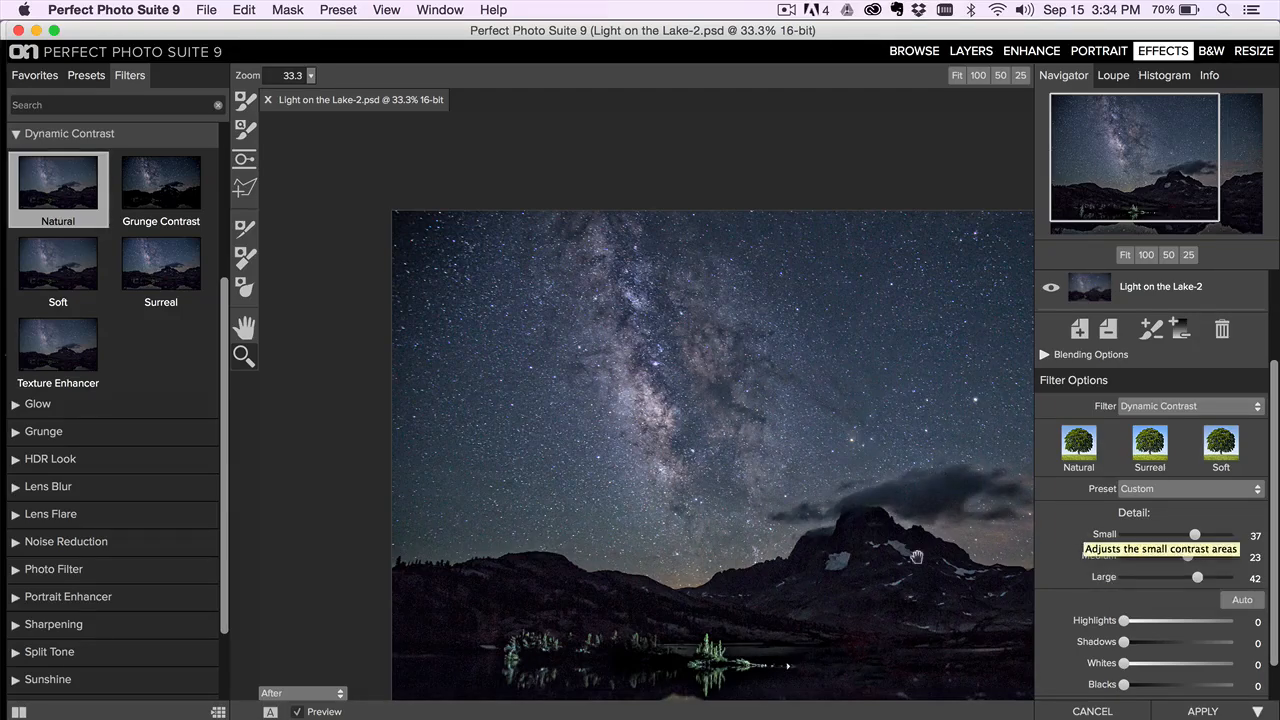
pyautogui.click(1012, 75)
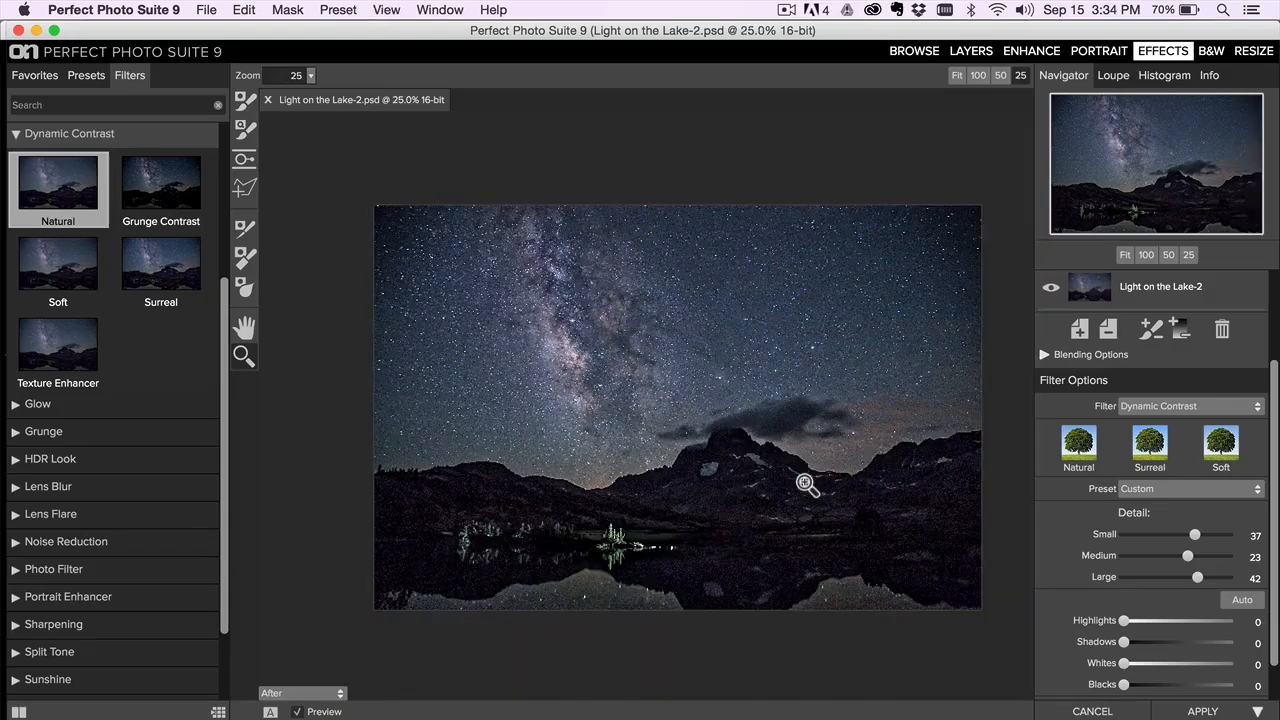
pyautogui.moveTo(898, 456)
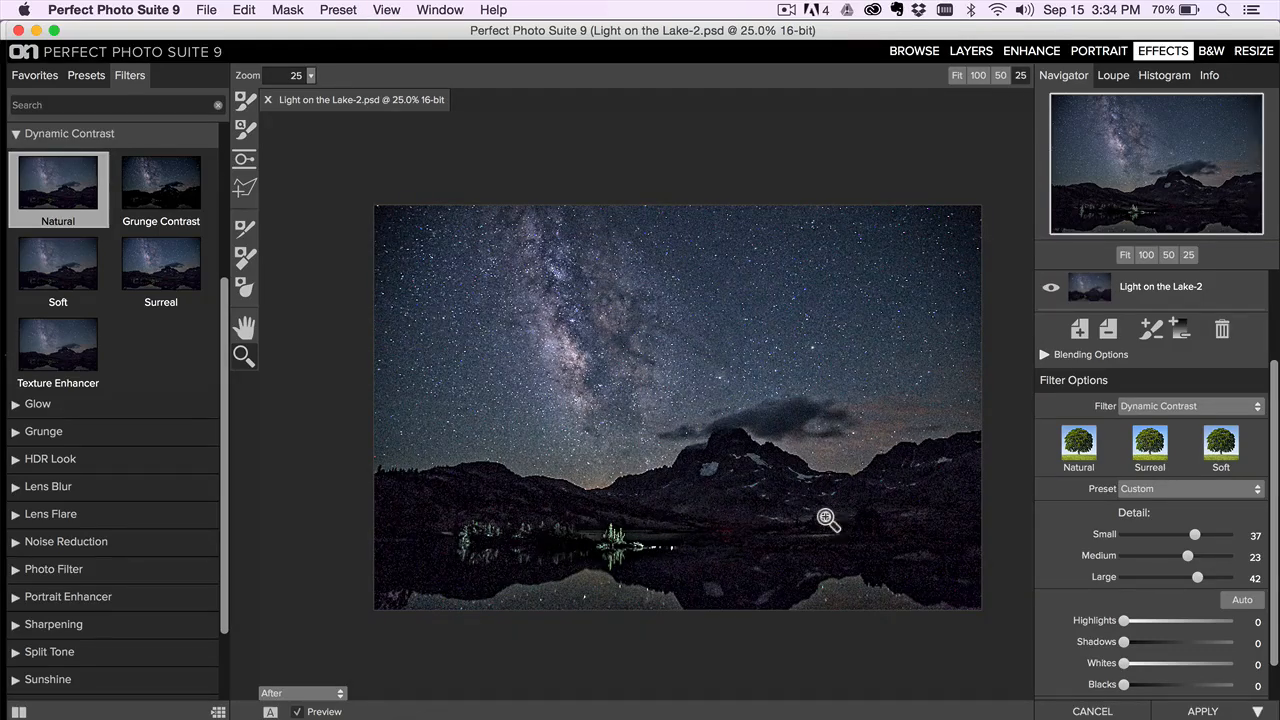
pyautogui.click(244, 99)
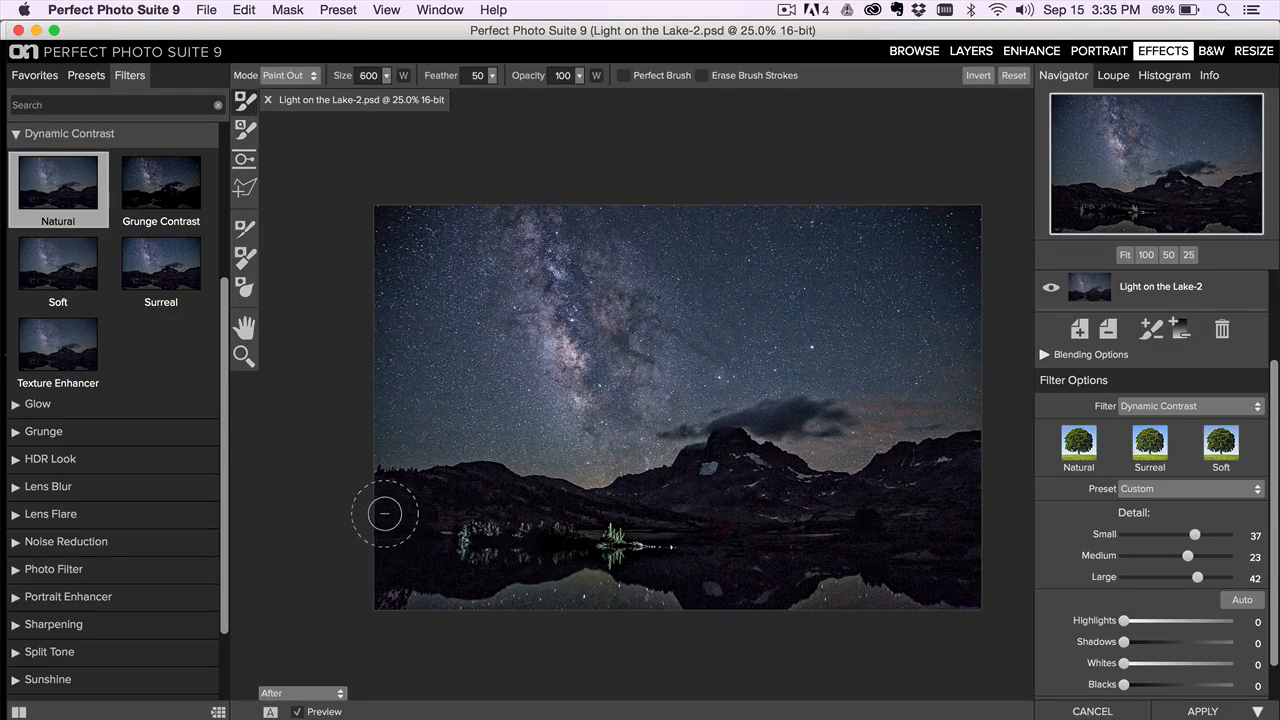
pyautogui.moveTo(731, 470)
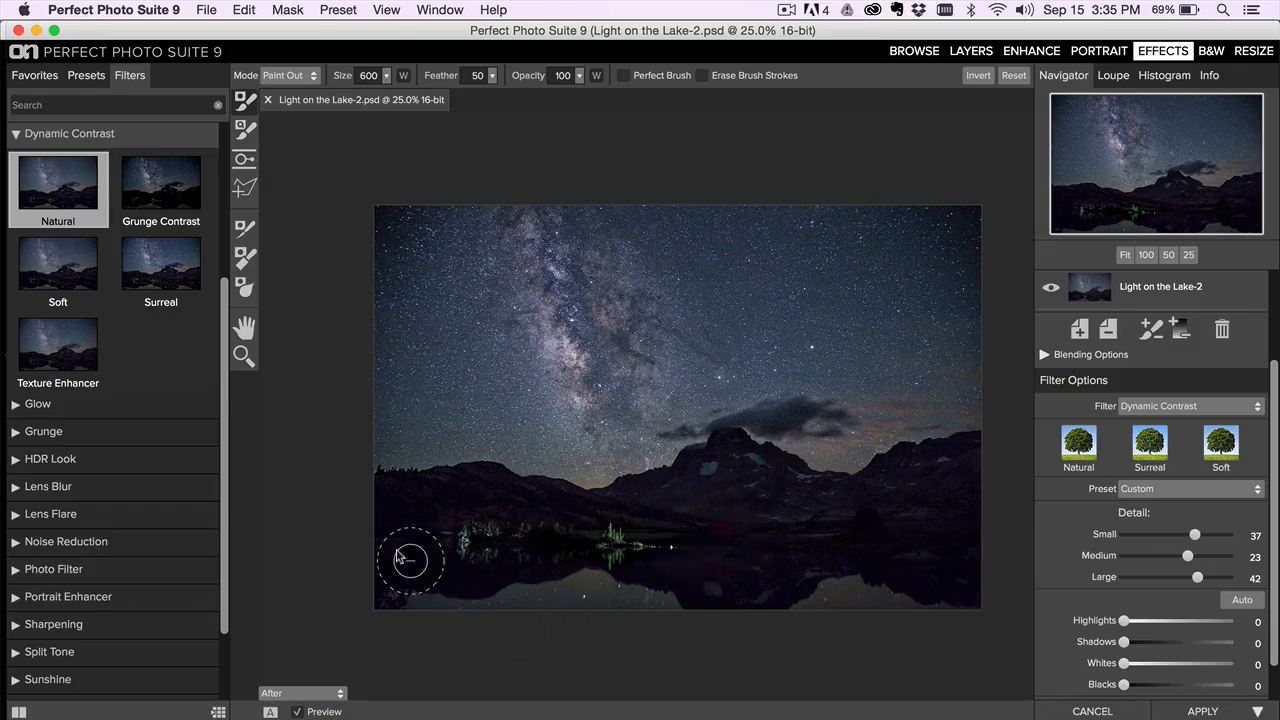
pyautogui.moveTo(940, 603)
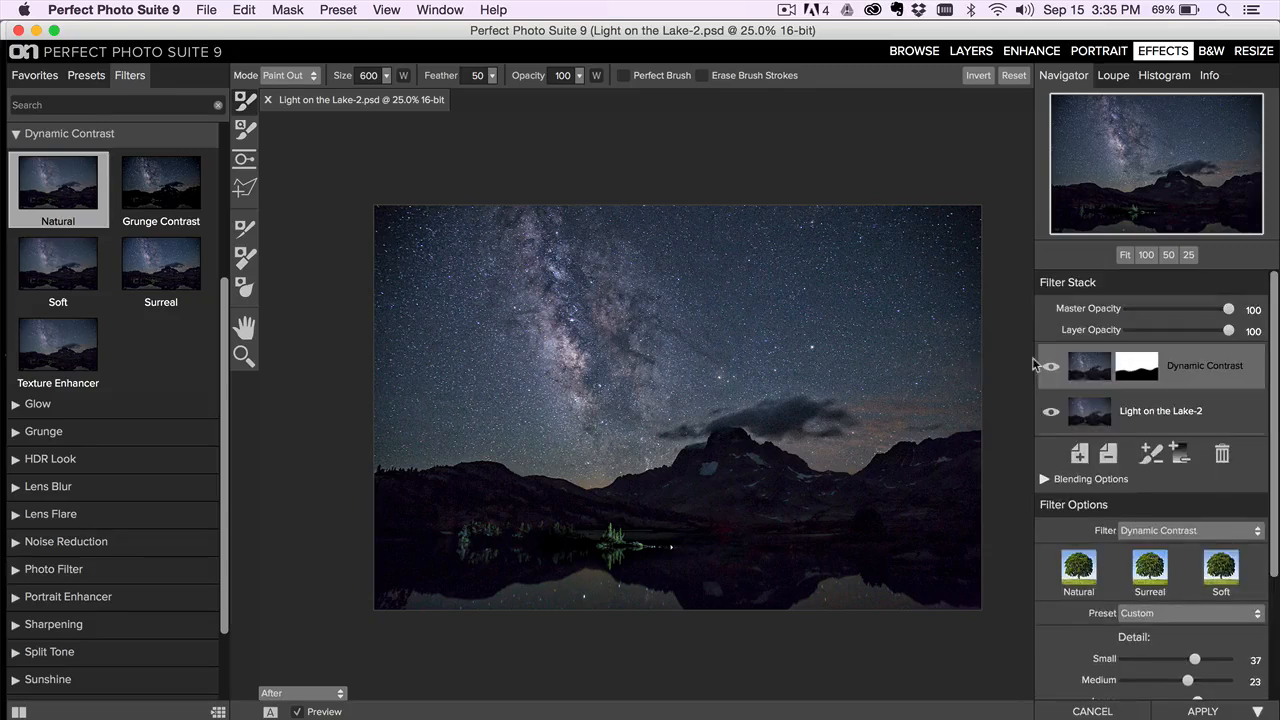
# - Lower the Dynamic Contrast layer opacity to 72%
pyautogui.moveTo(1228, 330); pyautogui.dragTo(1200, 330)
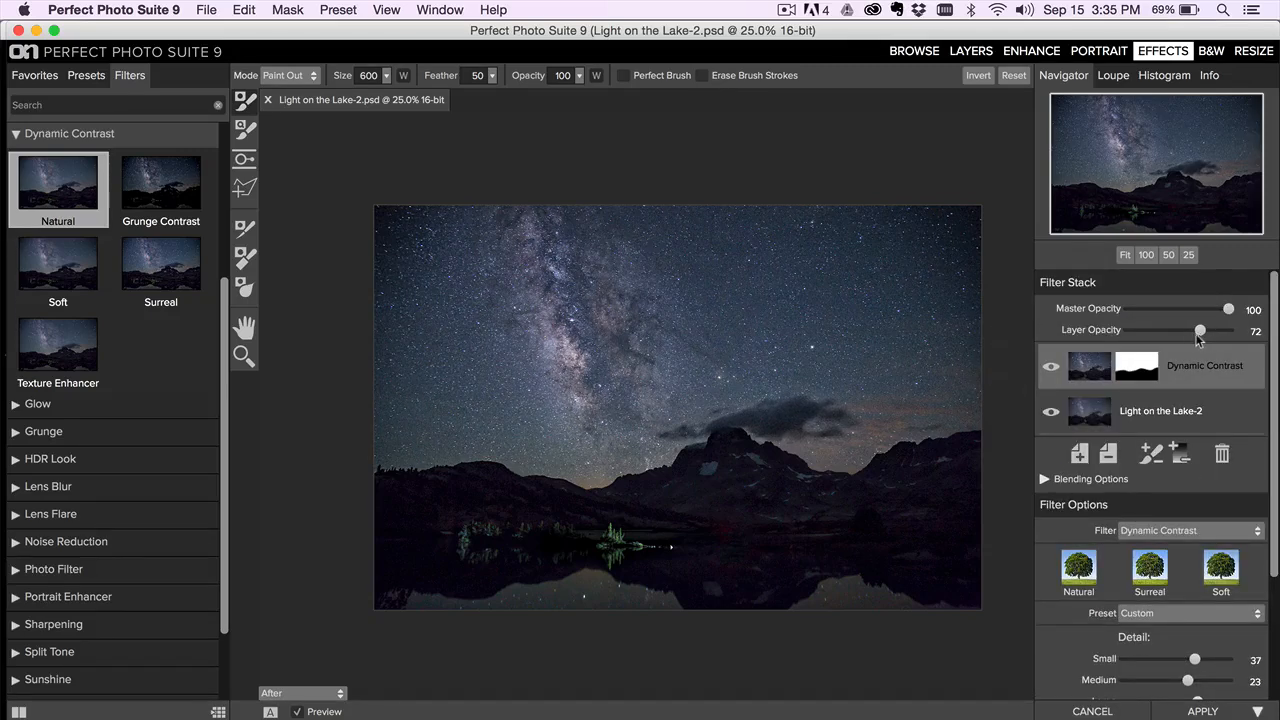
pyautogui.moveTo(1200, 330); pyautogui.dragTo(1190, 330)
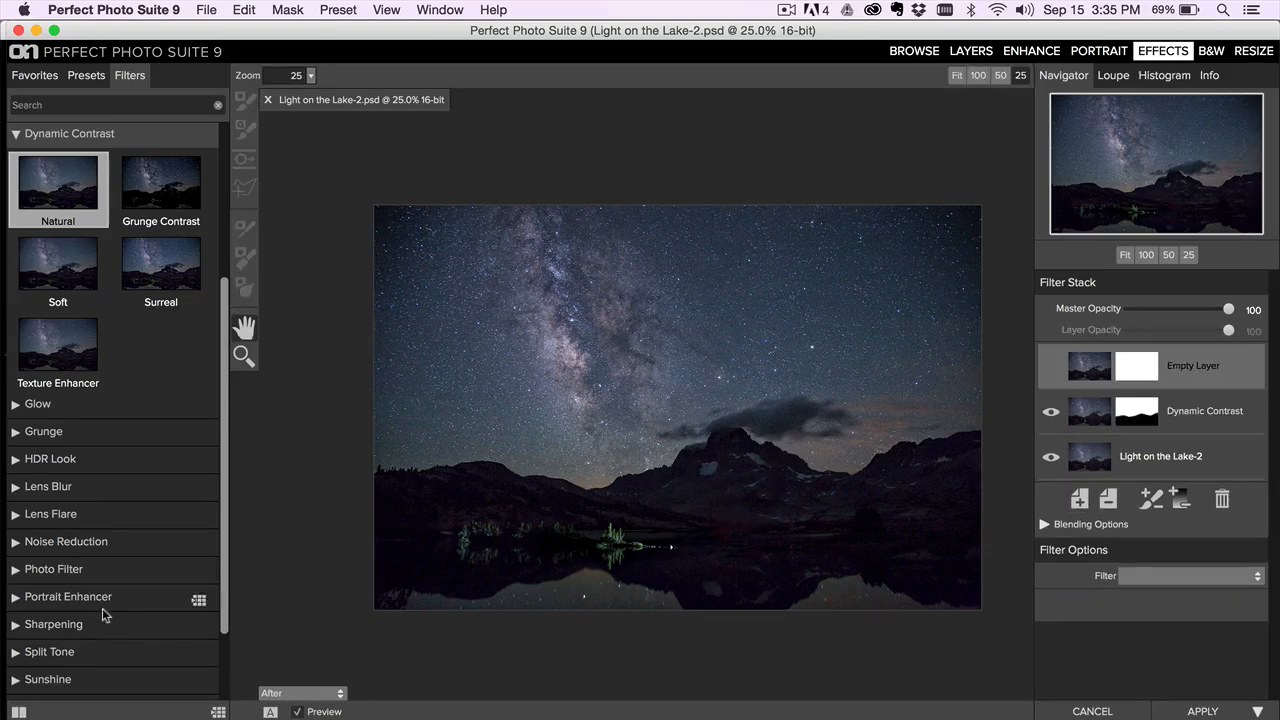
# - Save the ON1 edits back to Lightroom and reset the original .cr2 raw
pyautogui.click(52, 569)
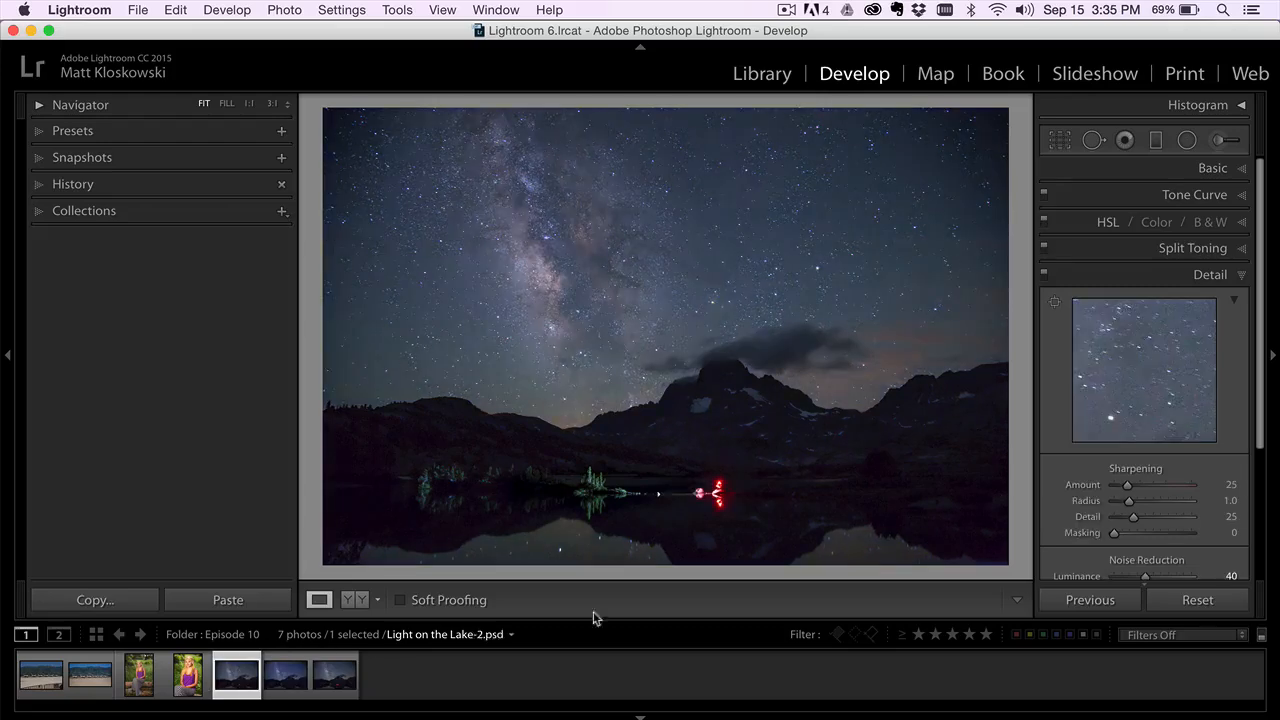
pyautogui.click(1199, 600)
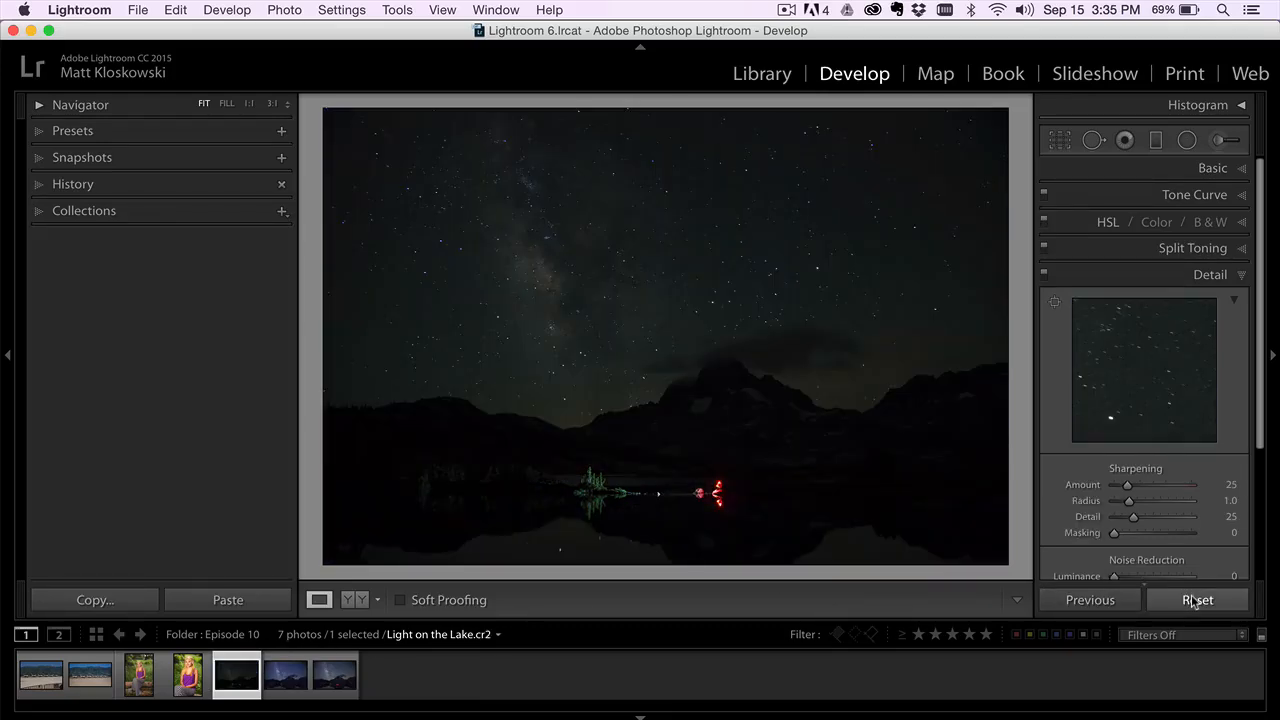